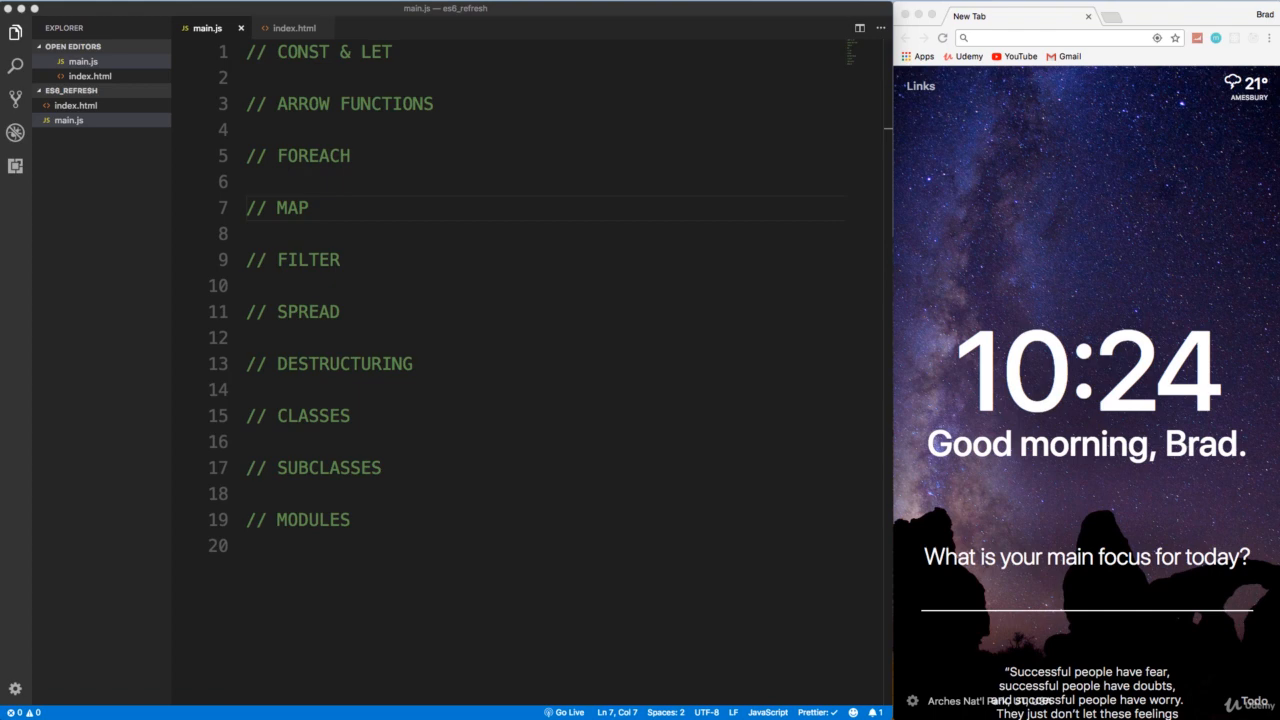
mouse_move(980, 102)
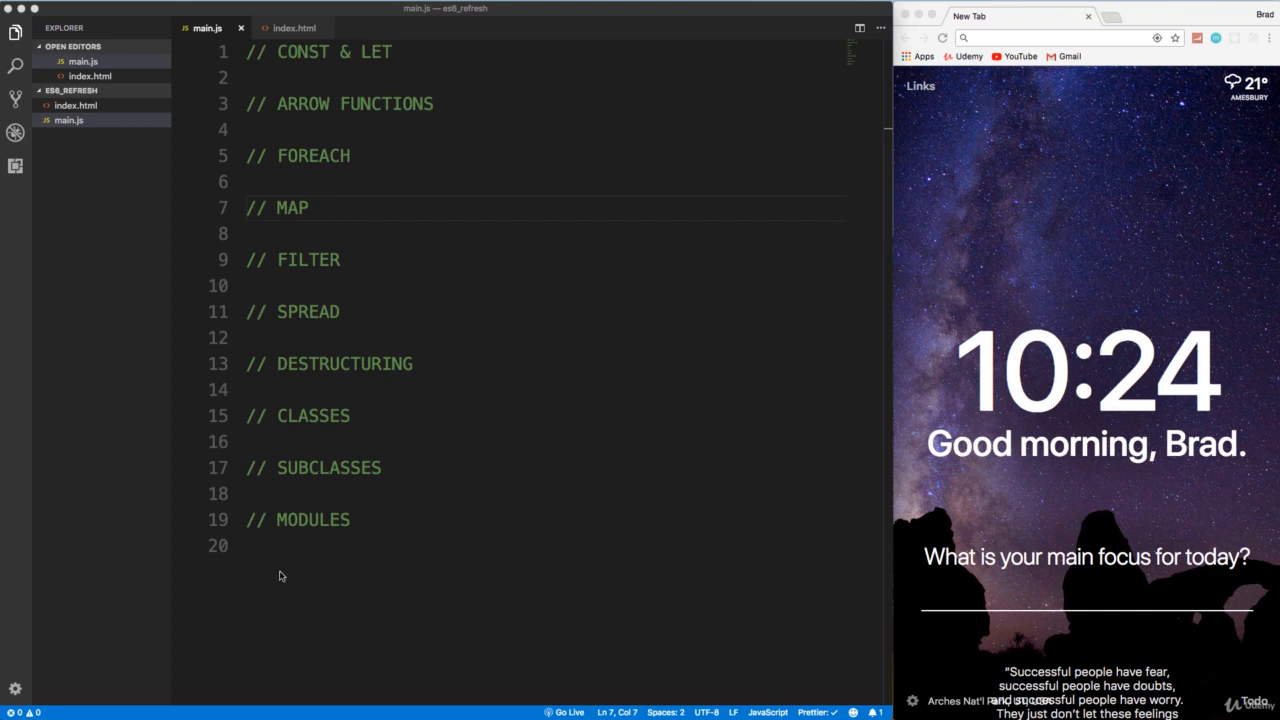
mouse_move(660, 480)
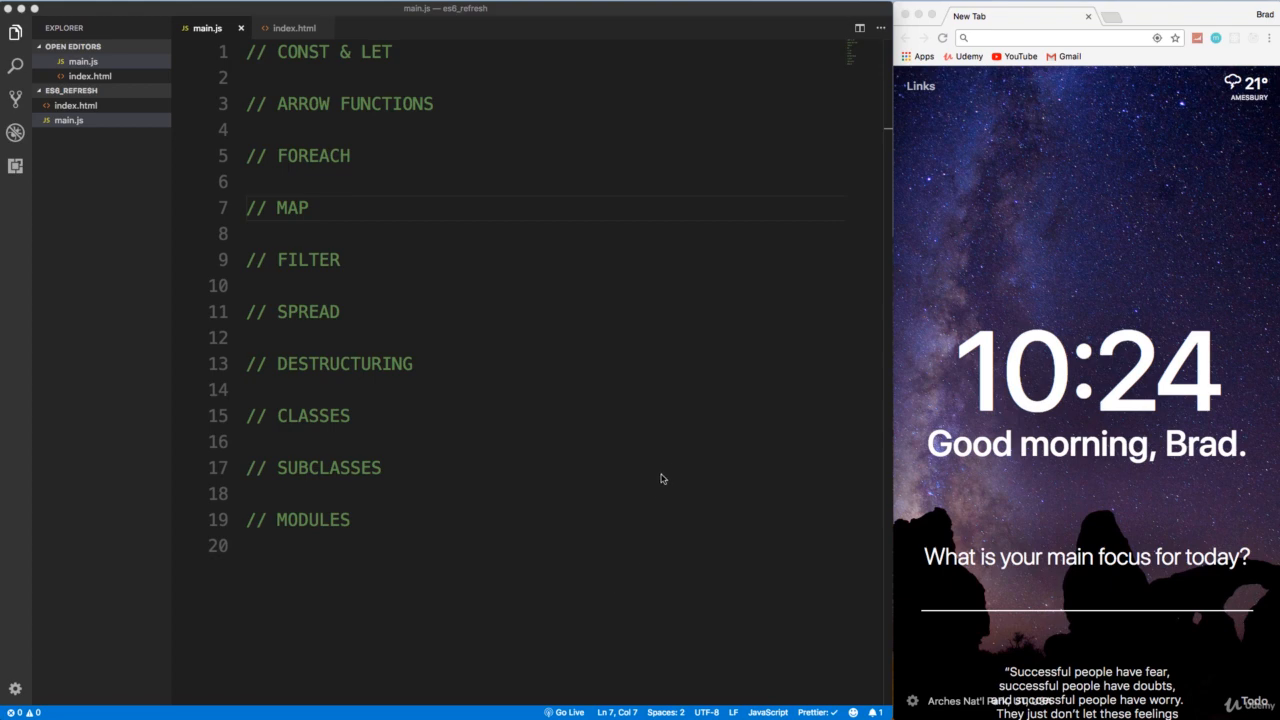
- Serve index.html through Live Server so the ES6 Refresher page opens in the browser
click(292, 28)
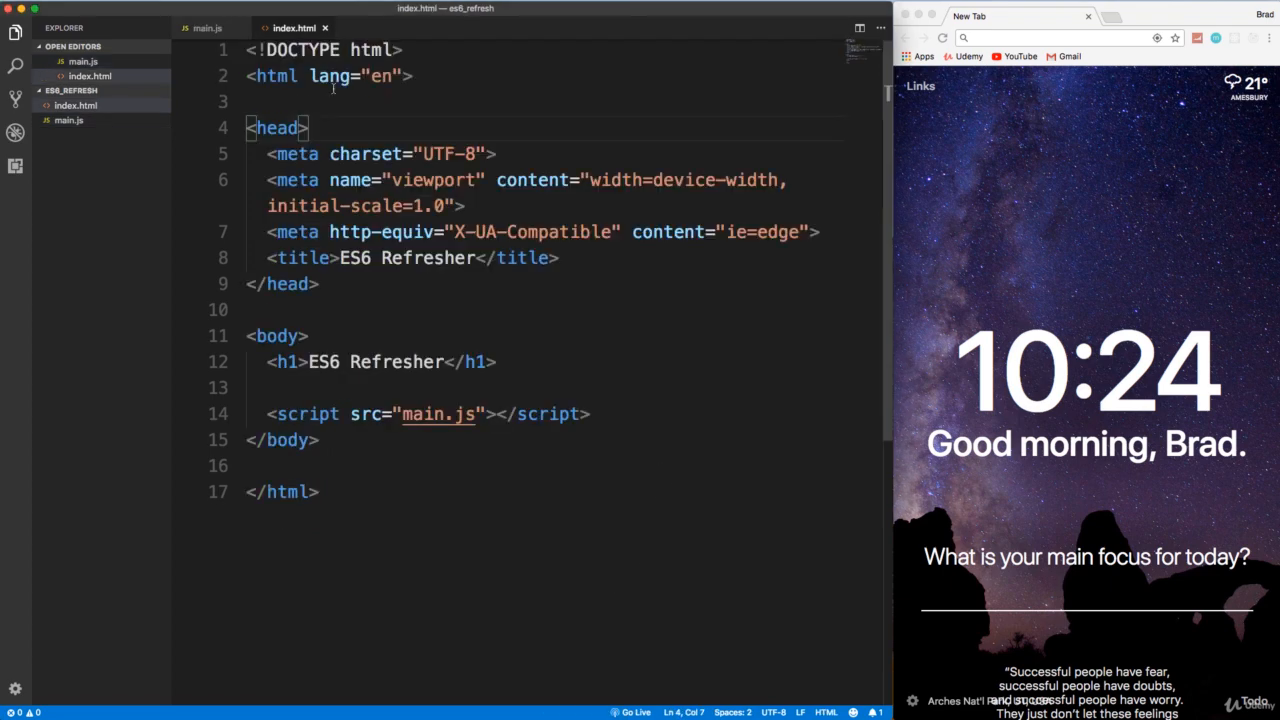
mouse_move(364, 152)
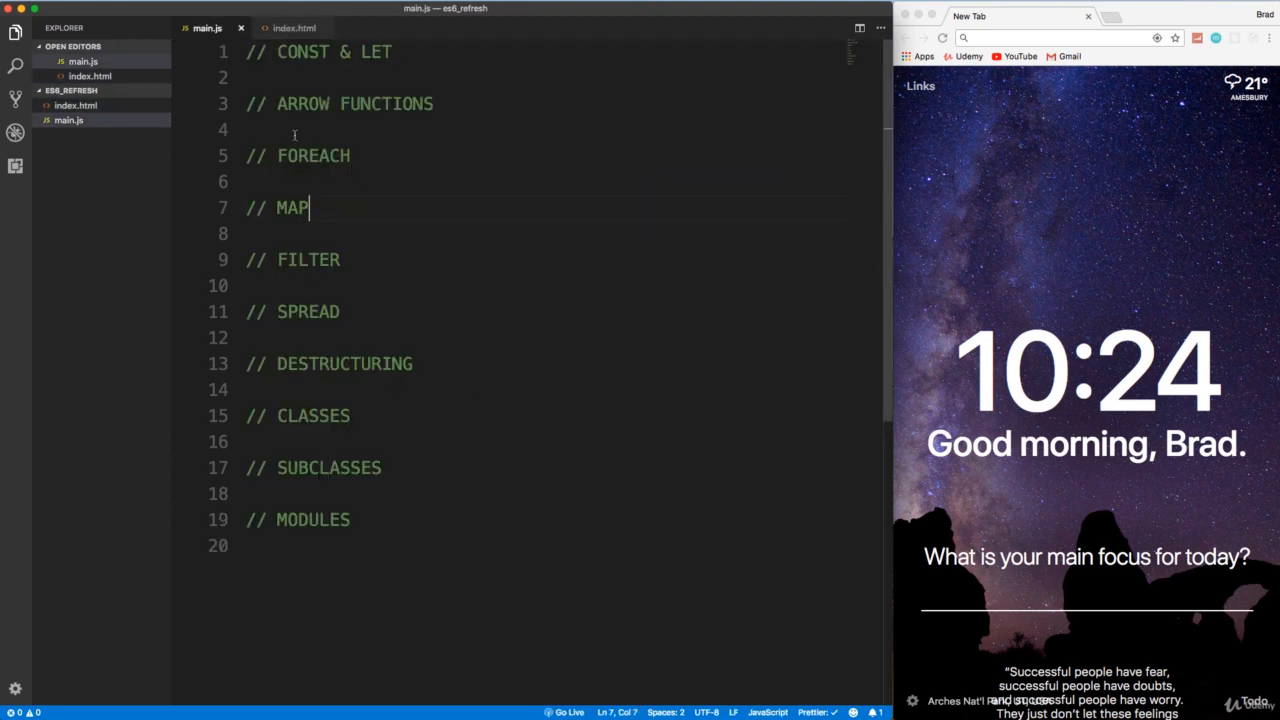
click(292, 28)
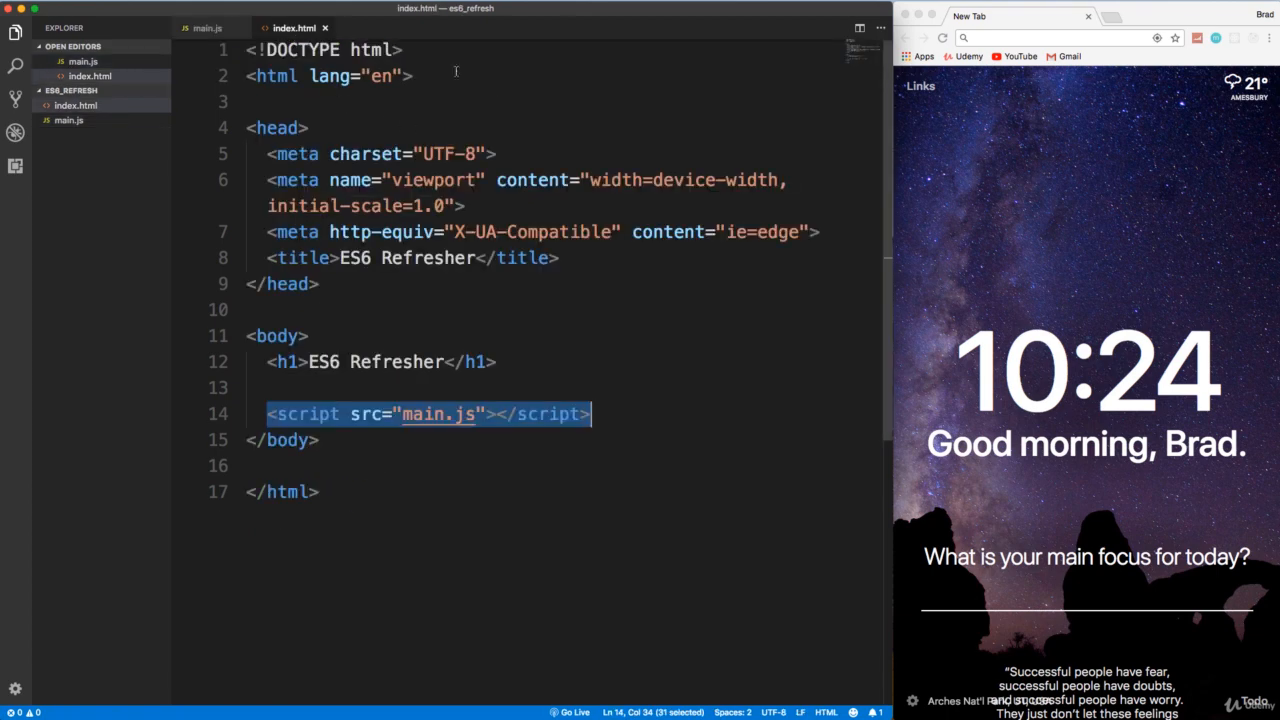
mouse_move(604, 132)
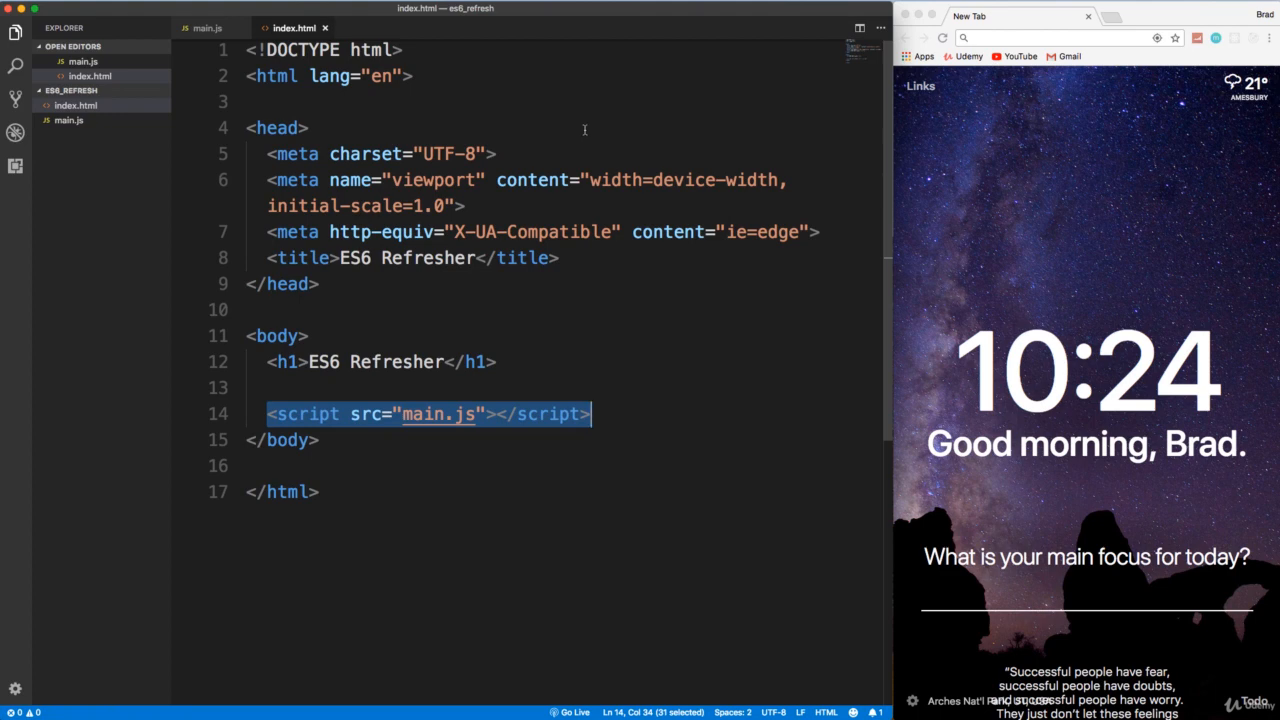
right_click(310, 128)
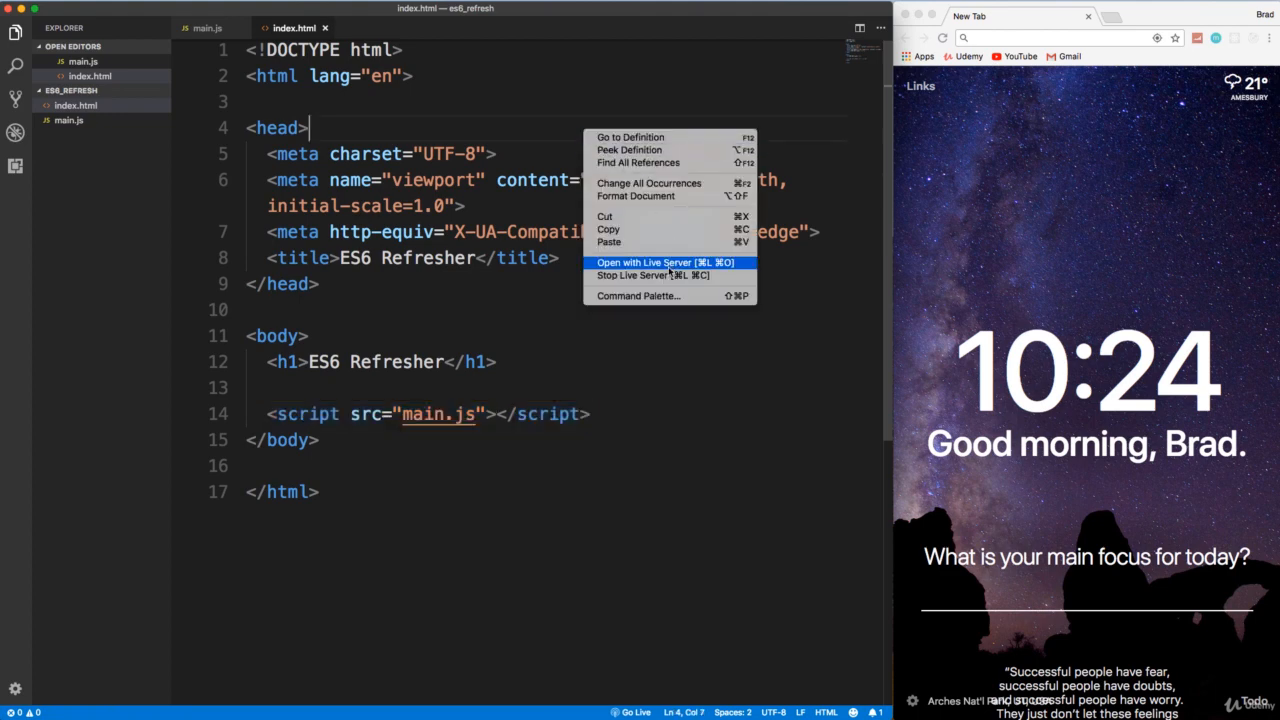
click(642, 262)
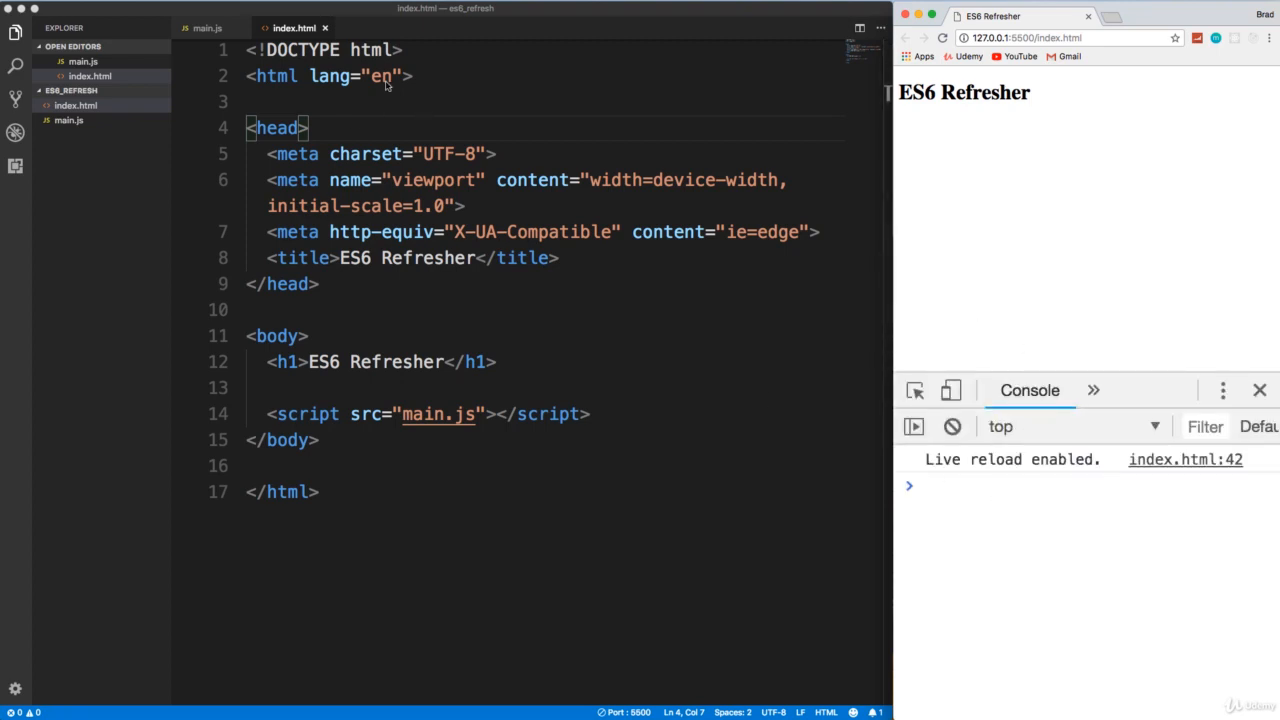
- In main.js, add var name = 'John'; on a new line under the CONST & LET comment
click(208, 28)
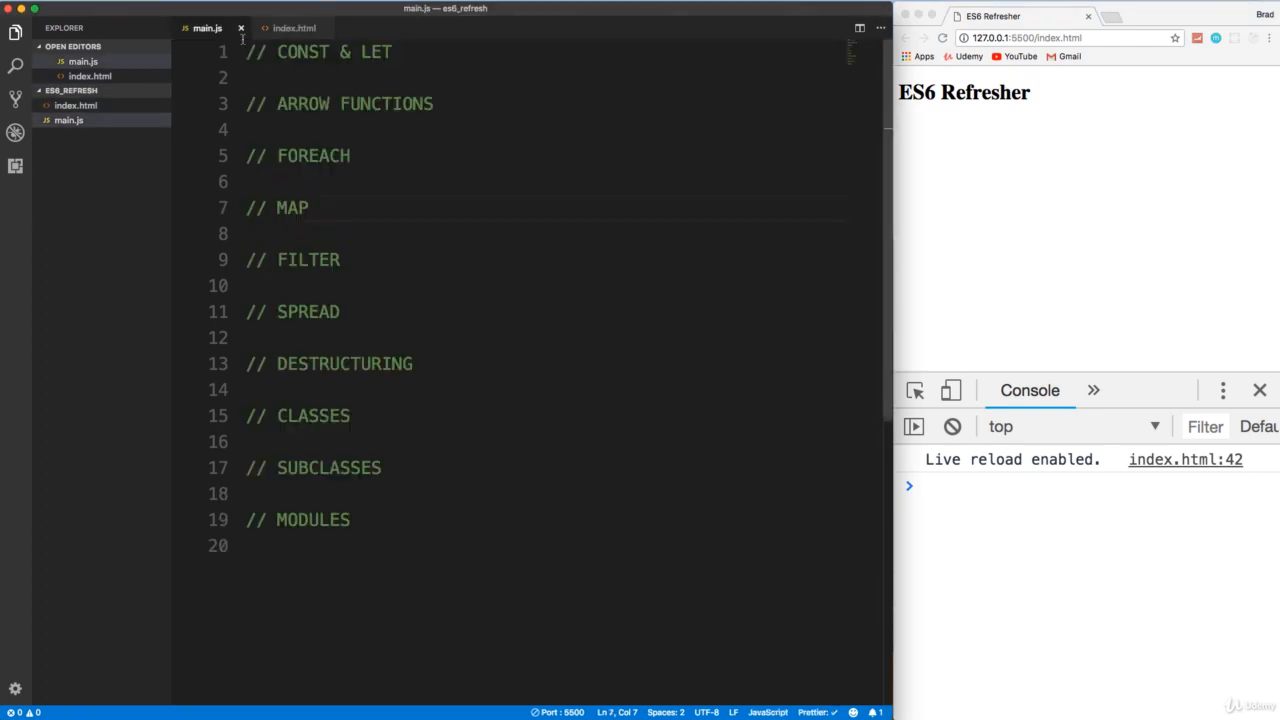
key(Enter)
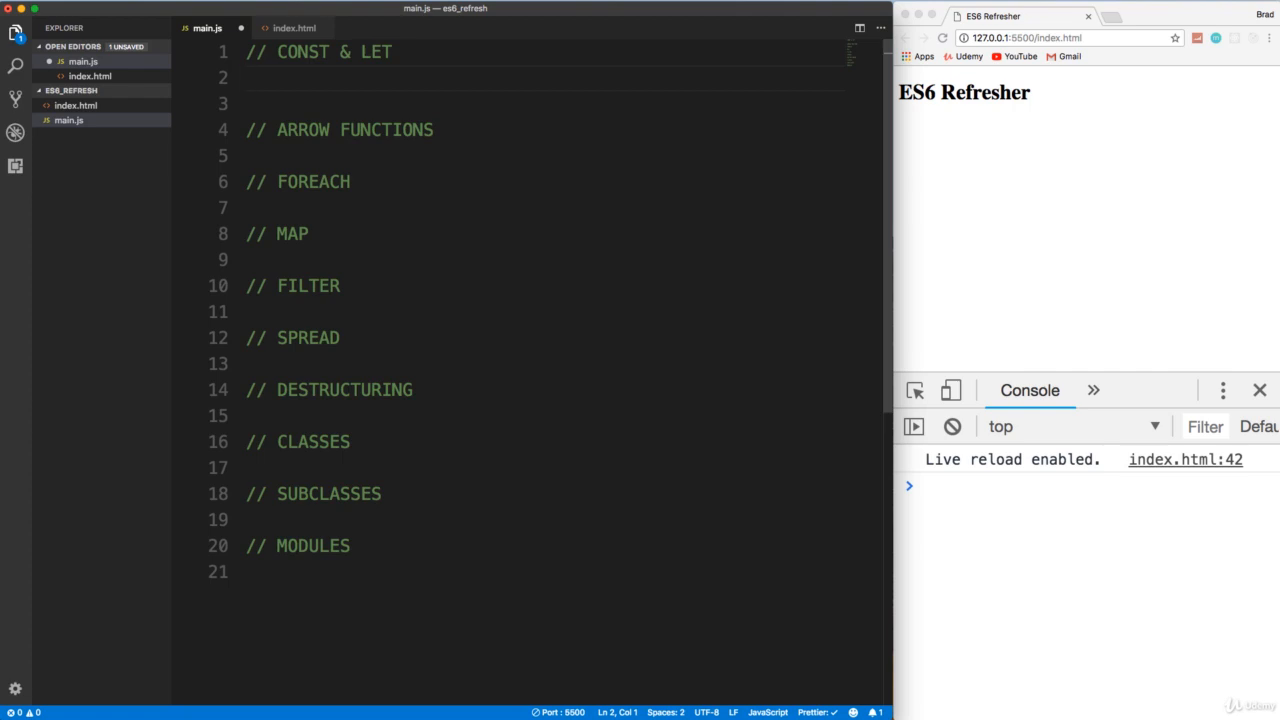
text(var na)
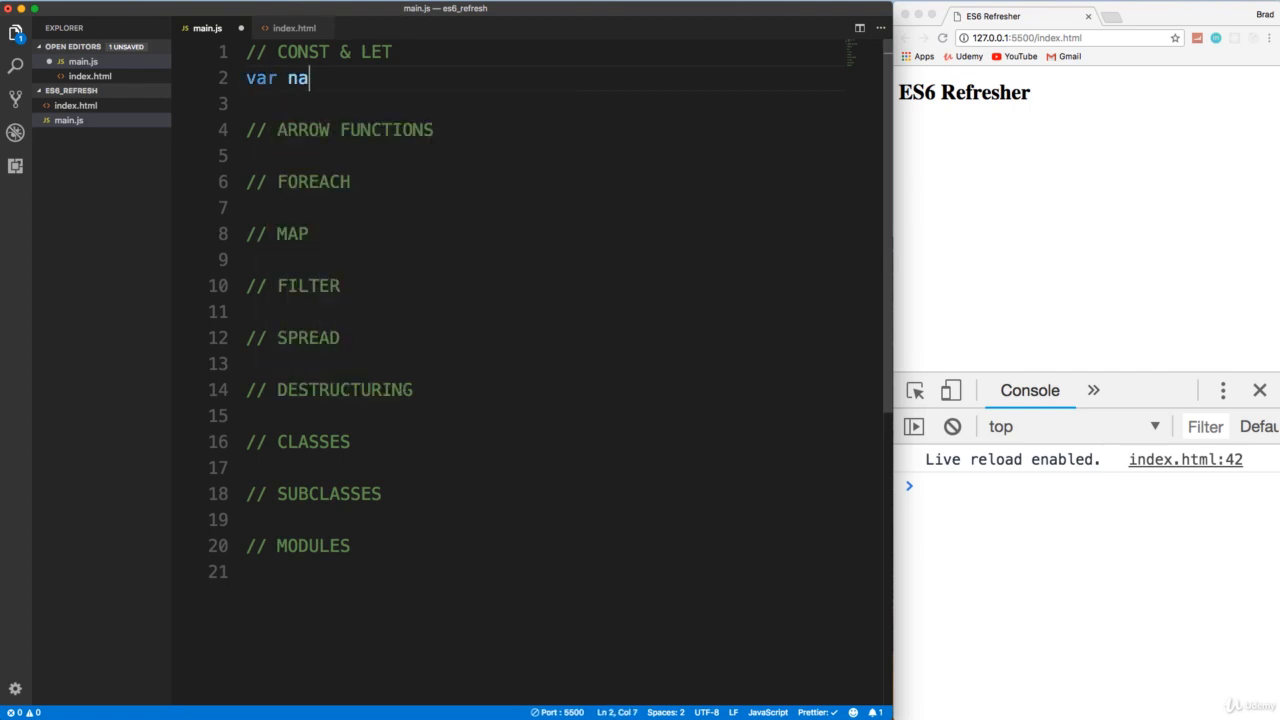
text(me = '';)
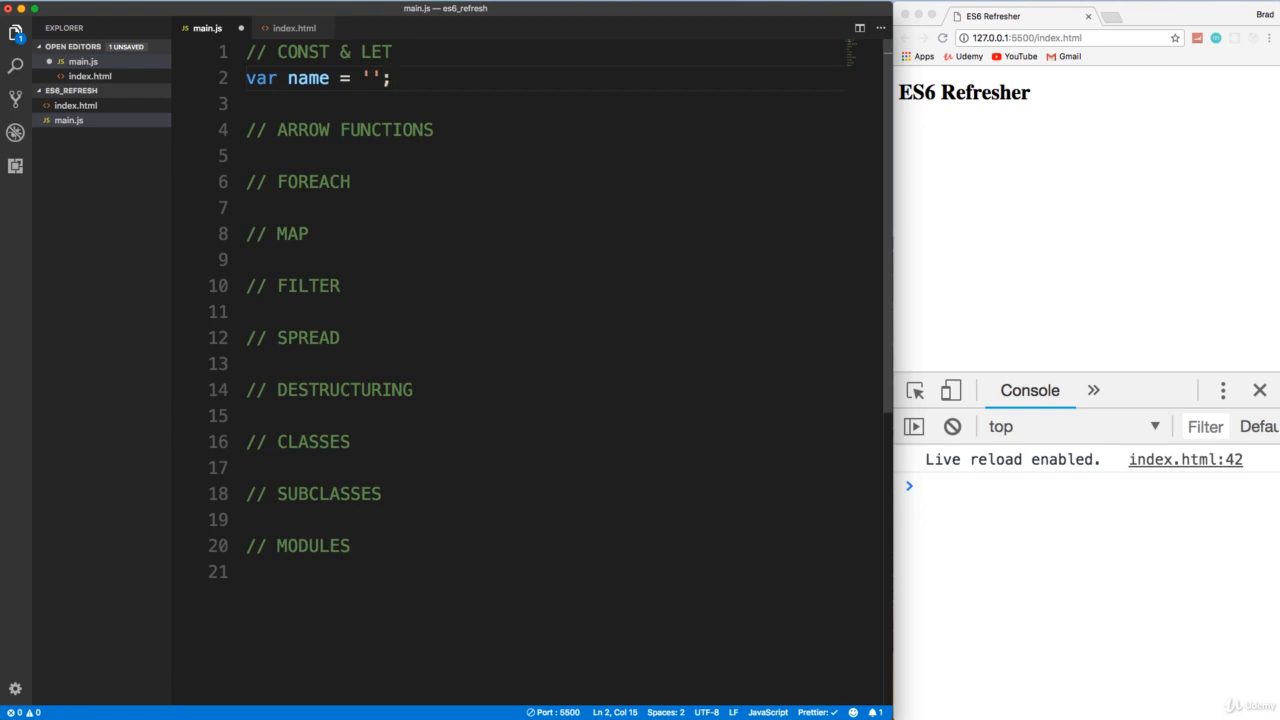
text(John)
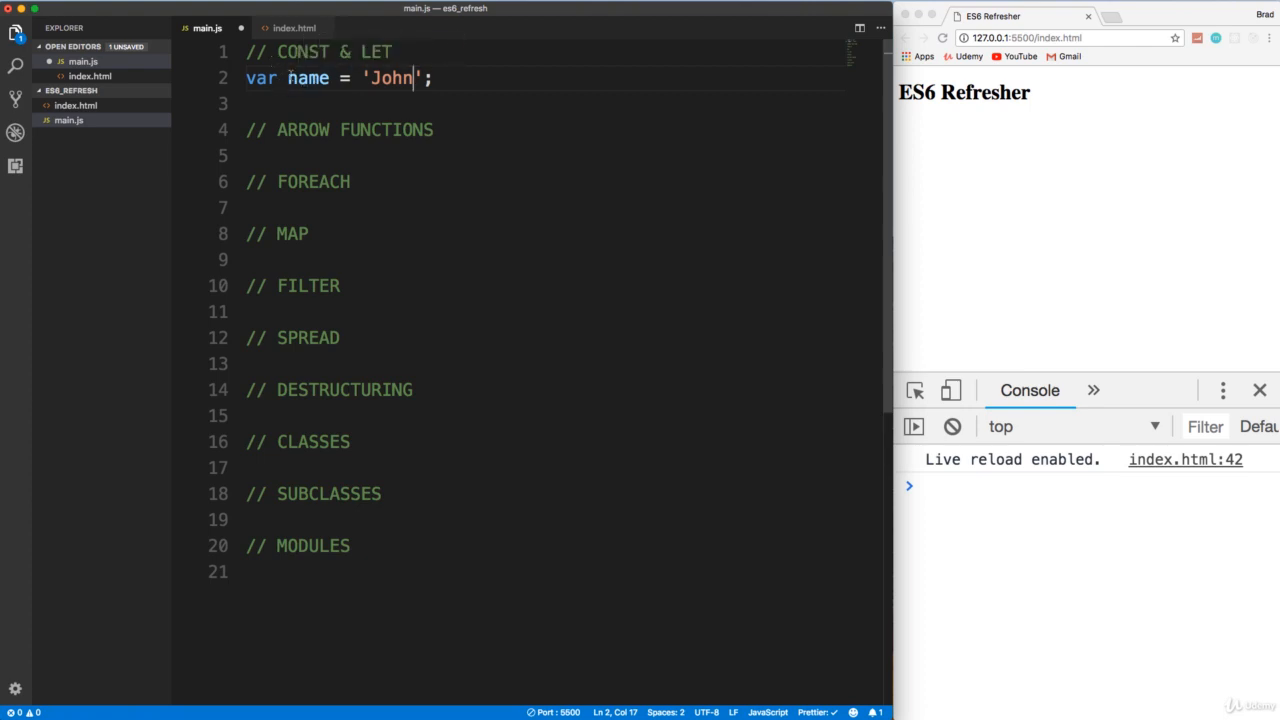
- Change the declaration to const and add name = 'Jack'; to trigger the constant-assignment error
double_click(260, 78)
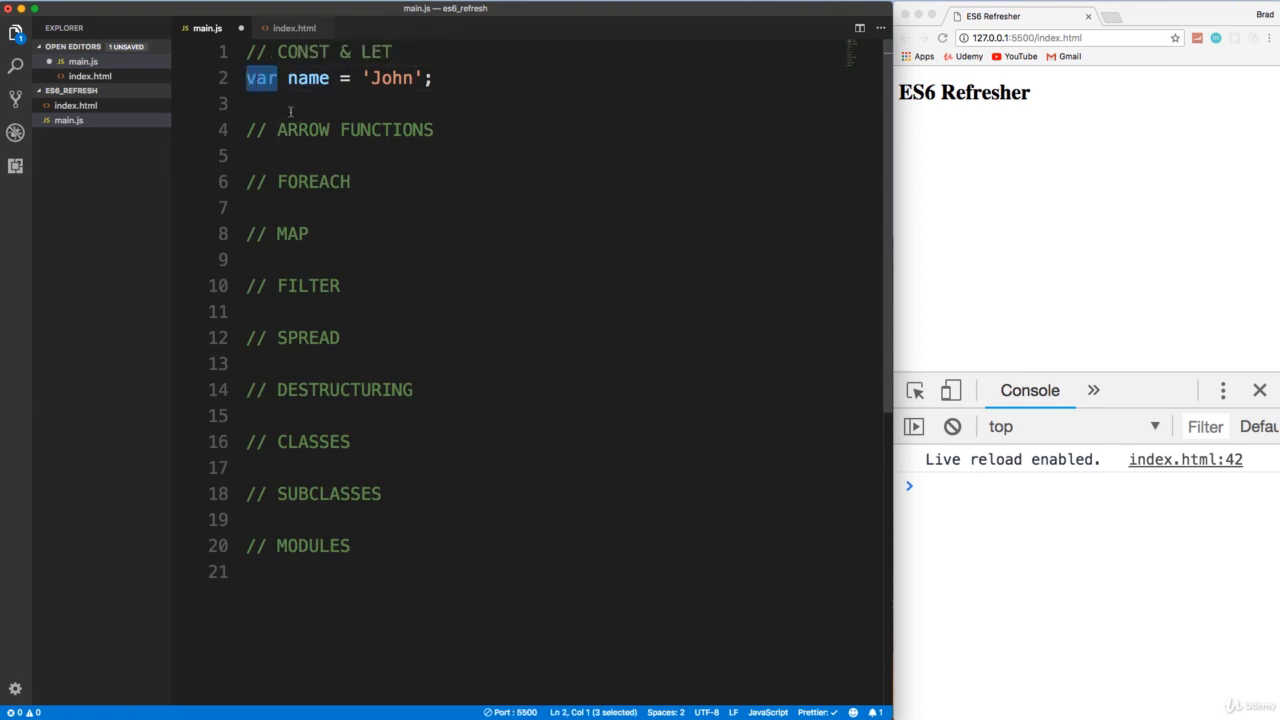
text(const)
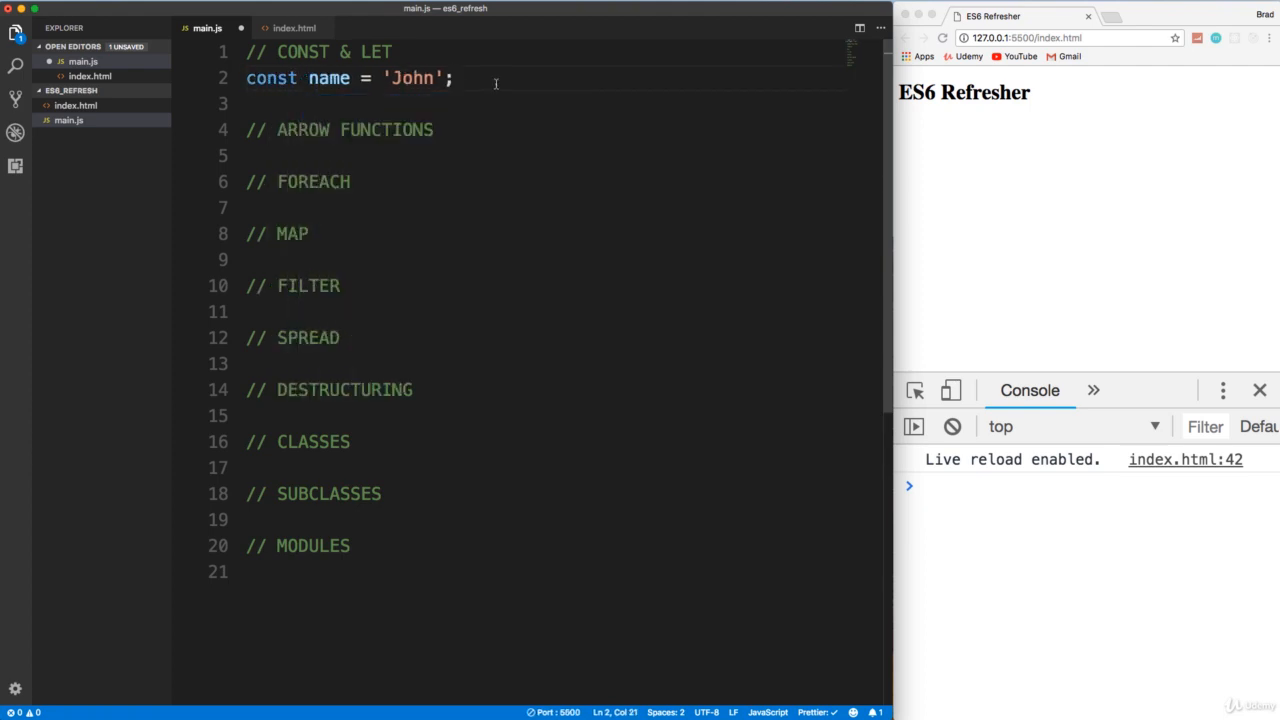
text(name =)
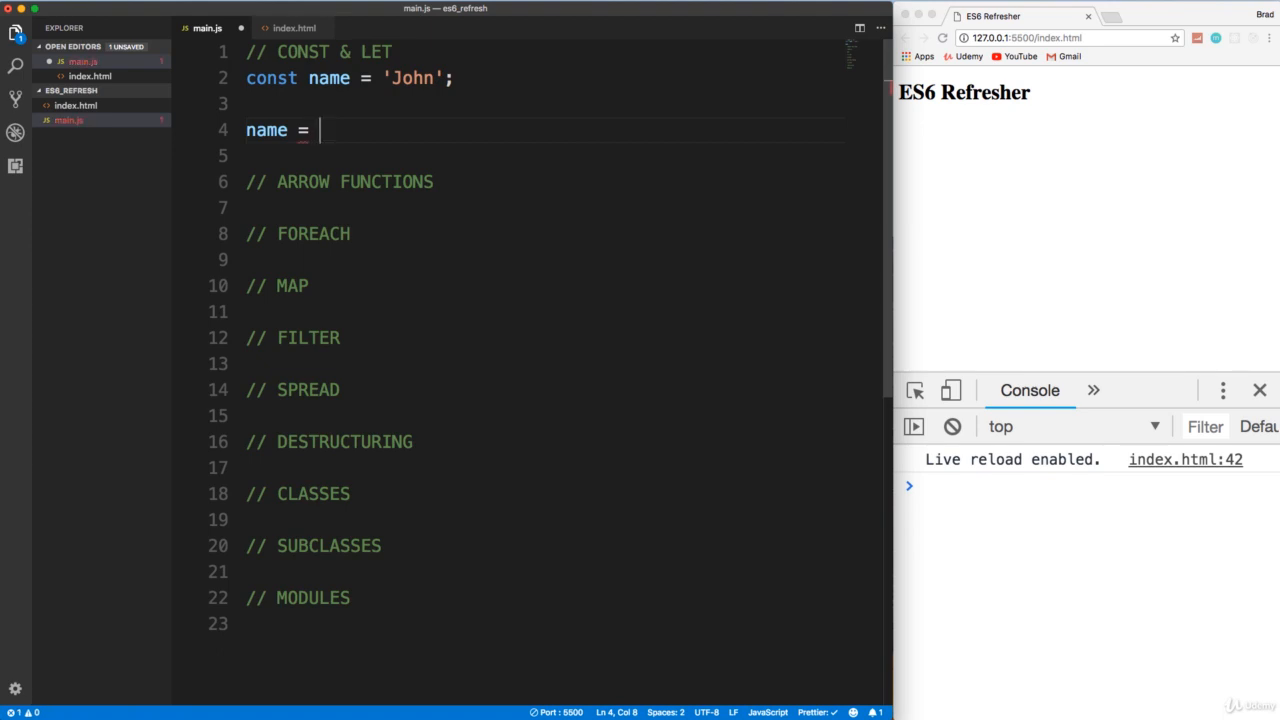
text('';)
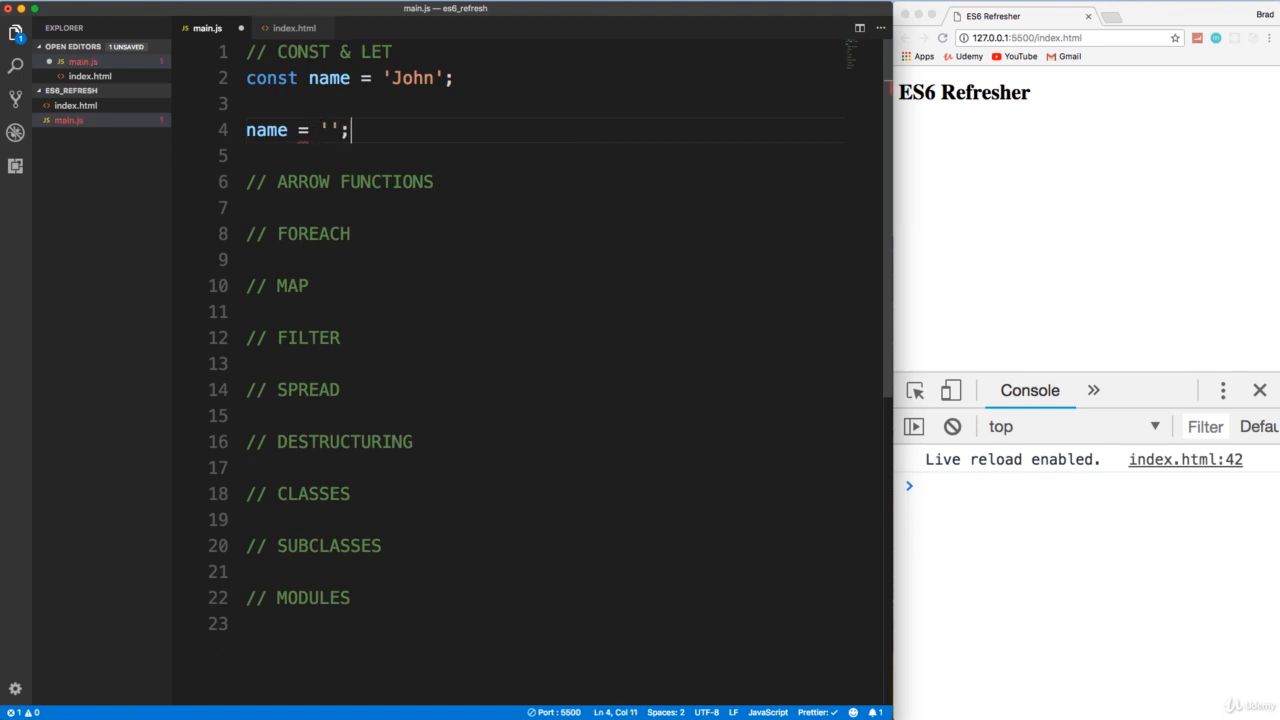
text(Jack)
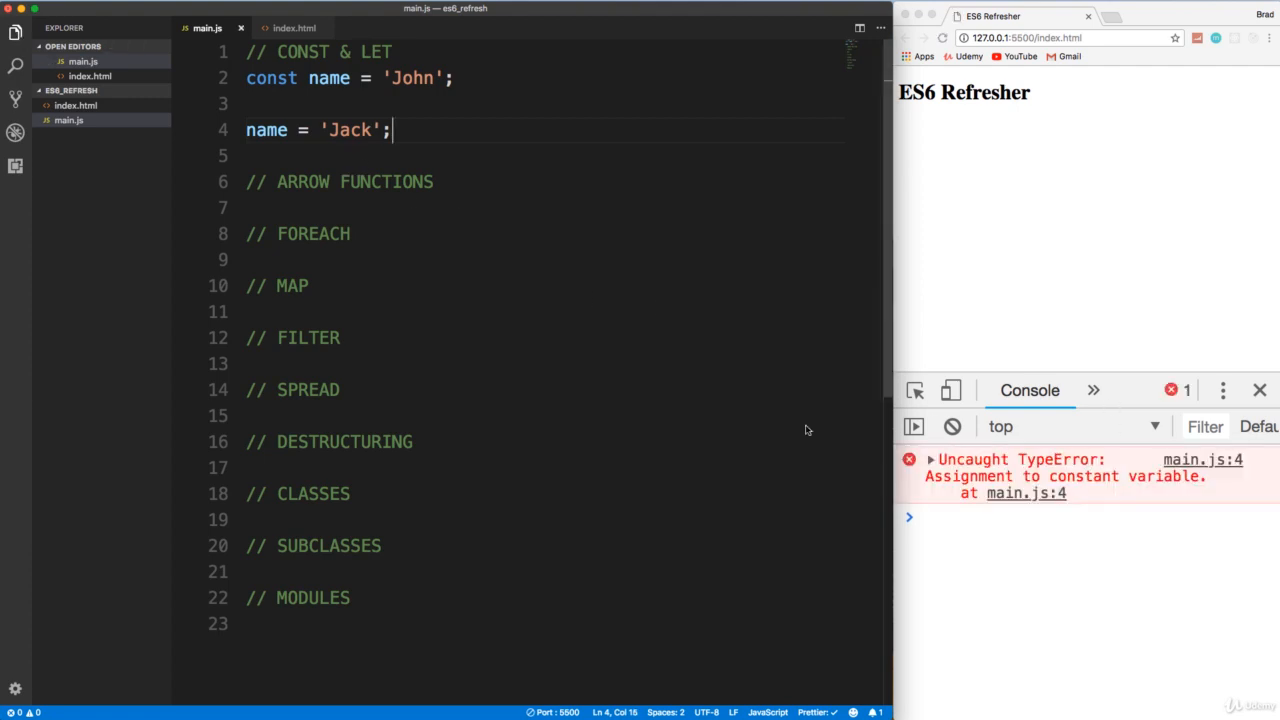
mouse_move(1116, 488)
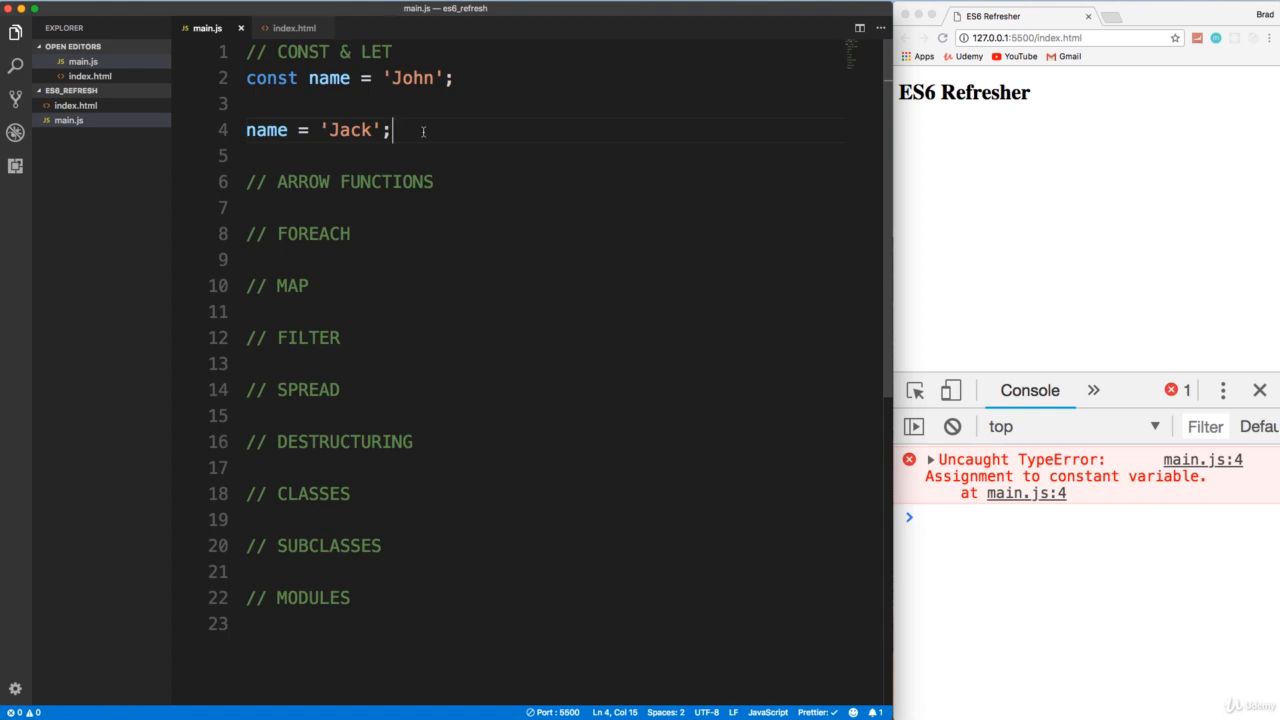
- Switch the declaration to let and add console.log(name); so the console prints Jack
double_click(270, 78)
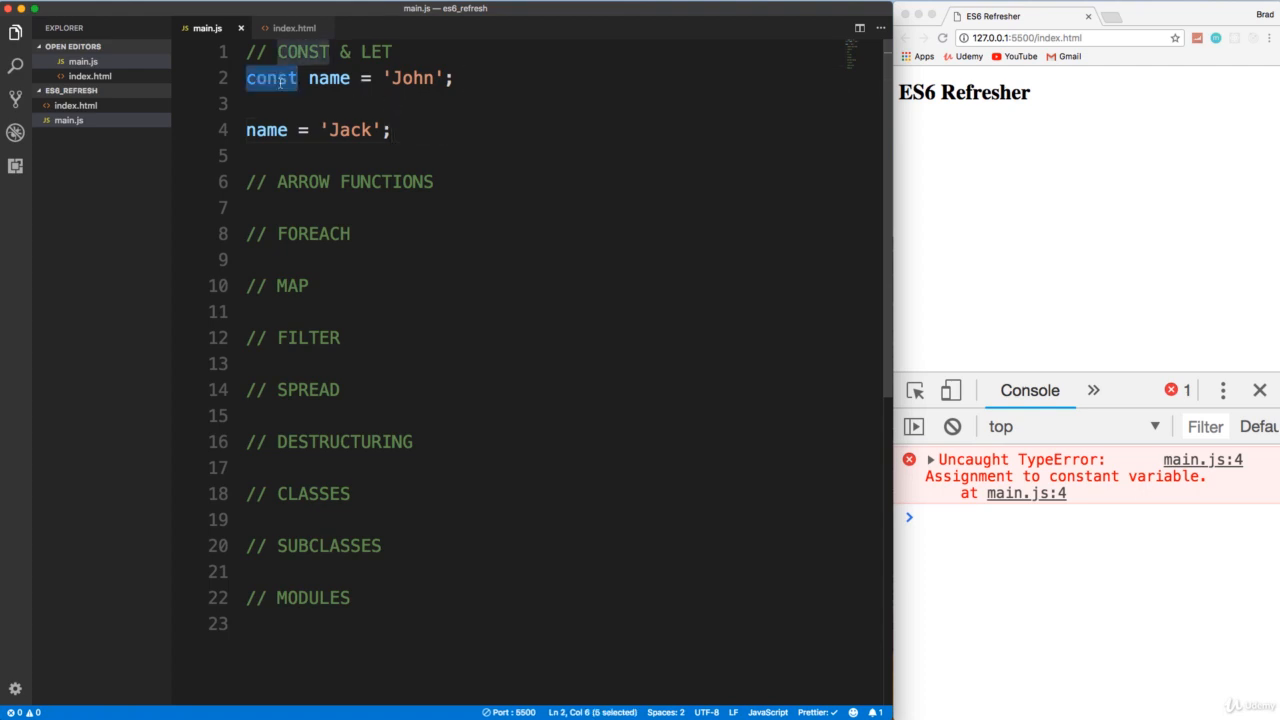
text(let)
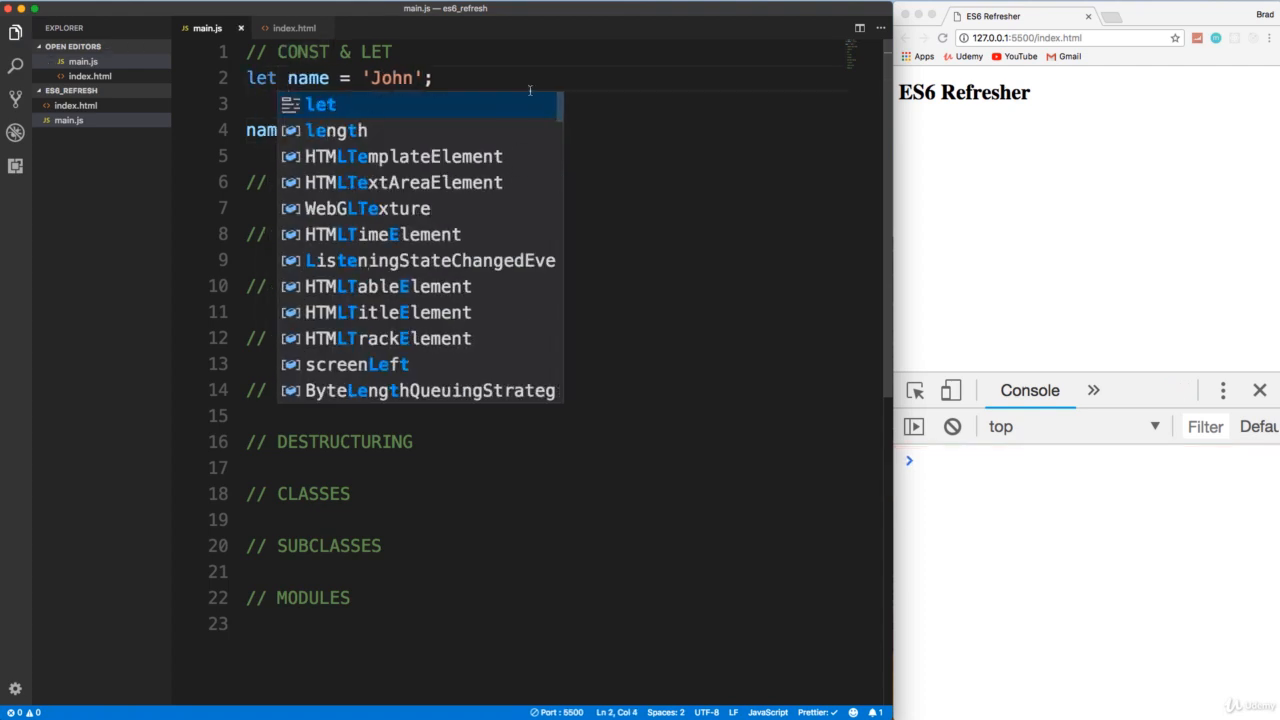
text(console.log()p)
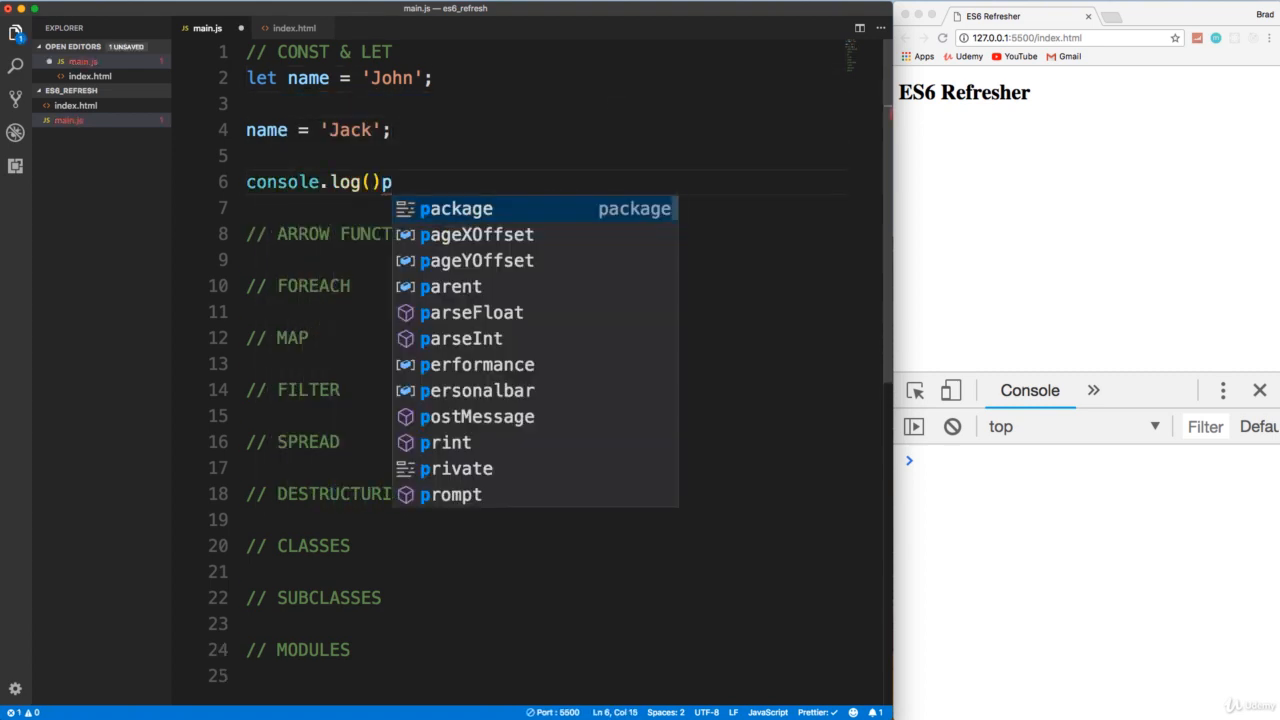
text(ame;)
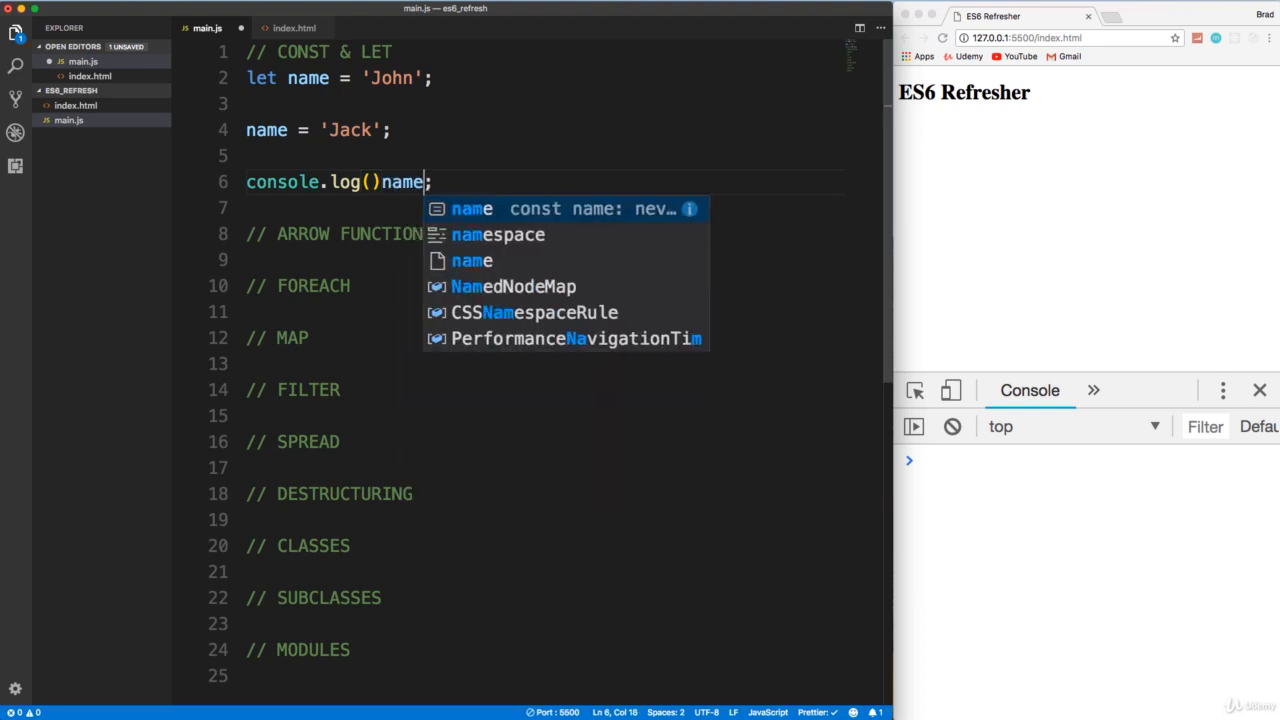
key(backspace)
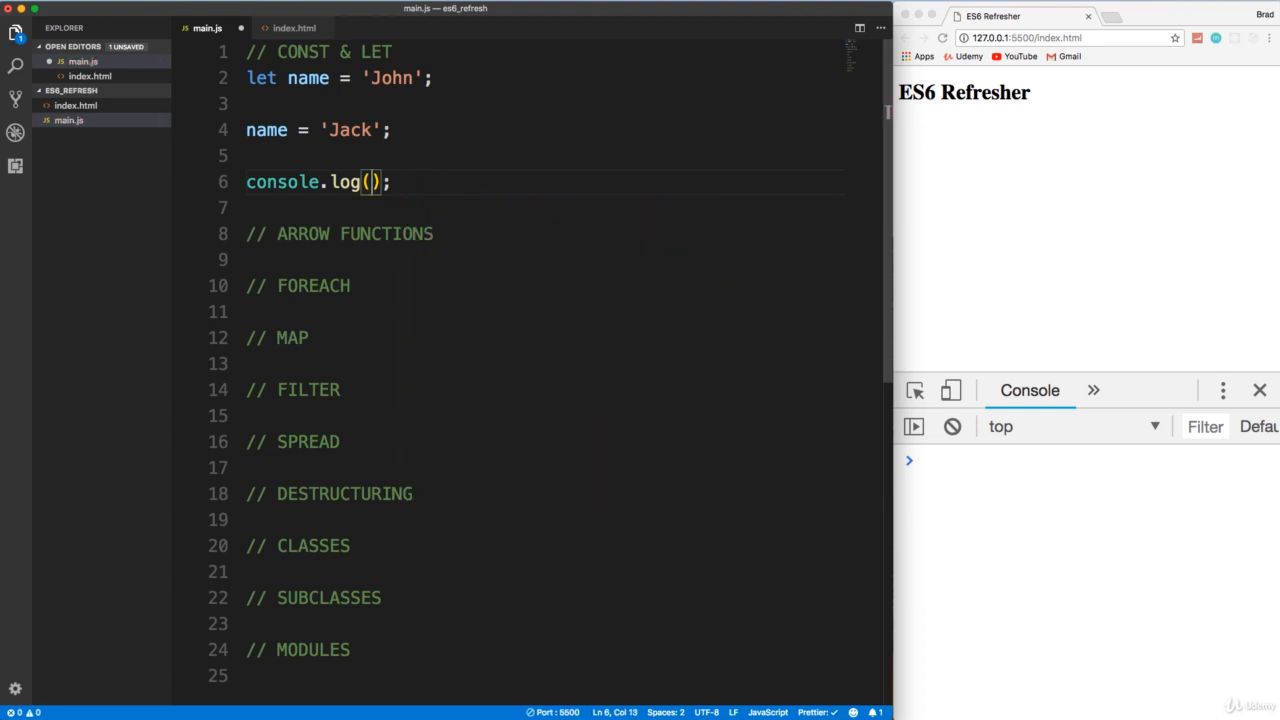
text(name)
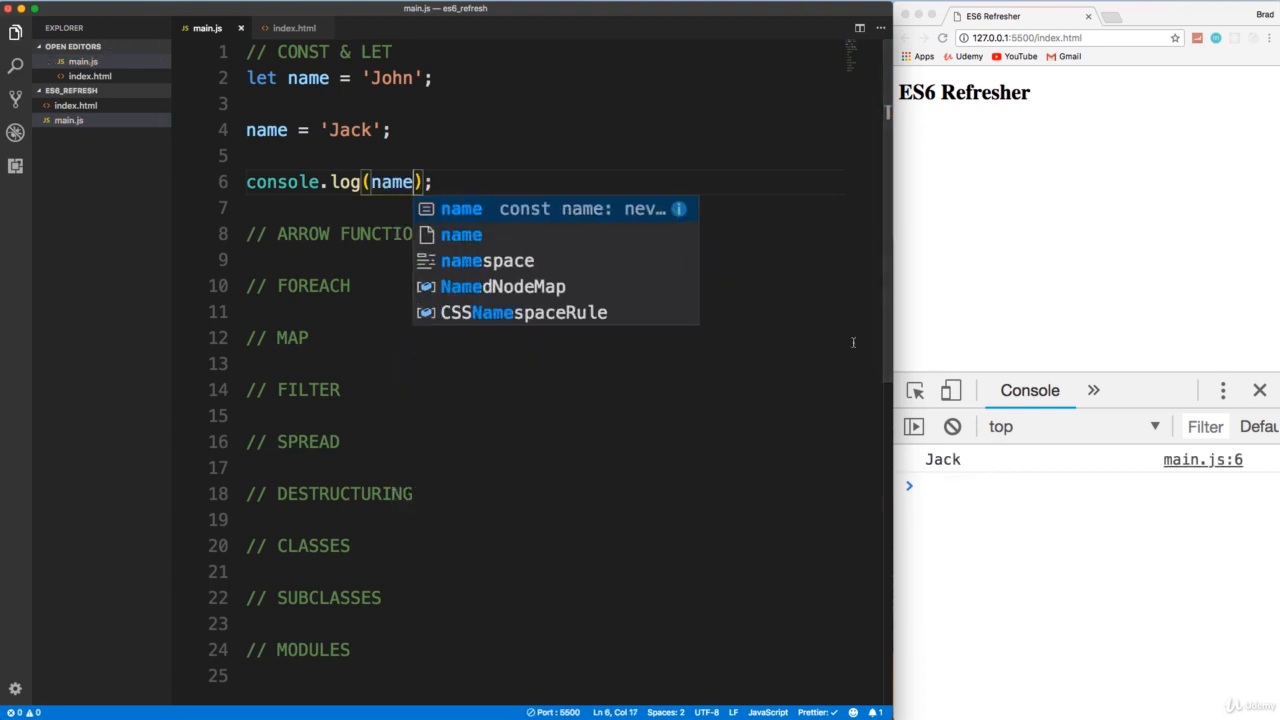
click(448, 82)
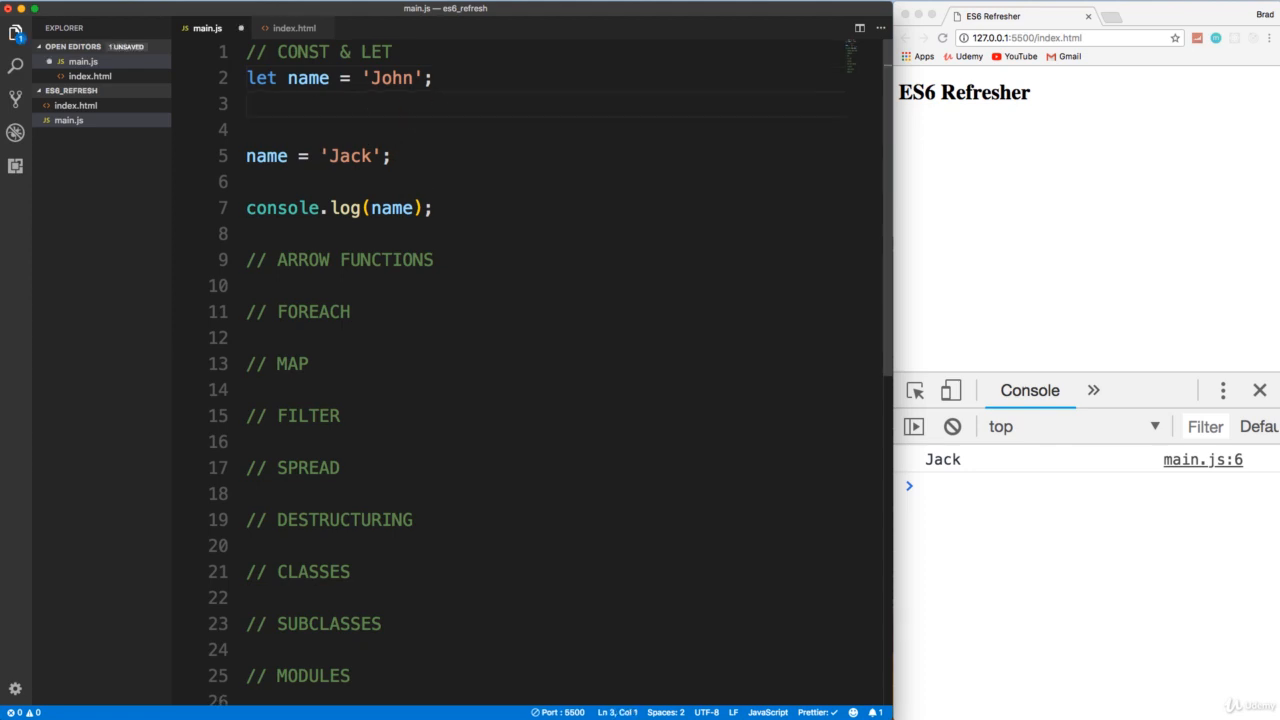
- Declare an unassigned test variable on line 3, first as const then corrected to let test;
text(const)
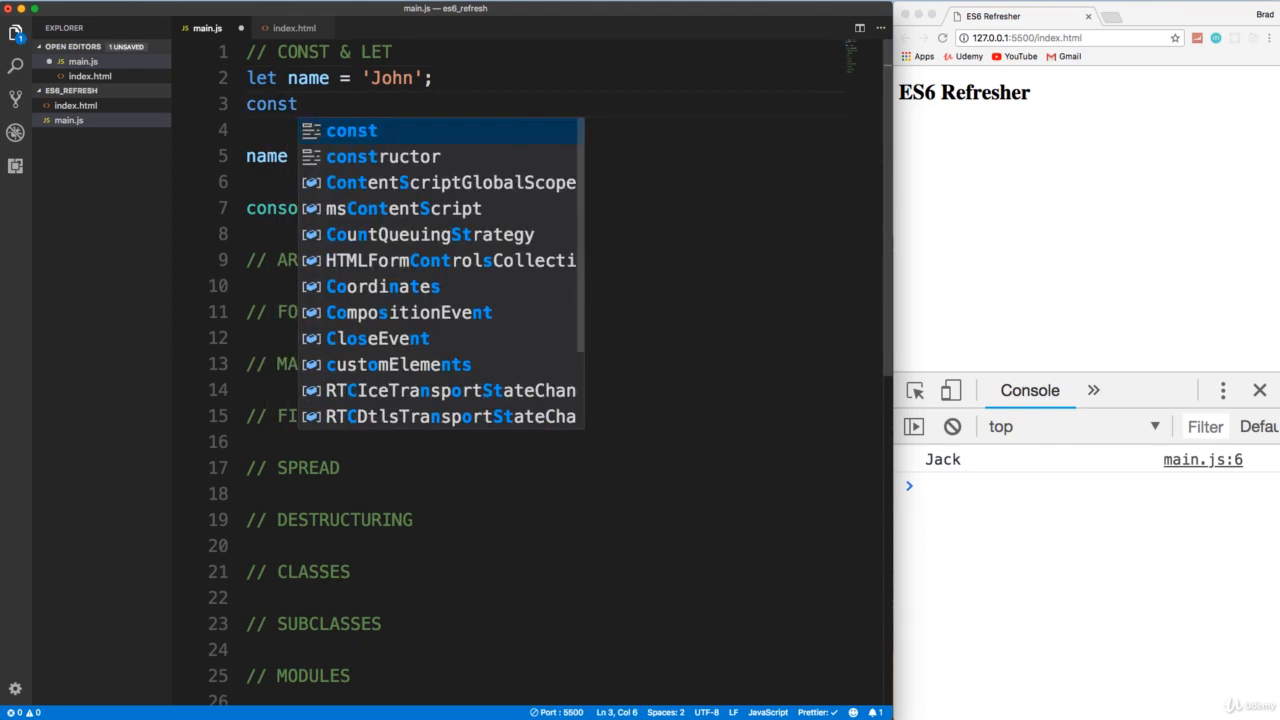
text(test)
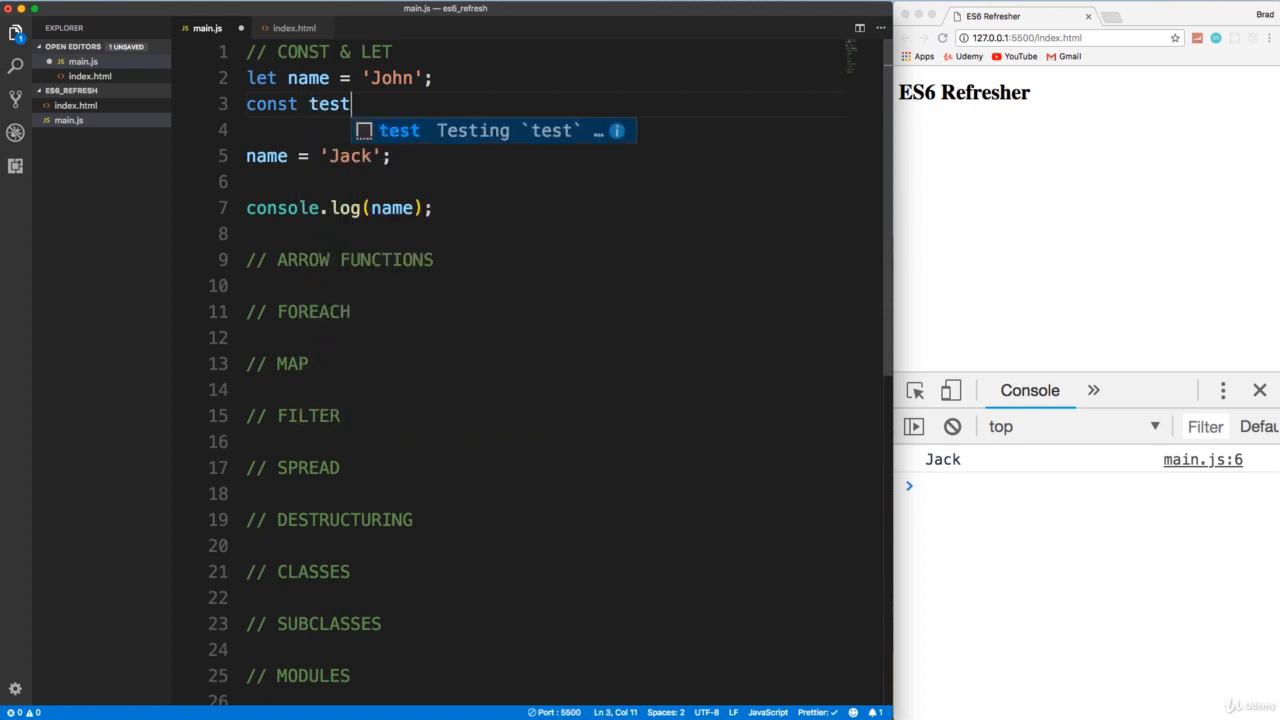
text(;)
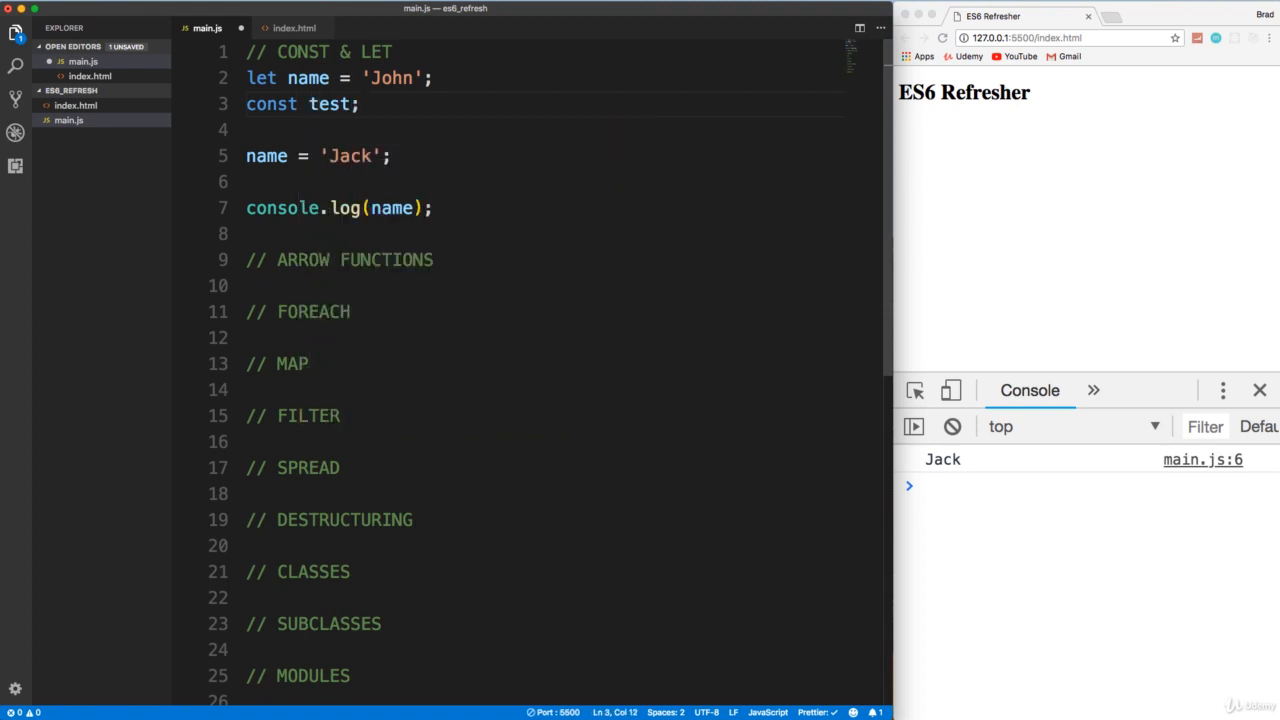
click(298, 104)
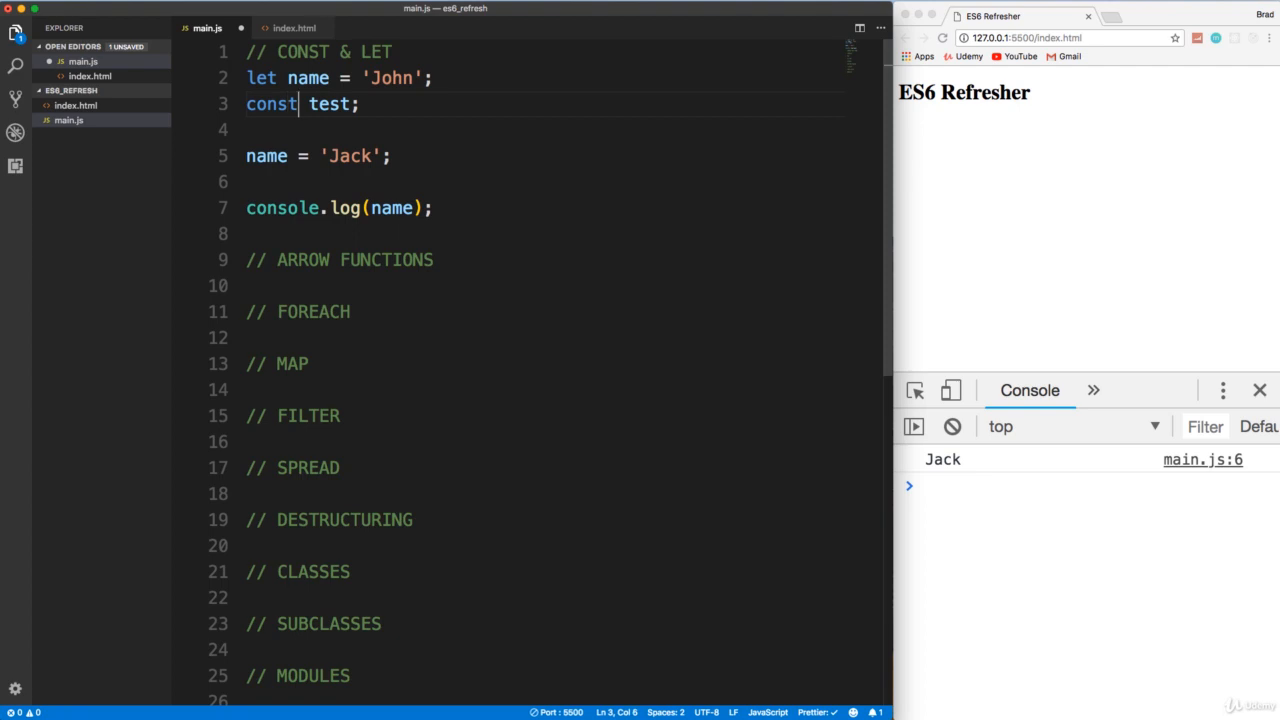
text(let)
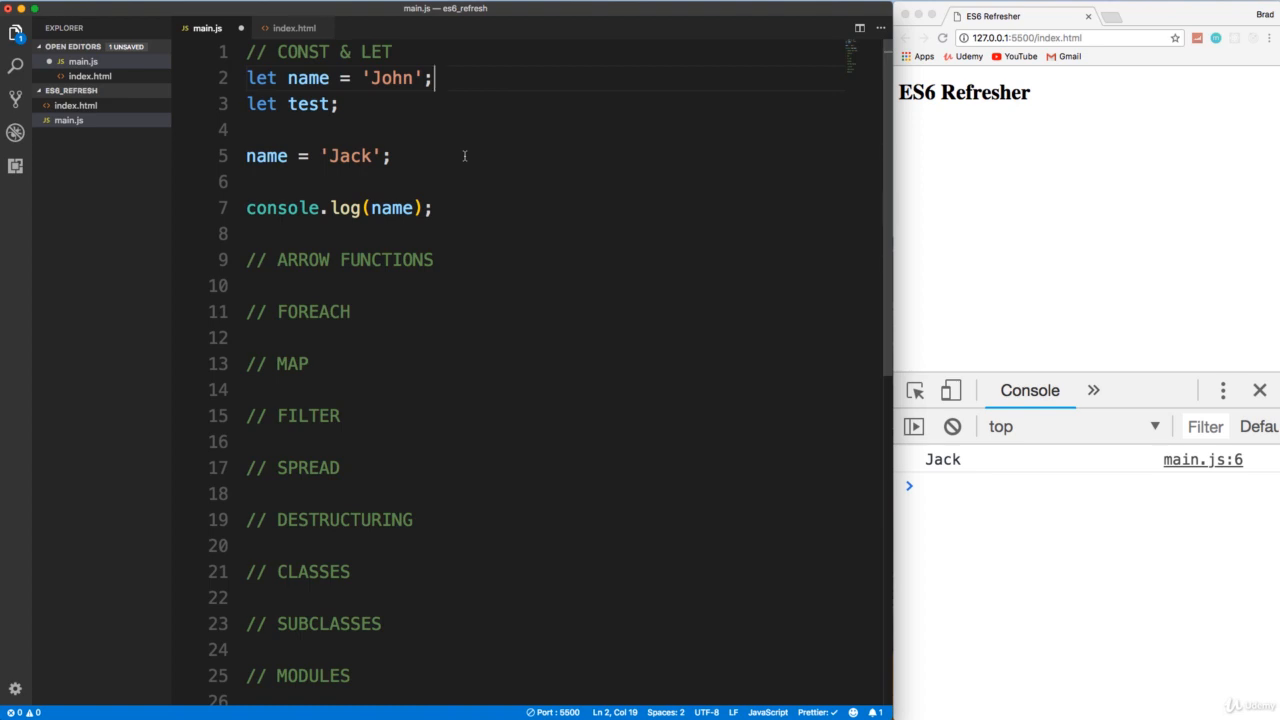
mouse_move(300, 140)
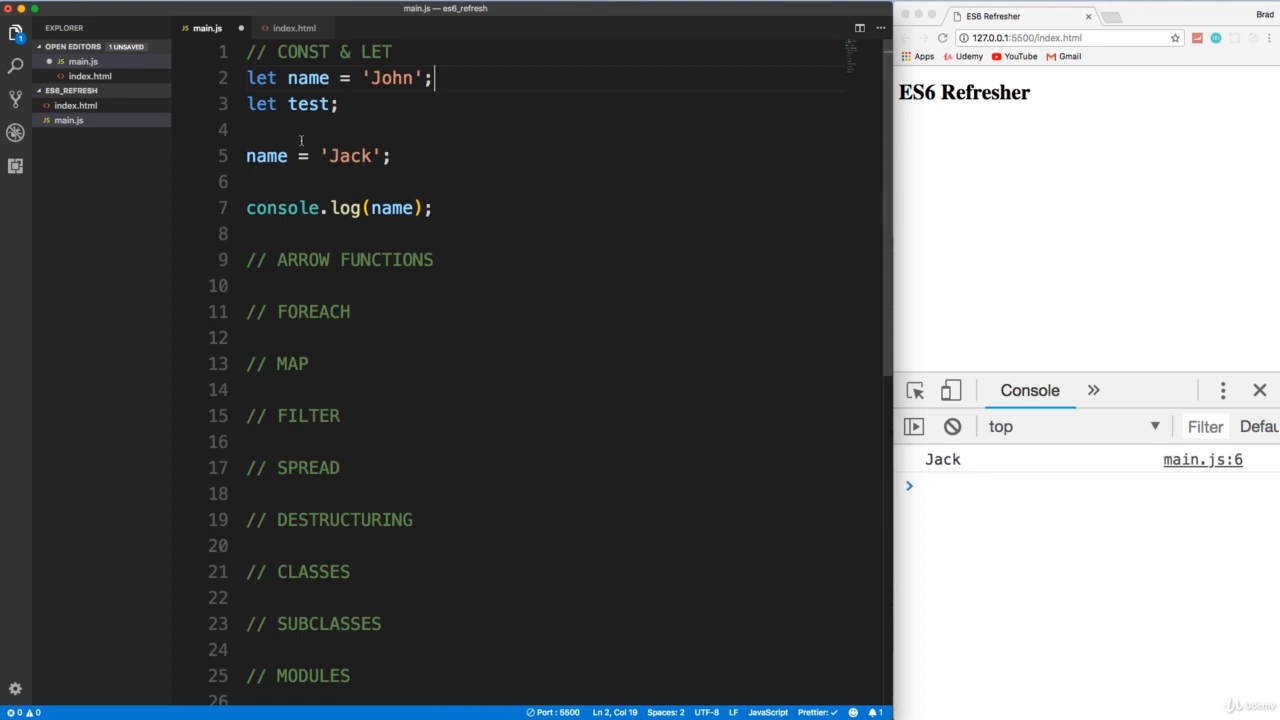
triple_click(318, 156)
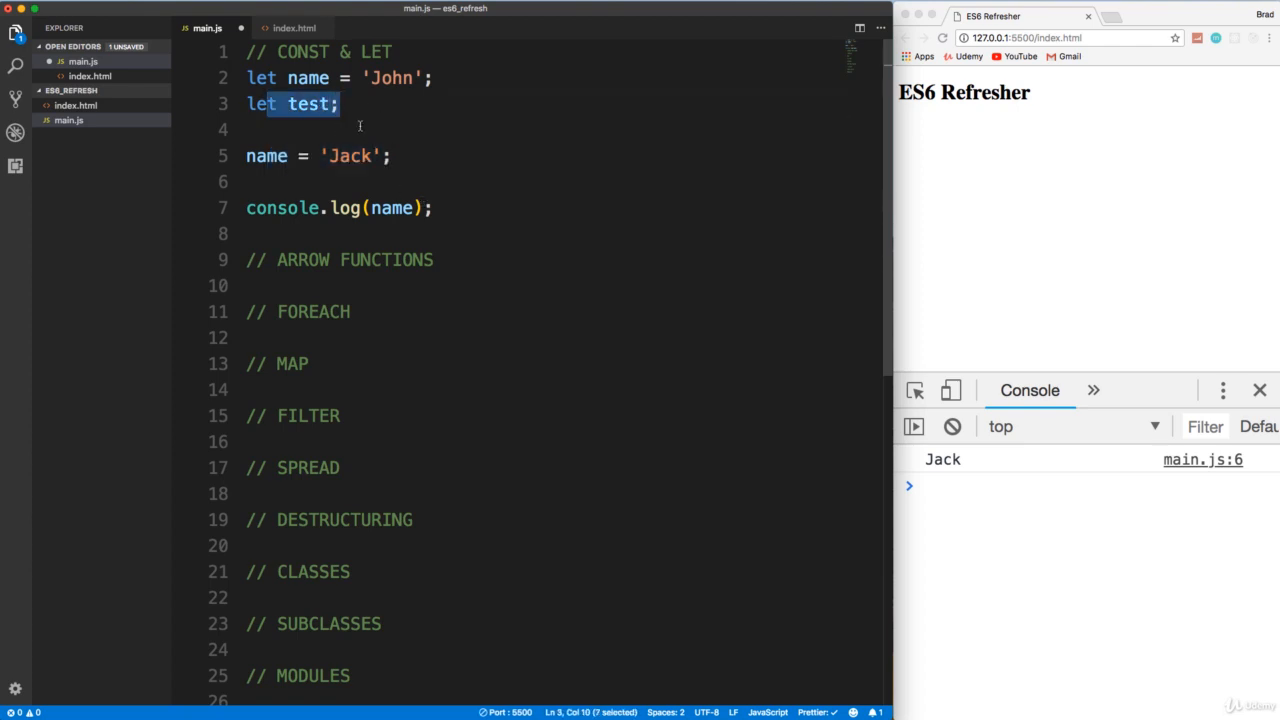
click(392, 156)
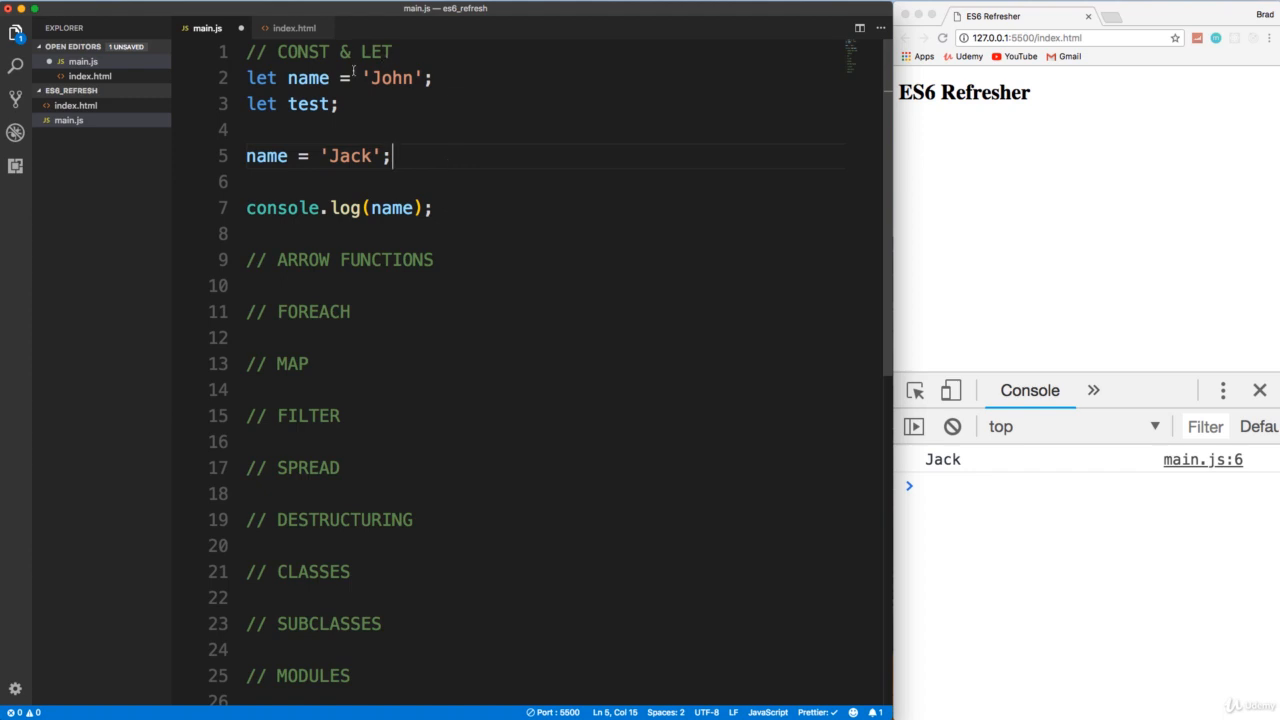
mouse_move(416, 96)
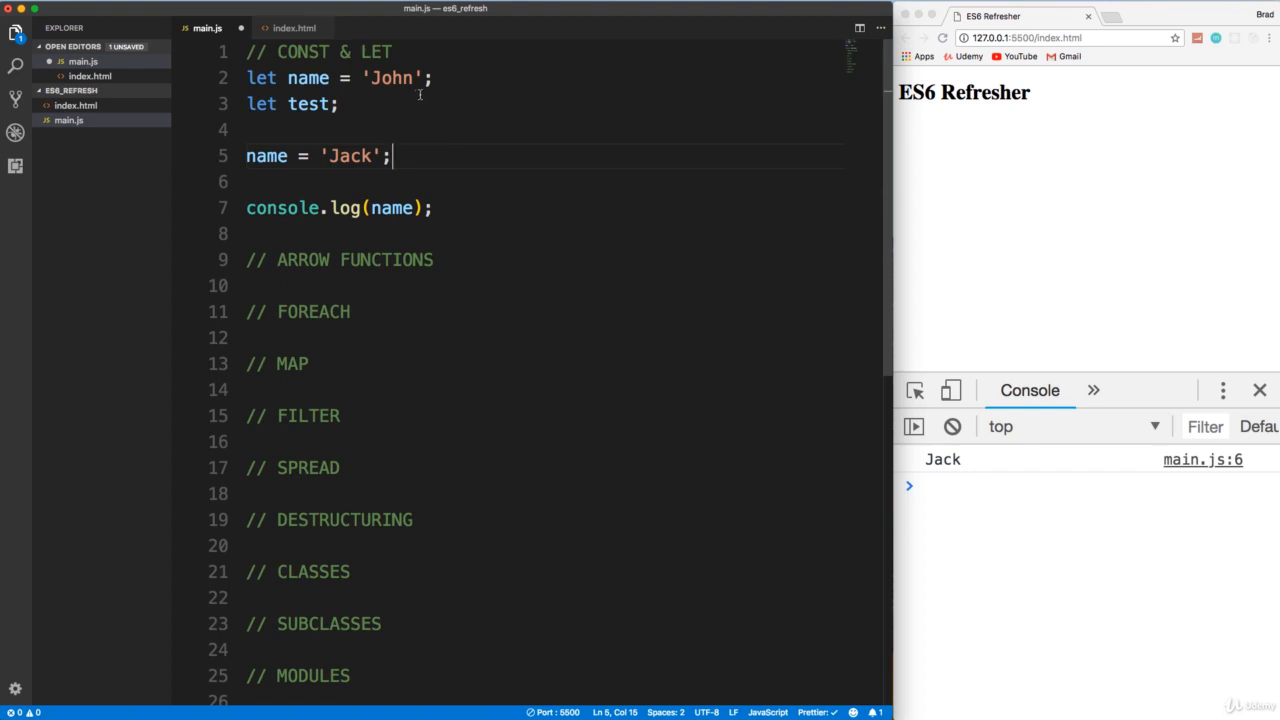
mouse_move(448, 158)
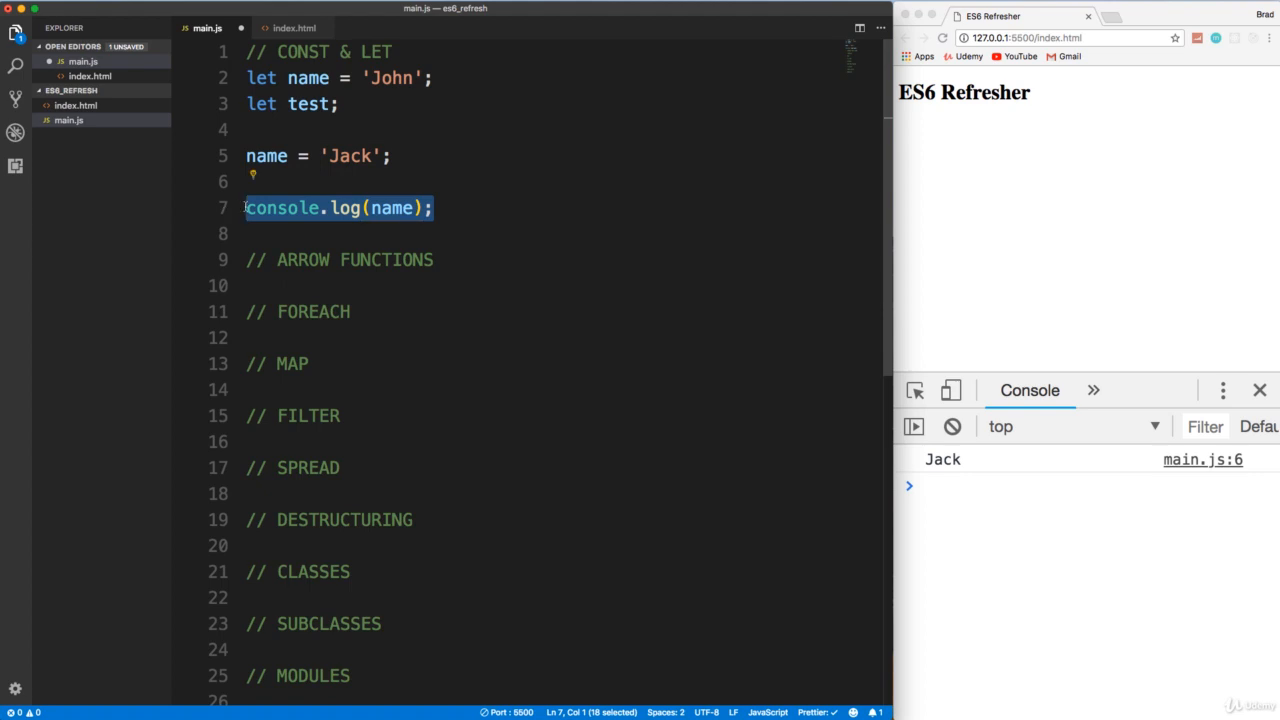
- Write const person = {name: 'John', age: 33}; and set person.name = 'Jack';
text(const)
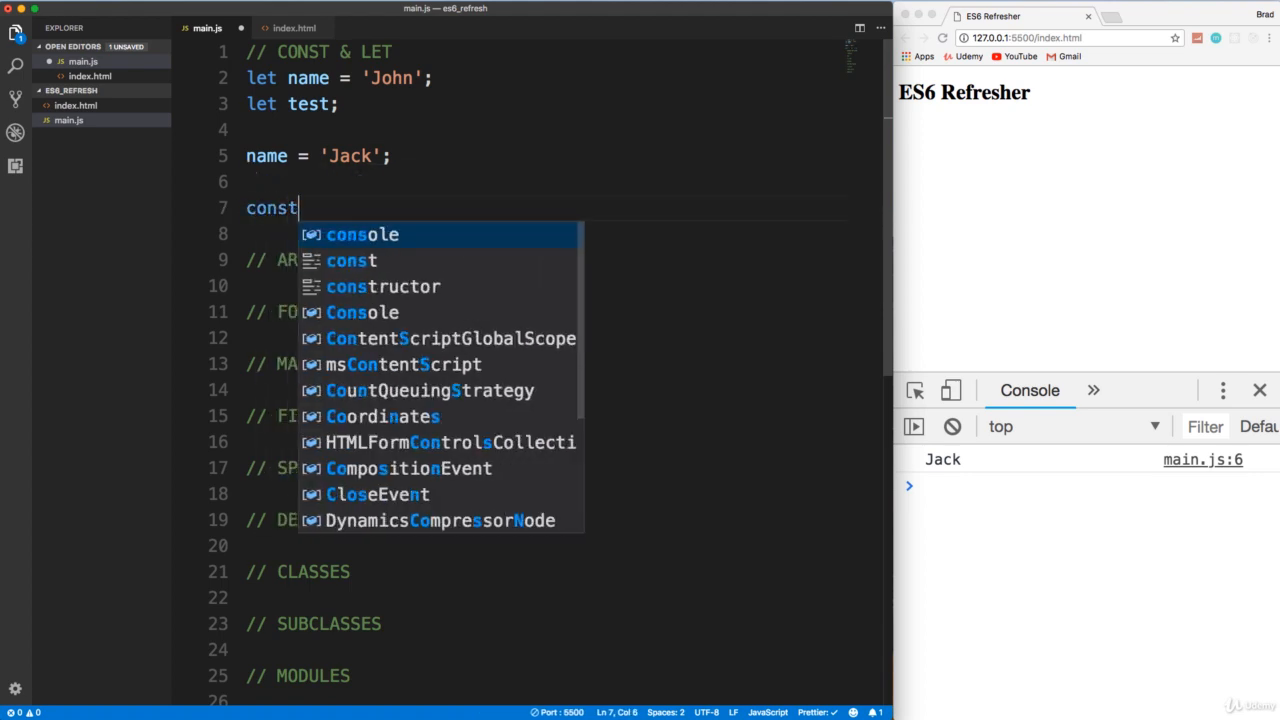
text(person = {)
click(544, 234)
text(name)
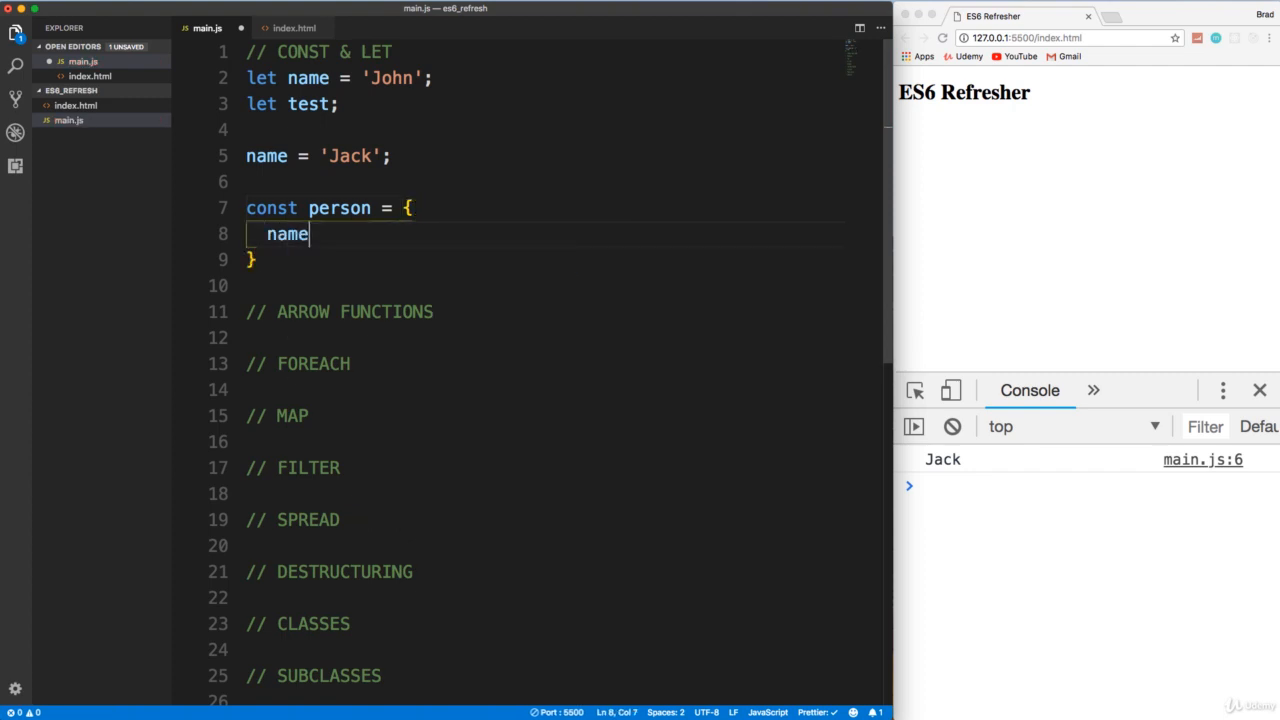
text(: 'J')
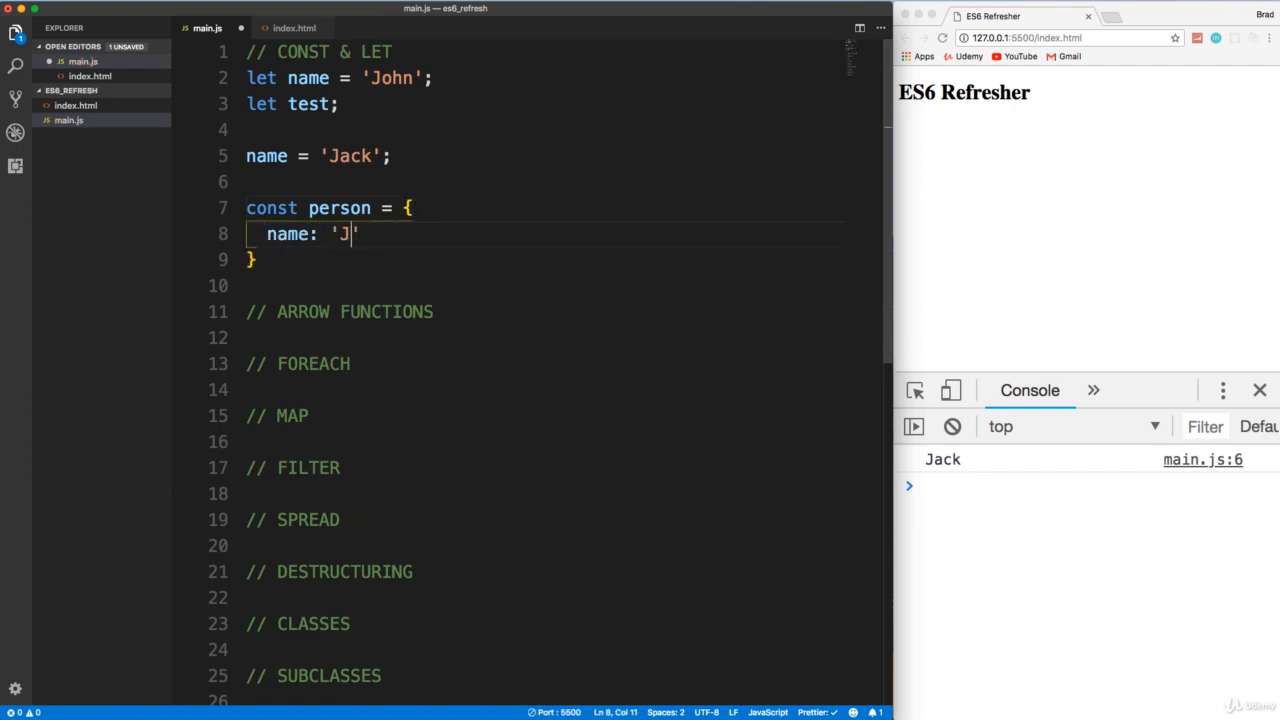
text(ohn',)
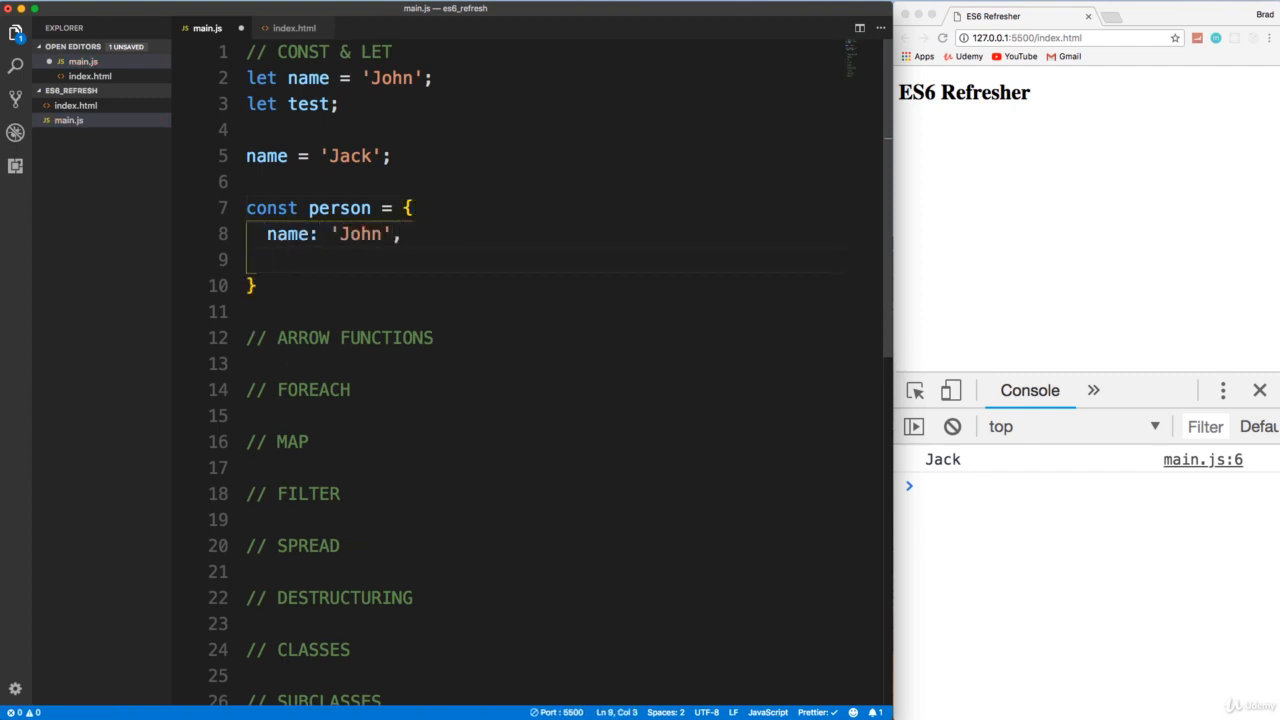
text(age: 33)
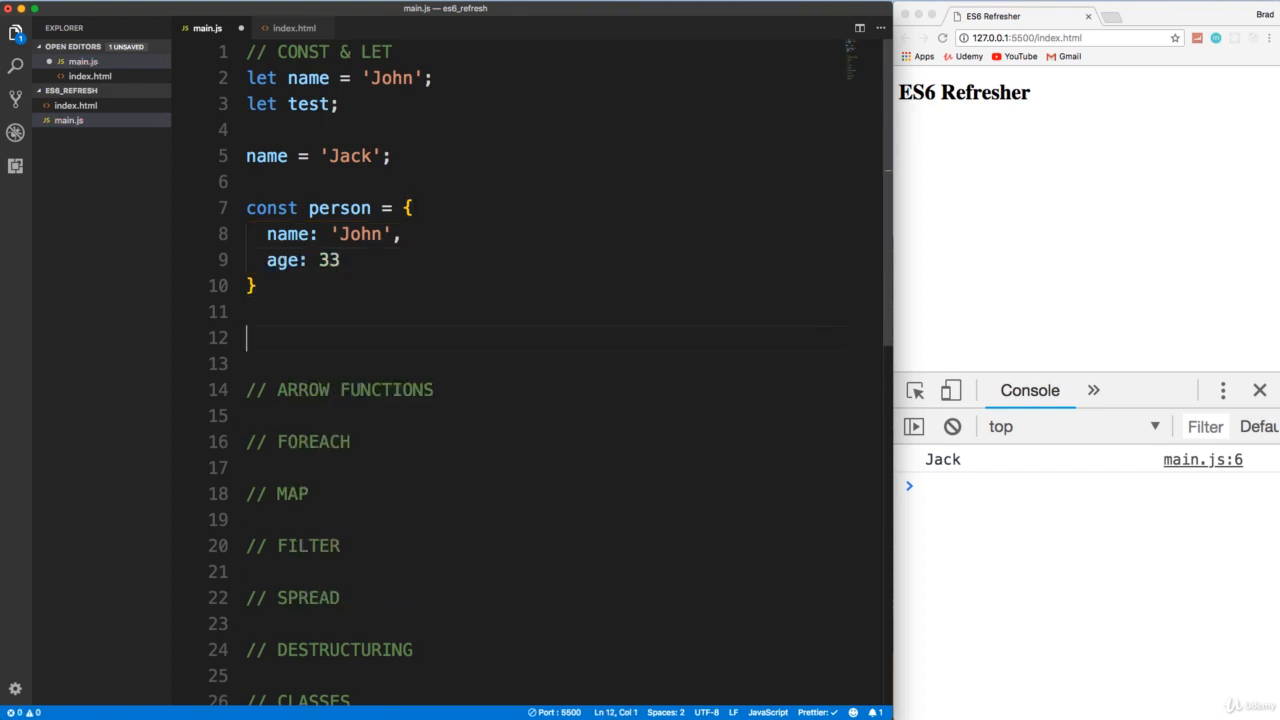
text(person.)
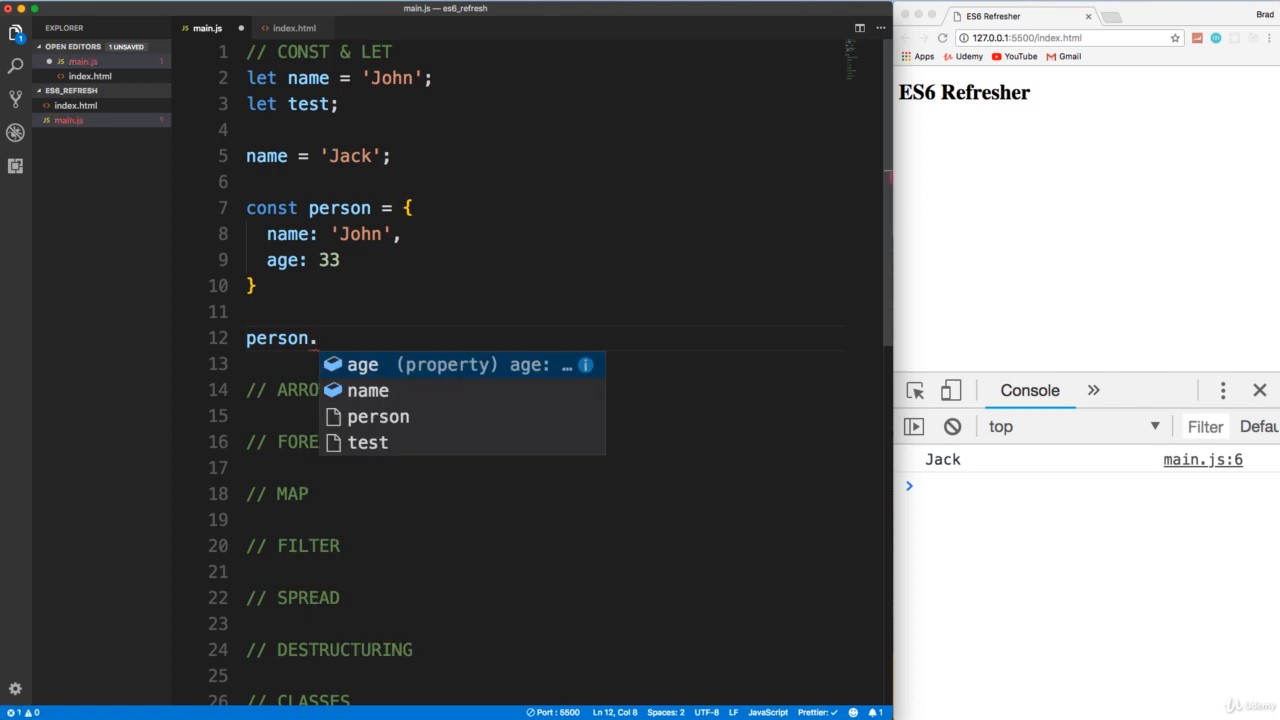
text(name = '';)
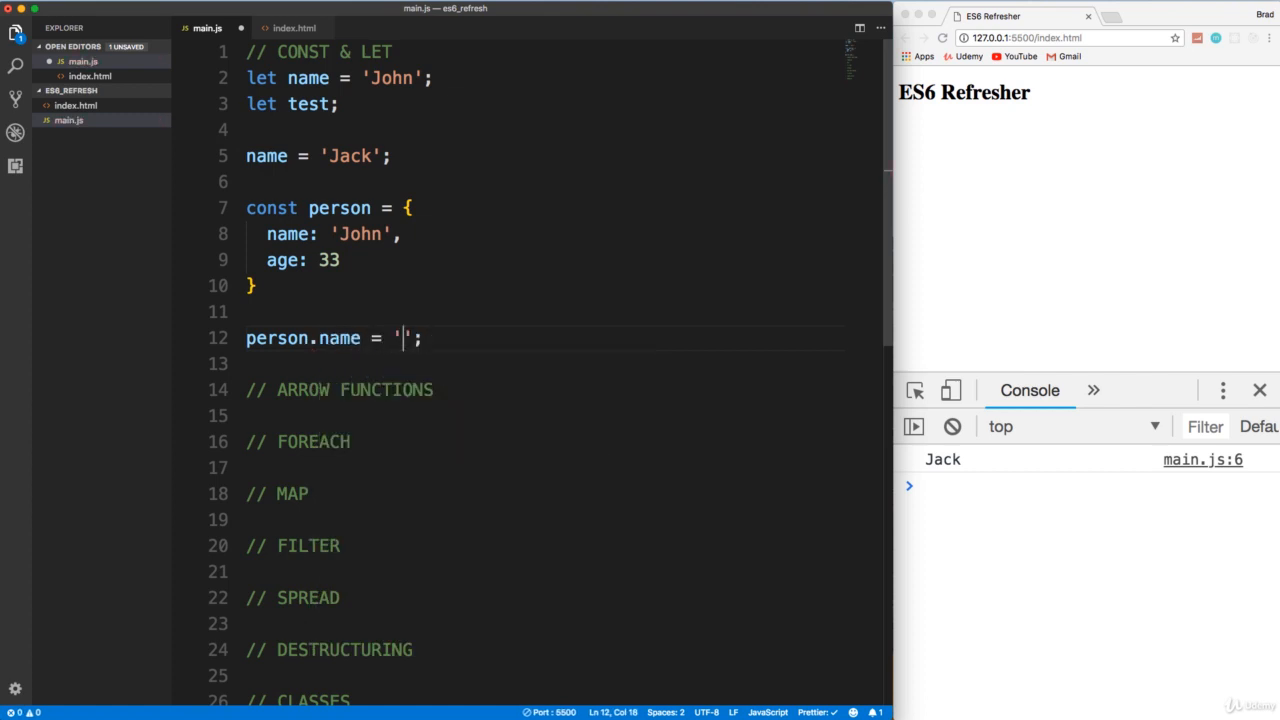
text(Jack)
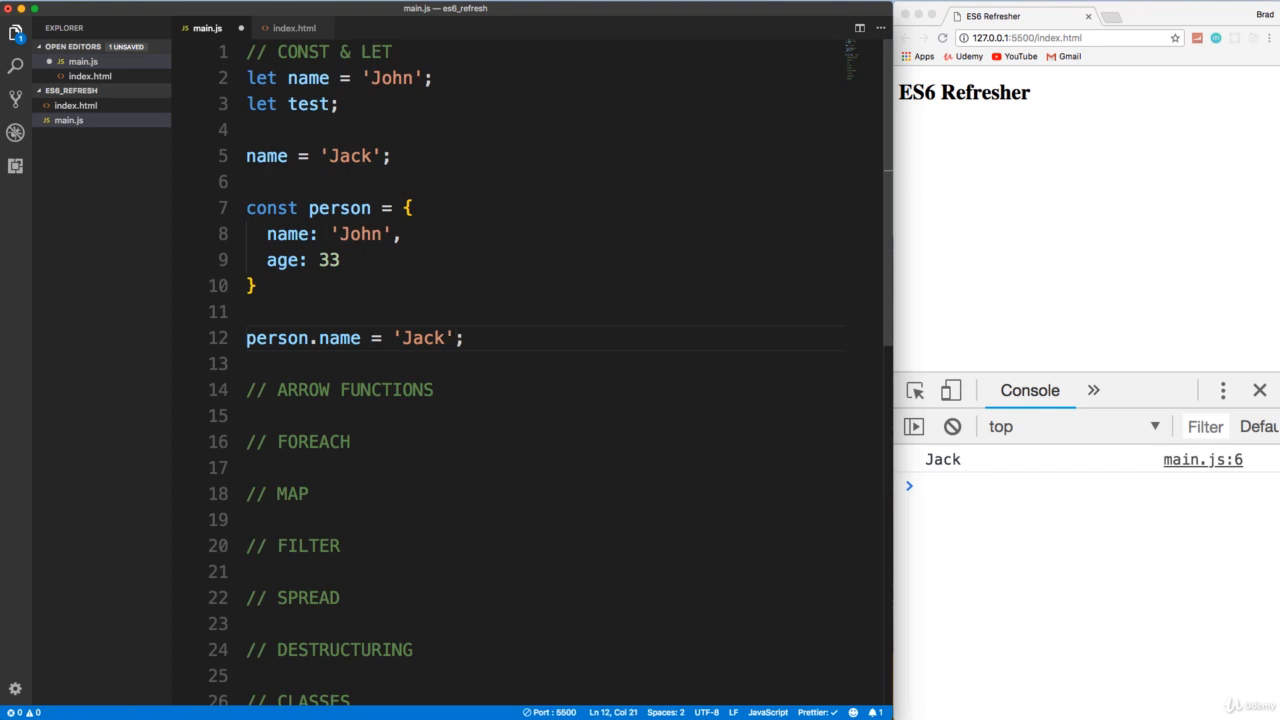
- Log person, then try a full person = {name:'Jack'} reassignment and select it for removal
text(console.log)
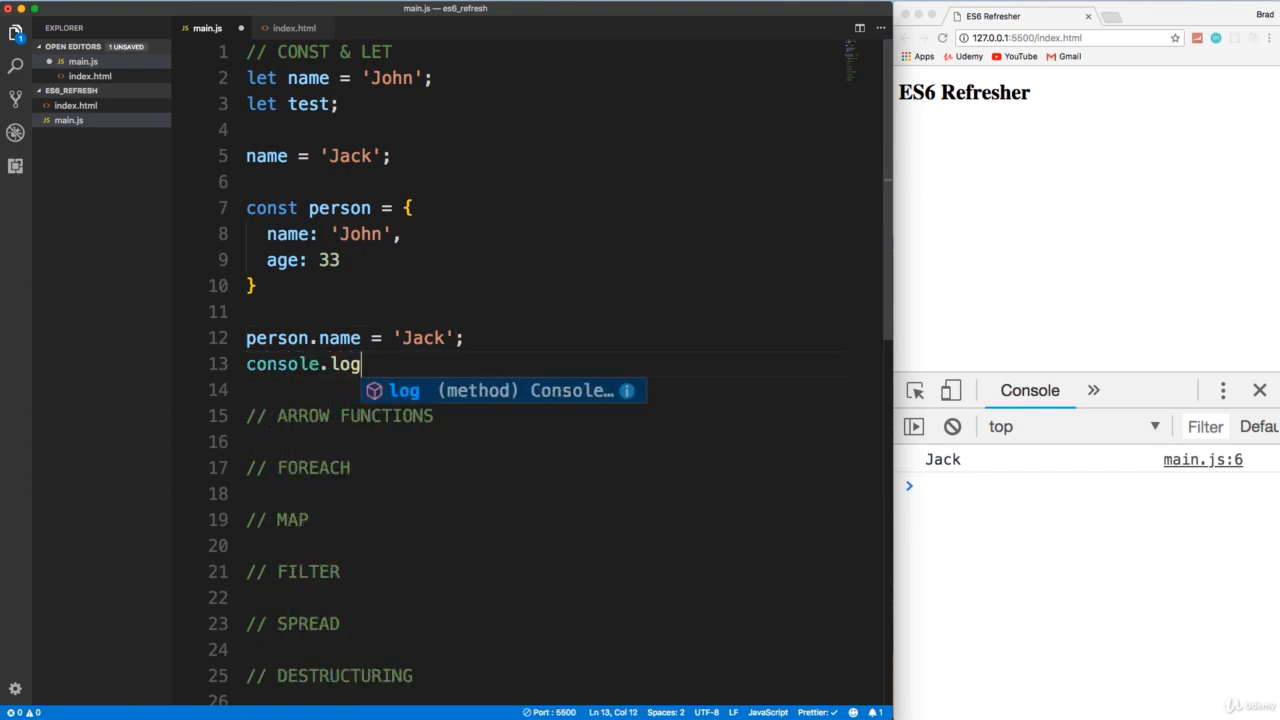
text((pe);)
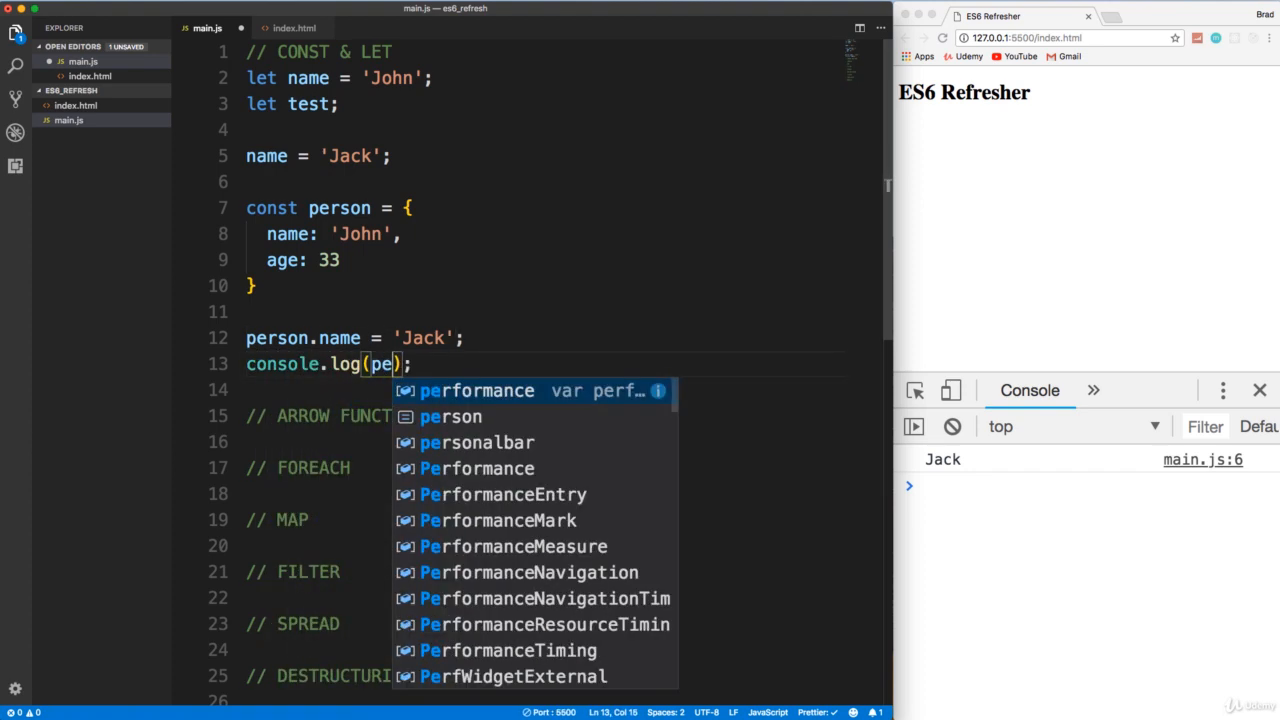
text(rson)
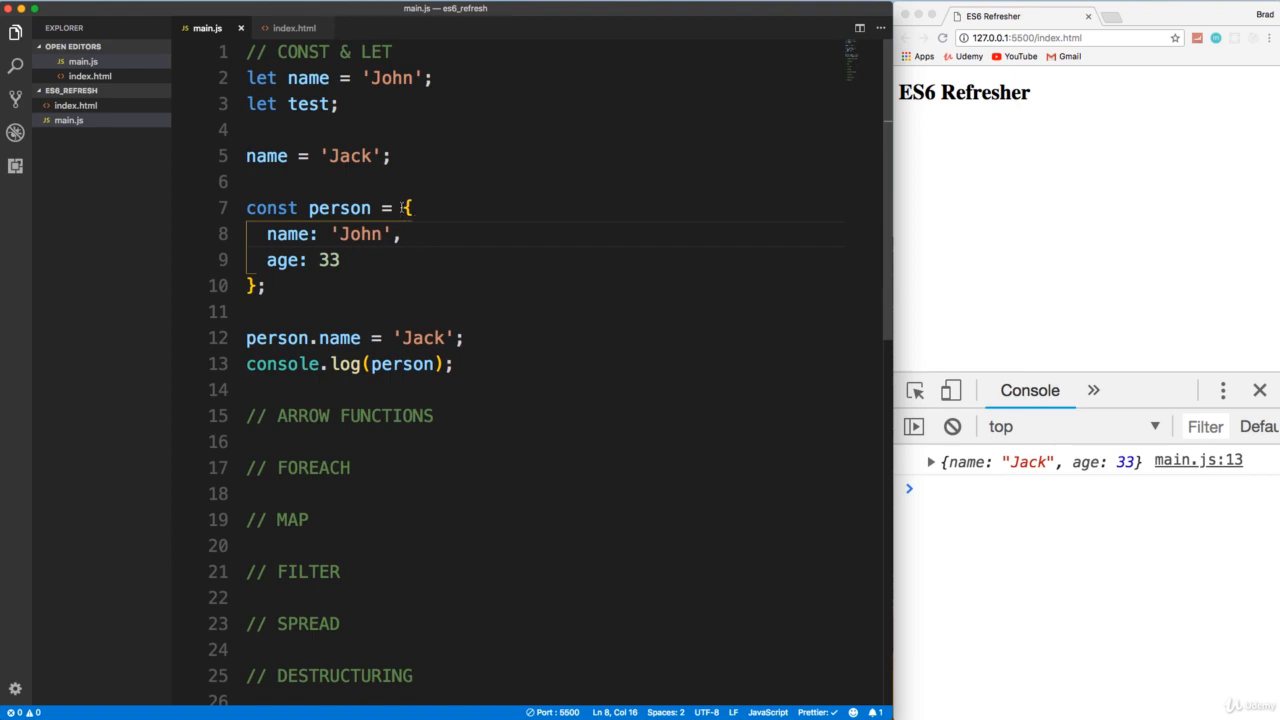
drag(404, 208, 340, 260)
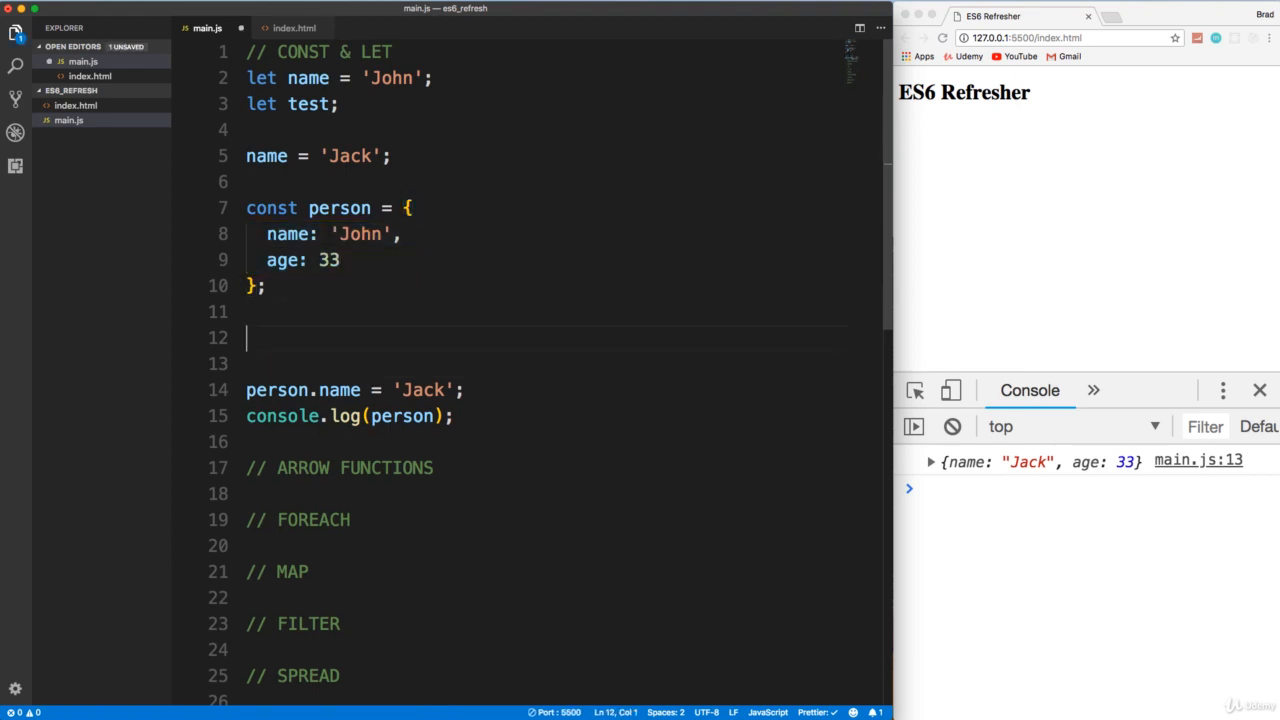
text(person)
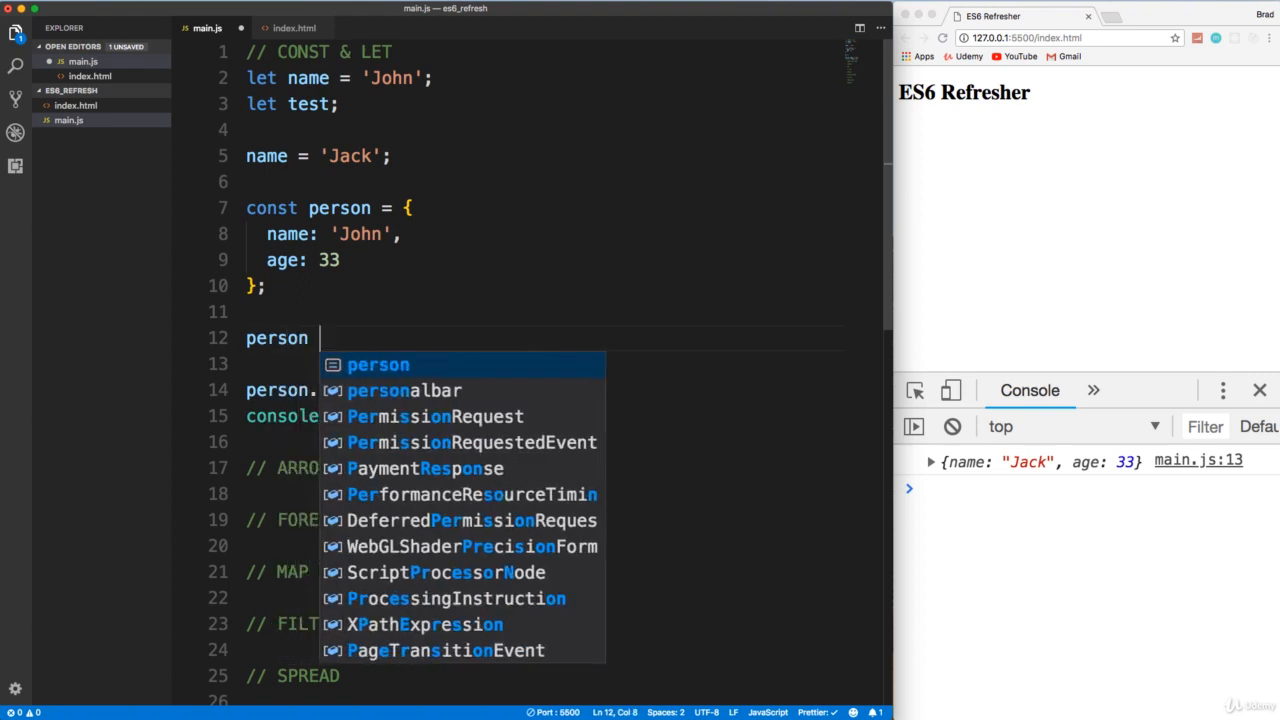
text(= {)
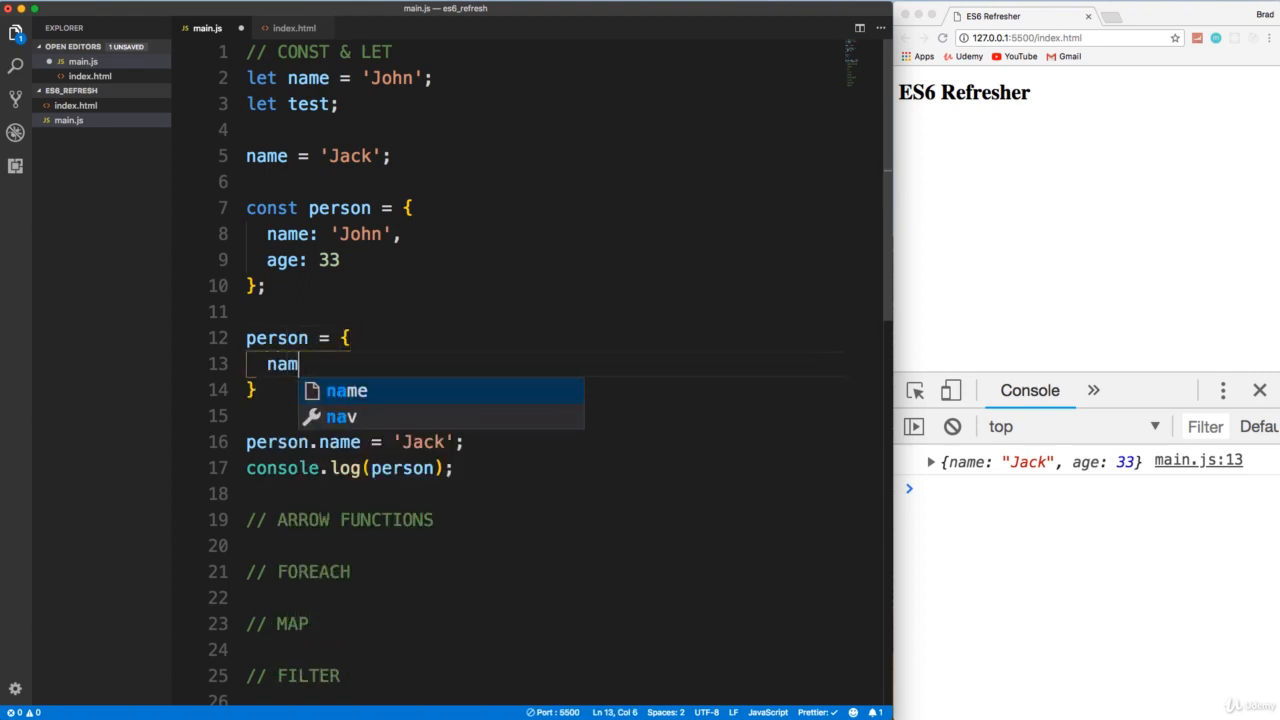
text(e:'Jack')
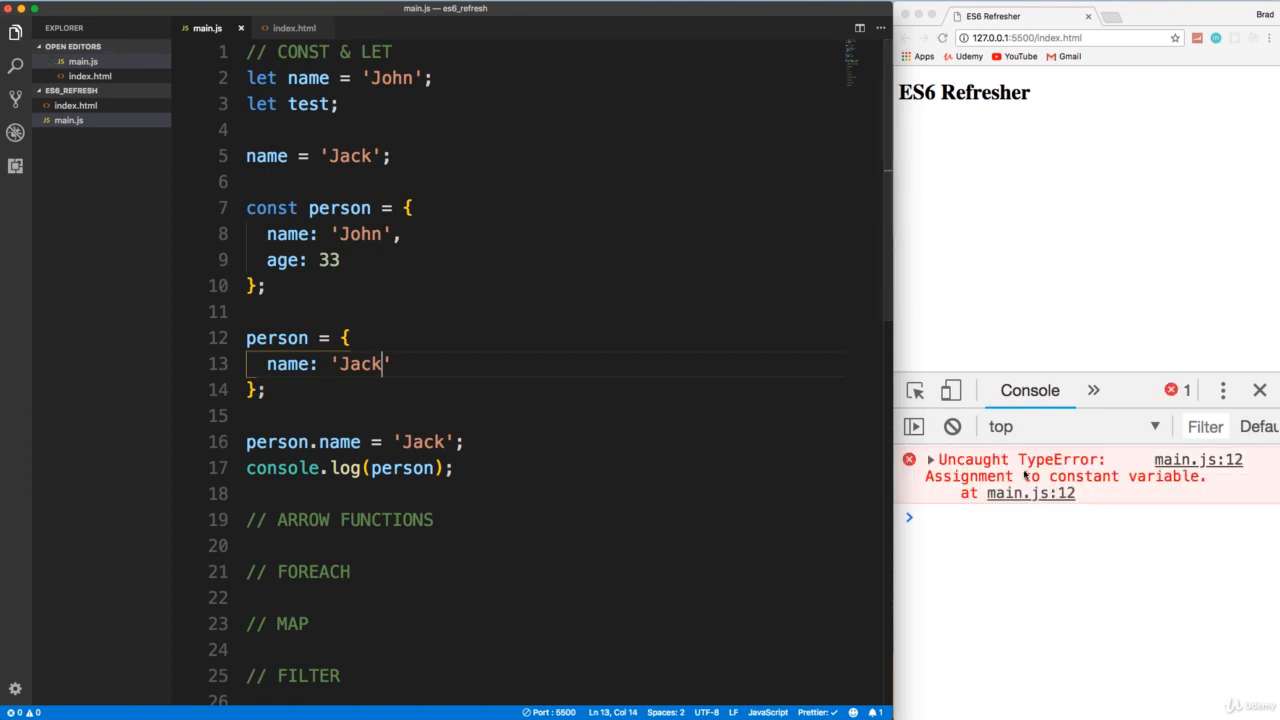
drag(246, 338, 264, 390)
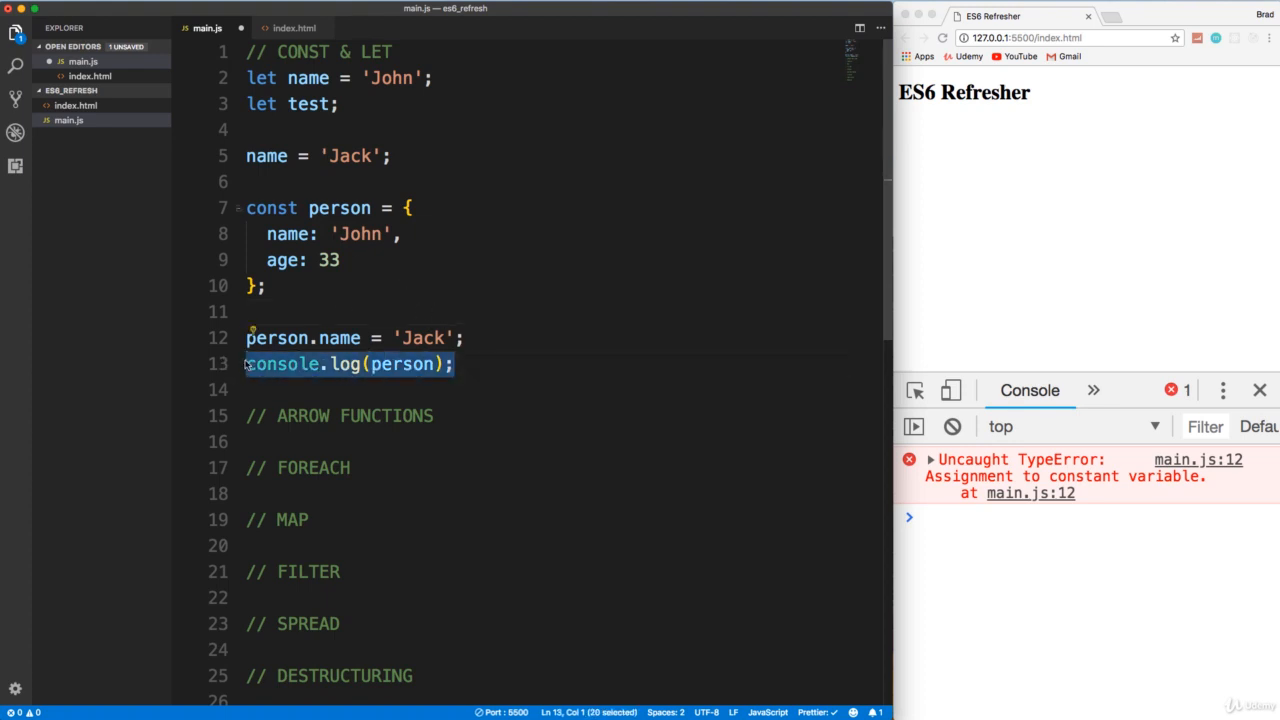
- Declare const nums = [1,2,3,4];
text(co)
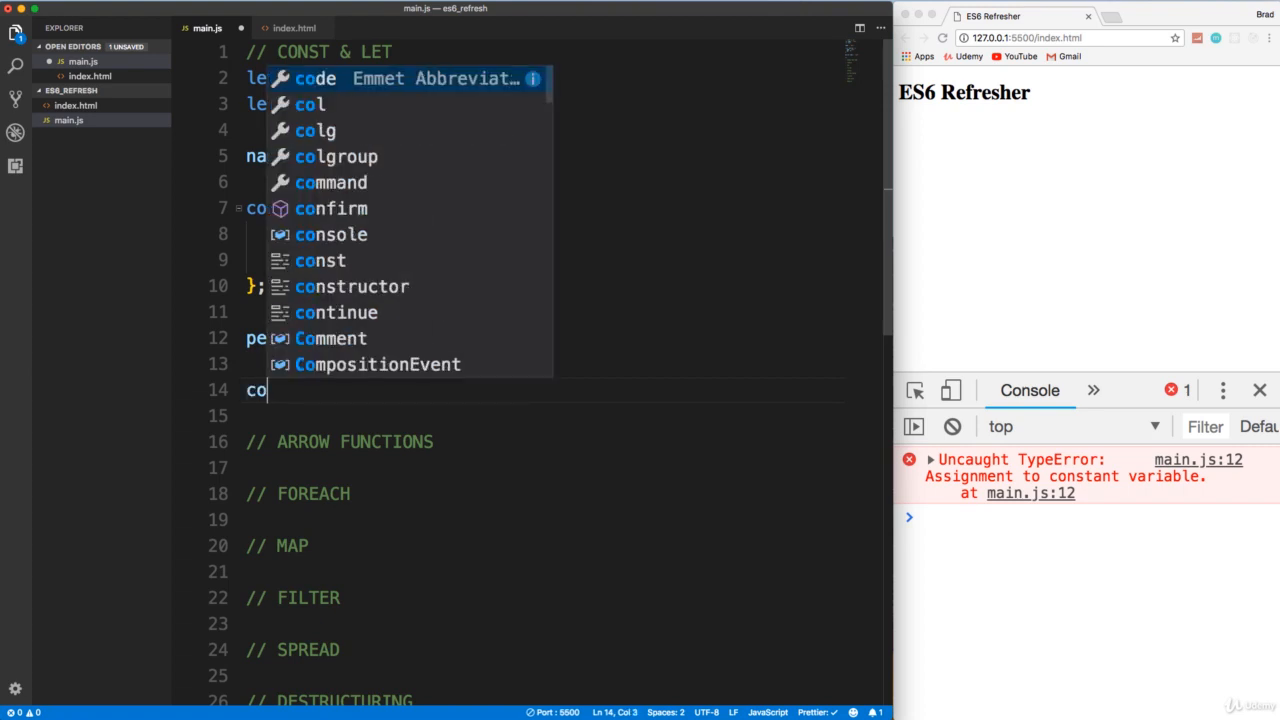
text(num)
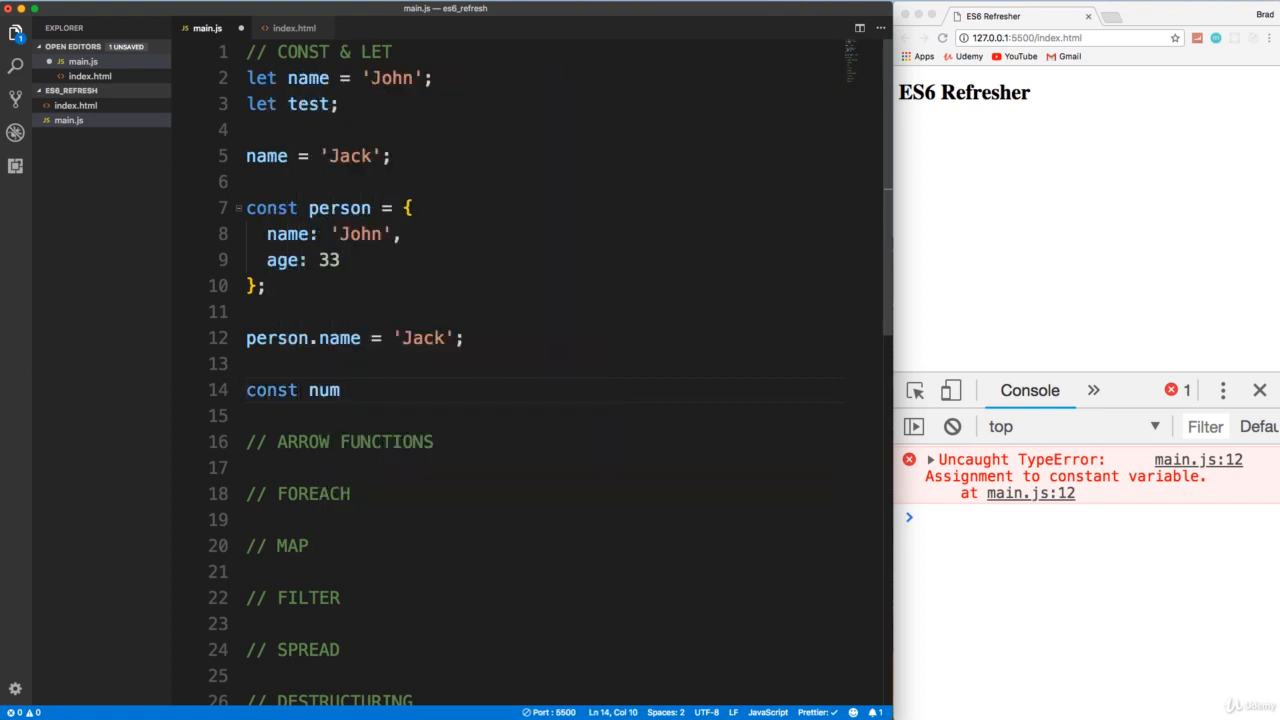
text(s = [];)
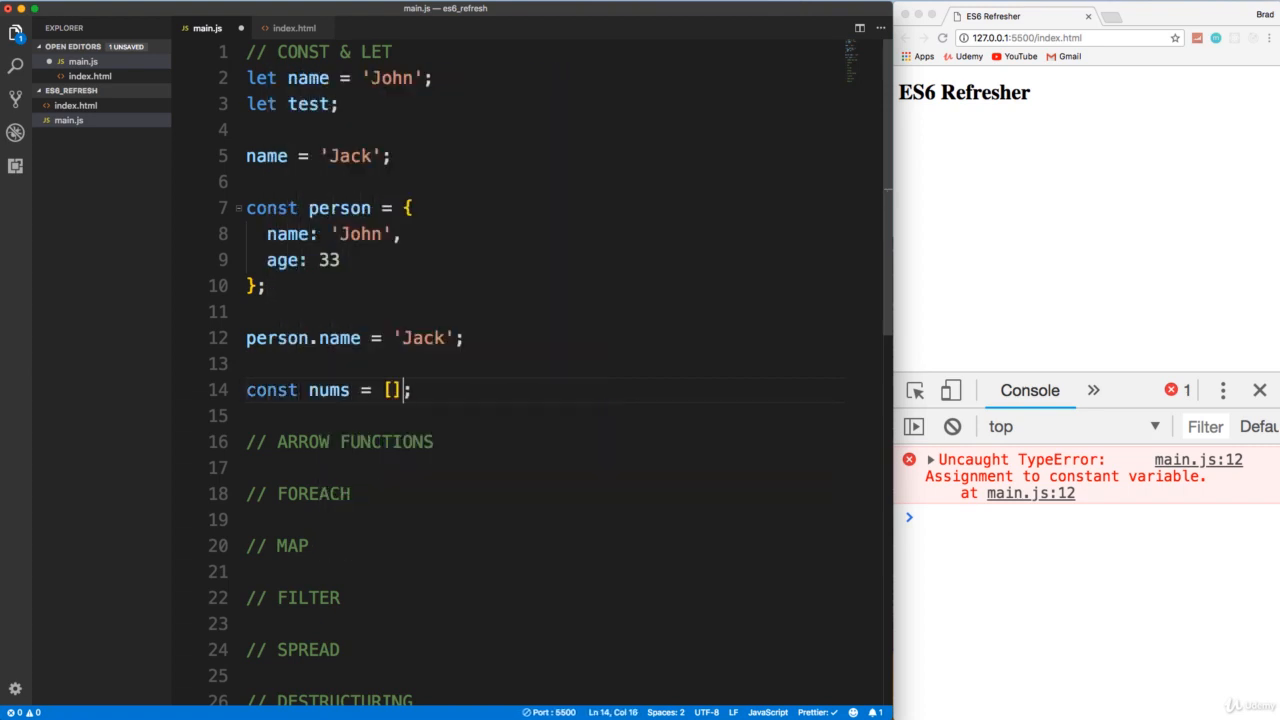
text(1,2,3,4)
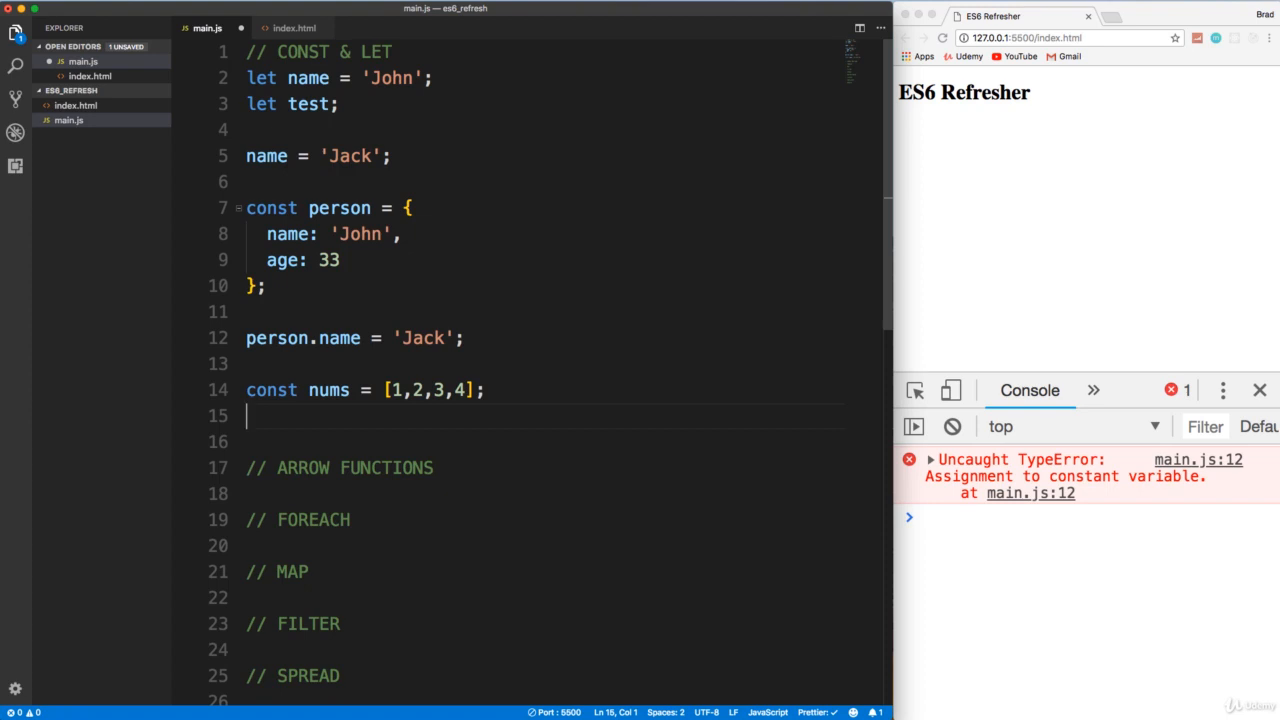
- Add nums.push(5); and console.log(nums); to show [1, 2, 3, 4, 5], then select the log line to delete
text(nums.)
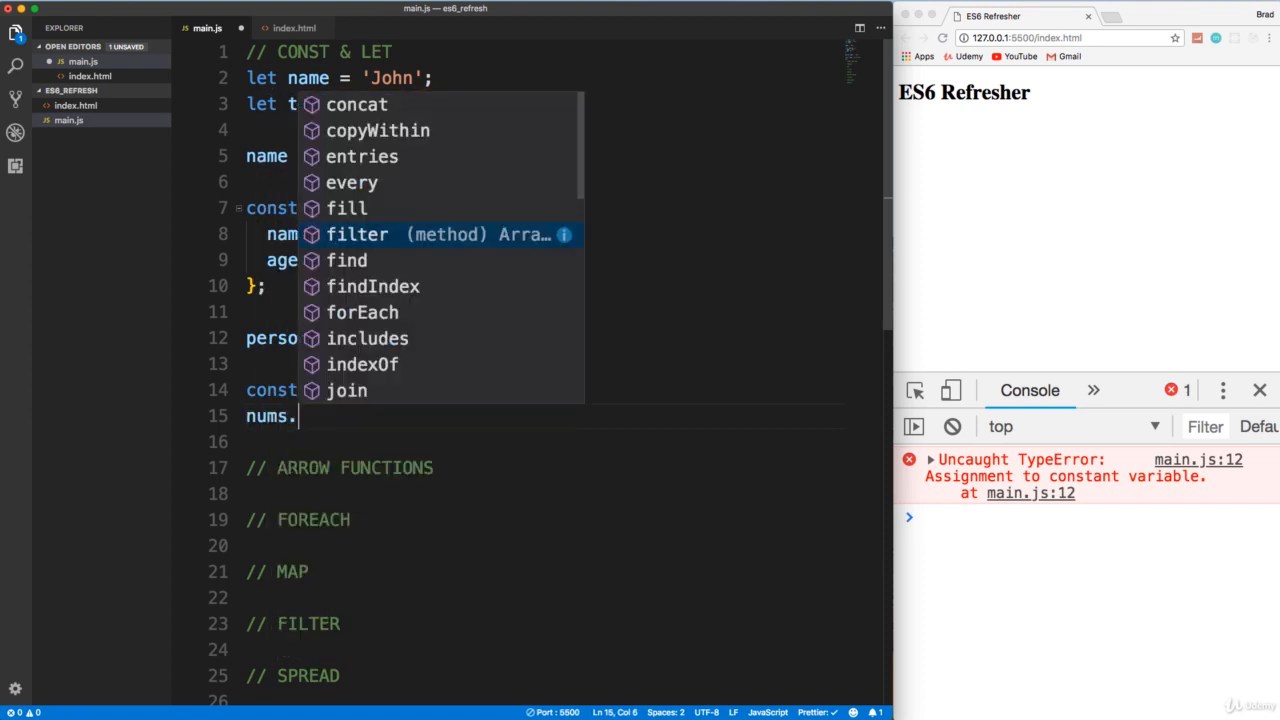
text(push();)
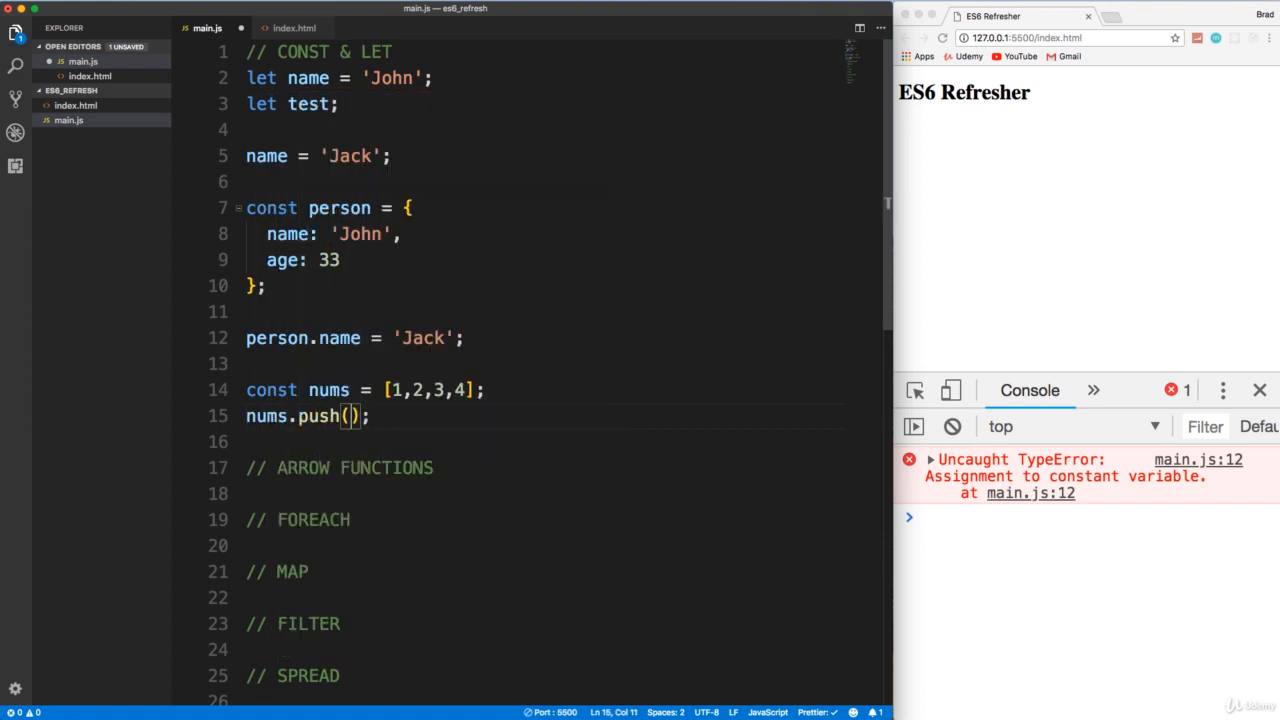
text(5)
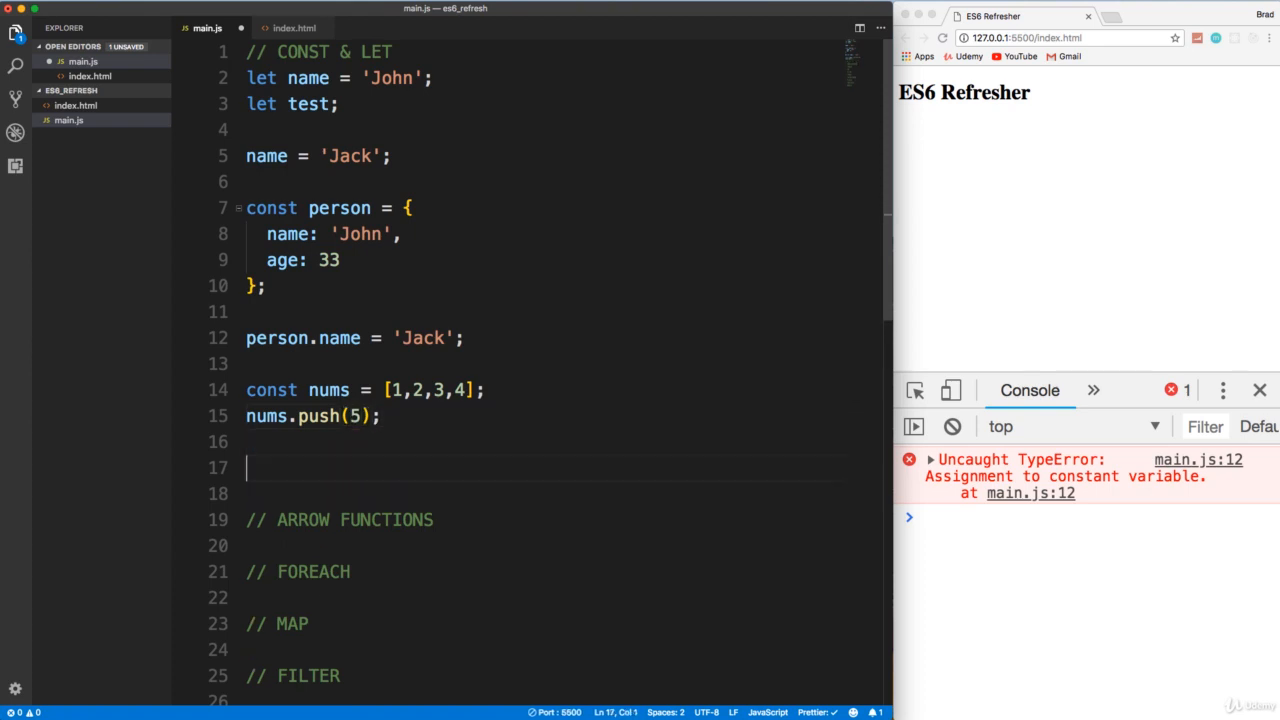
text(console.log)
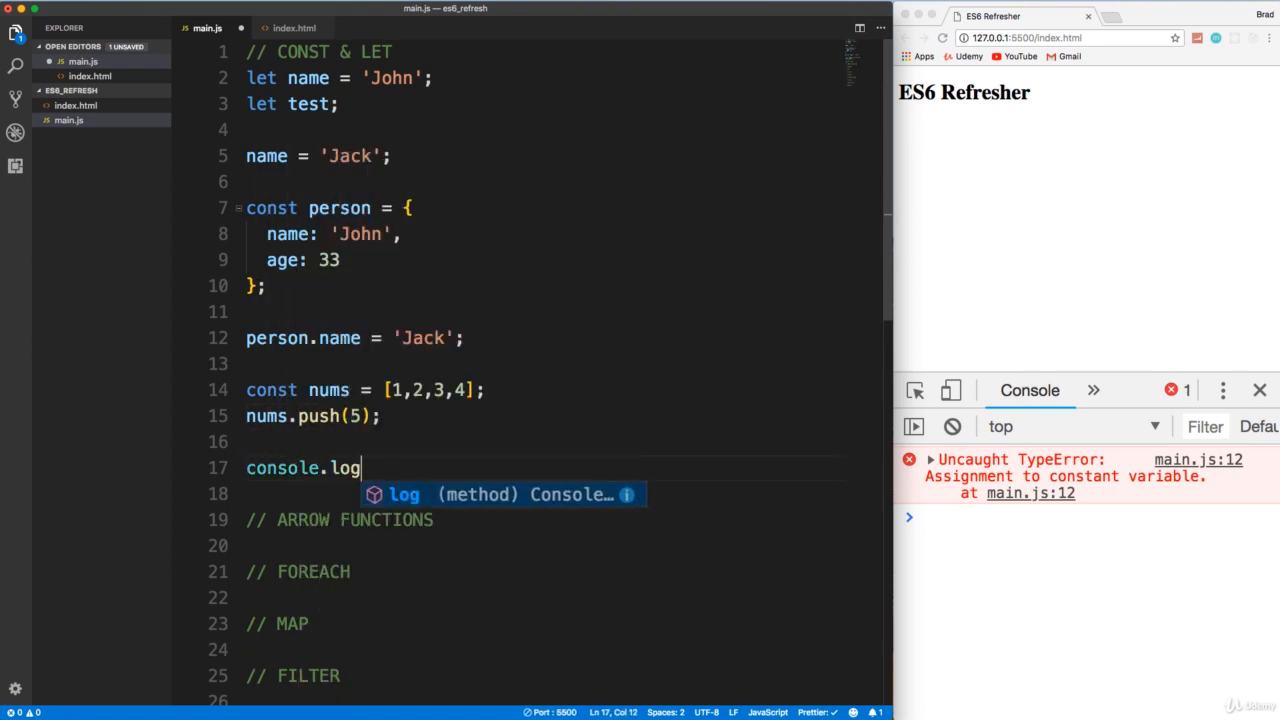
text((nums);)
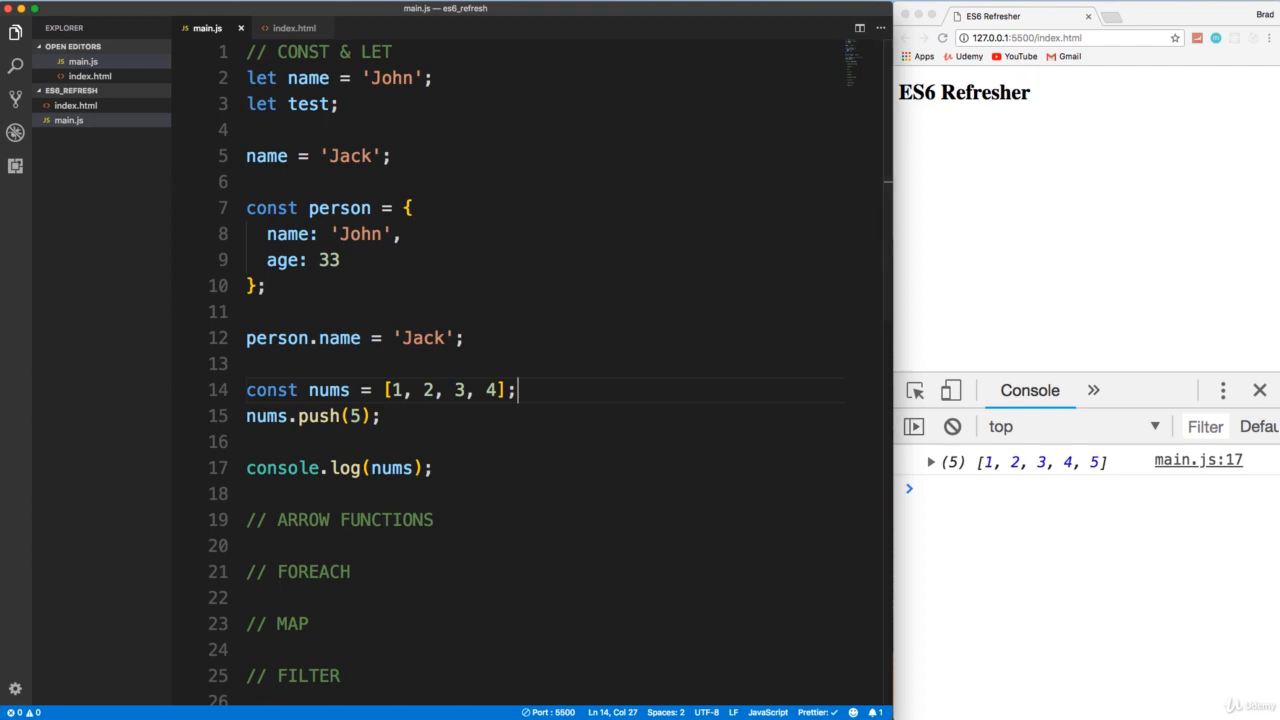
triple_click(338, 468)
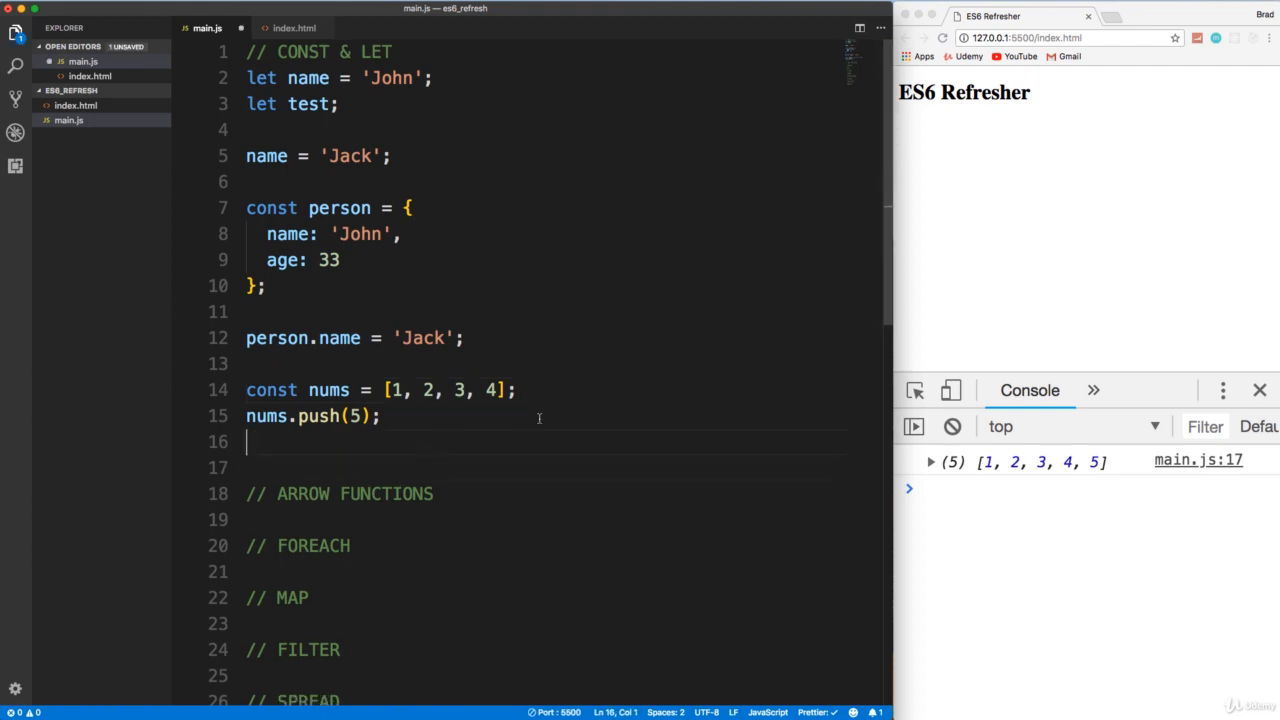
- Under ARROW FUNCTIONS write function sayHello() logging 'Hello' and call sayHello(); below it
scroll(down, 3)
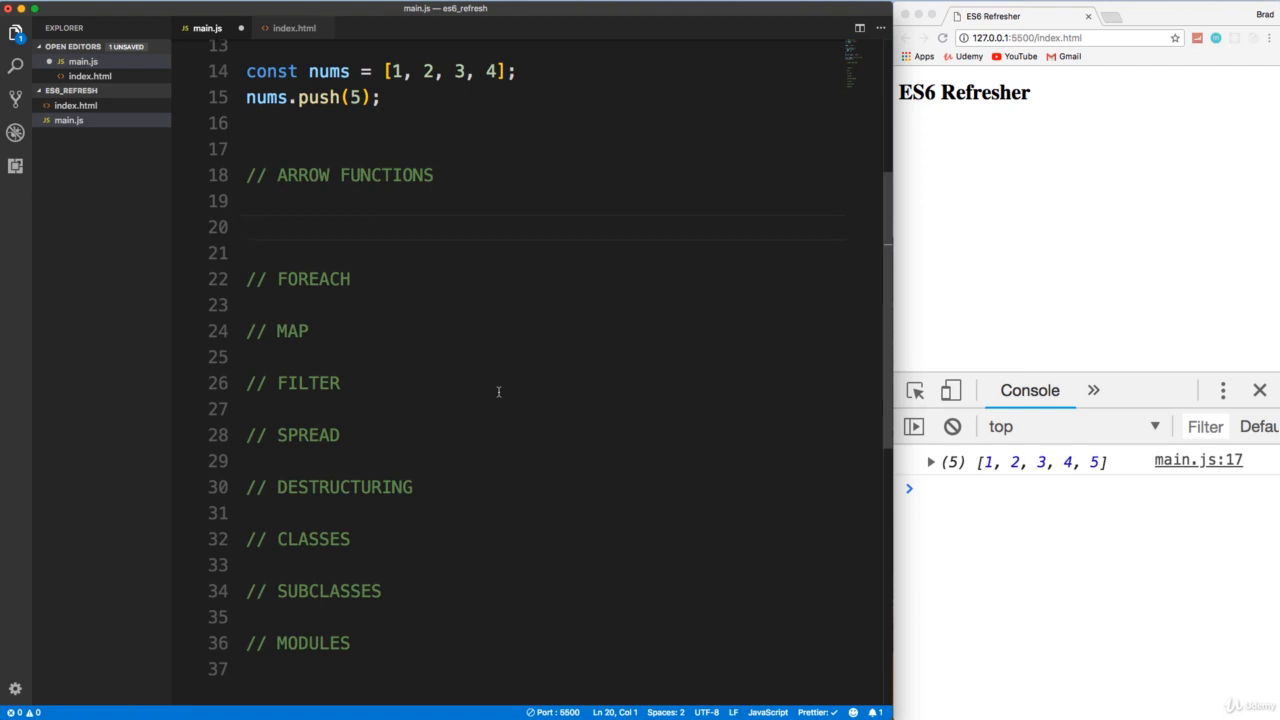
text(function sayHe)
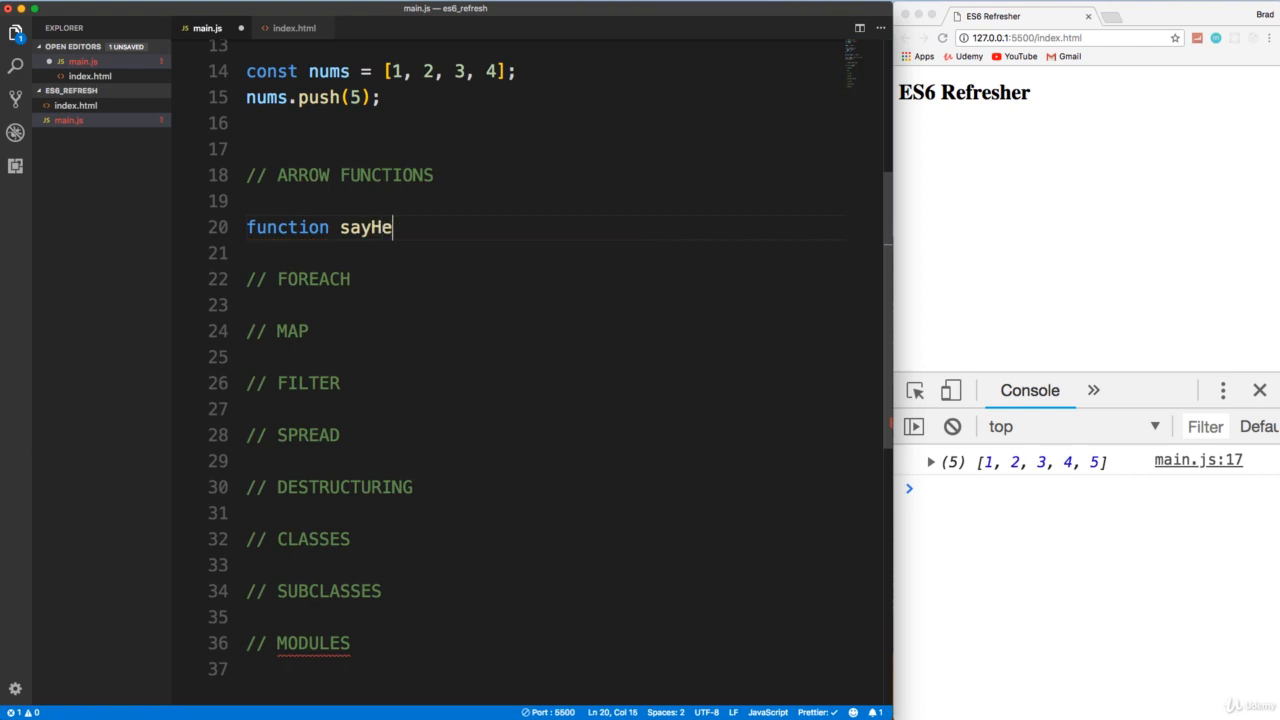
text(llo())
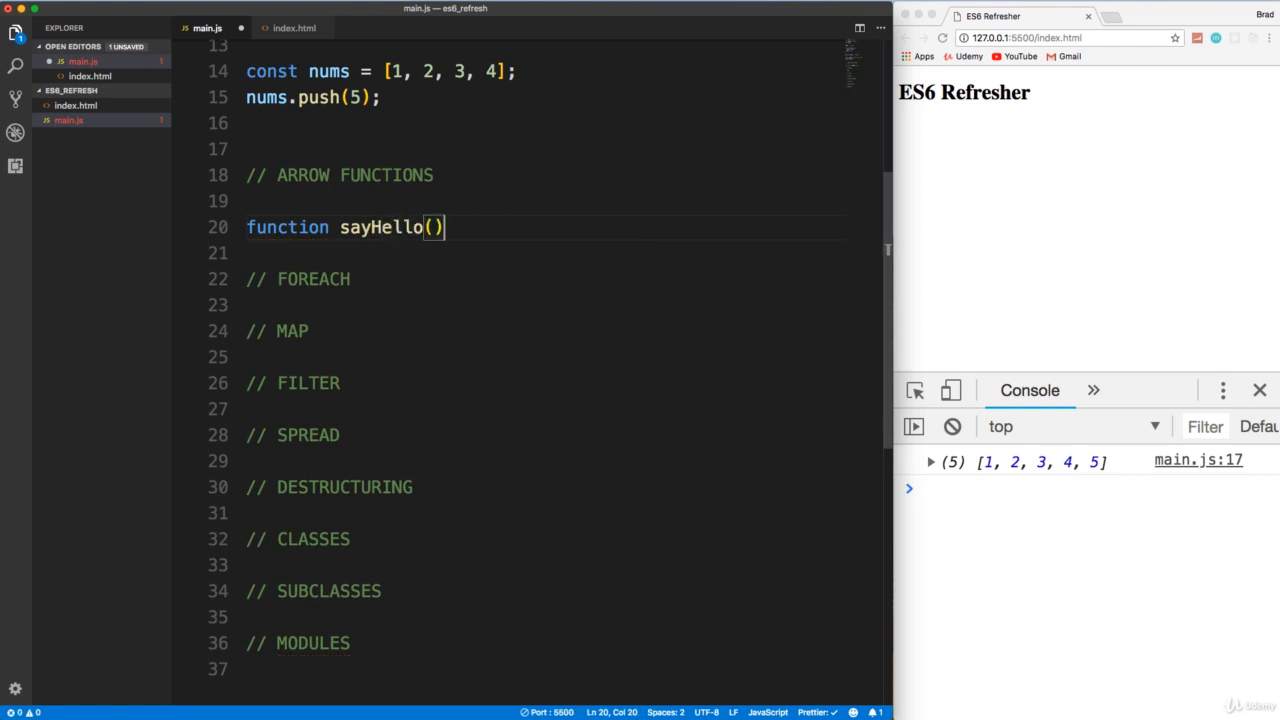
text({)
text(console.log)
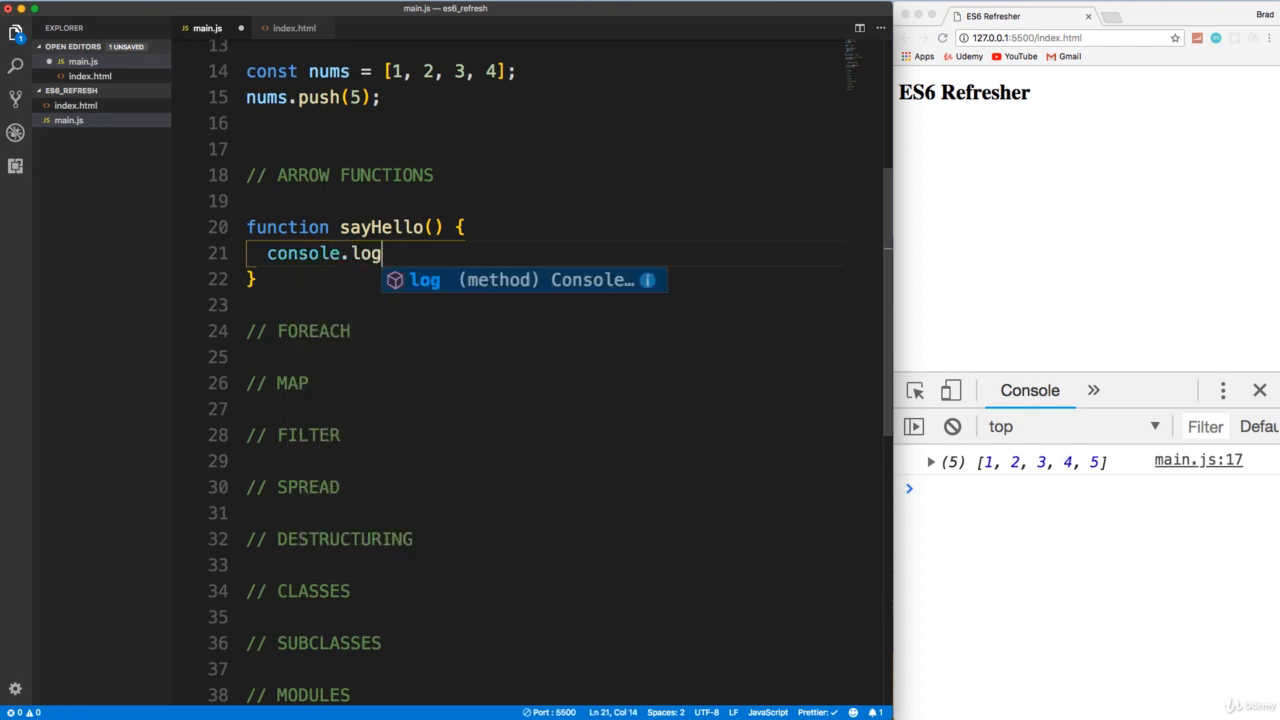
text(('');)
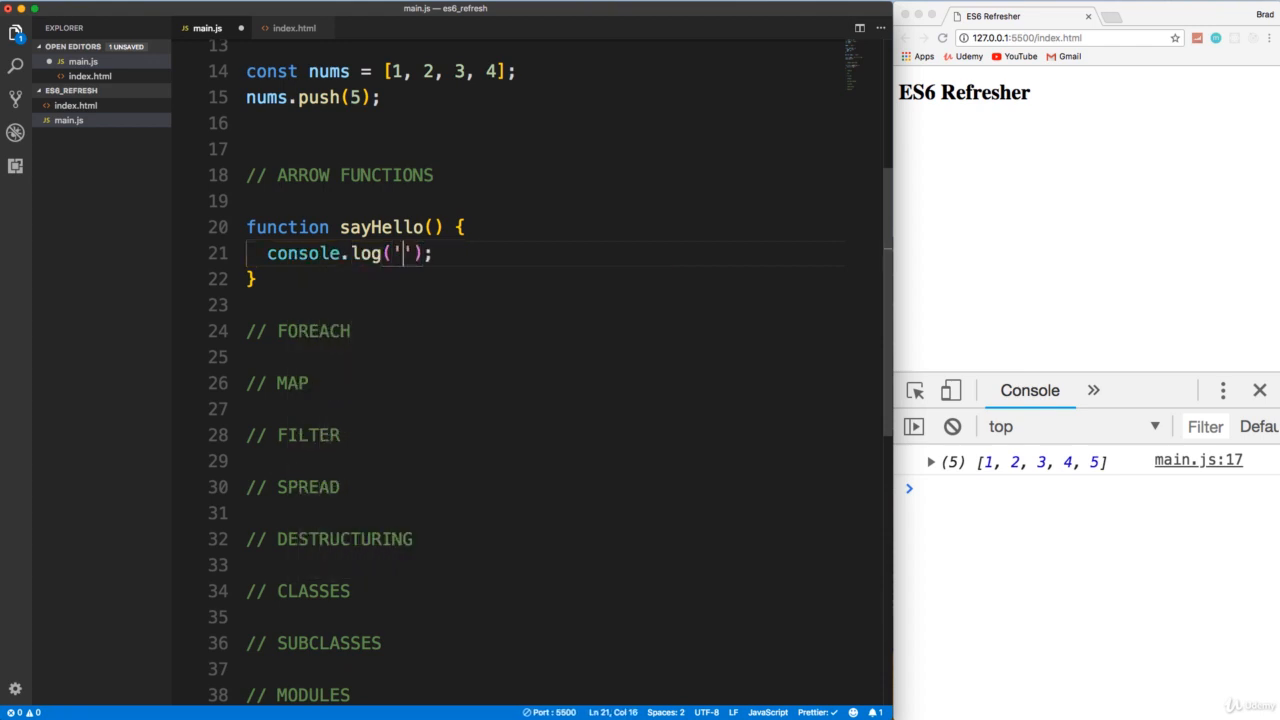
text(Hello)
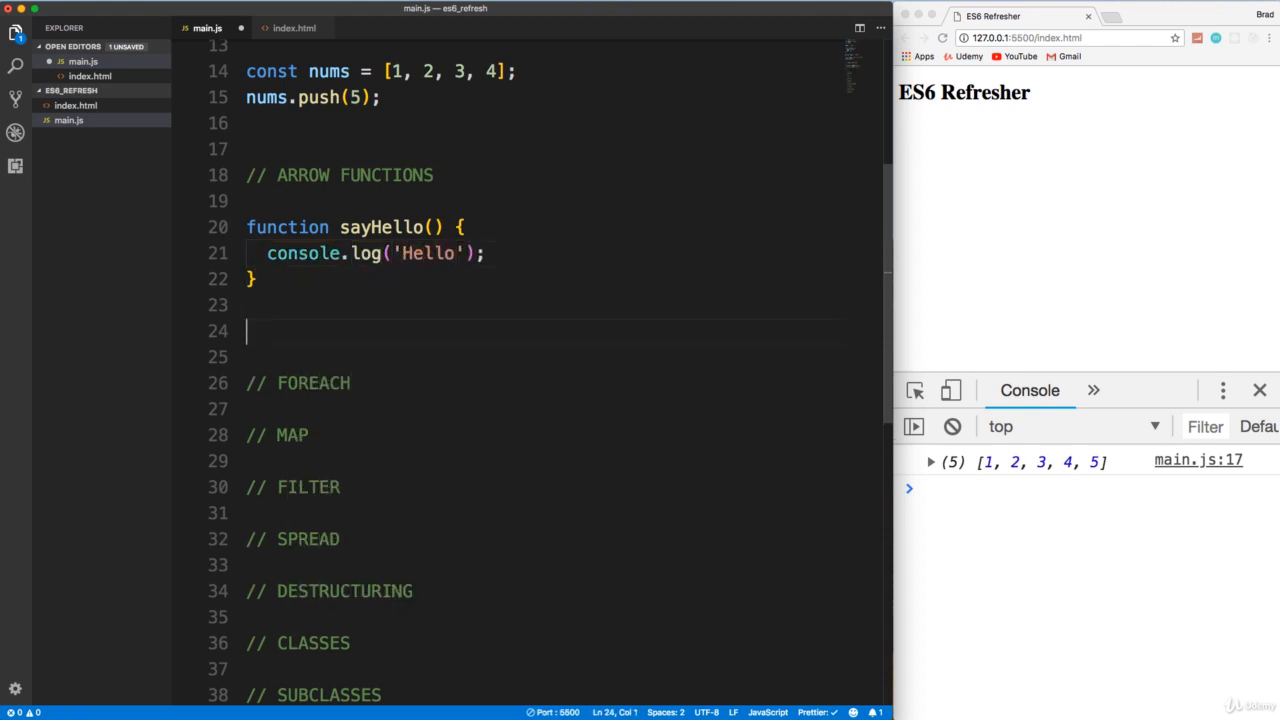
text(sayHello();)
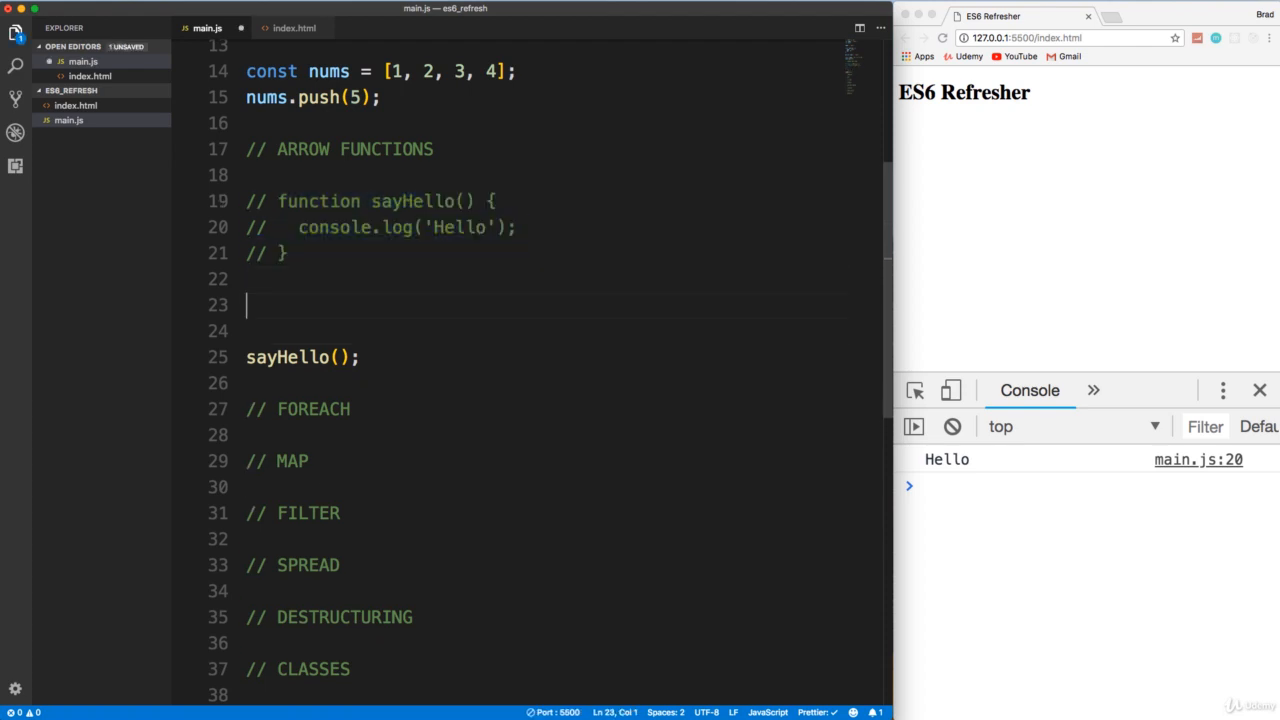
- Define const sayHello = () => console.log('Hello'); as a one-line arrow function
text(const)
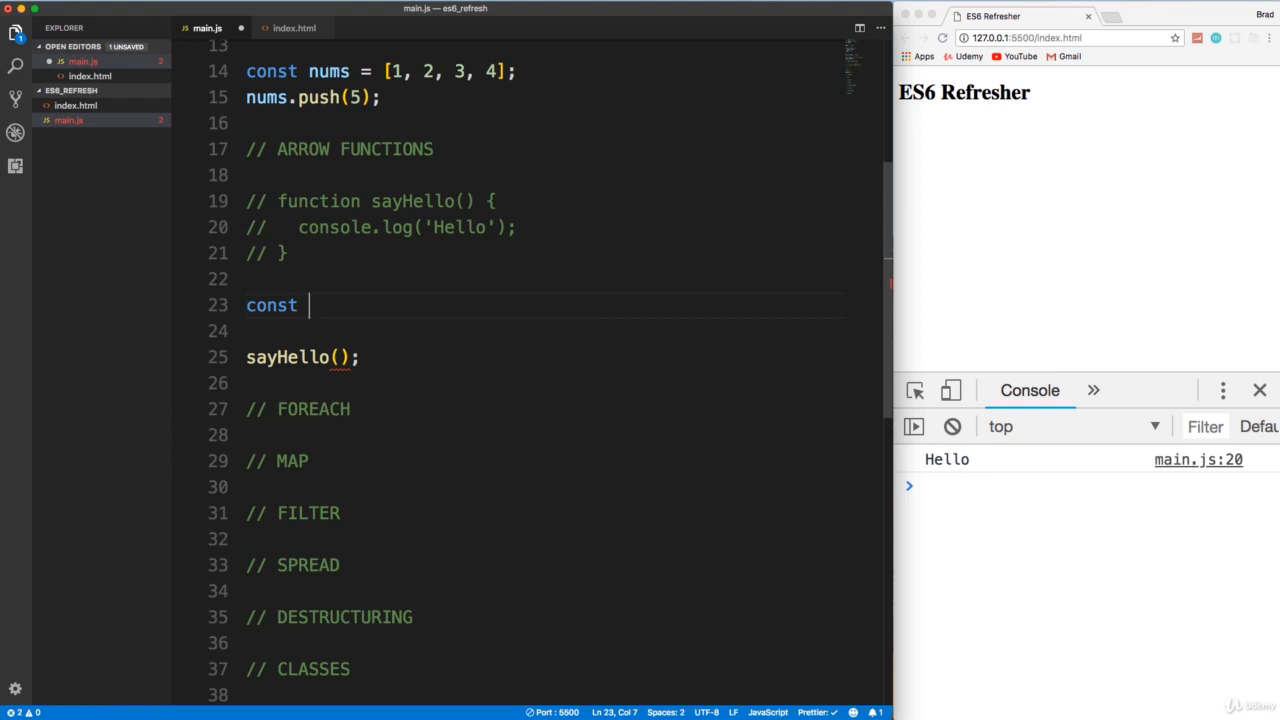
text(say)
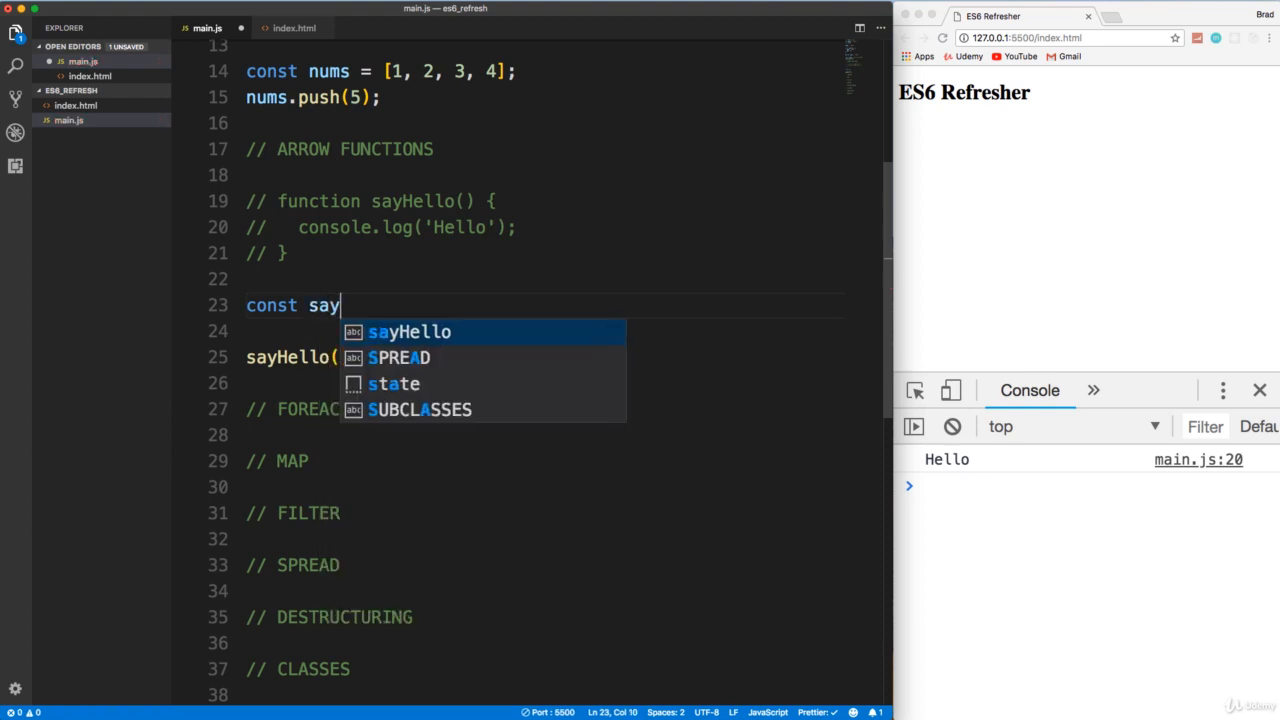
text(Hello = ()
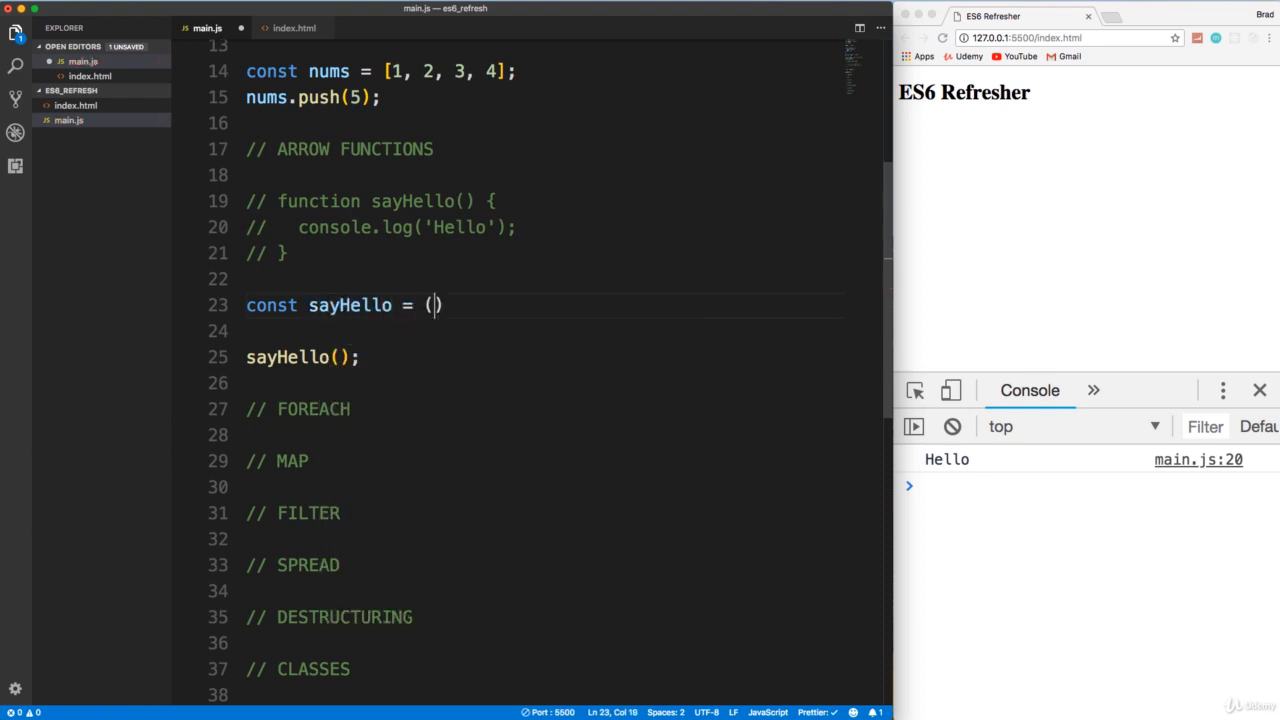
text())
click(544, 330)
text(conso)
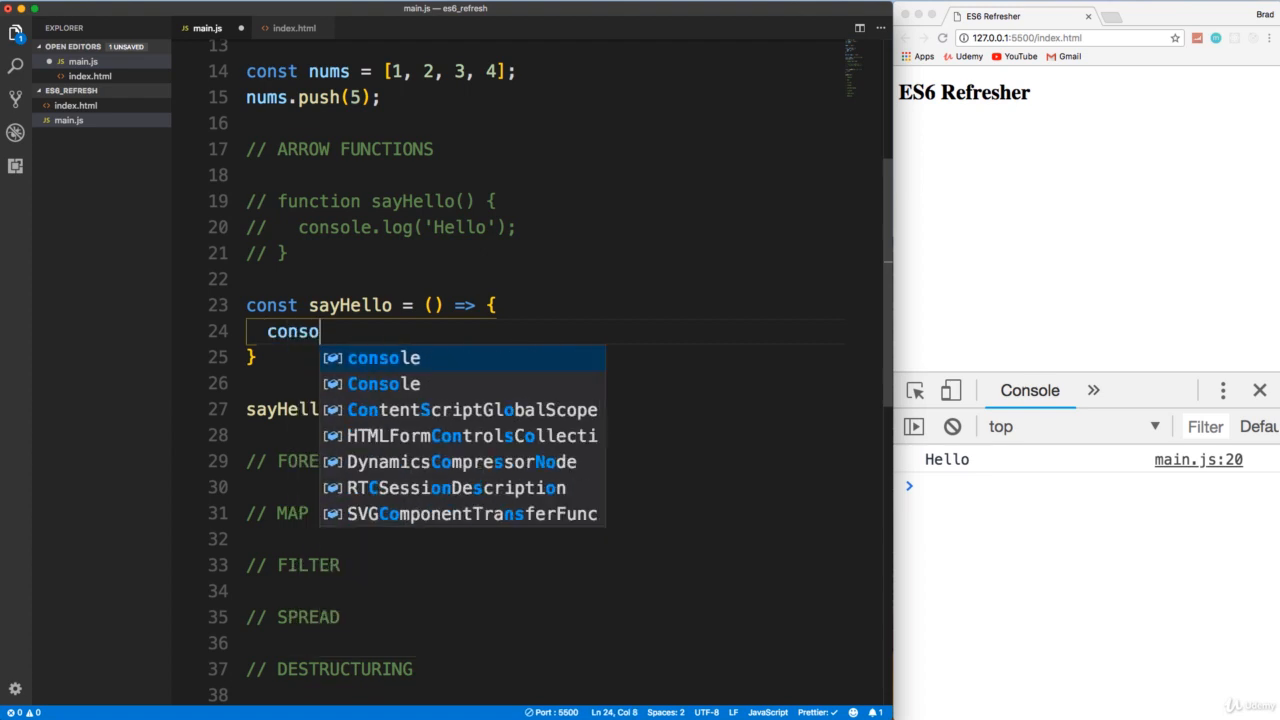
text(le.log();)
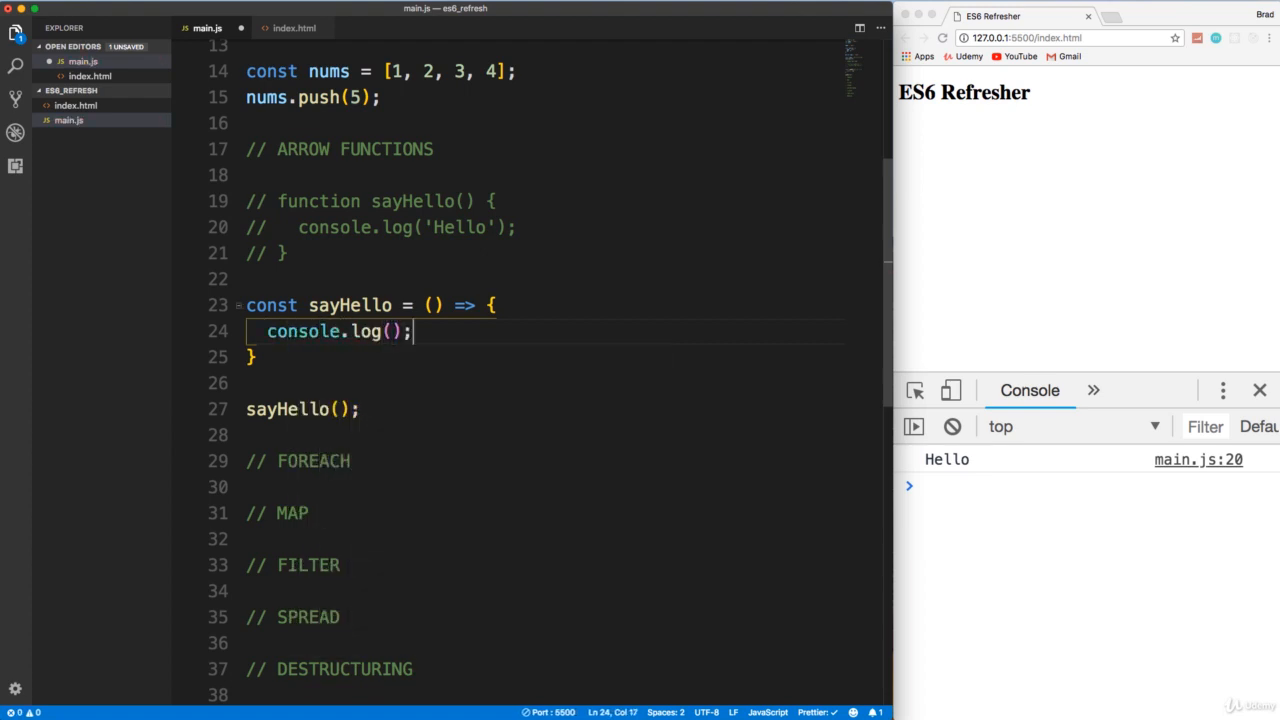
text('Hel')
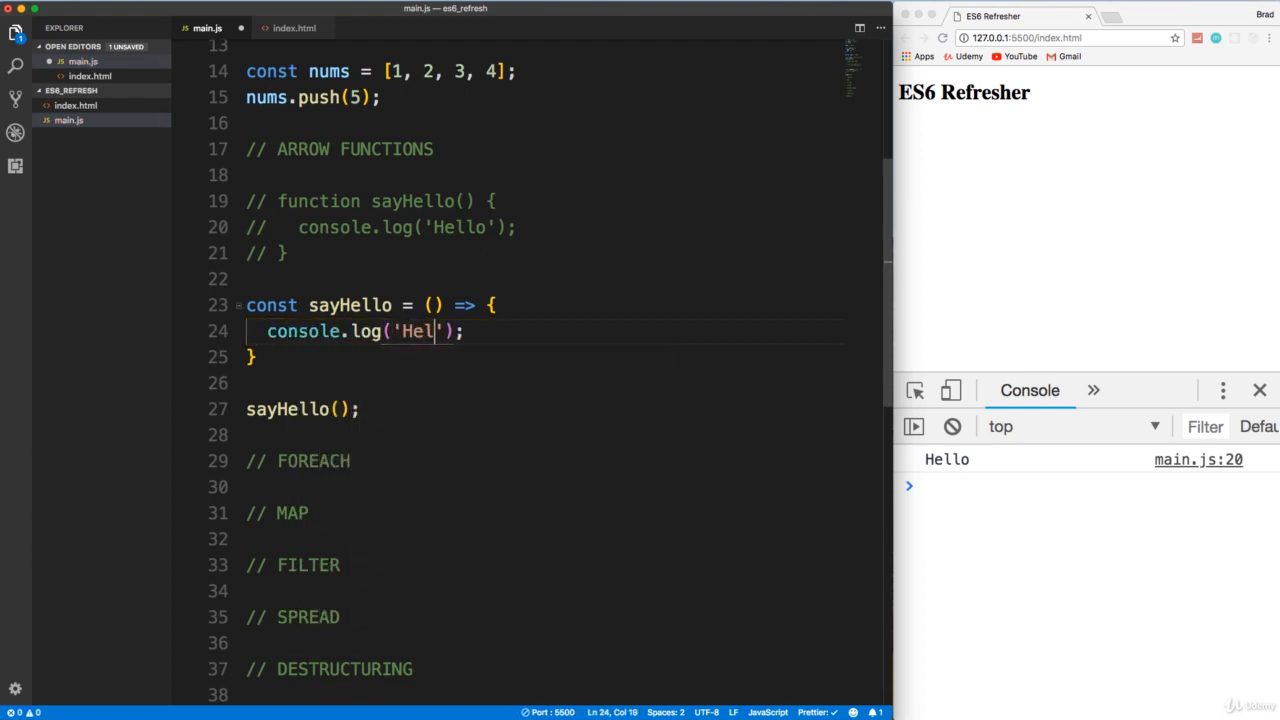
text(lo)
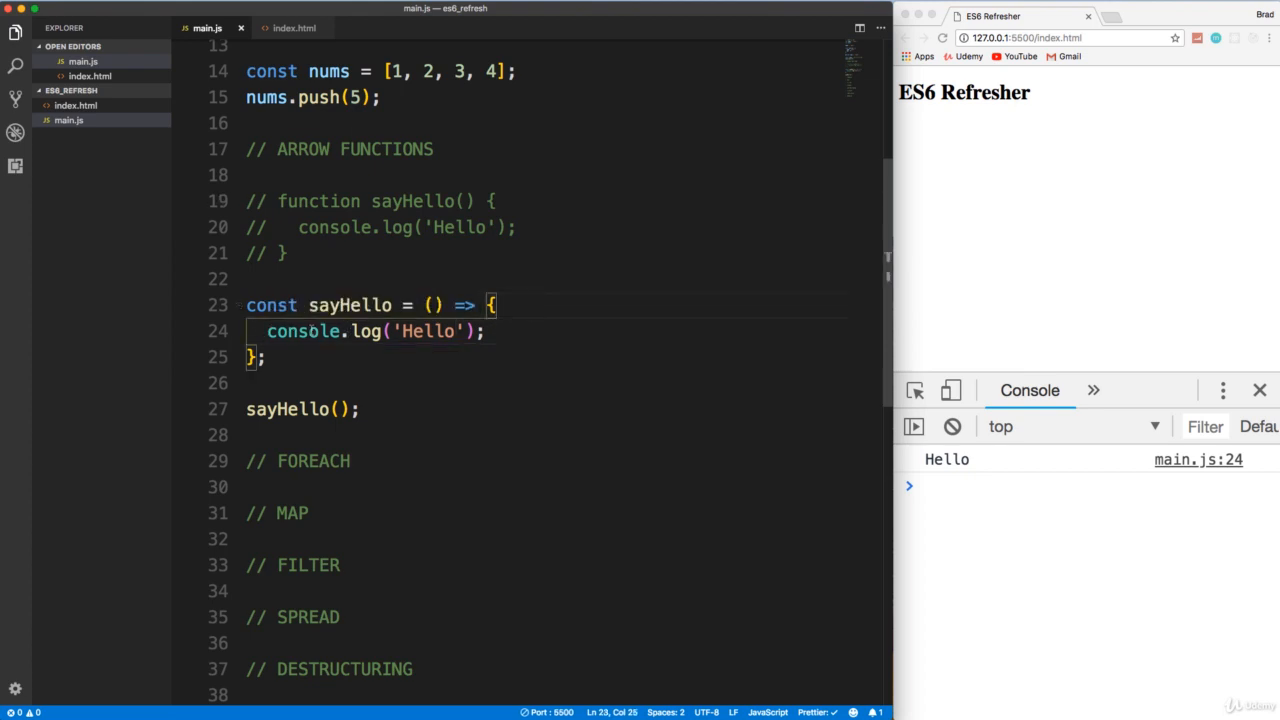
text(const sayHello = () =>)
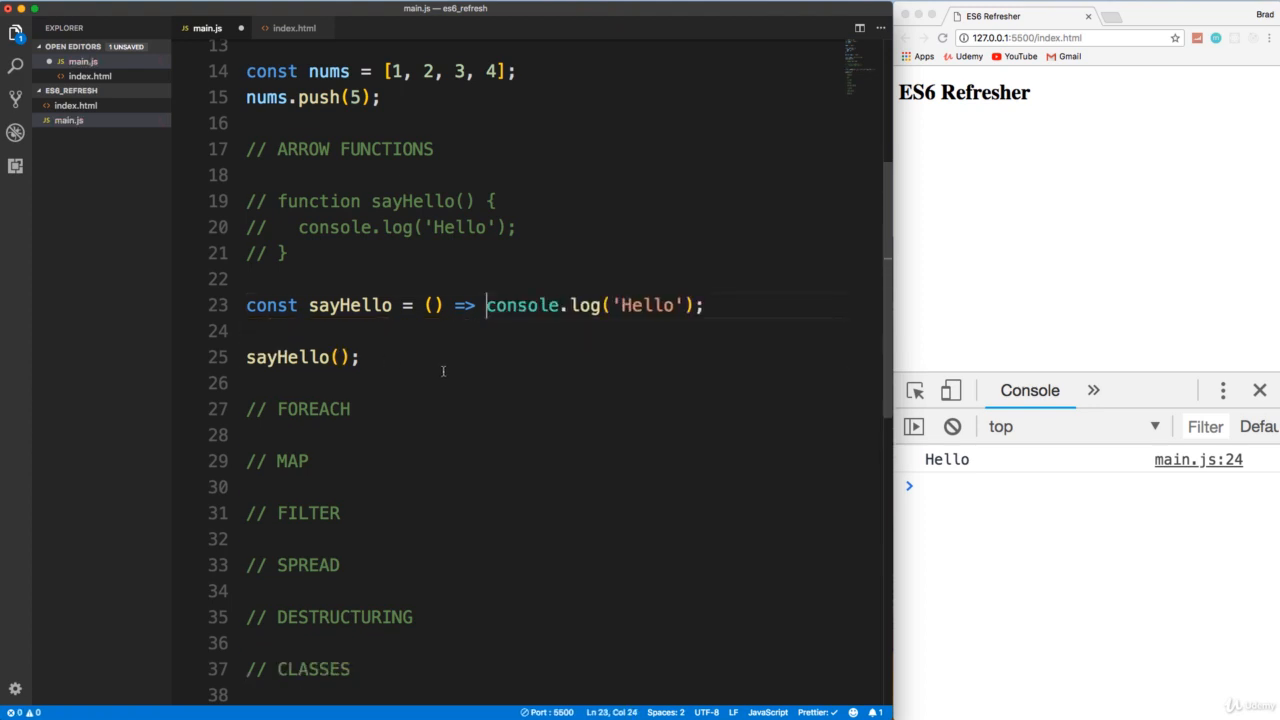
- Make sayHello take a name and log 'Hello ' + name, calling sayHello('Brad') to print Hello Brad
drag(412, 304, 704, 304)
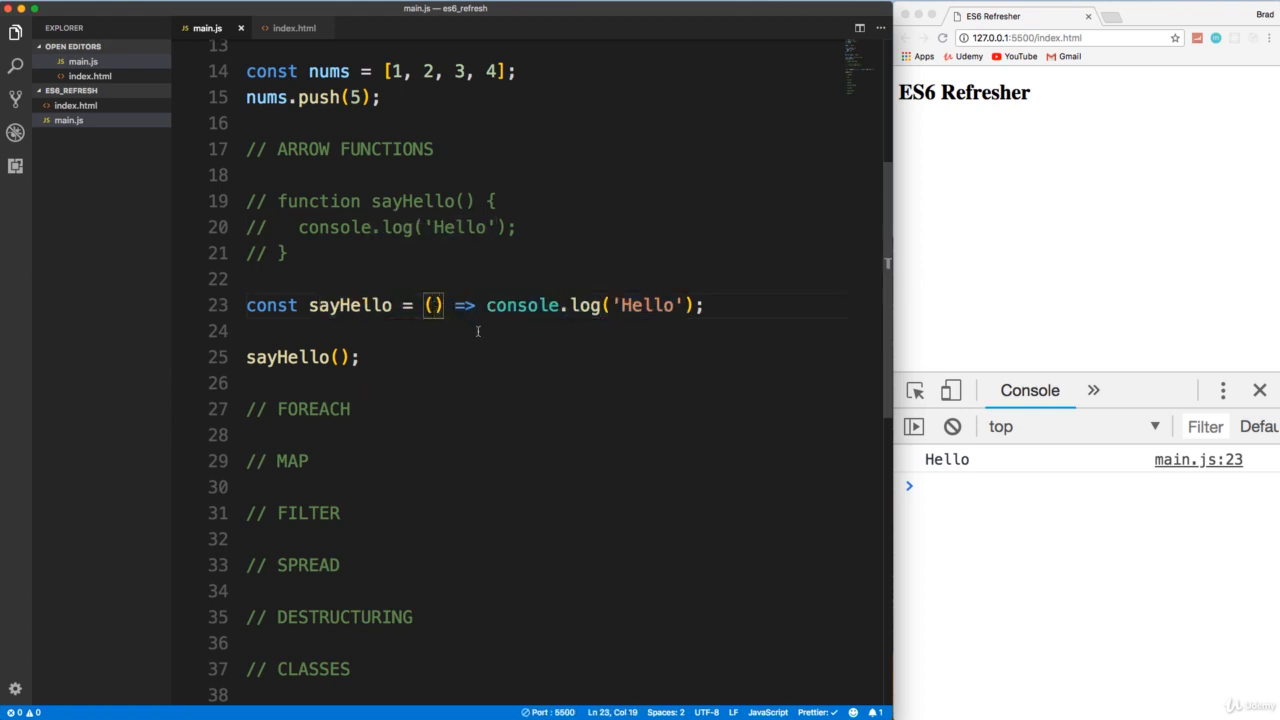
text(name)
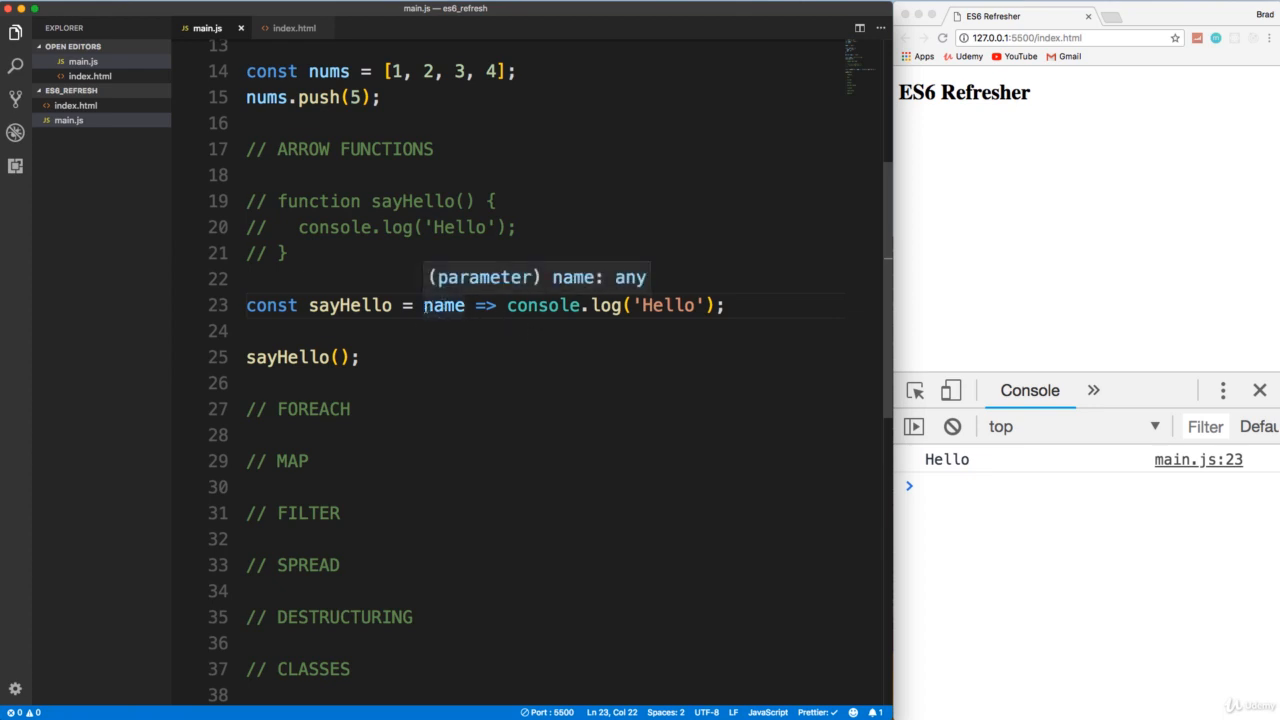
mouse_move(444, 304)
text(, )
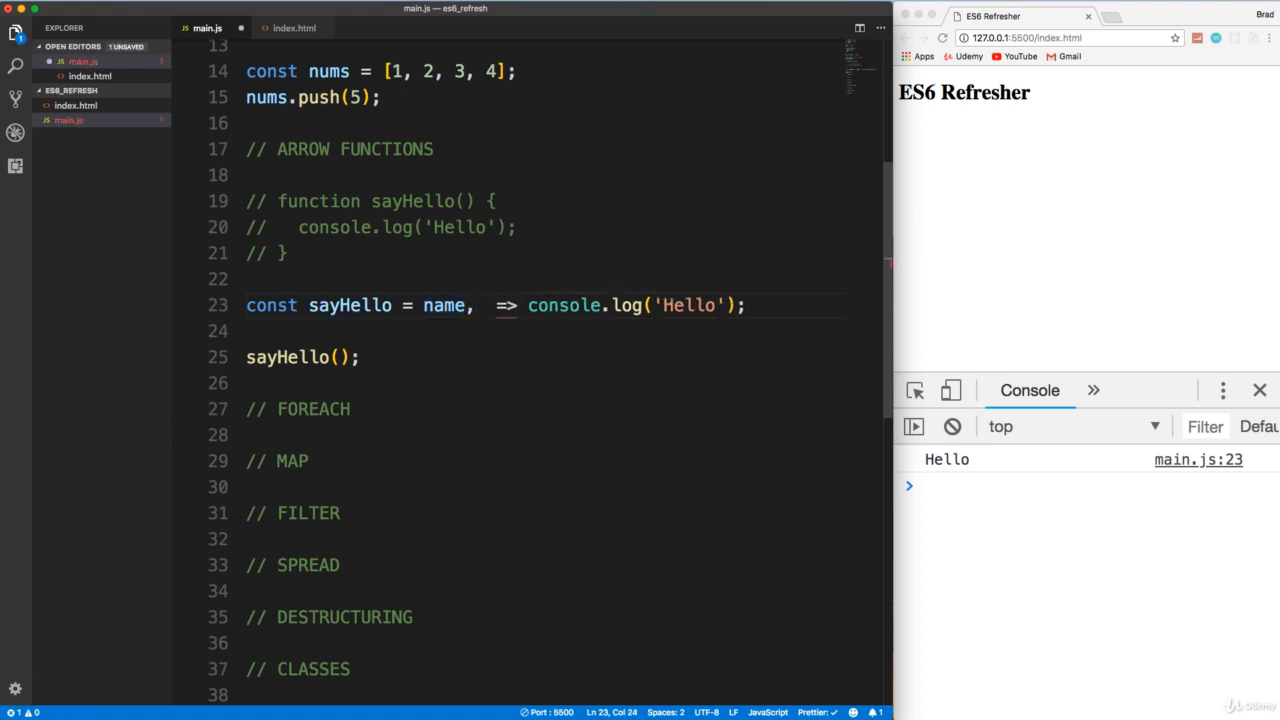
text(greet)
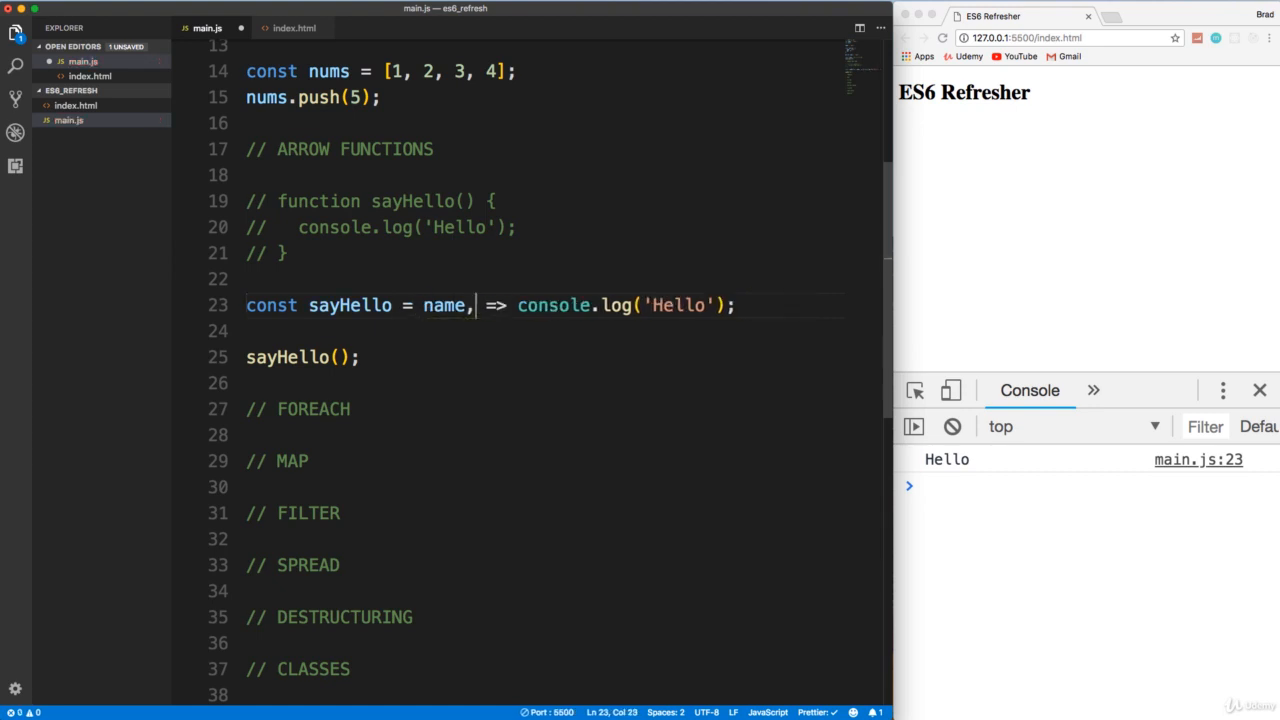
key(Backspace)
text(+ )
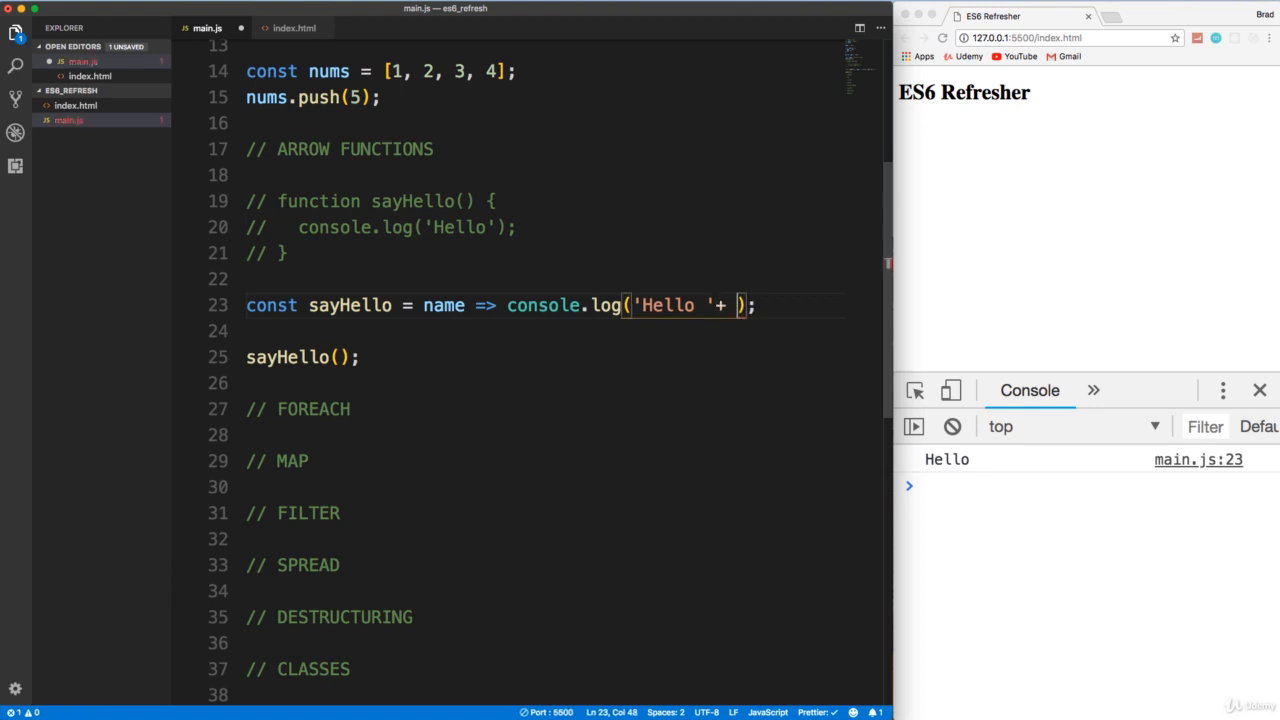
text(name)
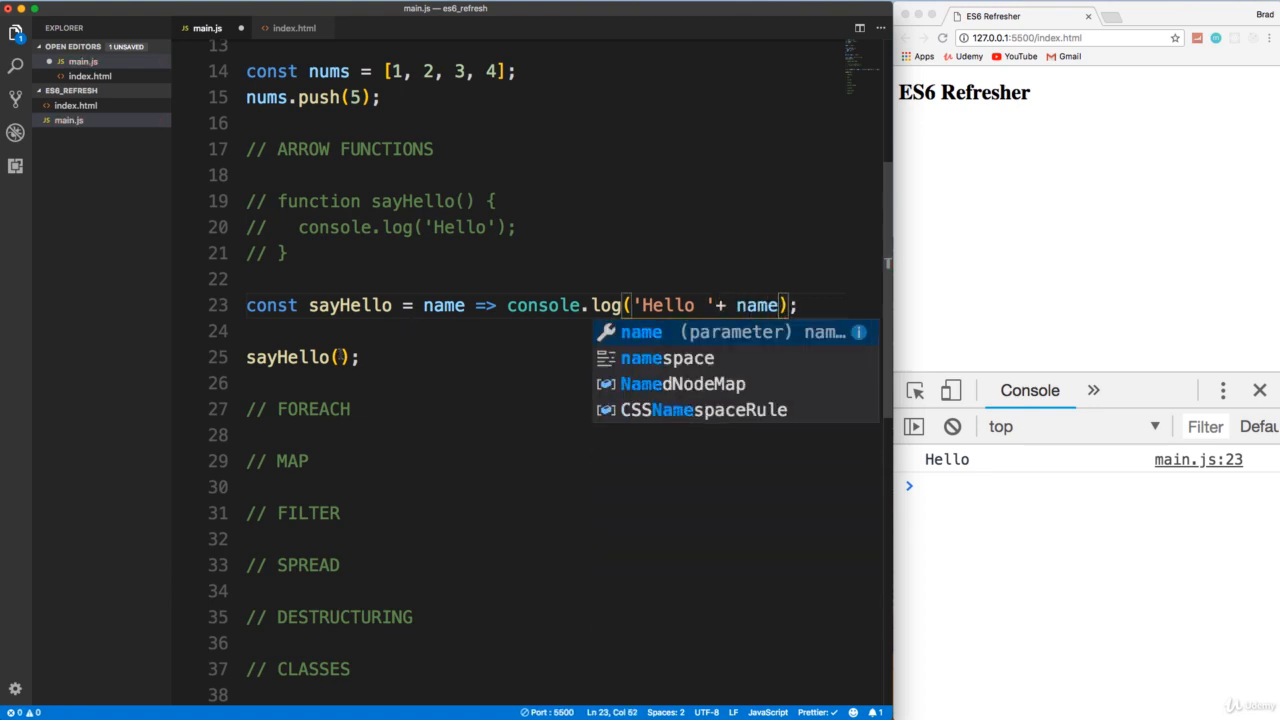
text('B)
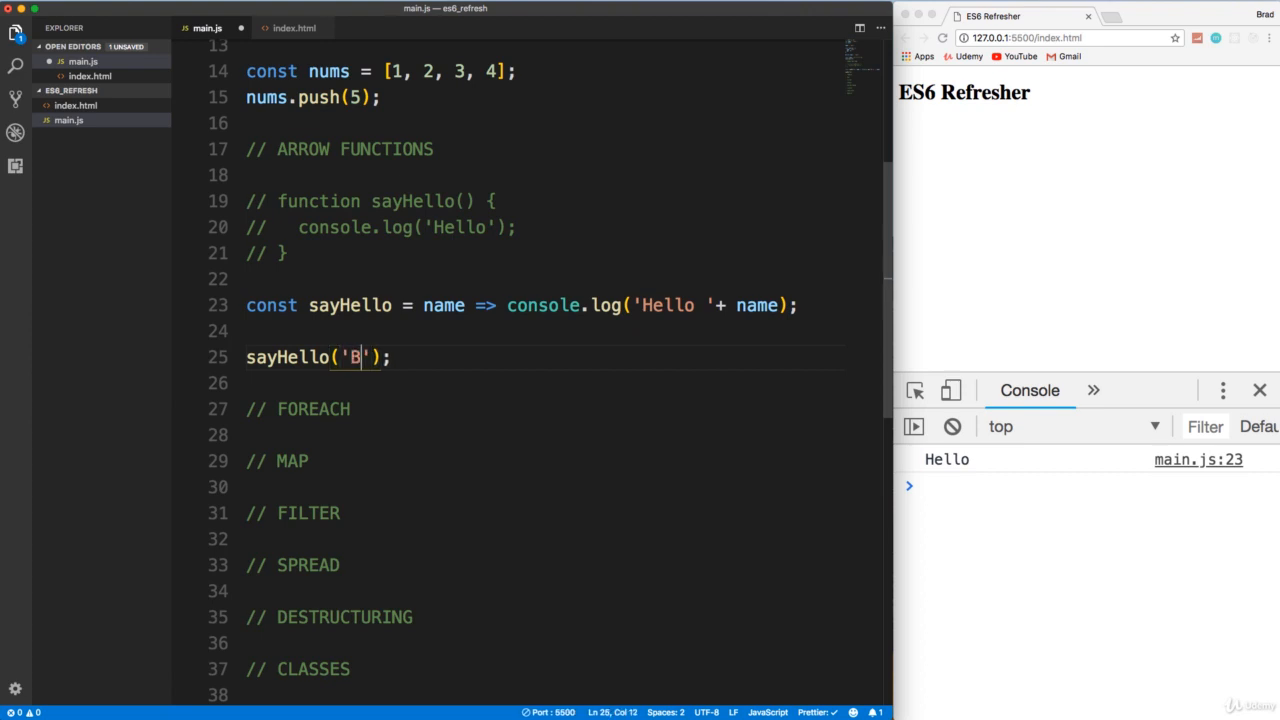
text(rad)
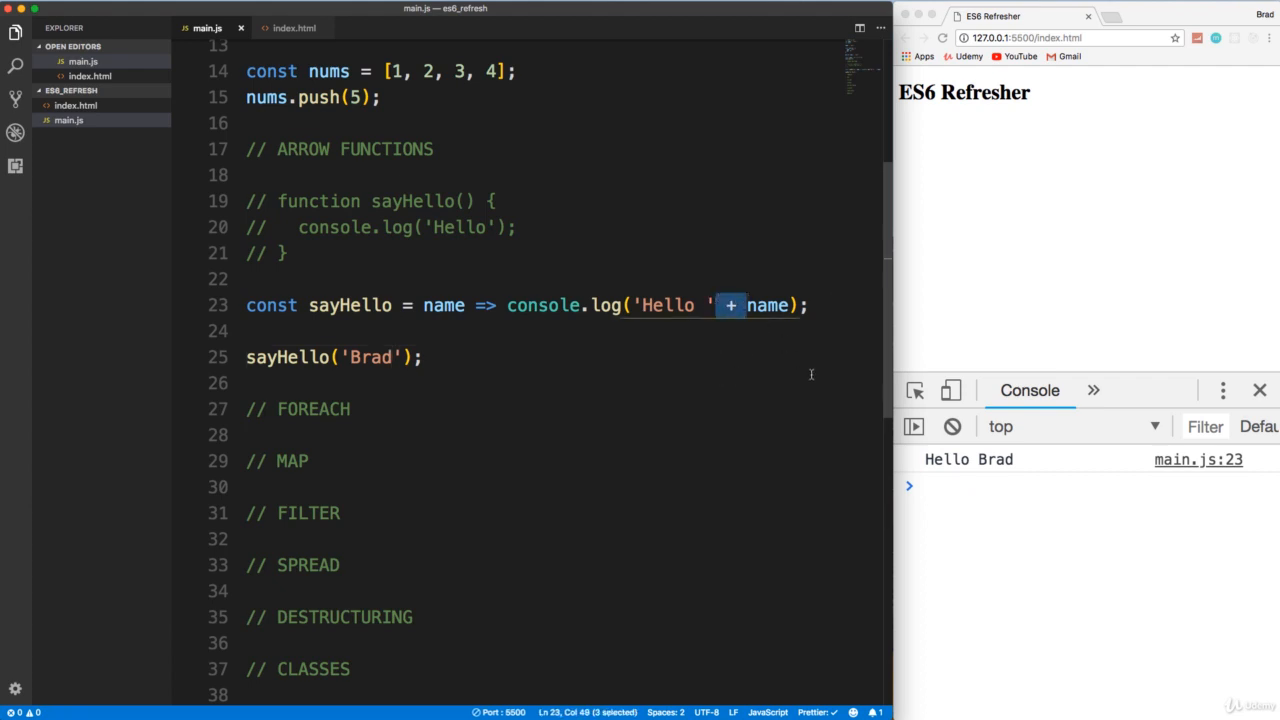
click(644, 304)
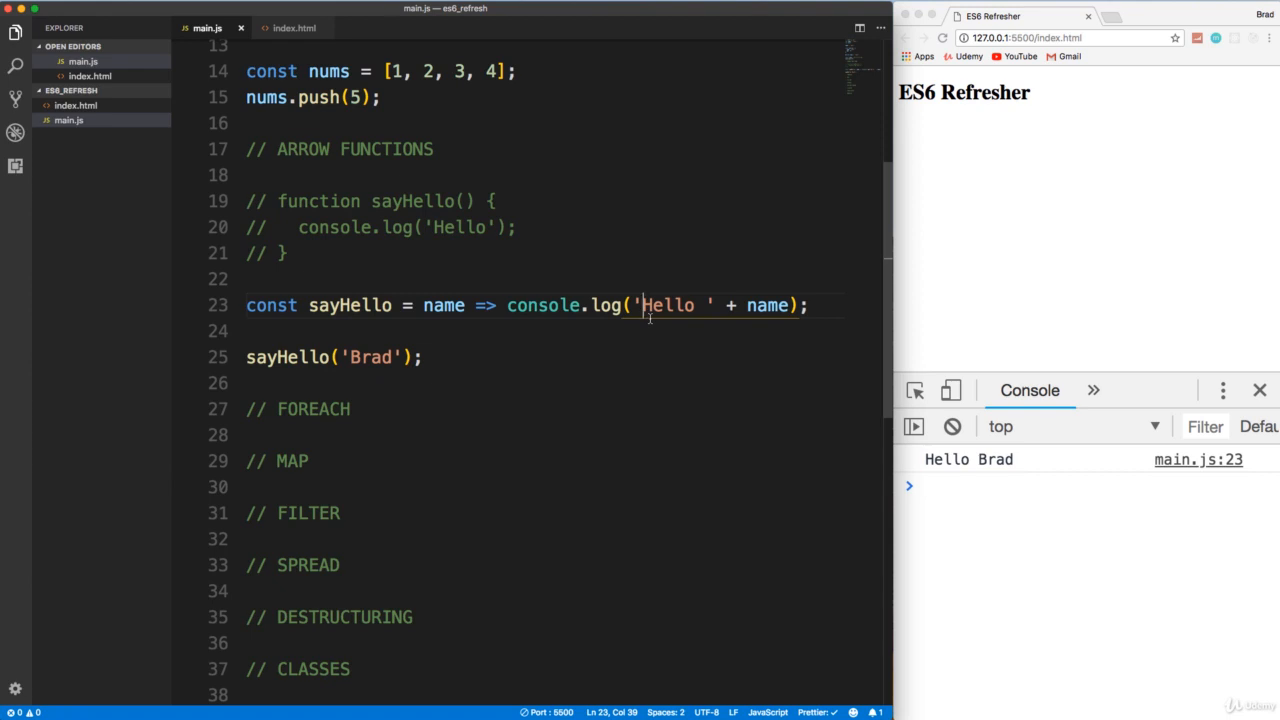
- Rewrite the greeting as the template literal `Hello ${name}` in sayHello's console.log
text(`)
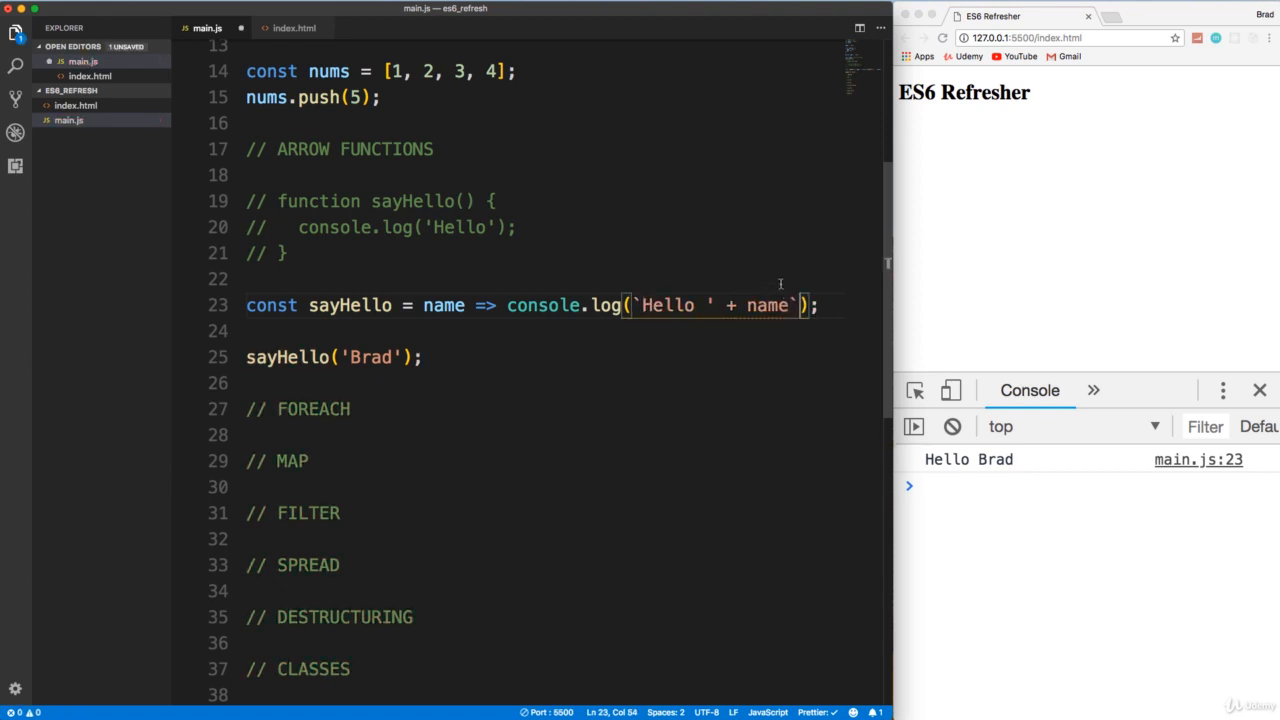
double_click(768, 304)
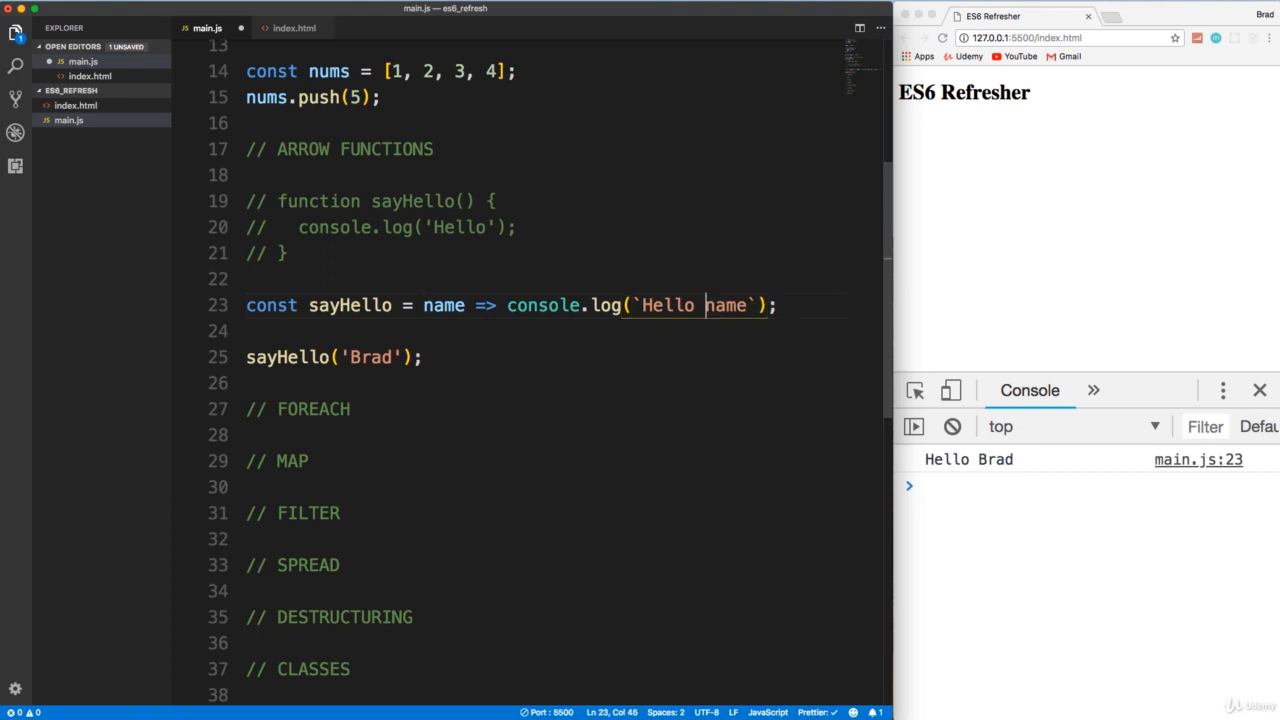
text(${)
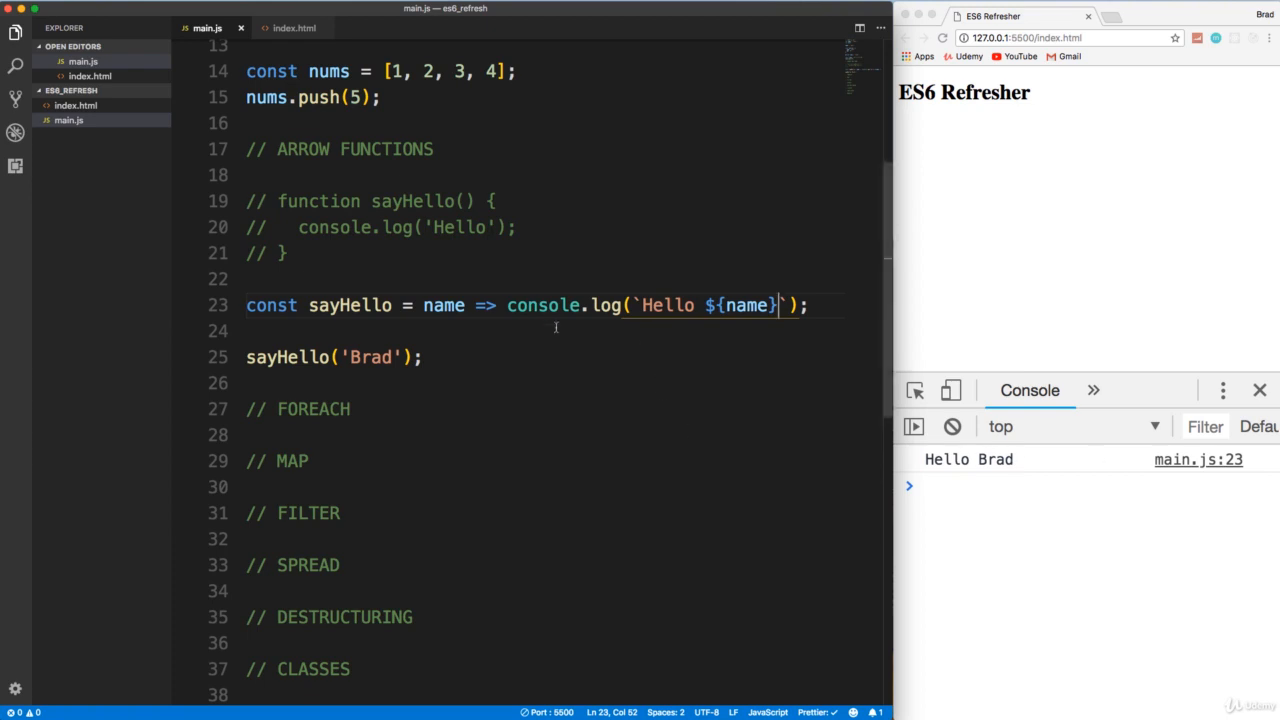
mouse_move(668, 332)
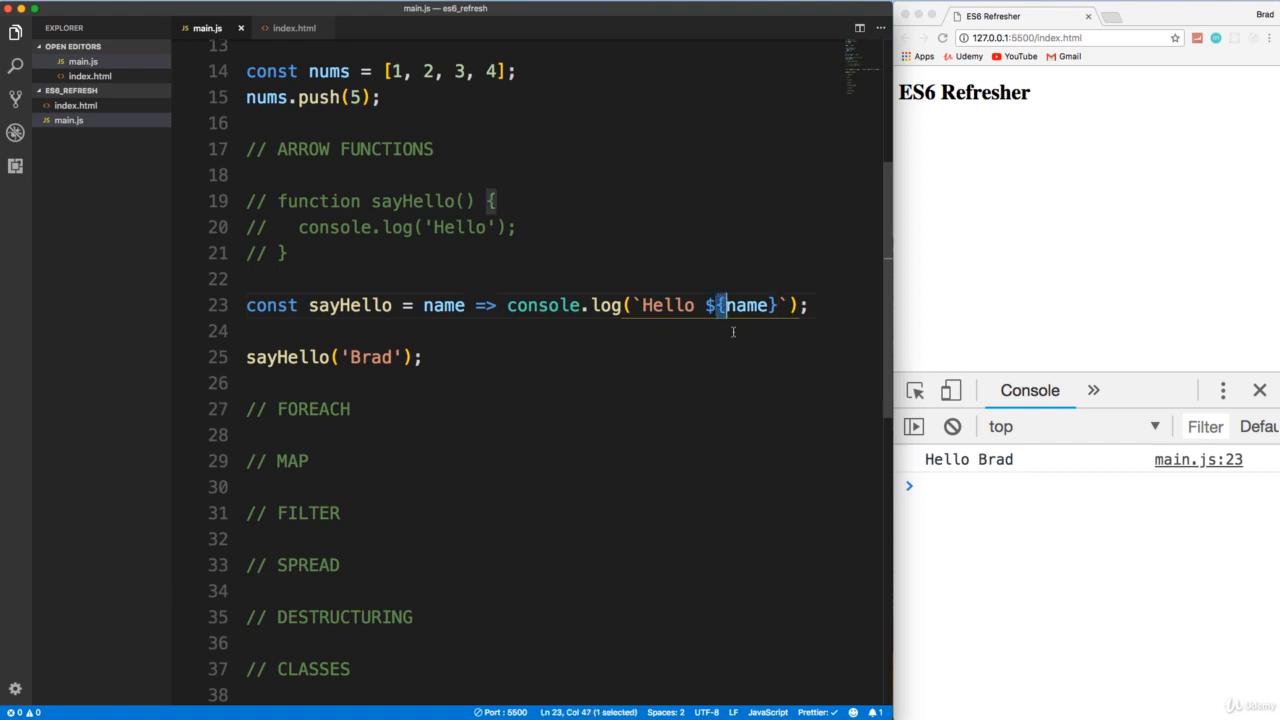
mouse_move(832, 406)
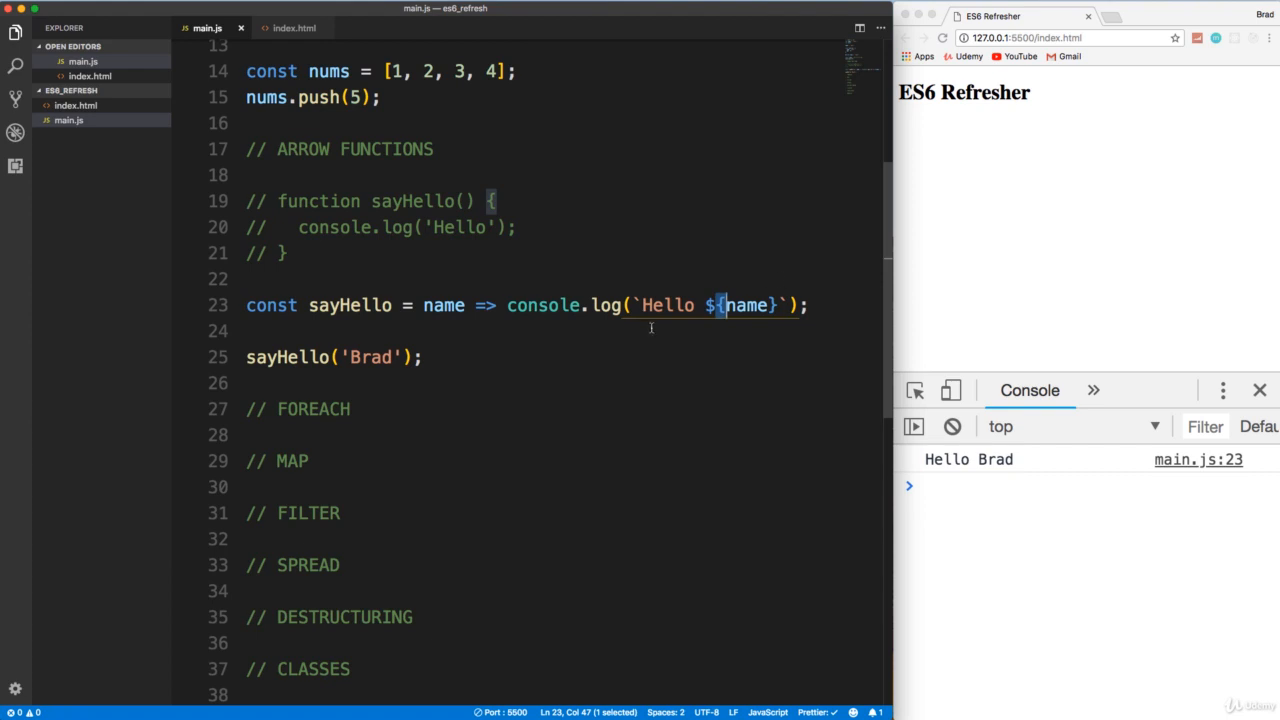
click(424, 356)
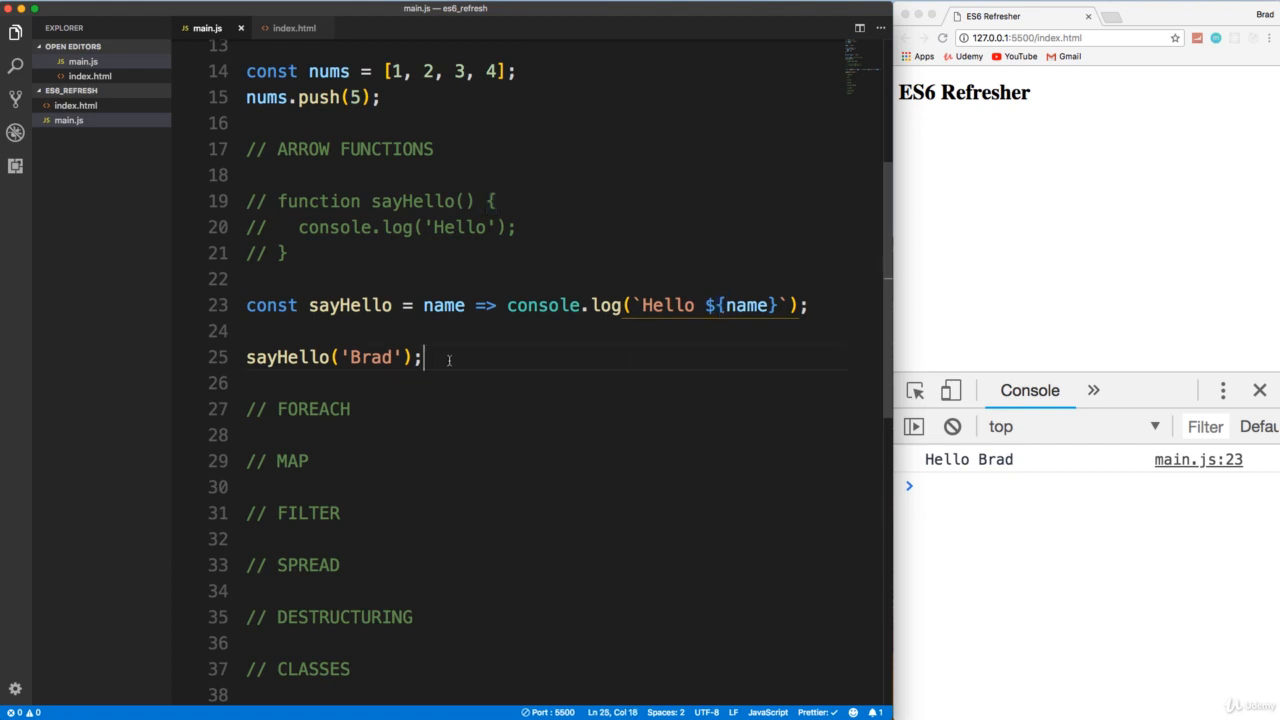
scroll(down, 3)
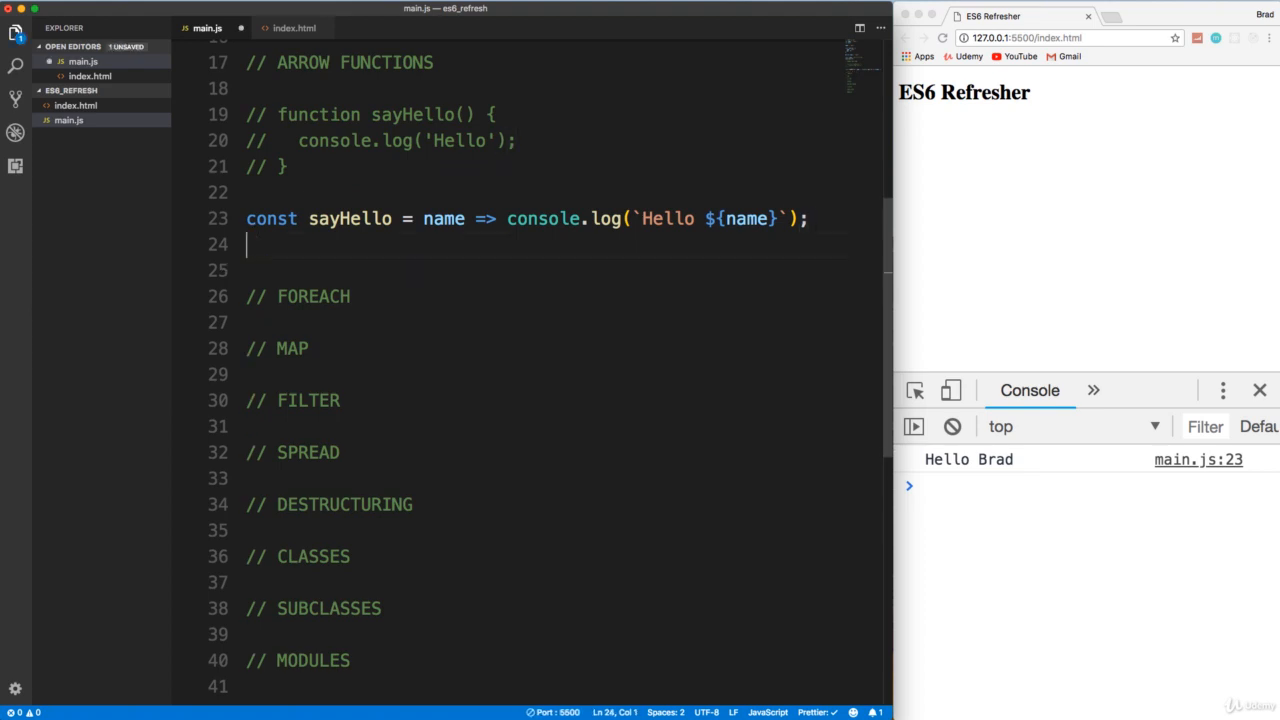
- Delete the sayHello('Brad') call and declare const fruits = ['Apples', 'Oranges', 'Grapes'];
key(Backspace)
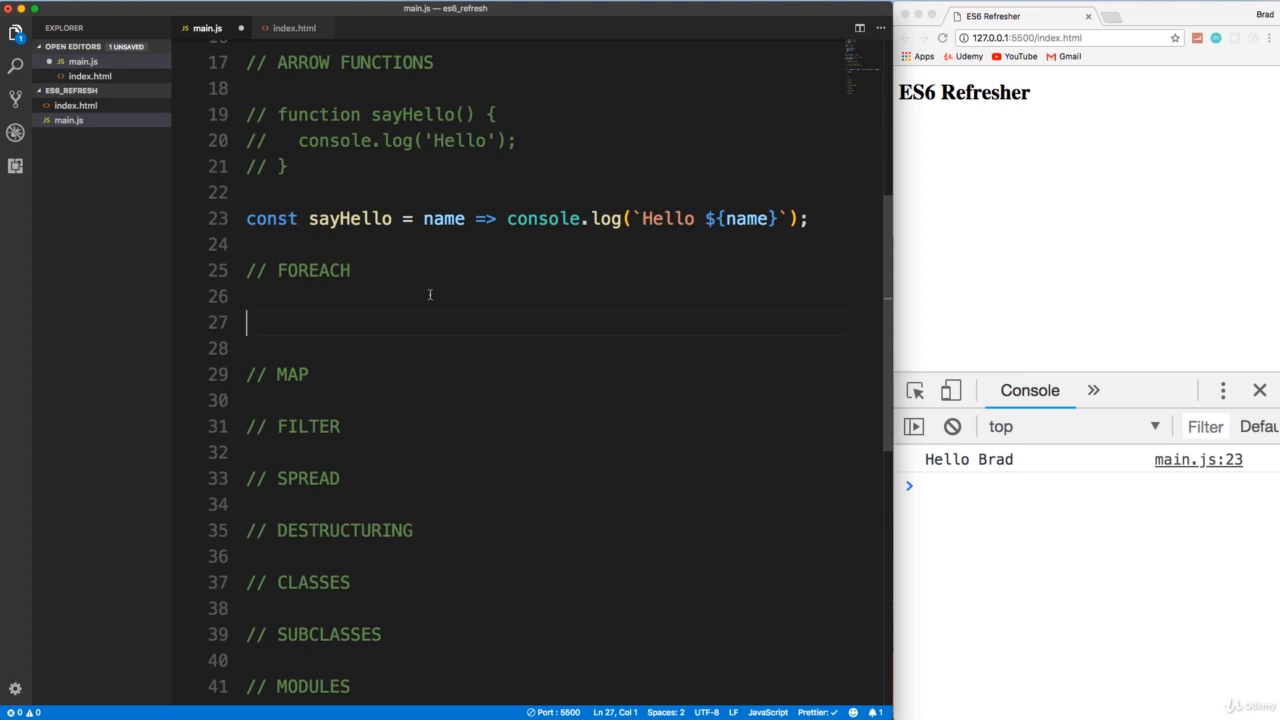
mouse_move(434, 304)
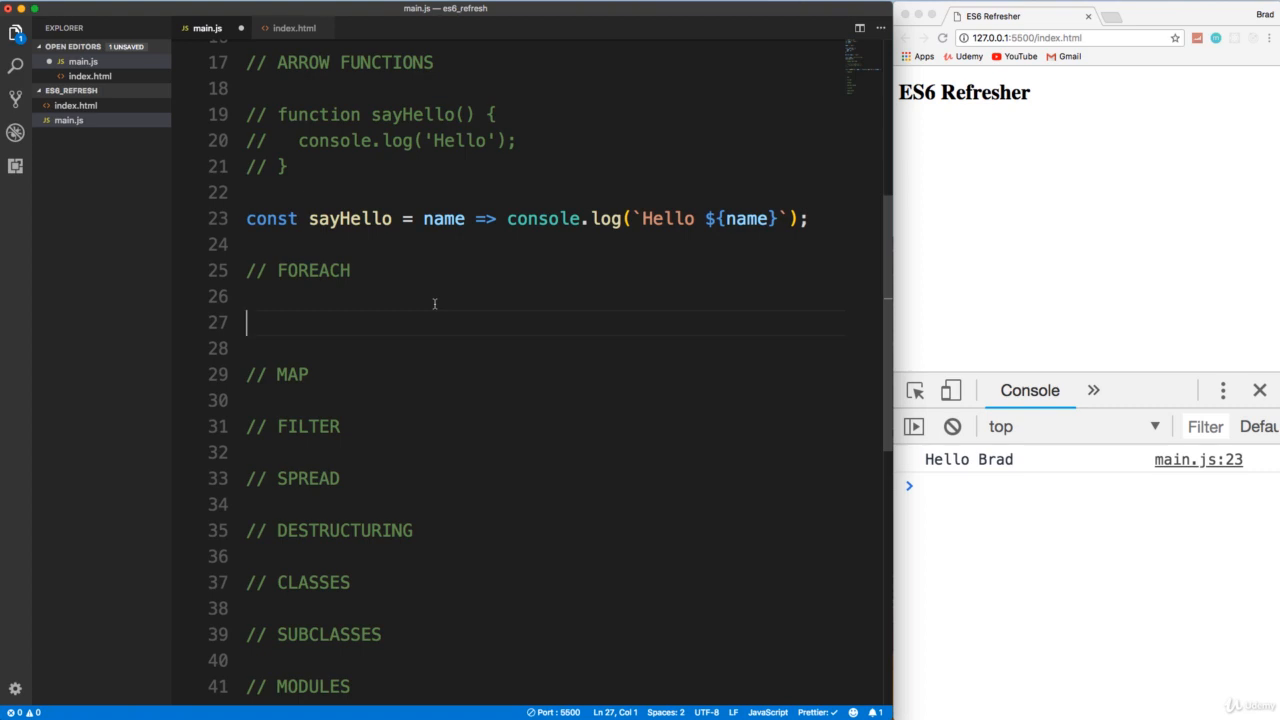
text(const f)
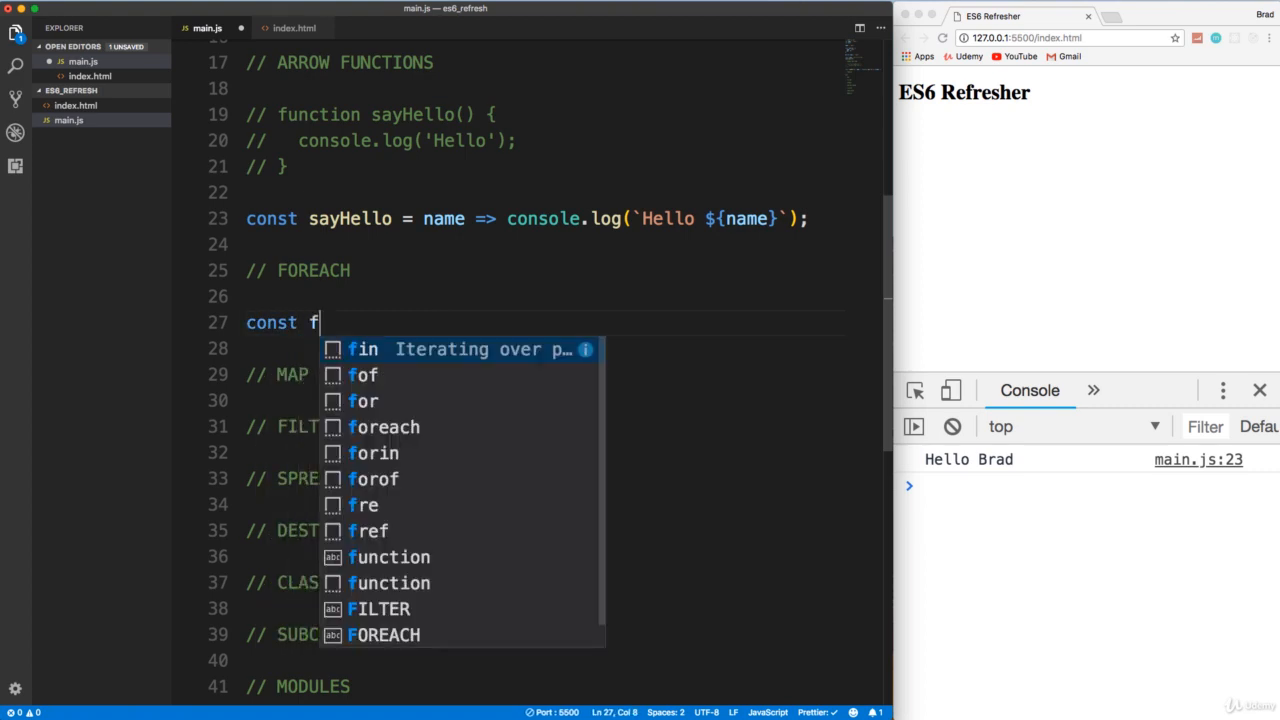
text(ruits =)
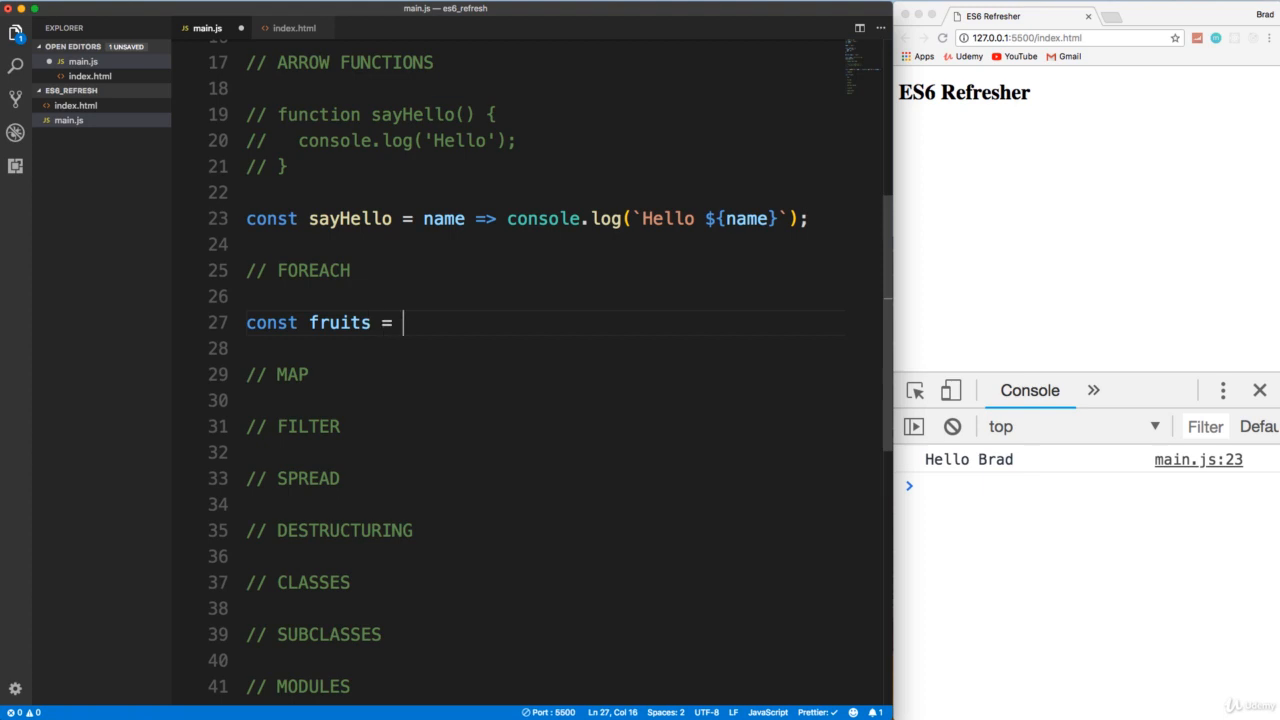
text([''];)
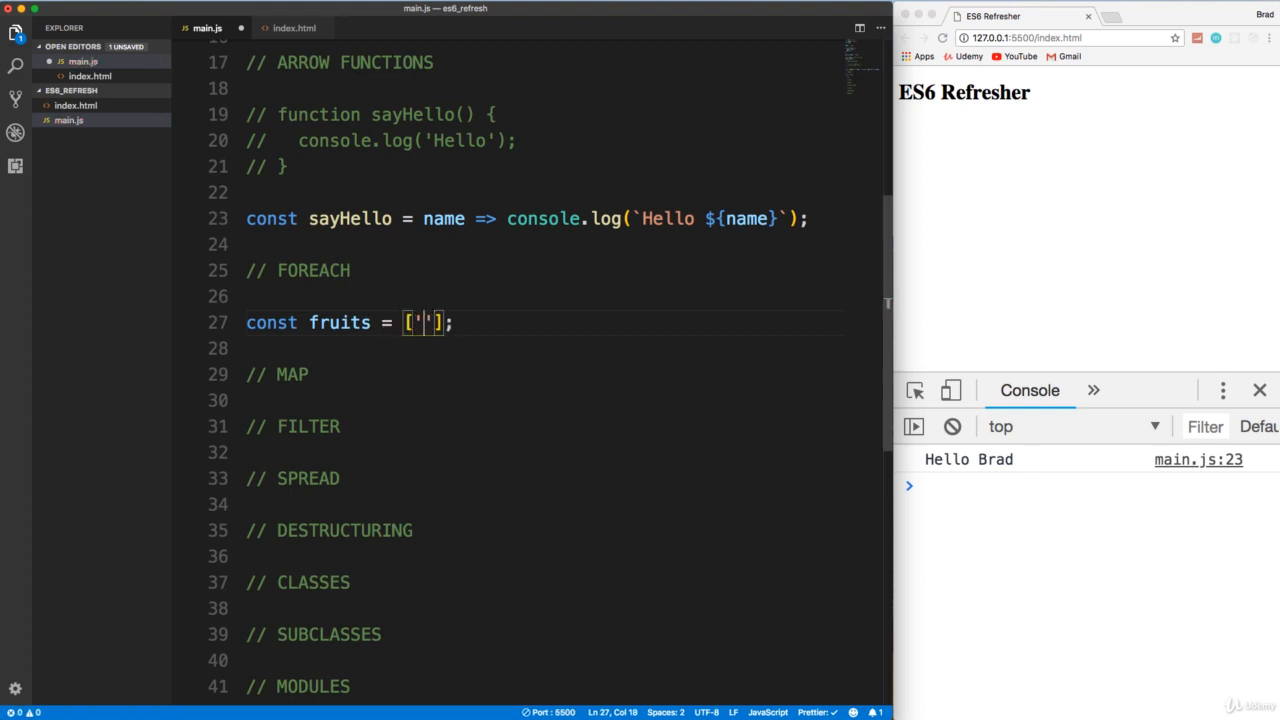
text(Apples)
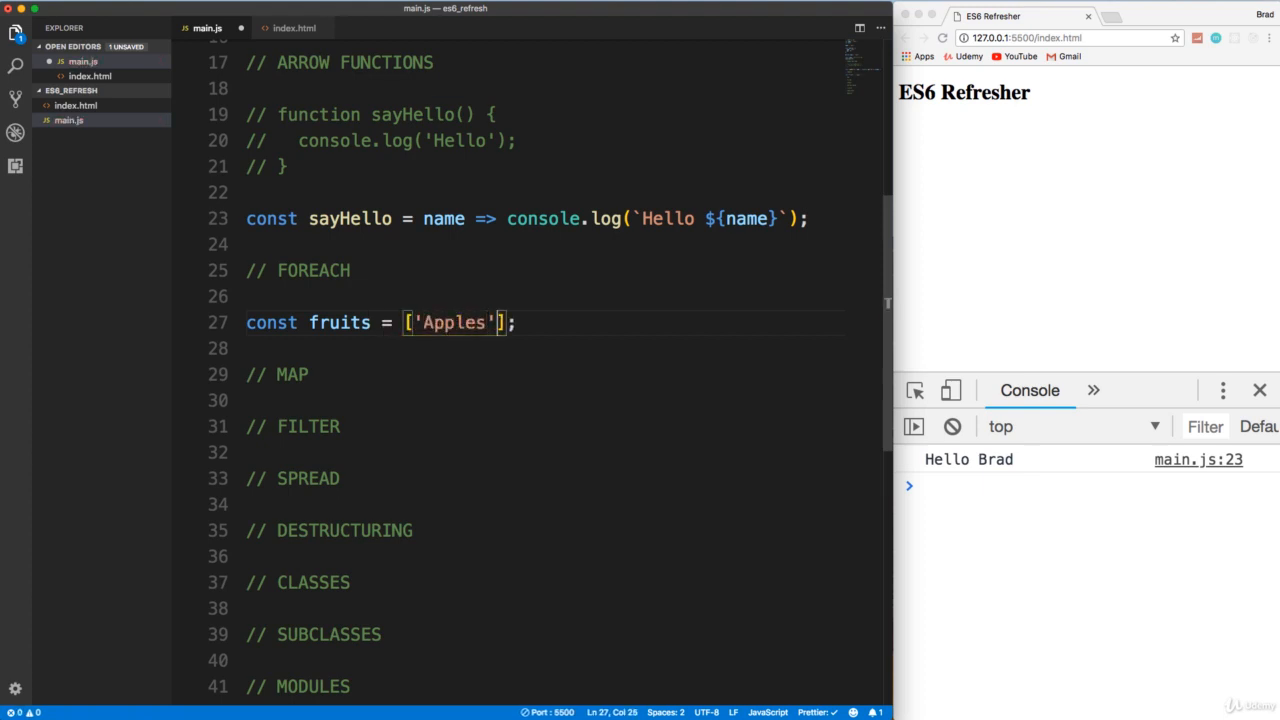
text(, 'Ora)
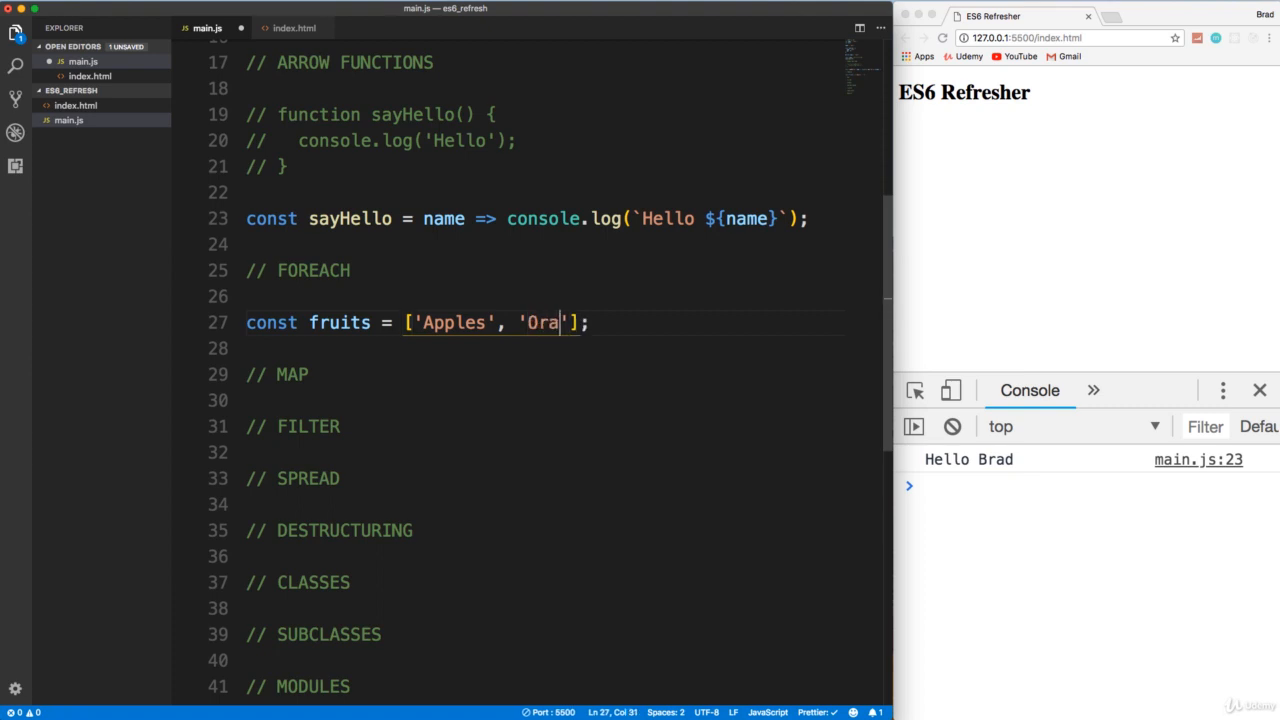
text(nges', ')
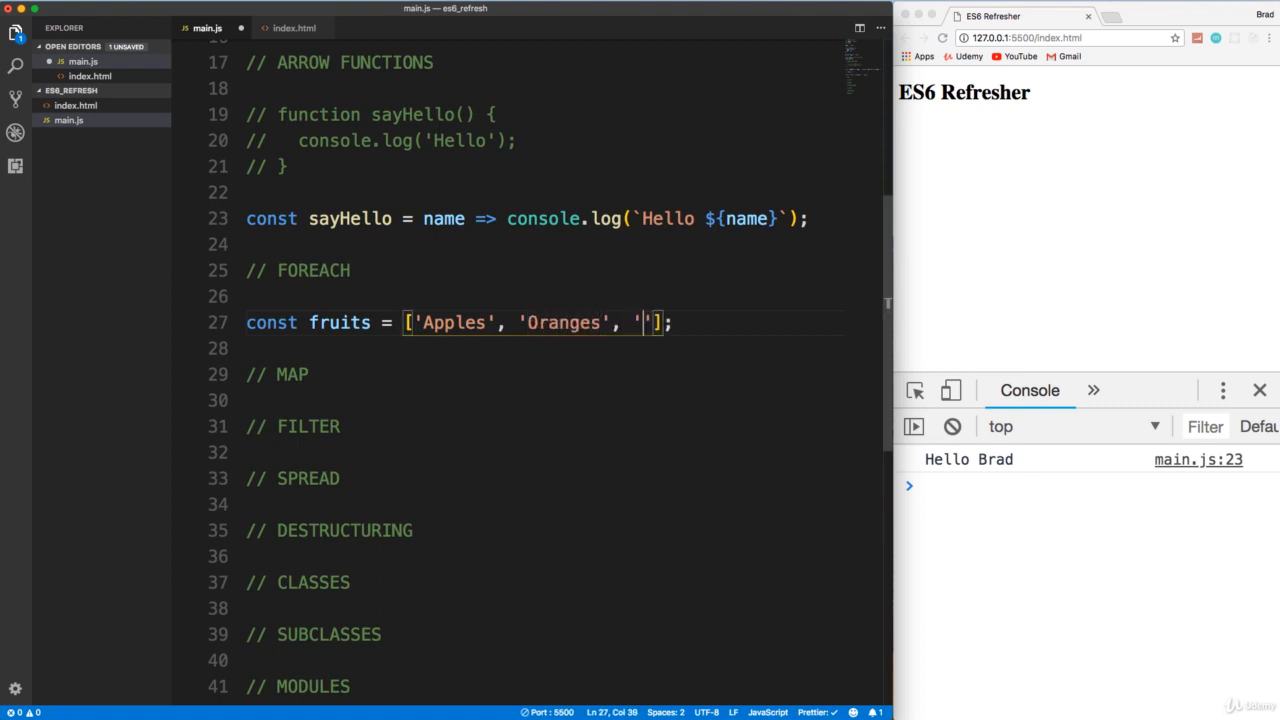
text(Grapes)
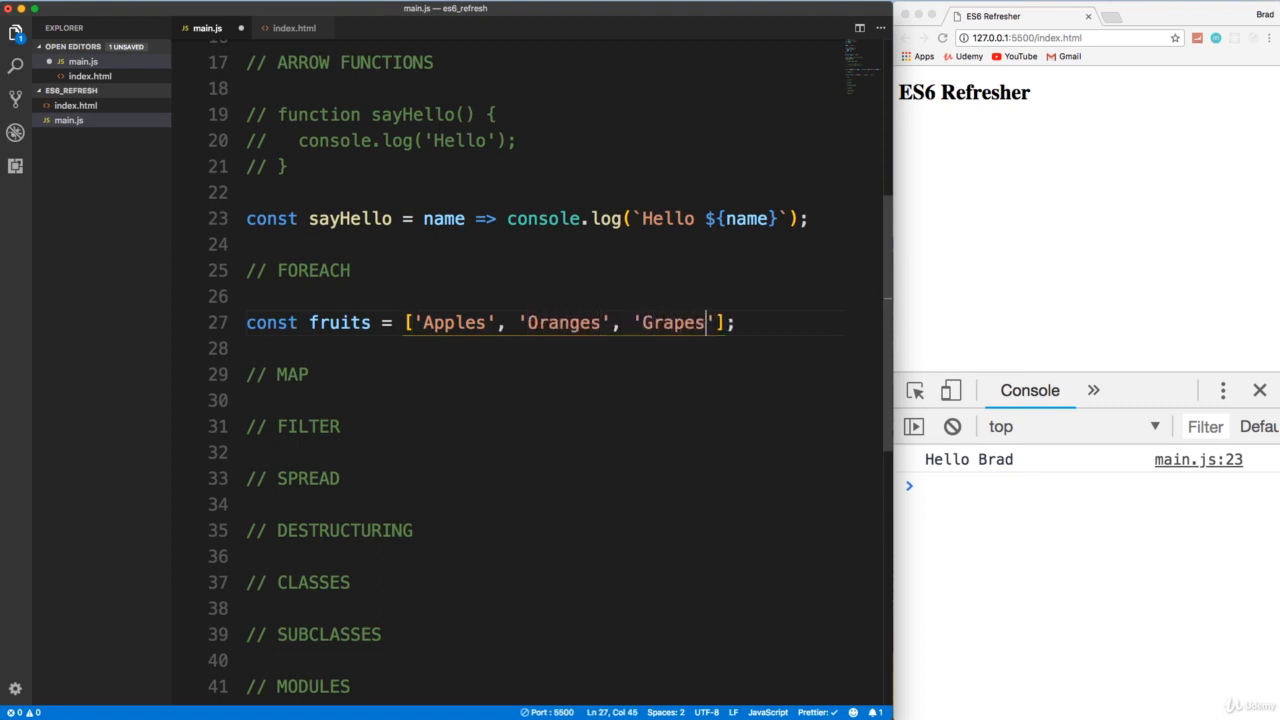
click(298, 322)
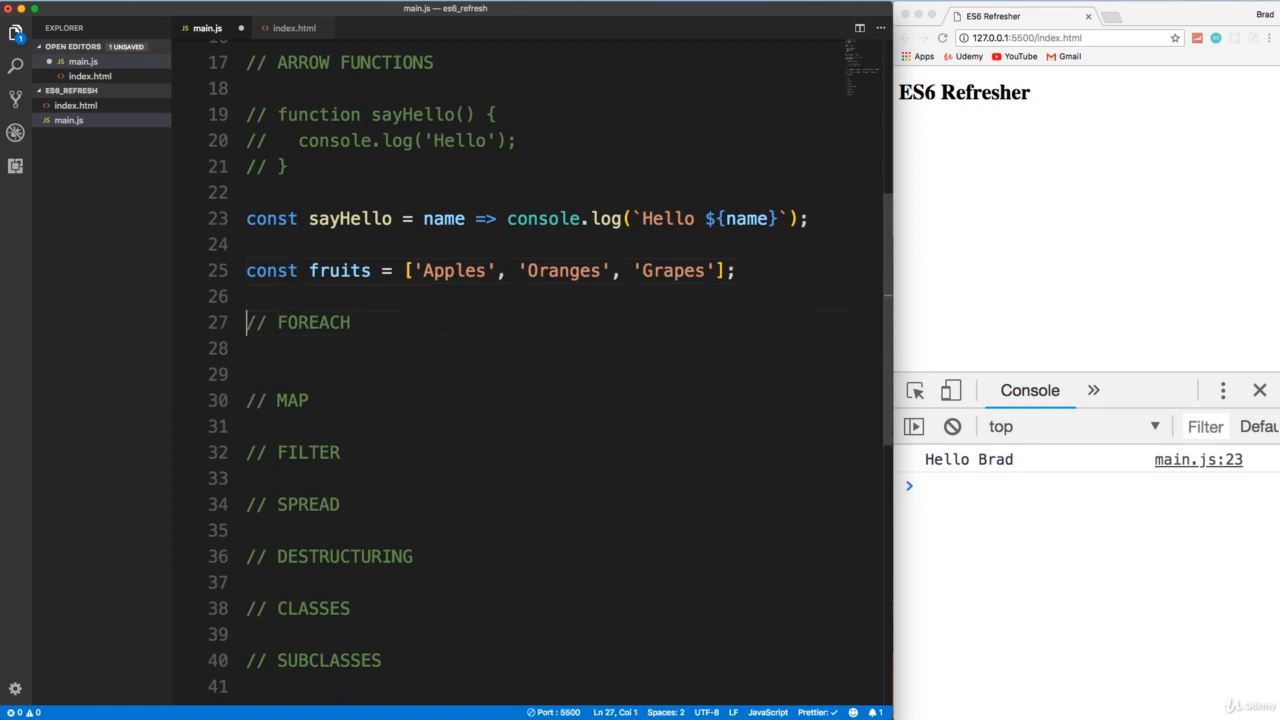
- Write fruits.forEach with an arrow callback taking fruit and index
text(f)
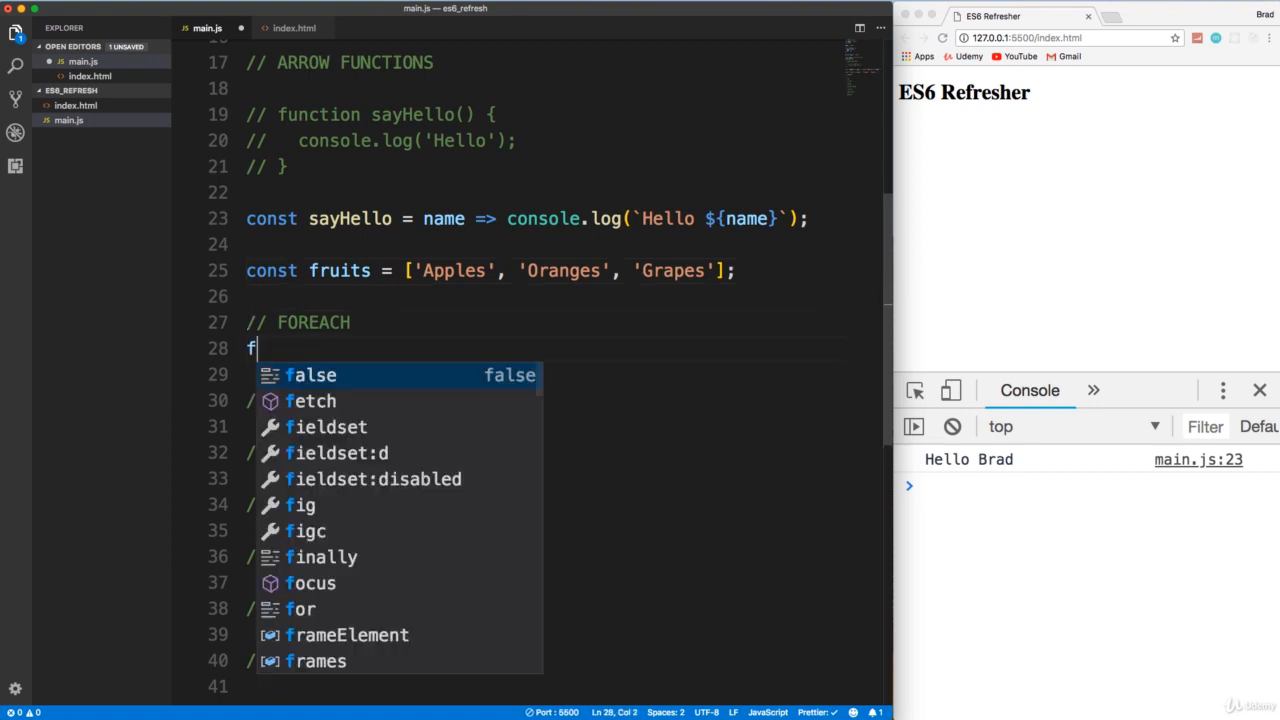
text(ruits.forEach();)
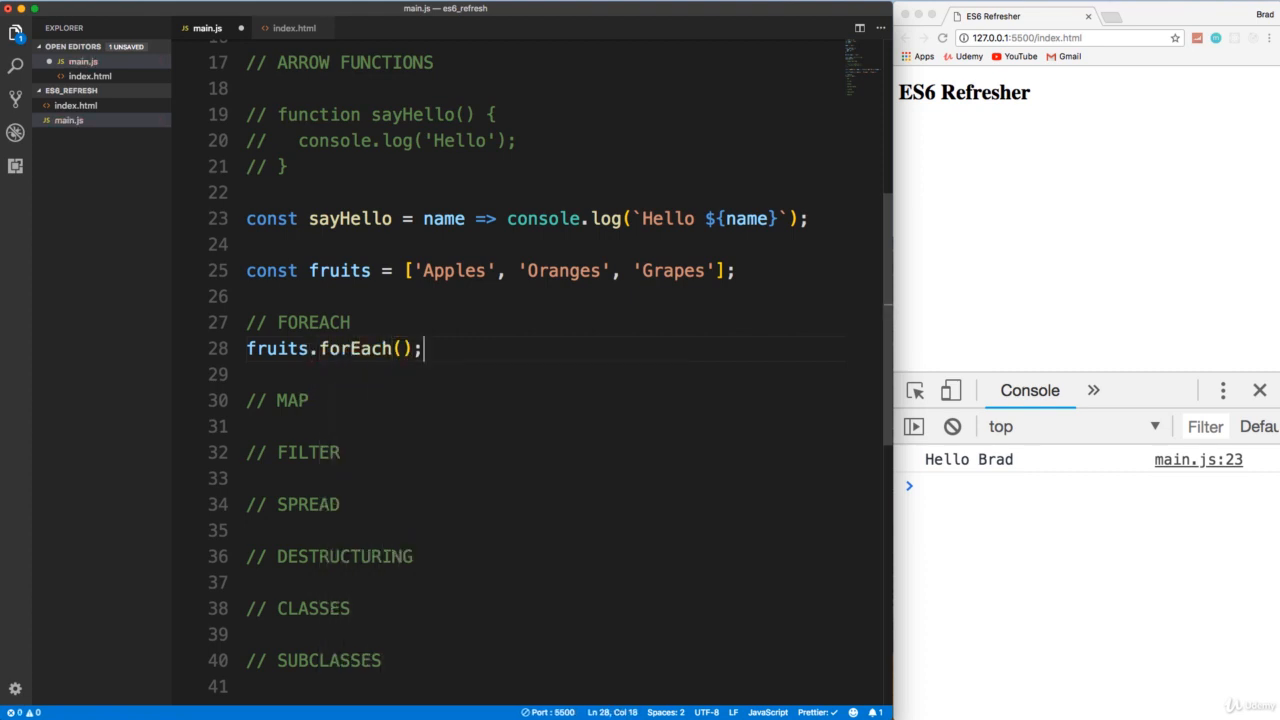
text(funcvt)
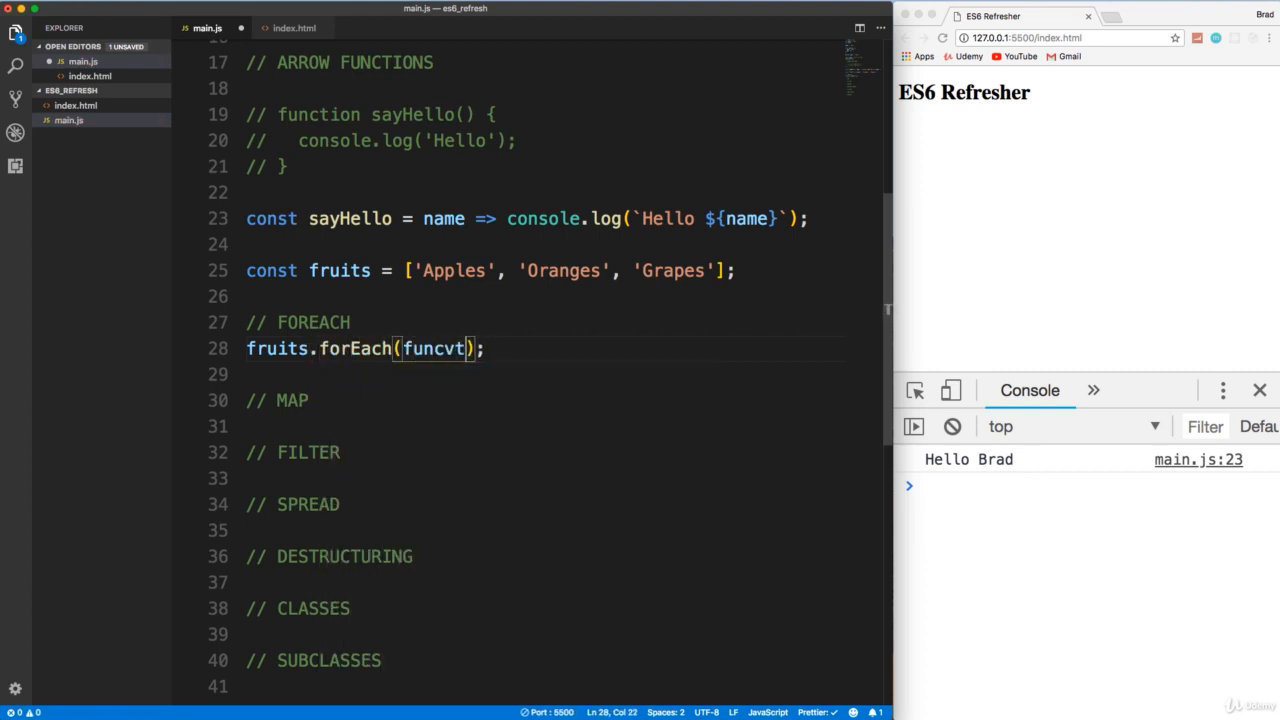
key(Backspace)
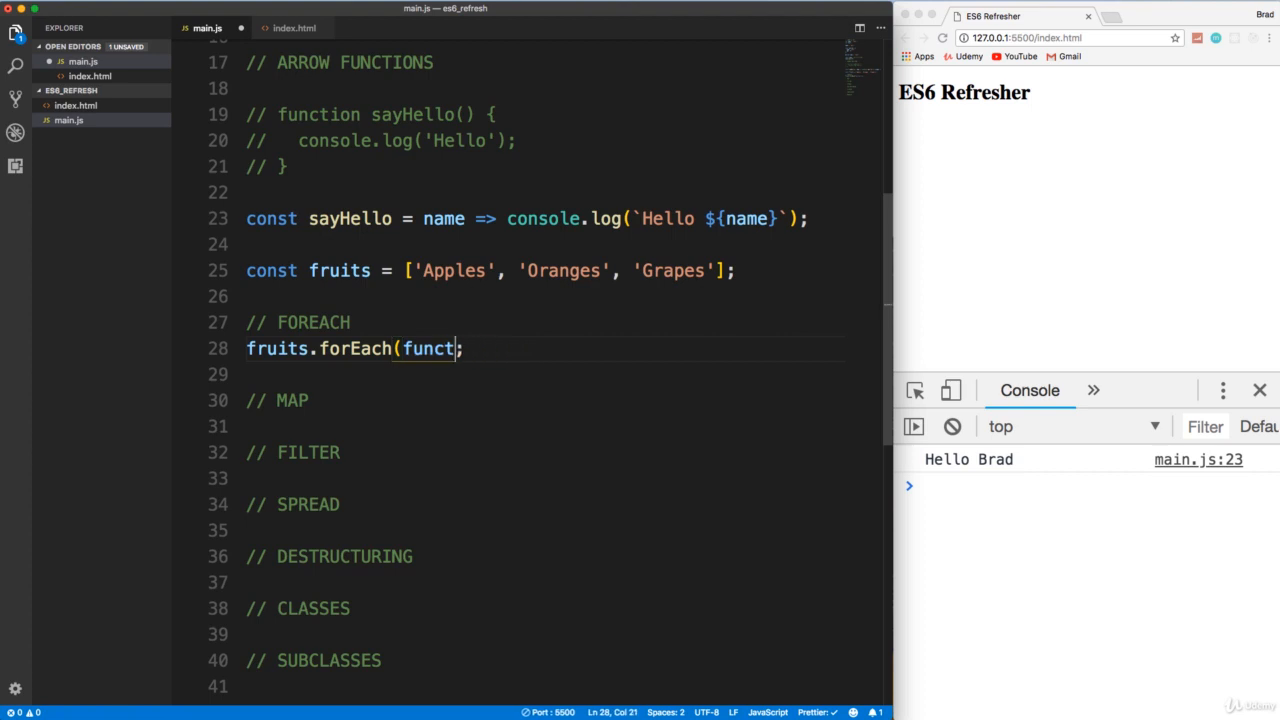
key(Backspace)
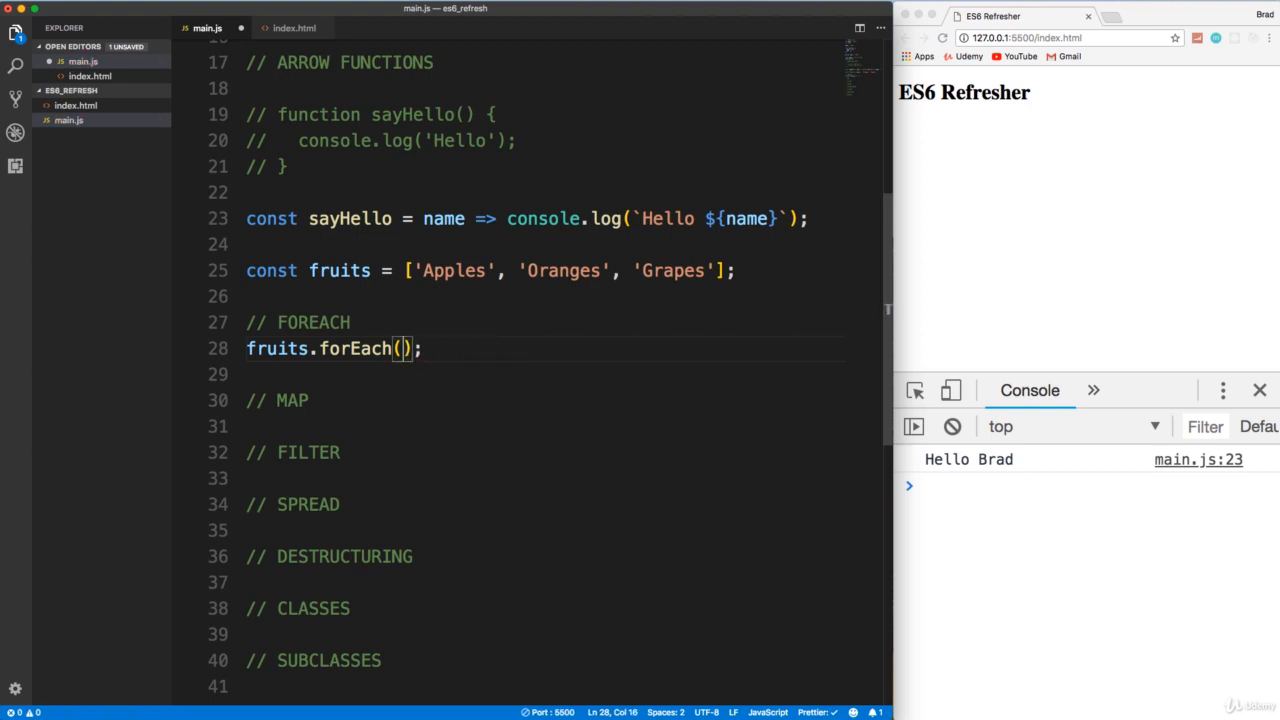
text(() => {)
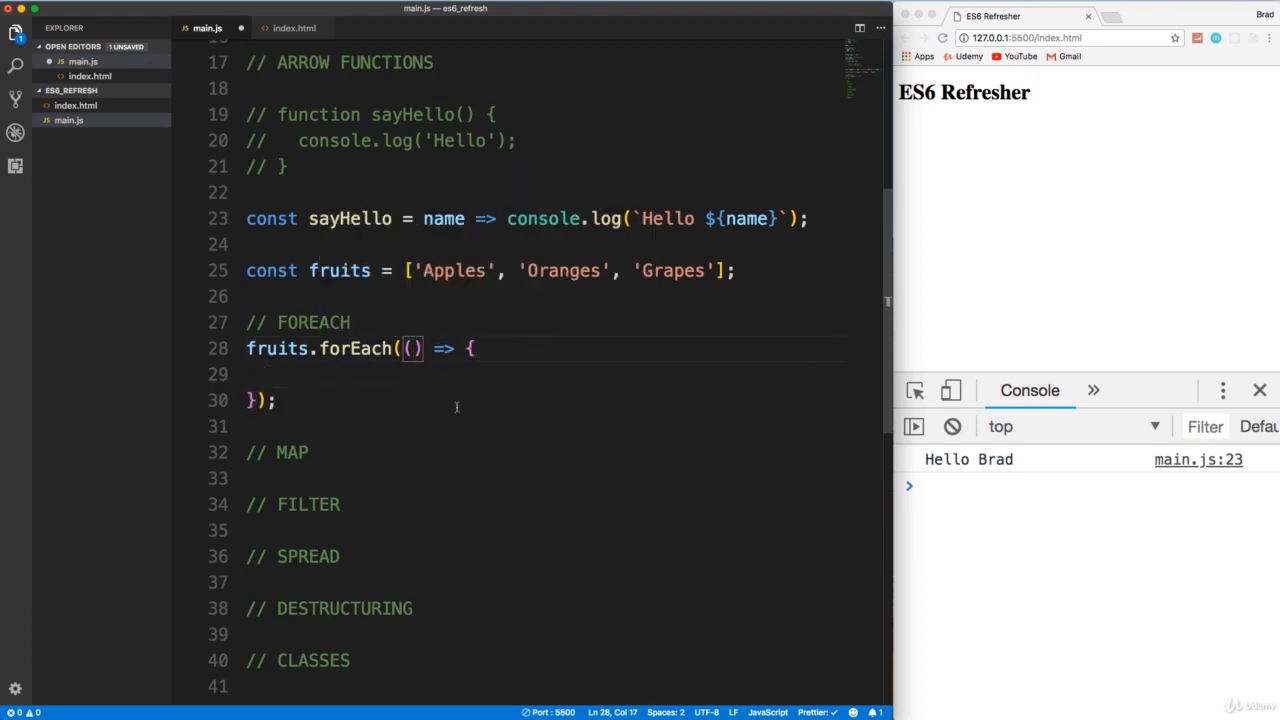
text(fruit)
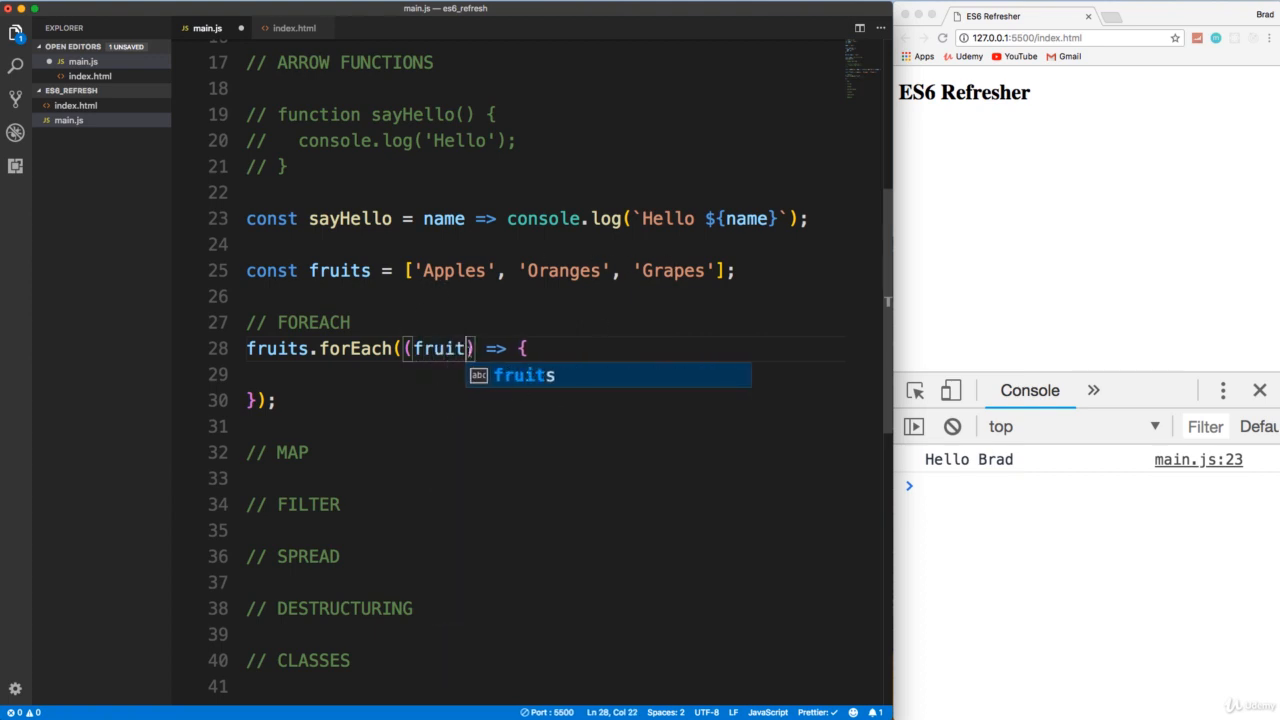
text(, index)
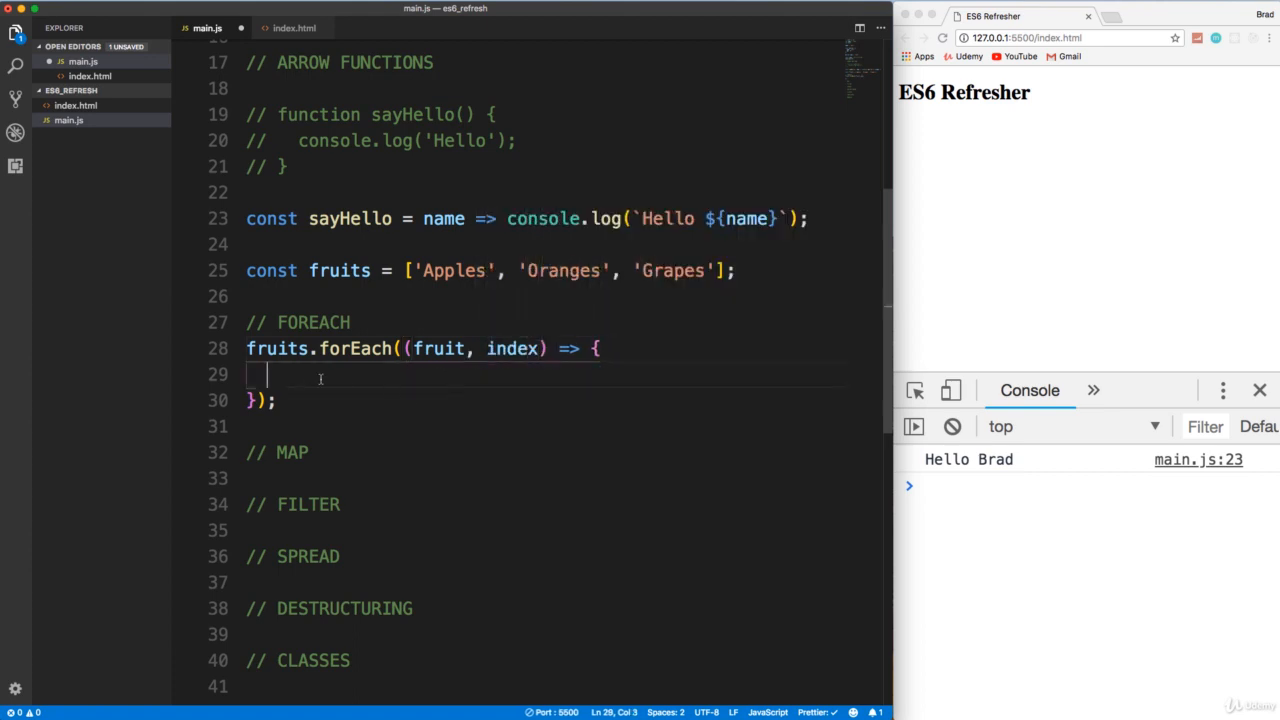
- Log each fruit with console.log(fruit) inside the forEach callback
text(console.log)
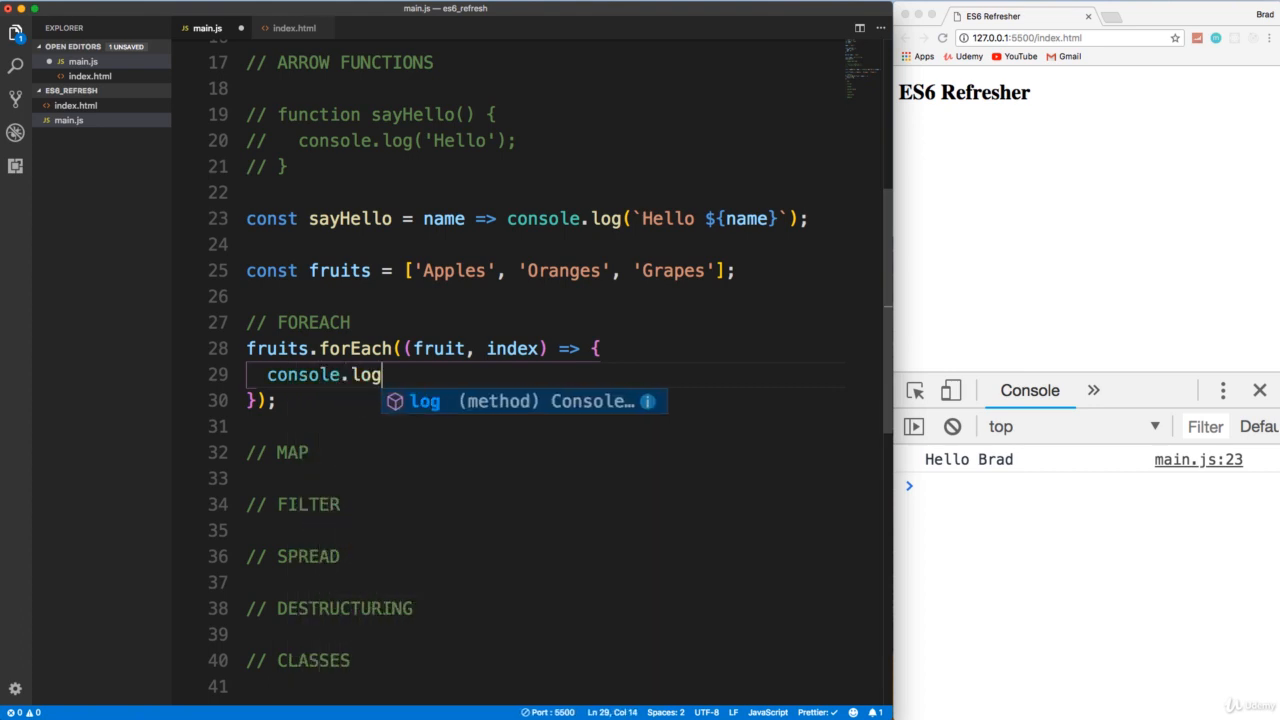
text(();)
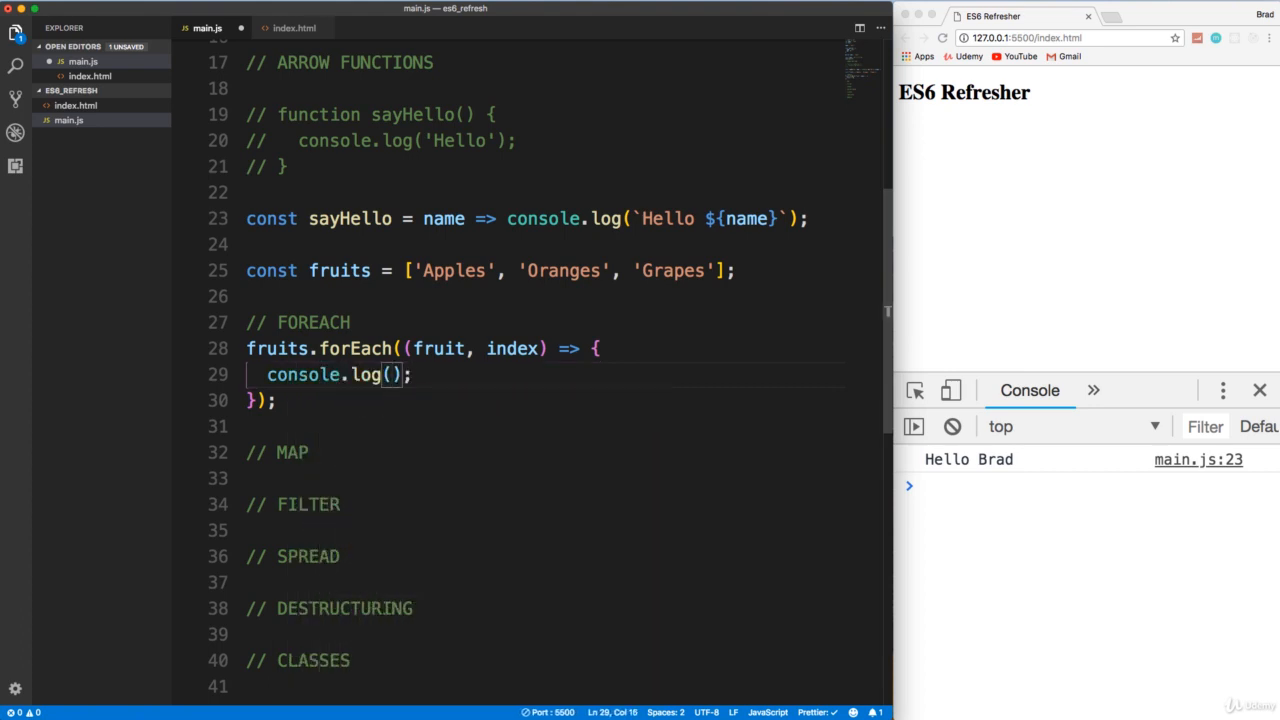
text(fri)
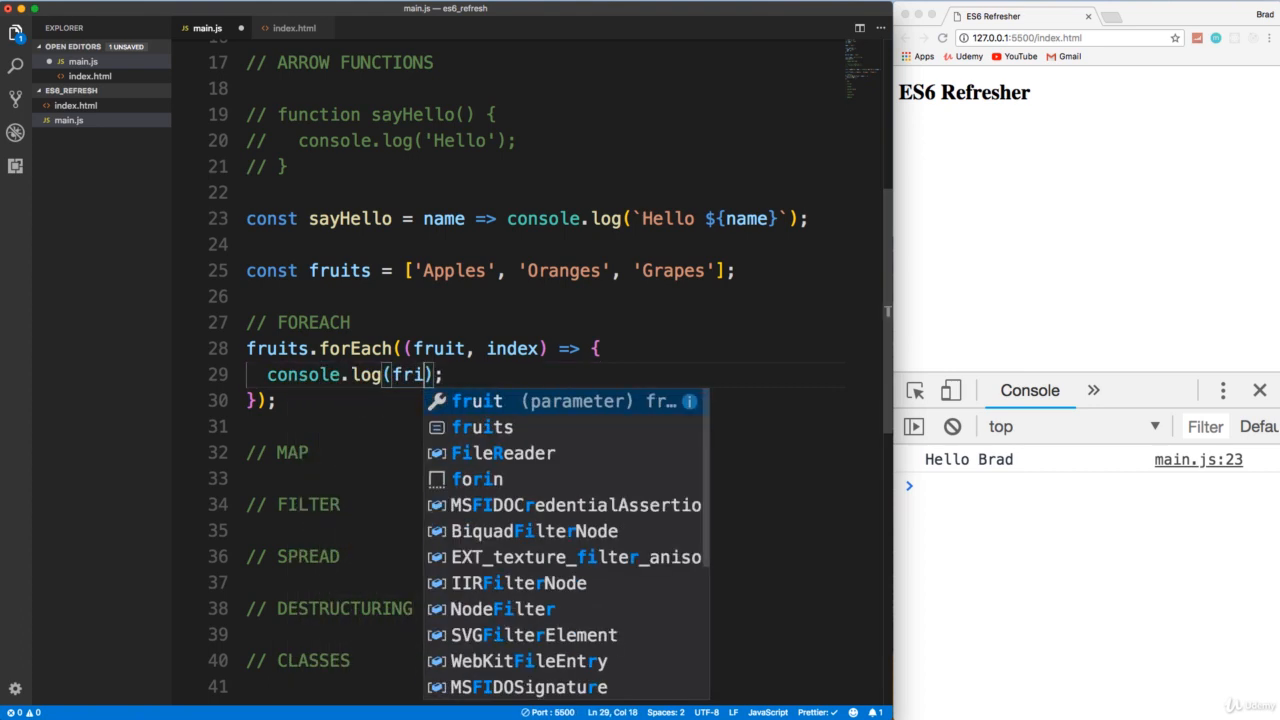
text(ut)
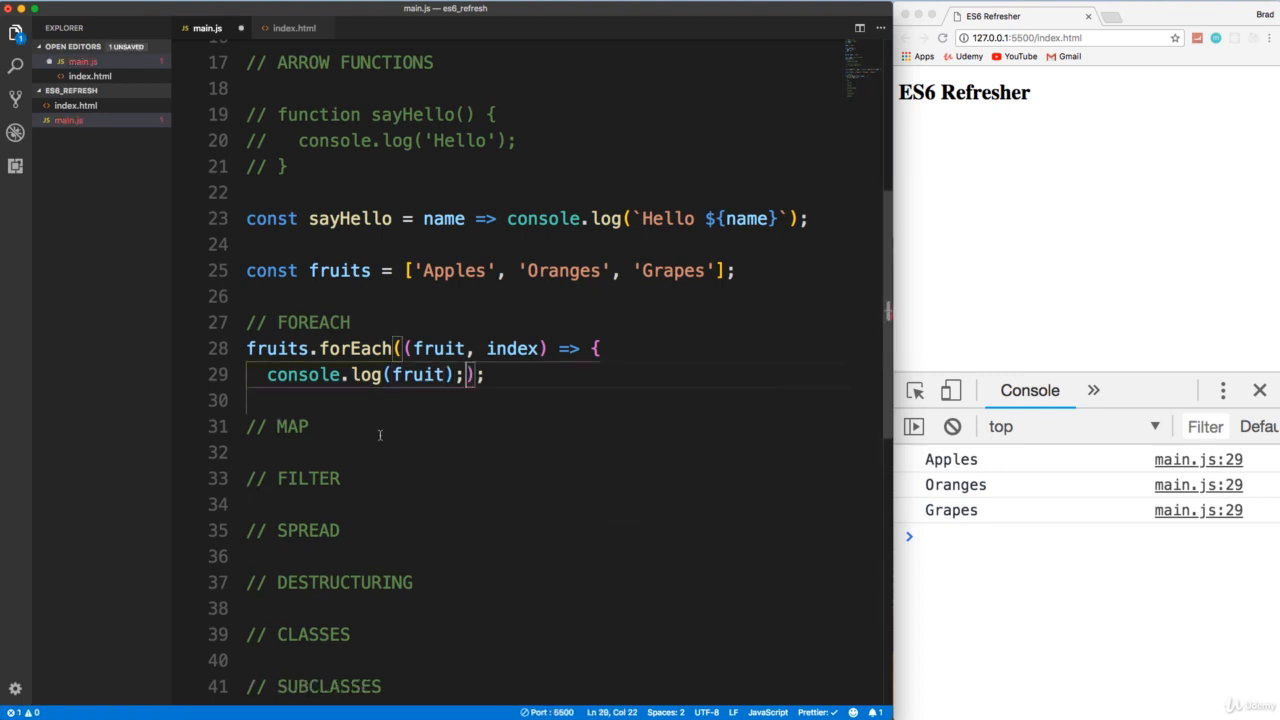
- Condense the forEach onto one line and start a new line under the // MAP comment
key(Backspace)
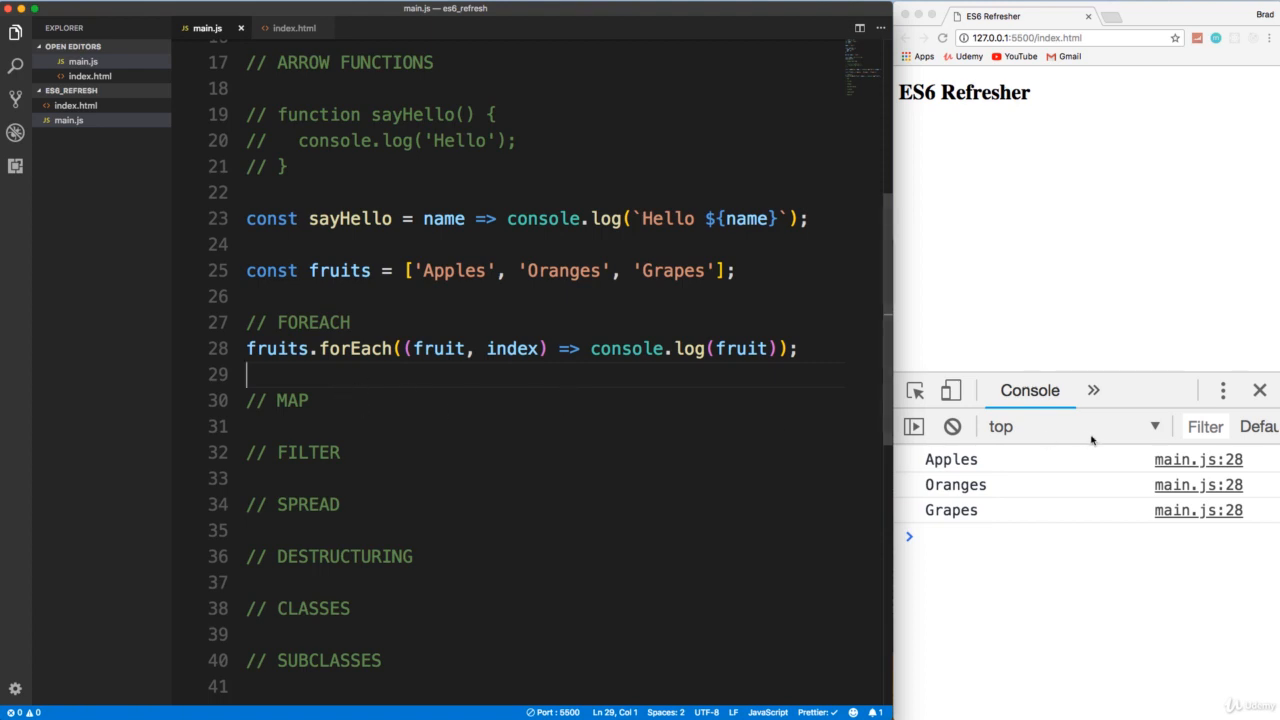
scroll(down, 3)
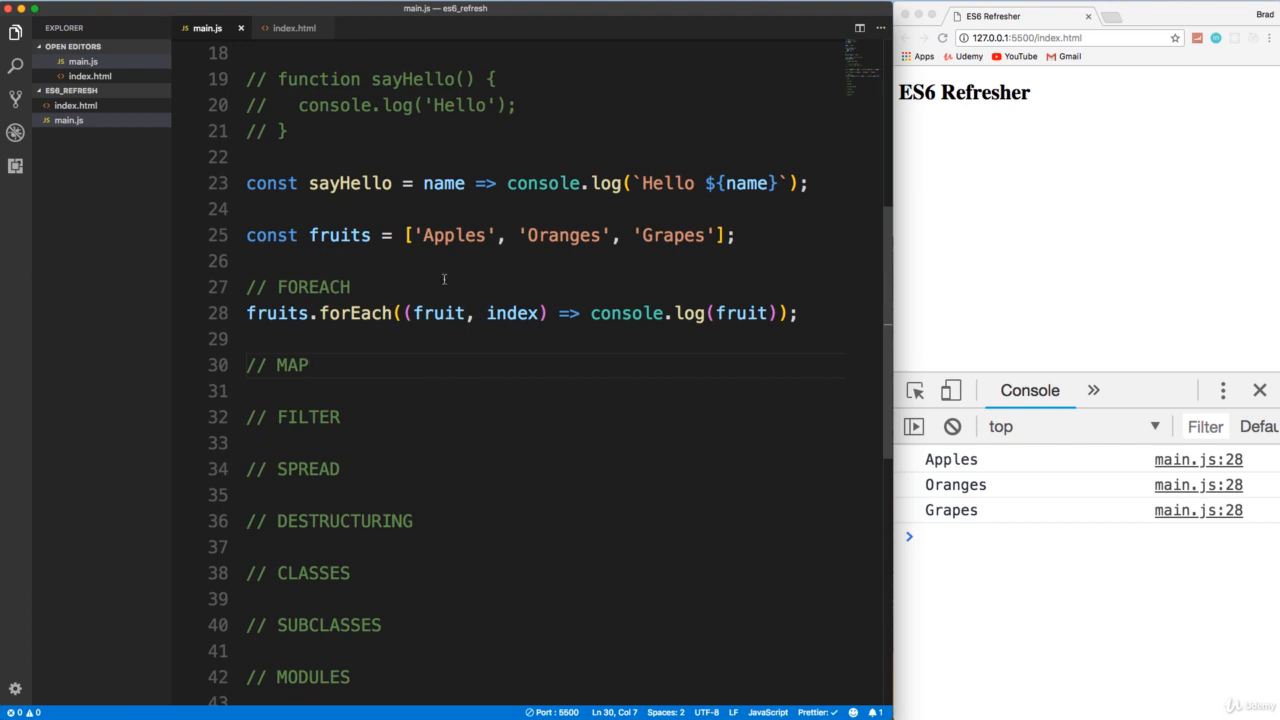
mouse_move(512, 312)
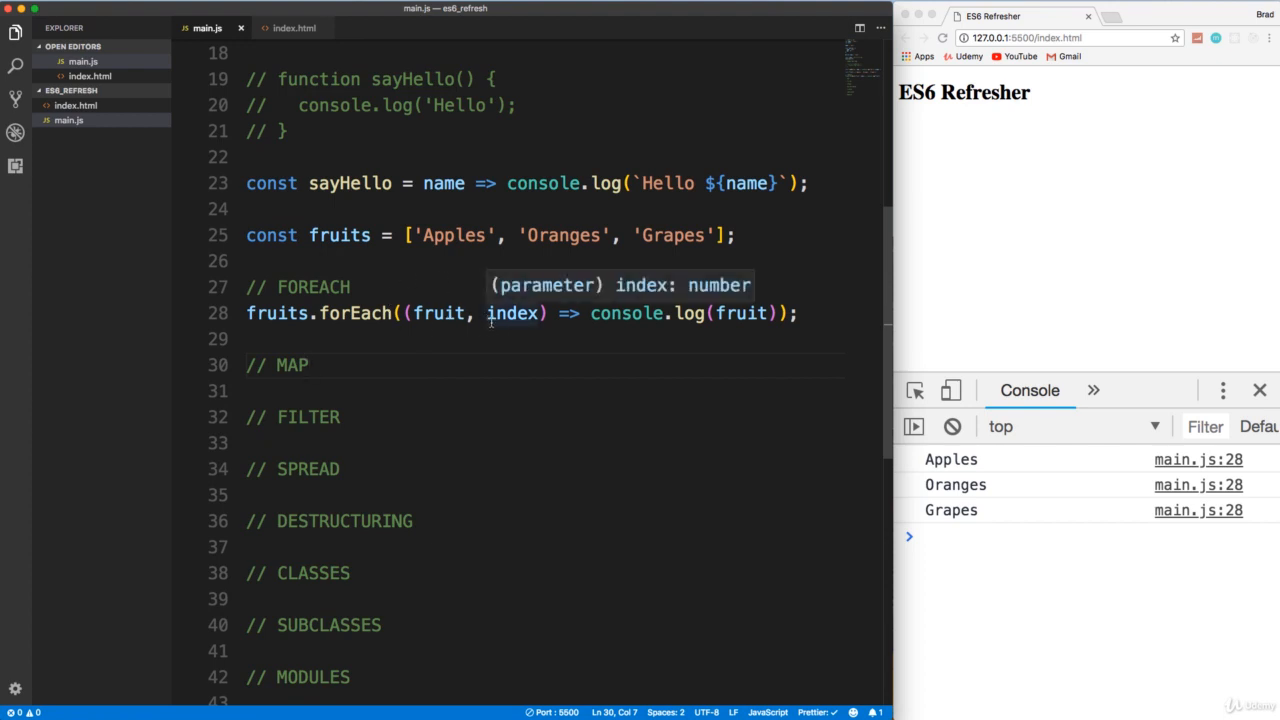
mouse_move(504, 344)
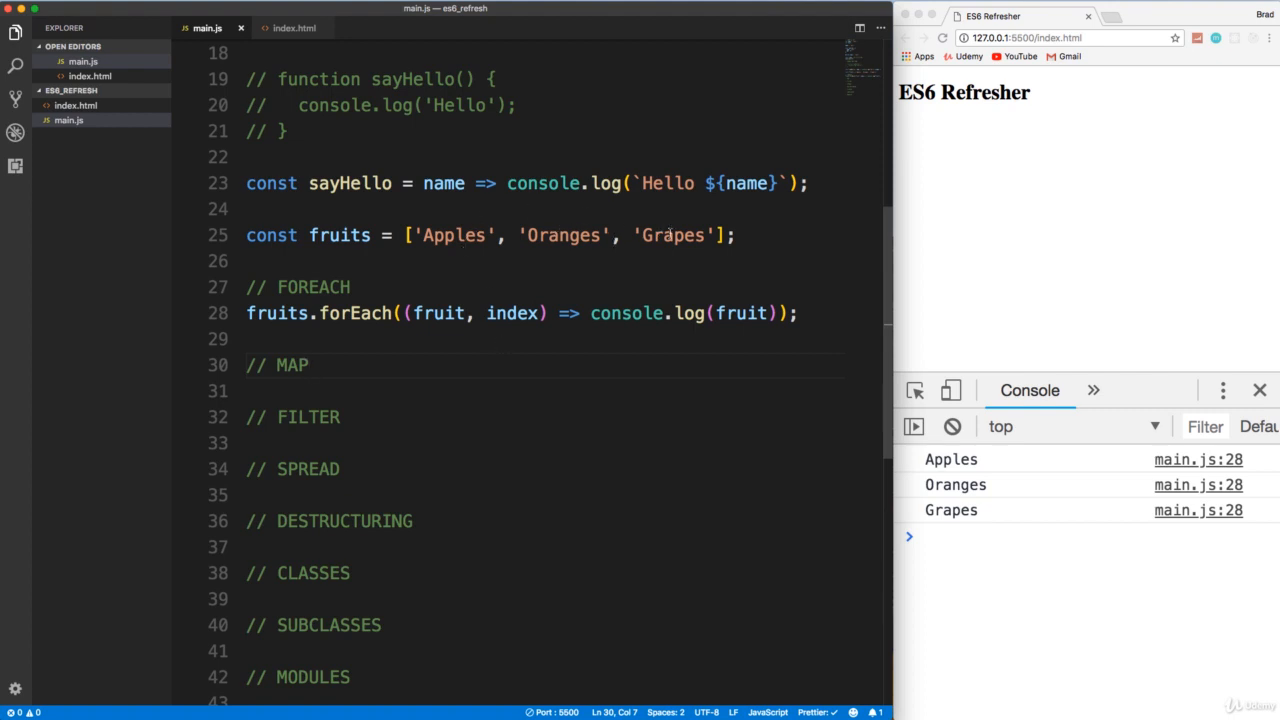
click(330, 364)
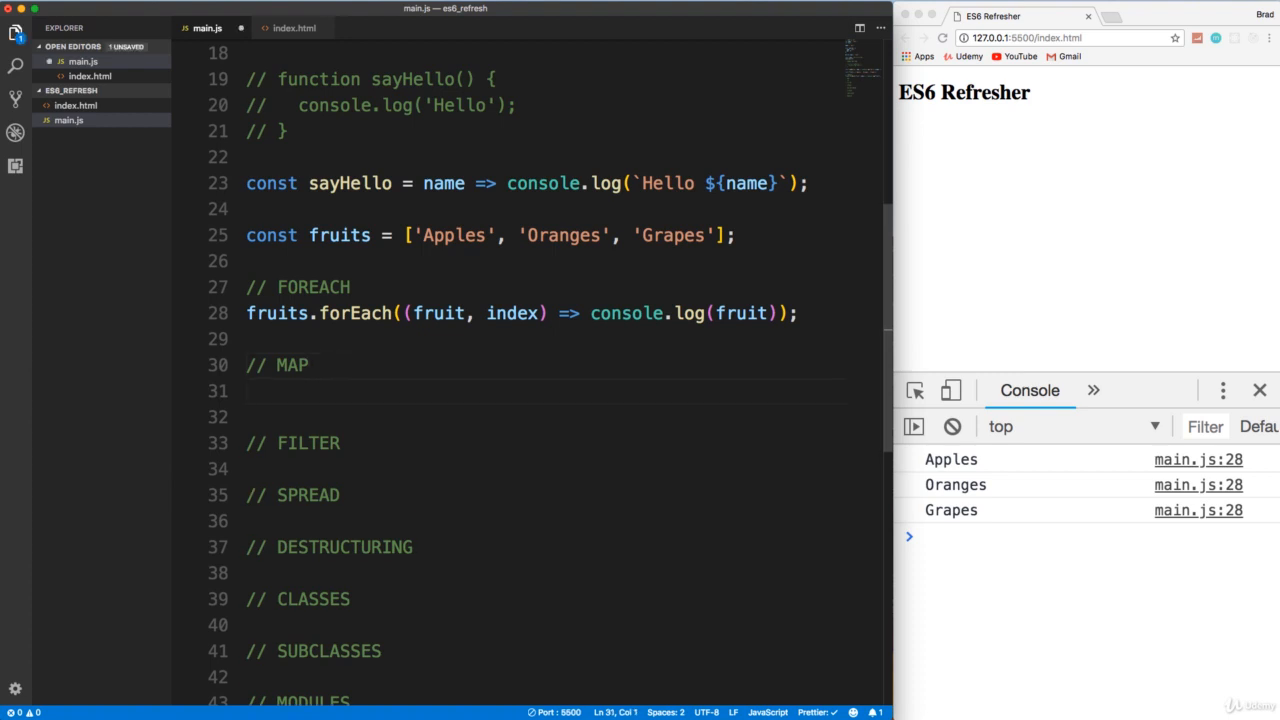
- Define singleFruit as fruits.map(fruit => fruit.slice(0, -1))
text(fruits.map();)
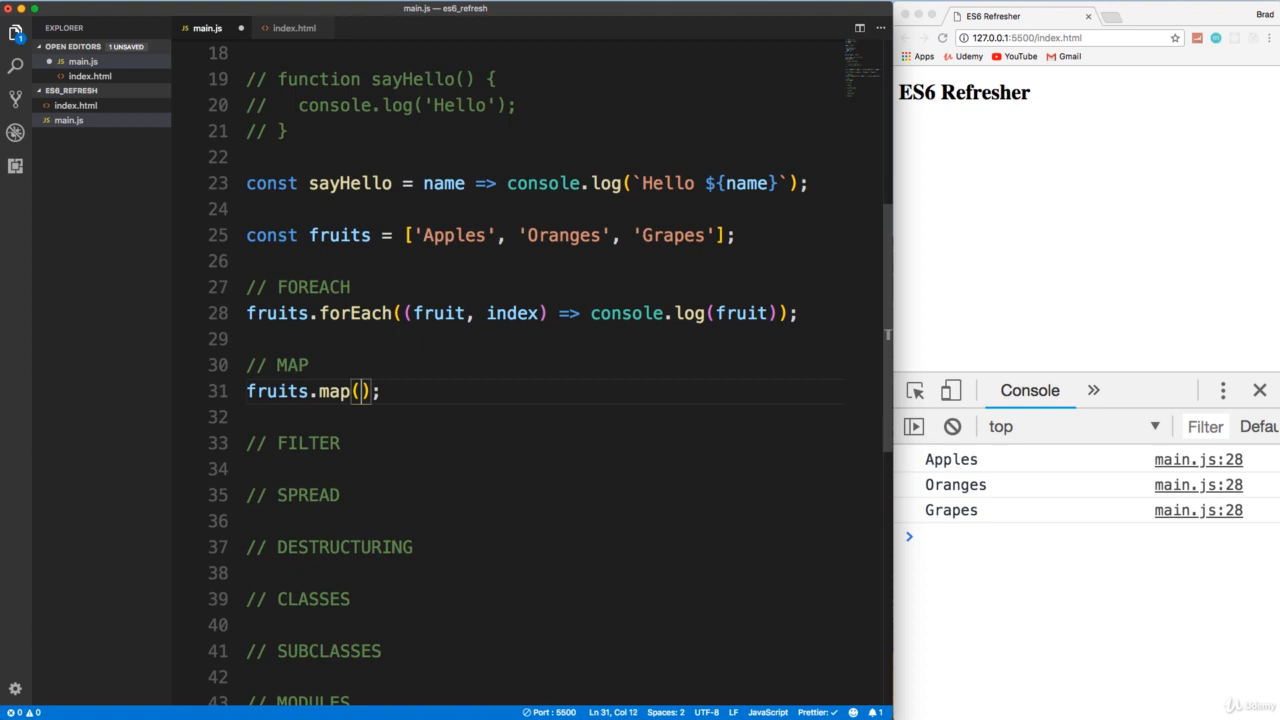
text(()
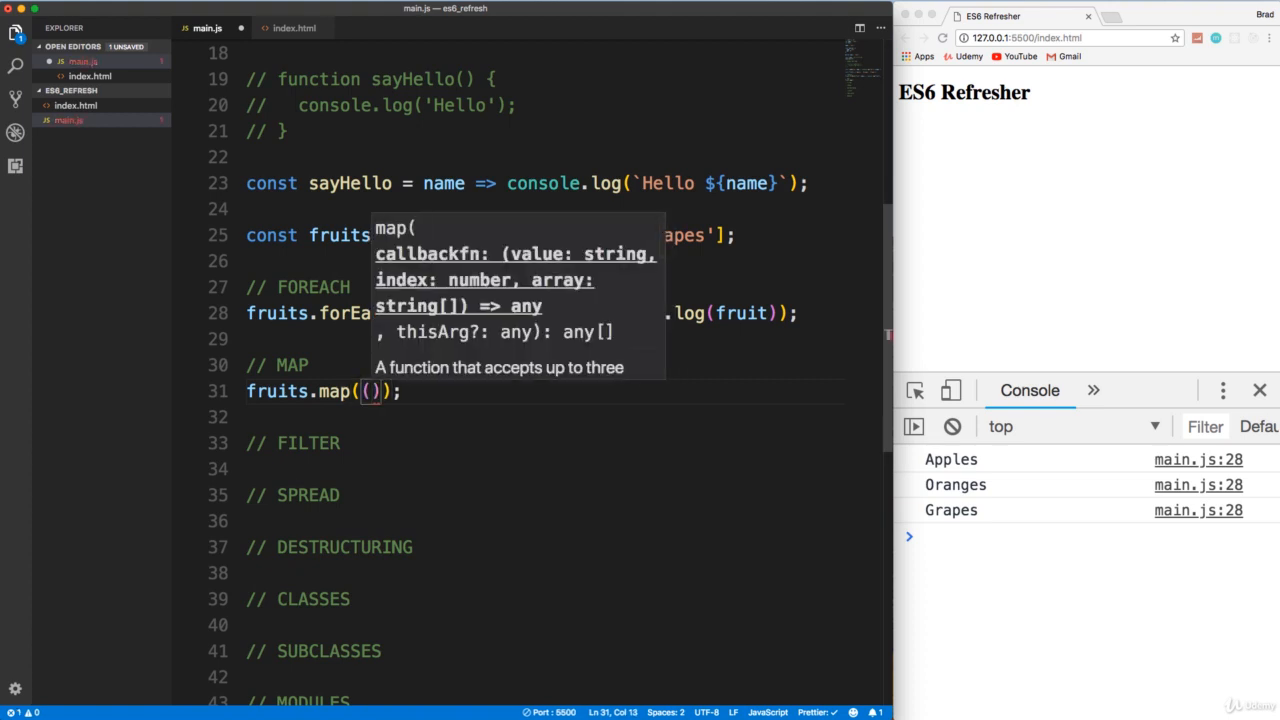
text(fruit)
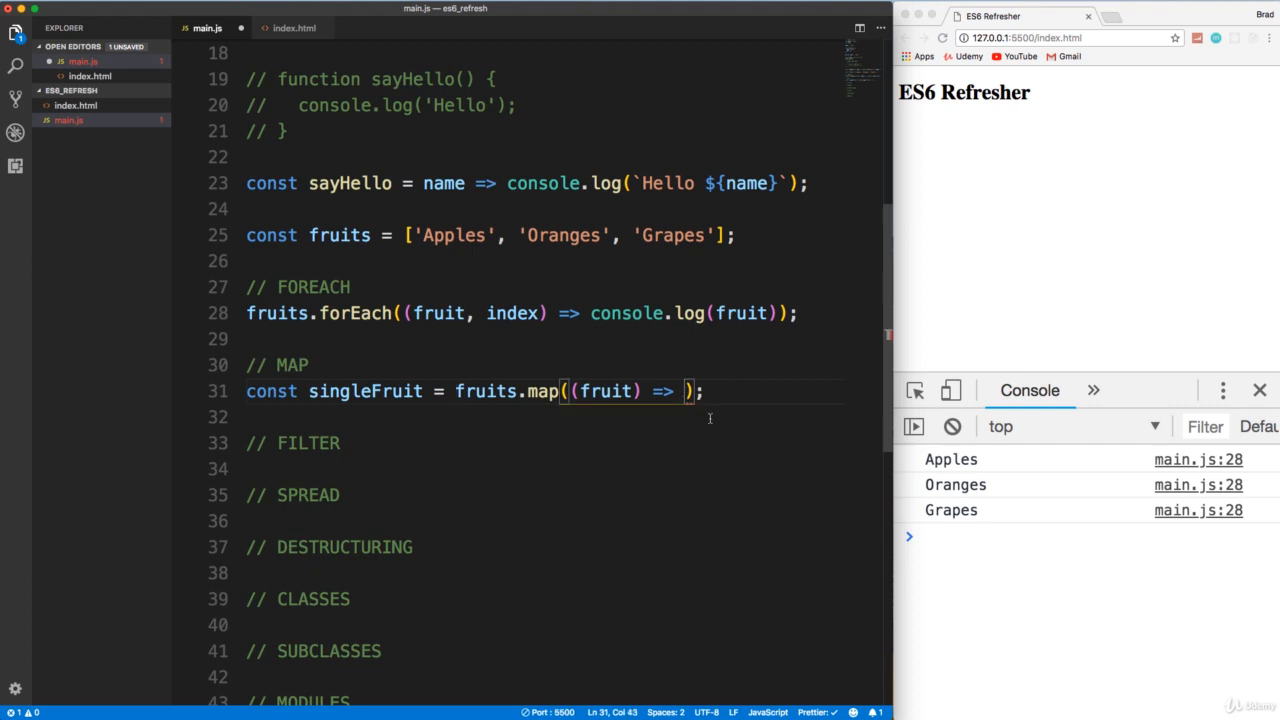
text(fruit)
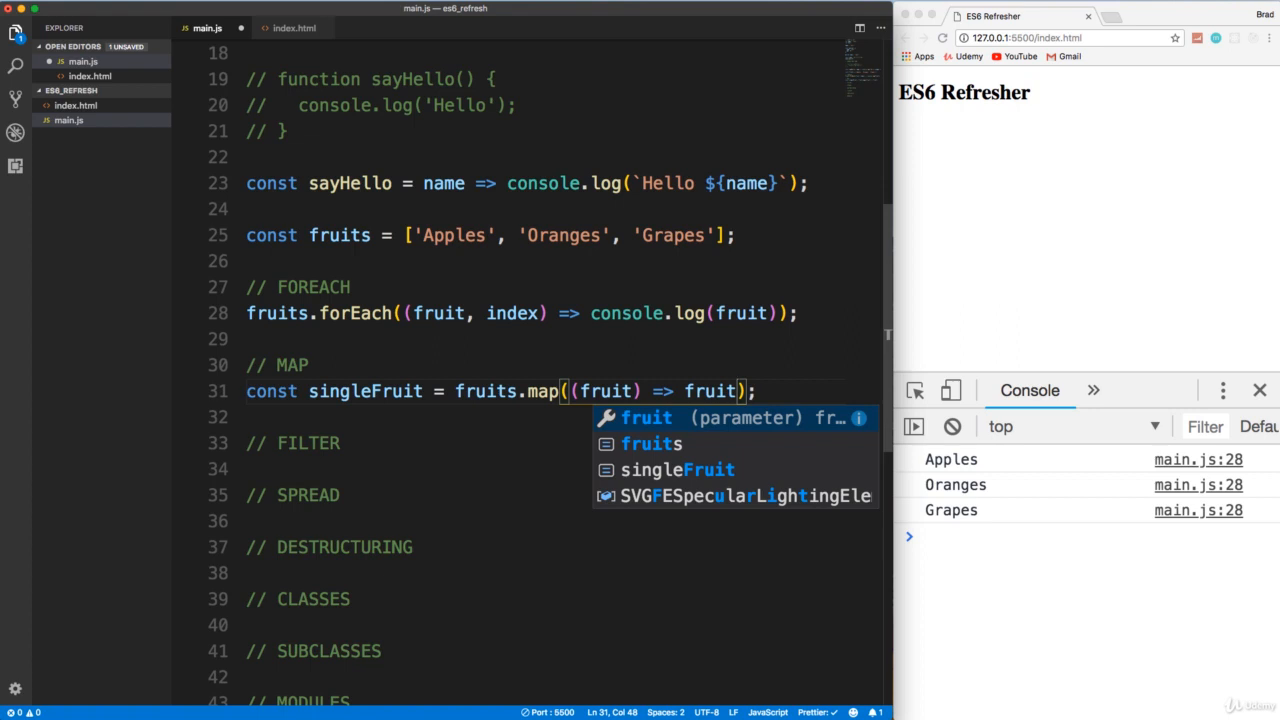
mouse_move(958, 382)
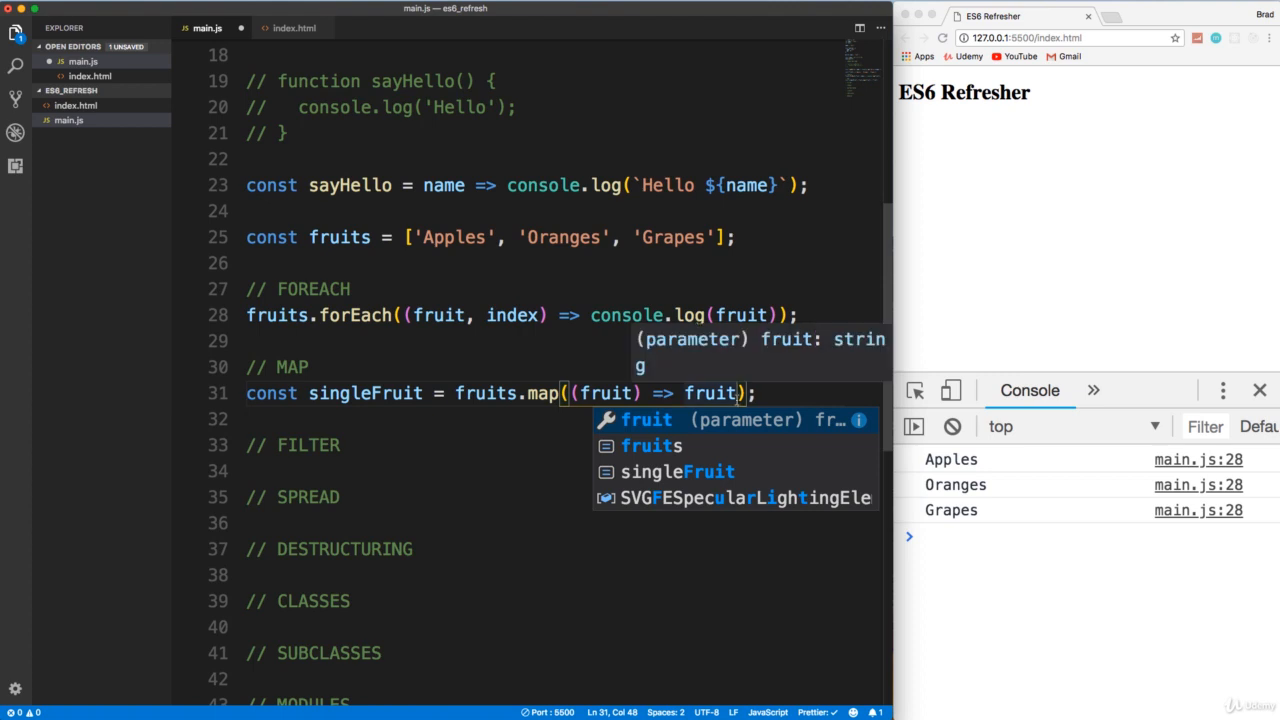
text(.slice)
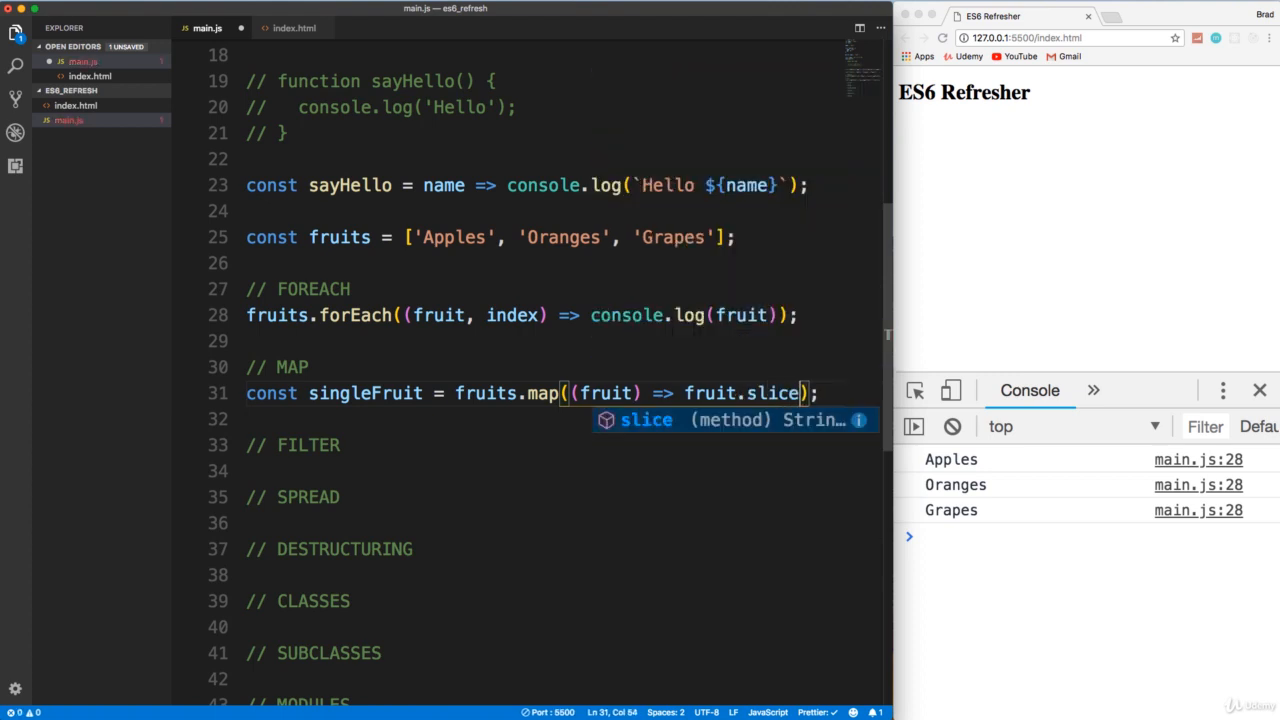
text((0,)
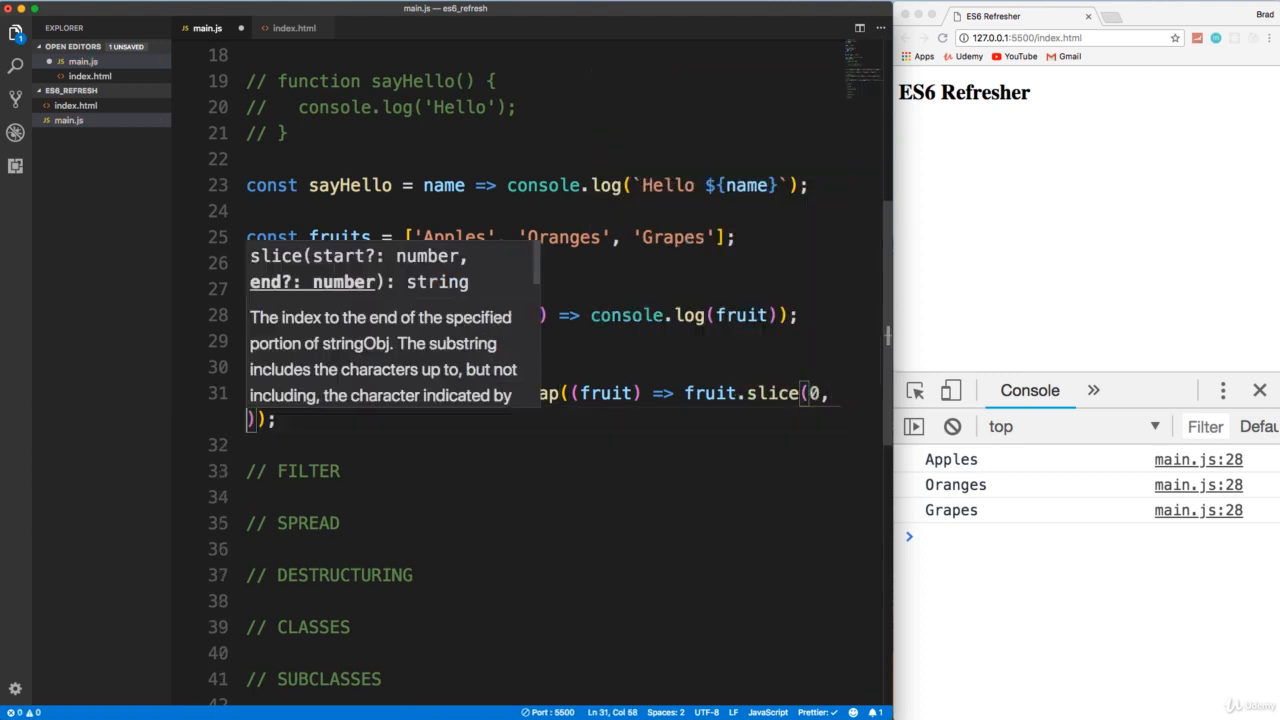
text(-1)
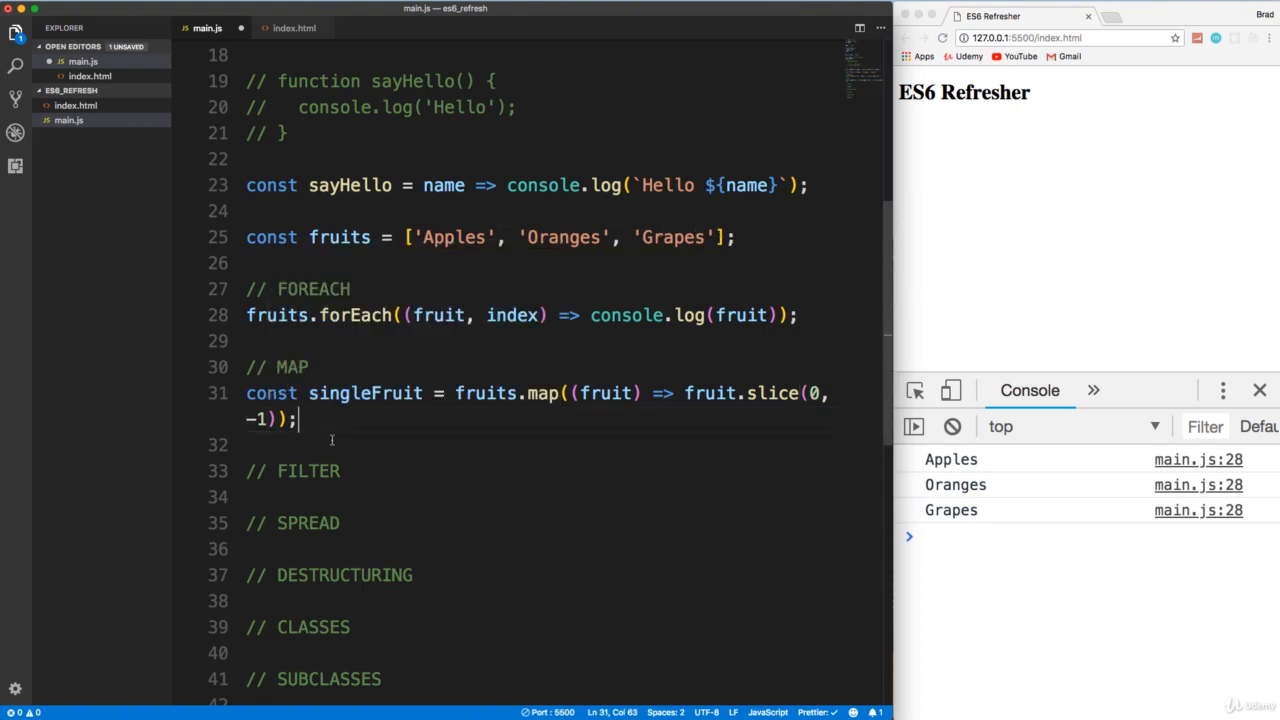
- Log singleFruit and save so the console shows Apple, Orange, Grape
text(console.log();)
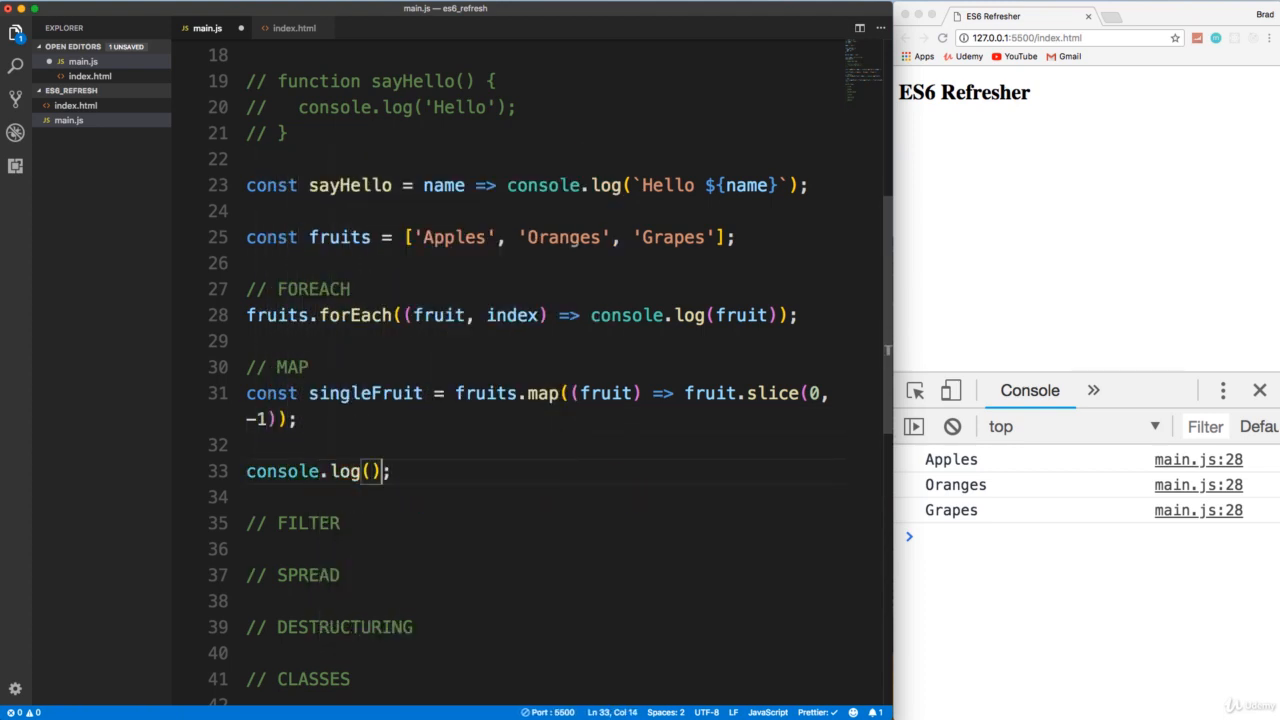
text(singleFruit)
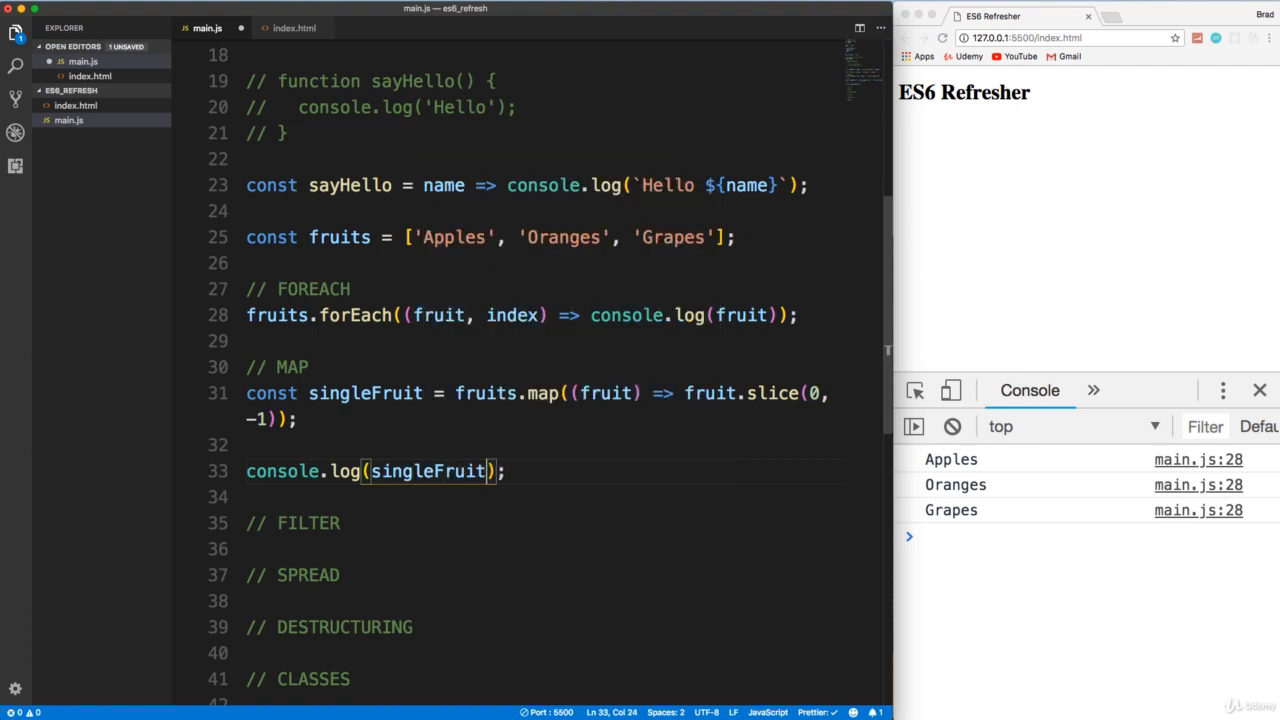
key(cmd+s)
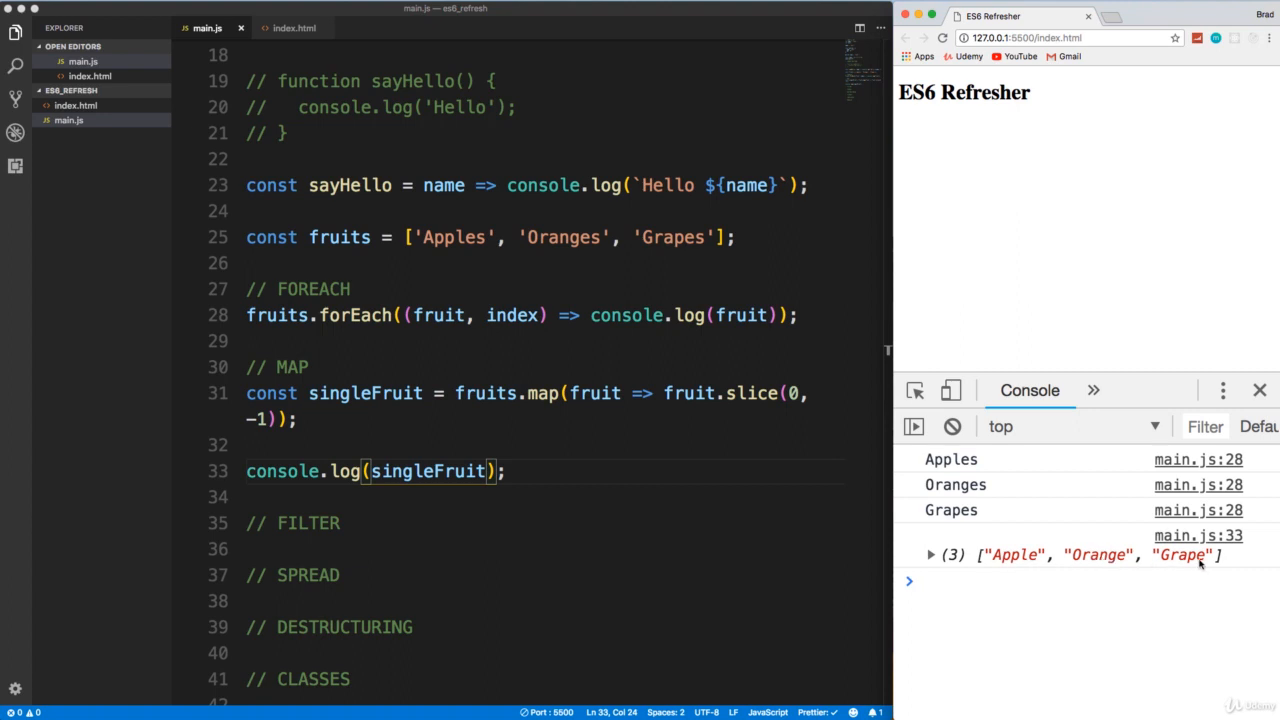
mouse_move(480, 270)
text(.)
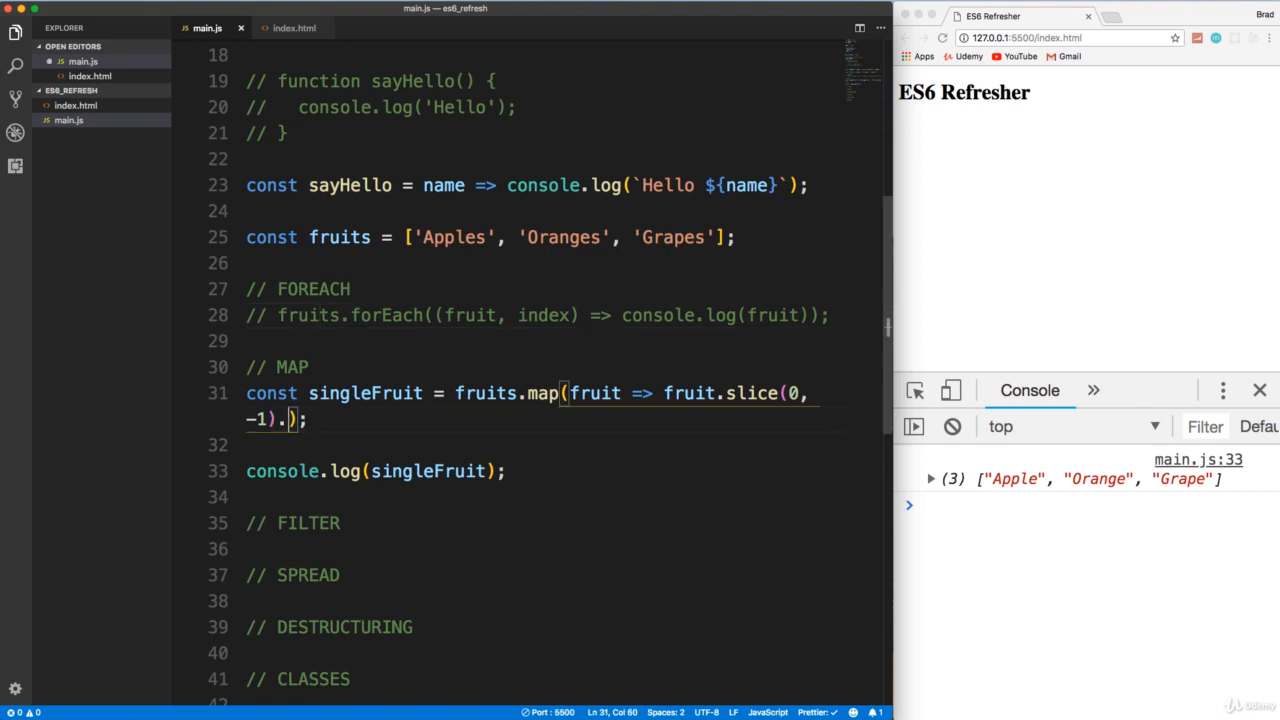
- Append .toUpperCase() to the sliced fruit so the console shows APPLE, ORANGE, GRAPE
text(toUpperCase()
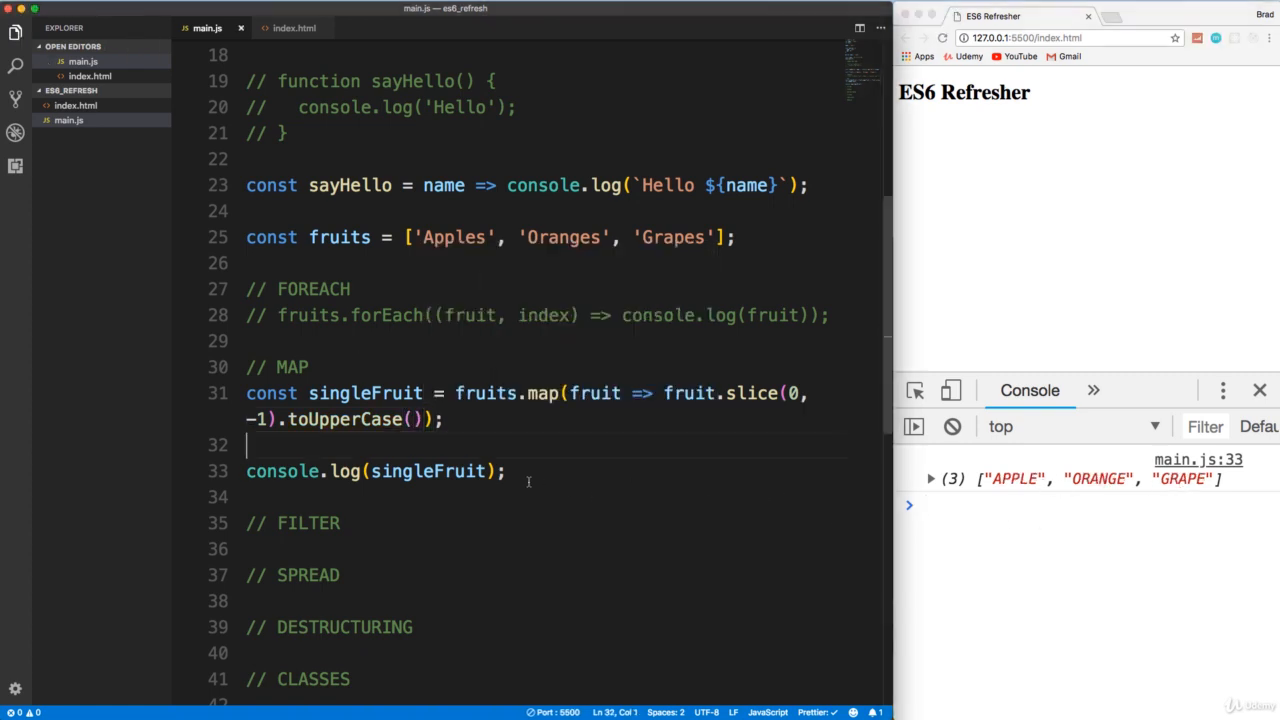
mouse_move(538, 480)
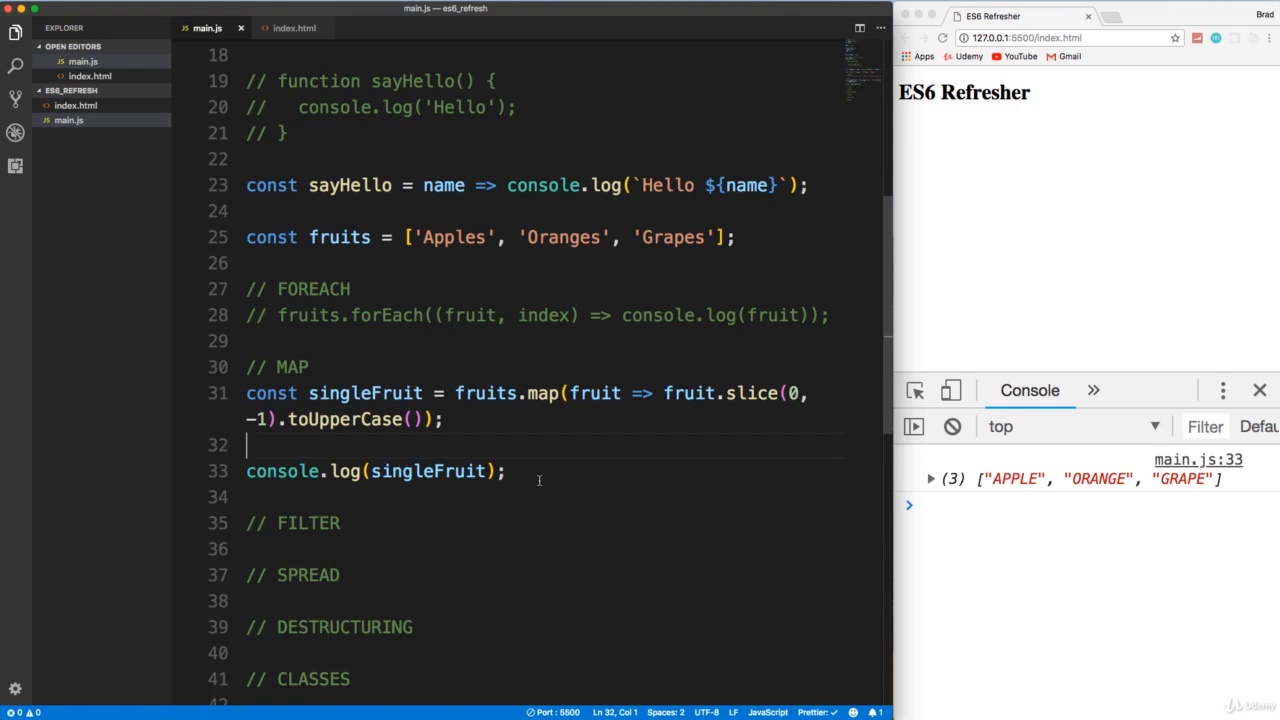
click(510, 472)
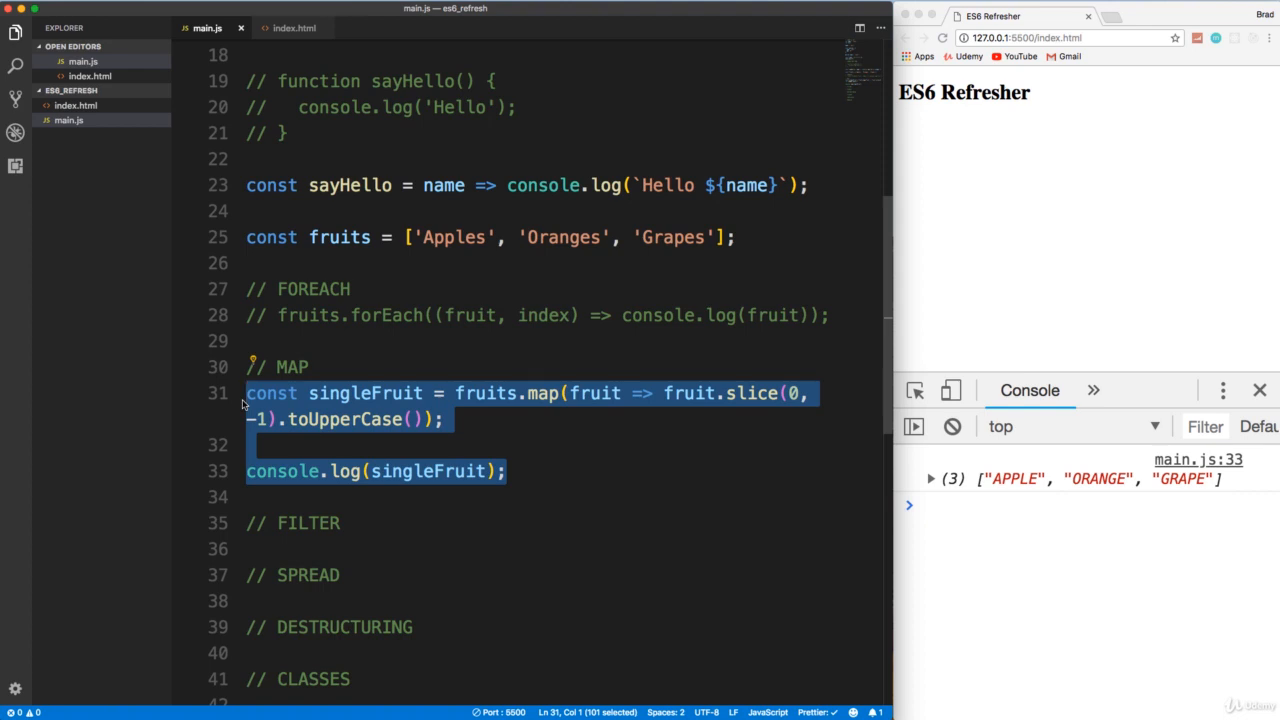
mouse_move(456, 436)
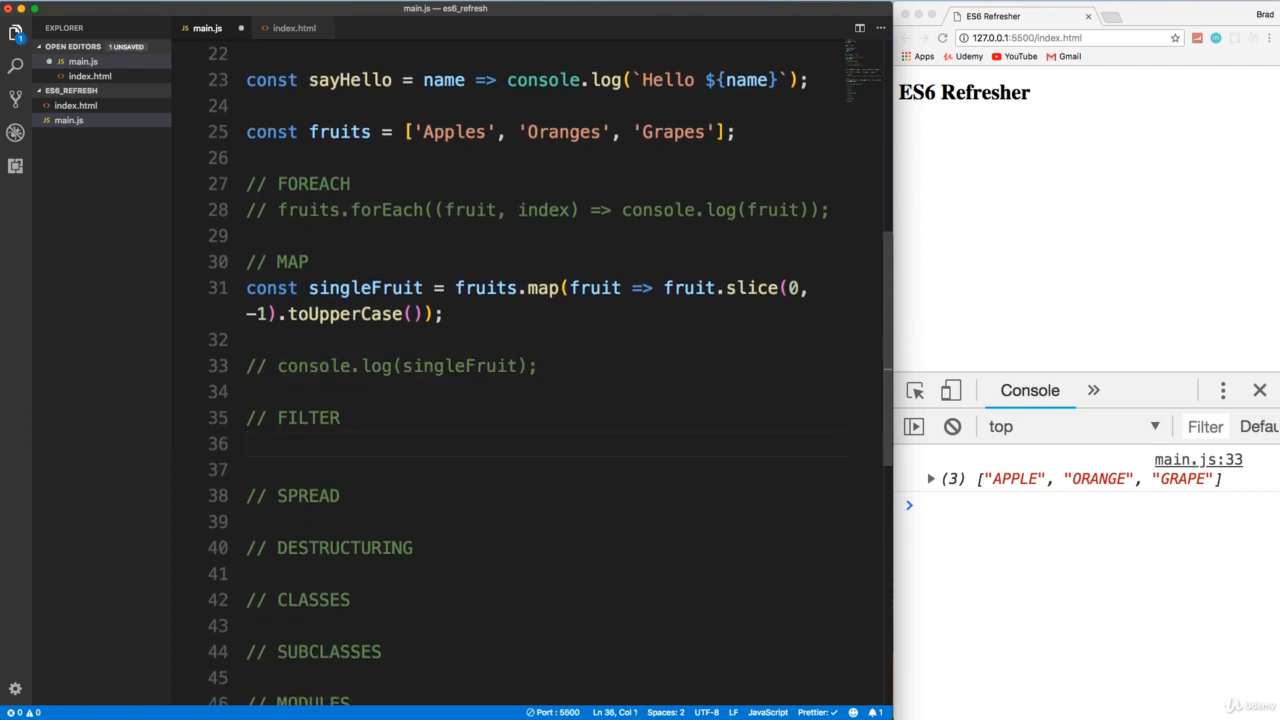
mouse_move(446, 252)
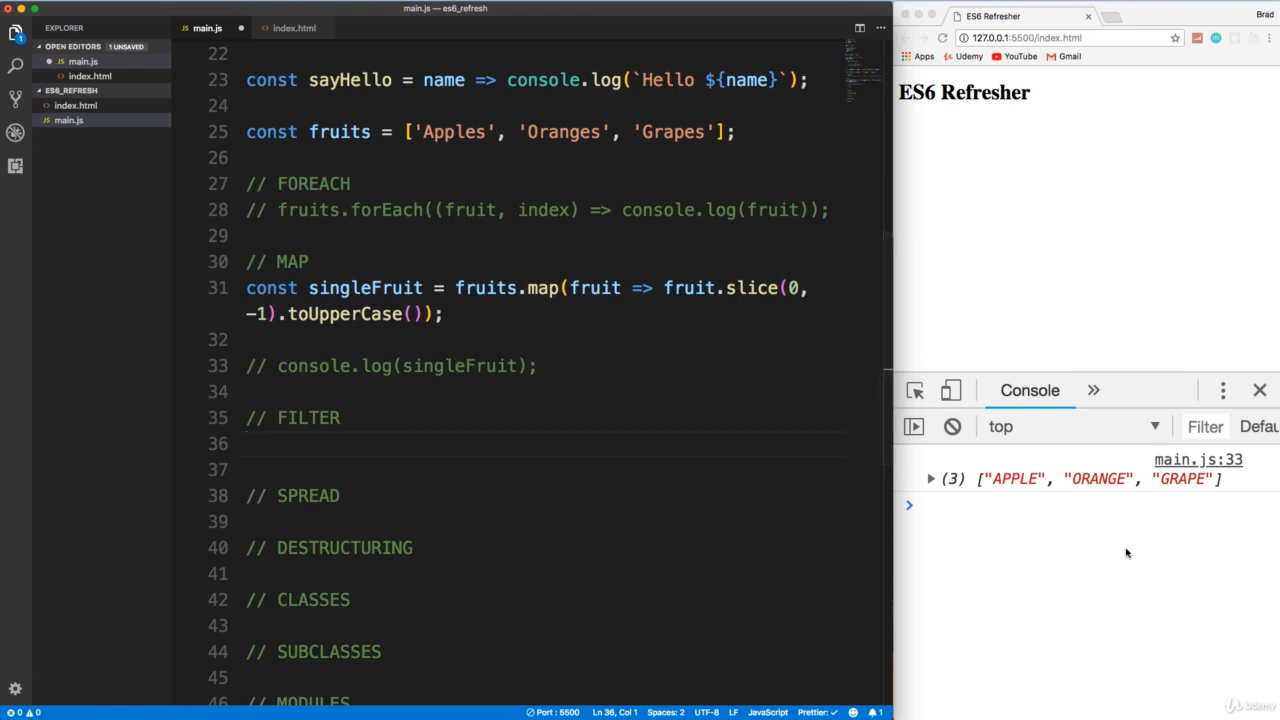
- Start const people = [ with the first object {id: 1, name: 'Karen'}
text(const people =)
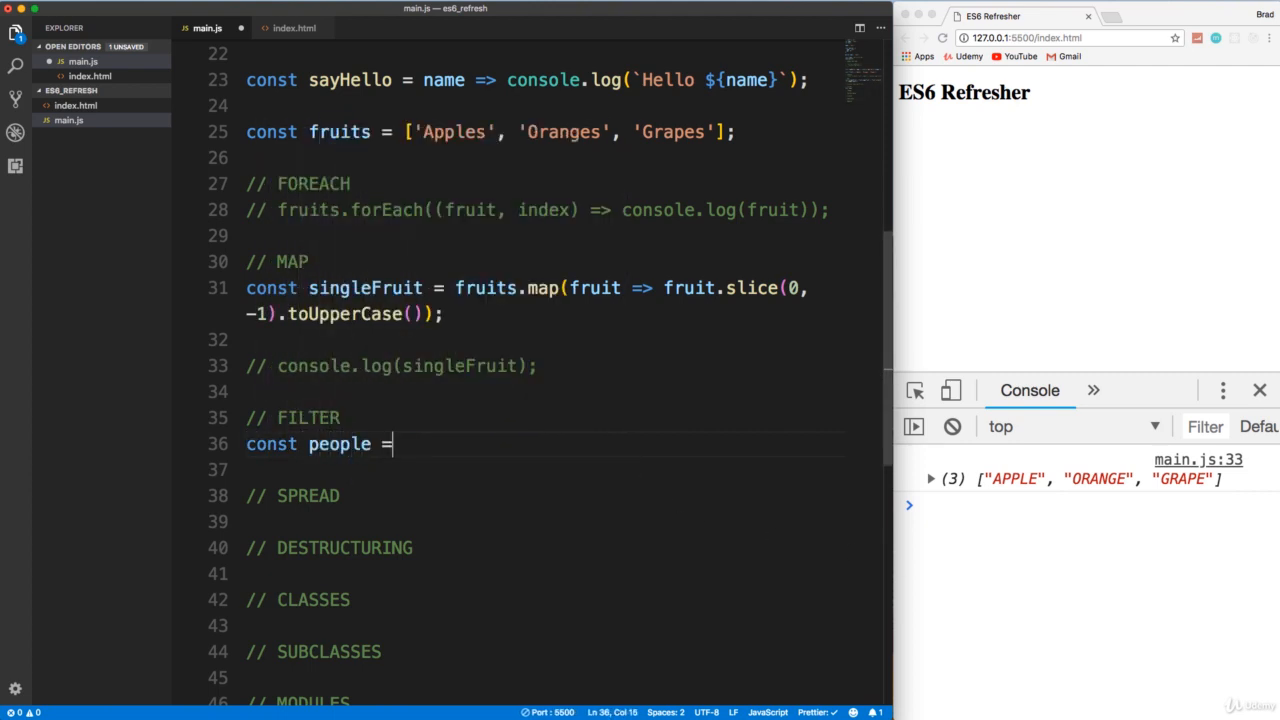
text([)
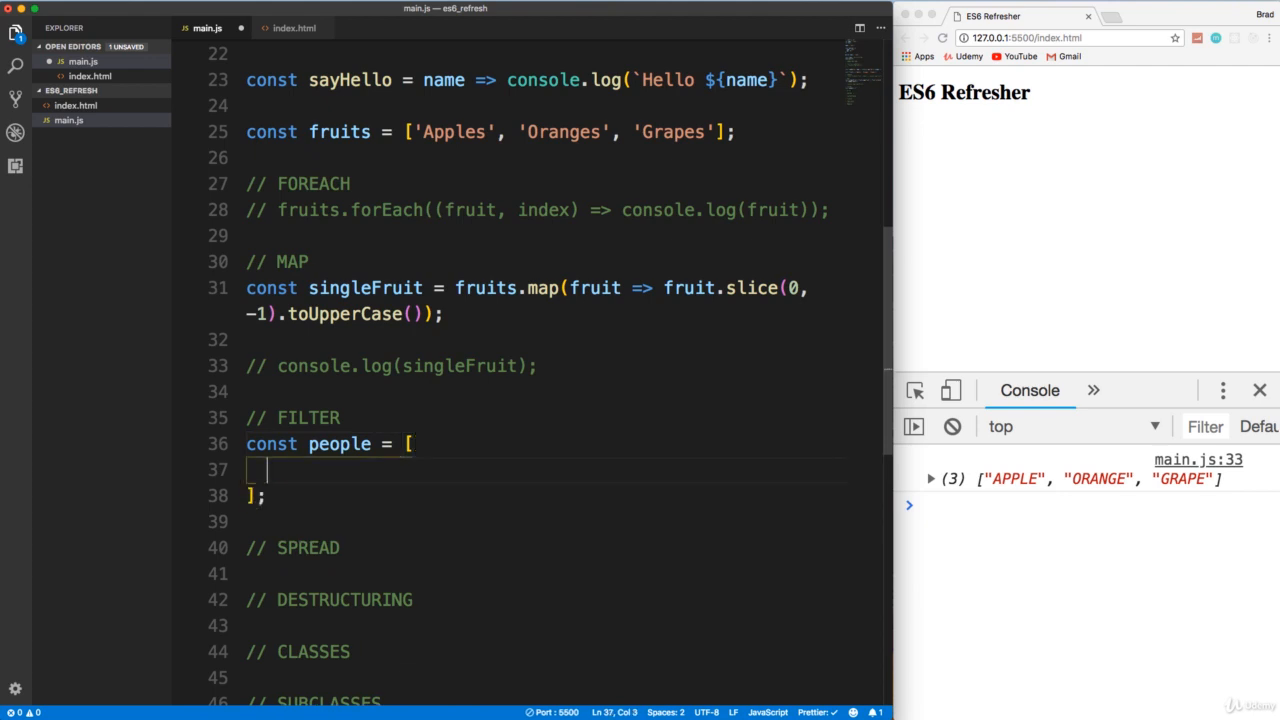
text({id})
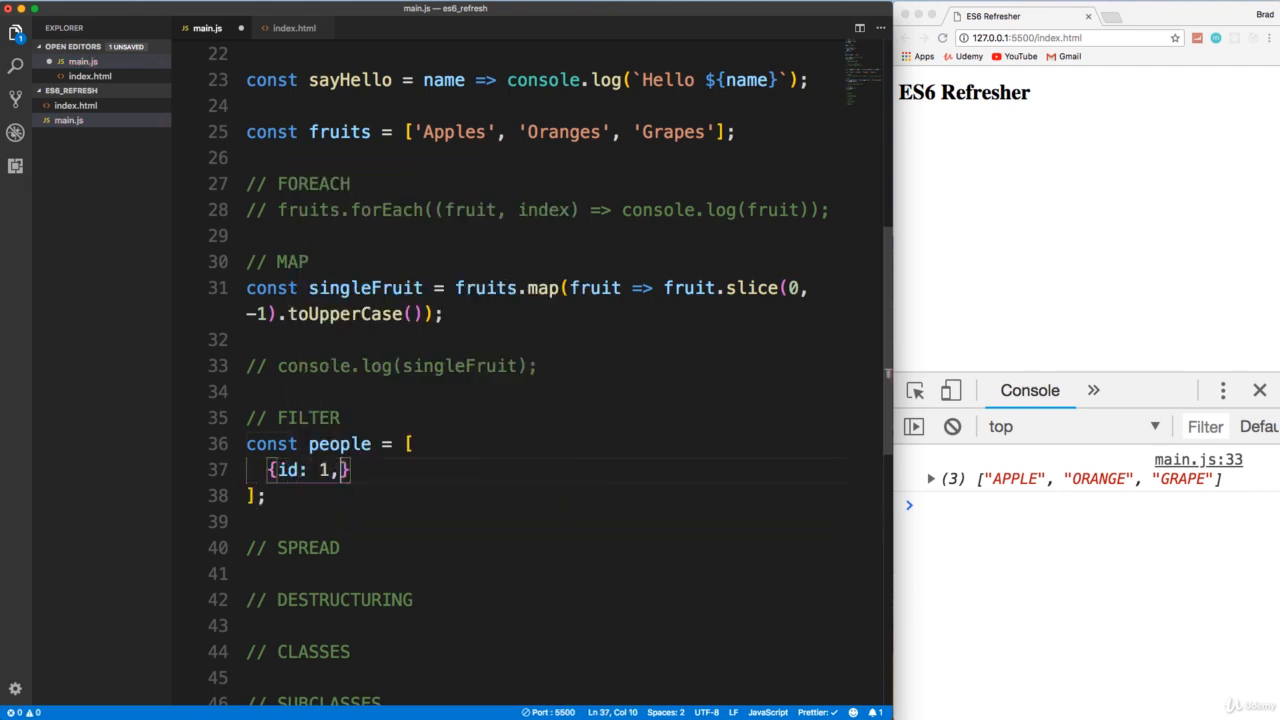
text(name: '')
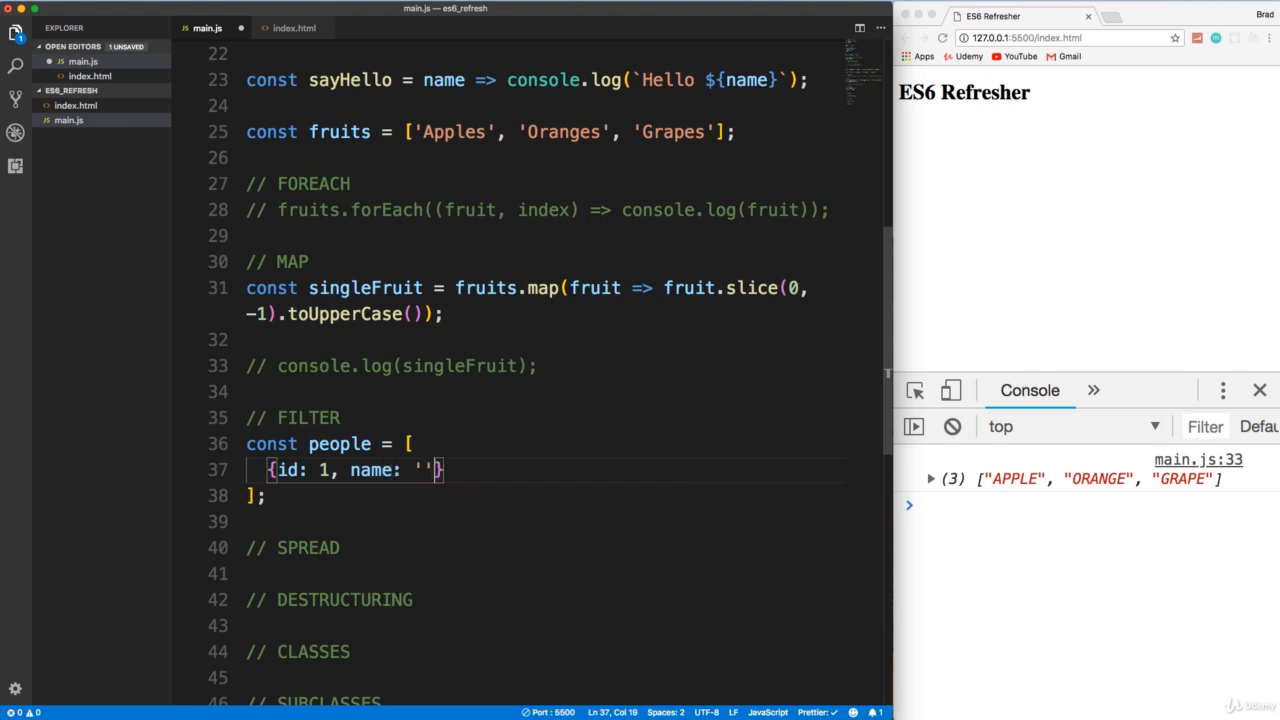
text(Karen)
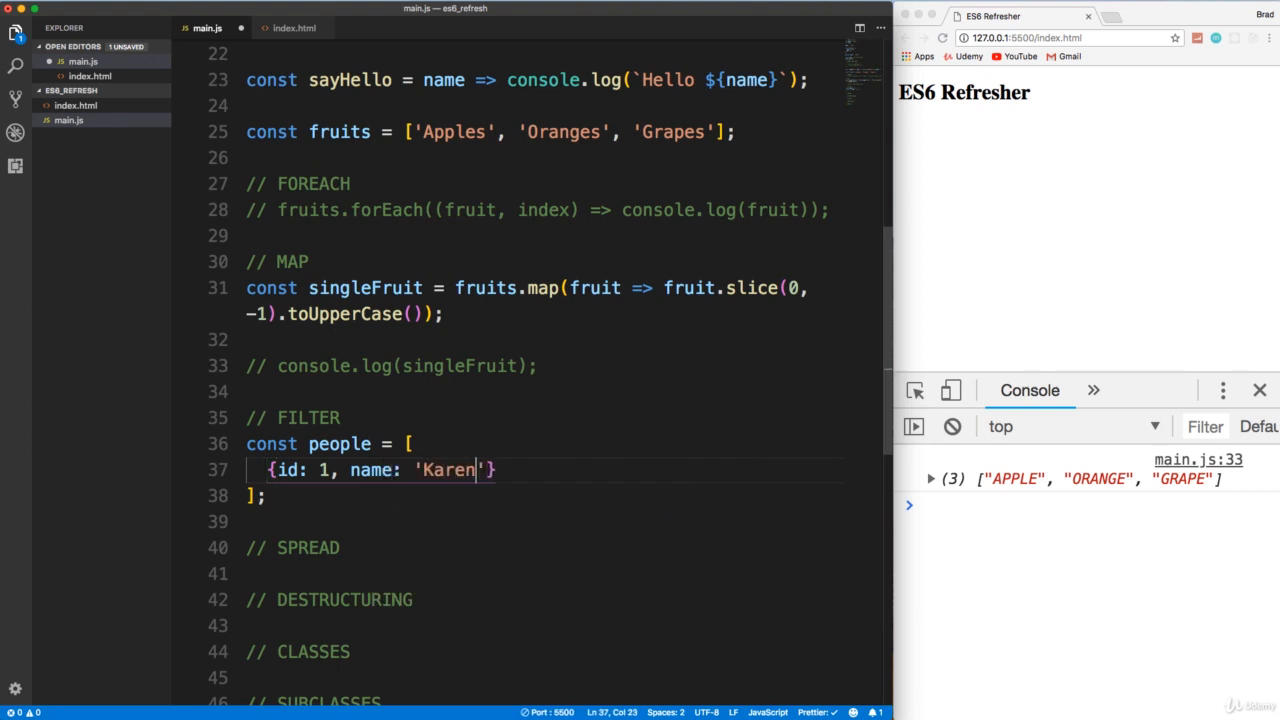
text(},)
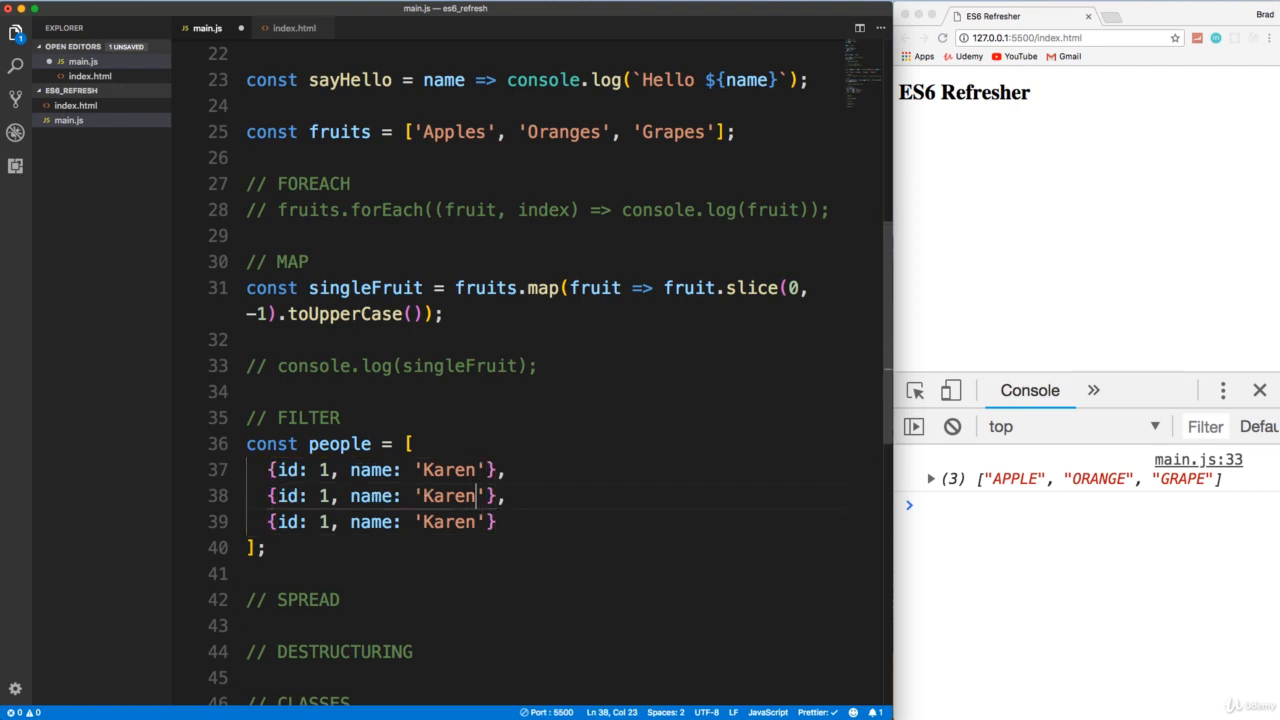
- Add the Bob (id 2) and Sharon (id 3) objects to complete the people array
text(Bob)
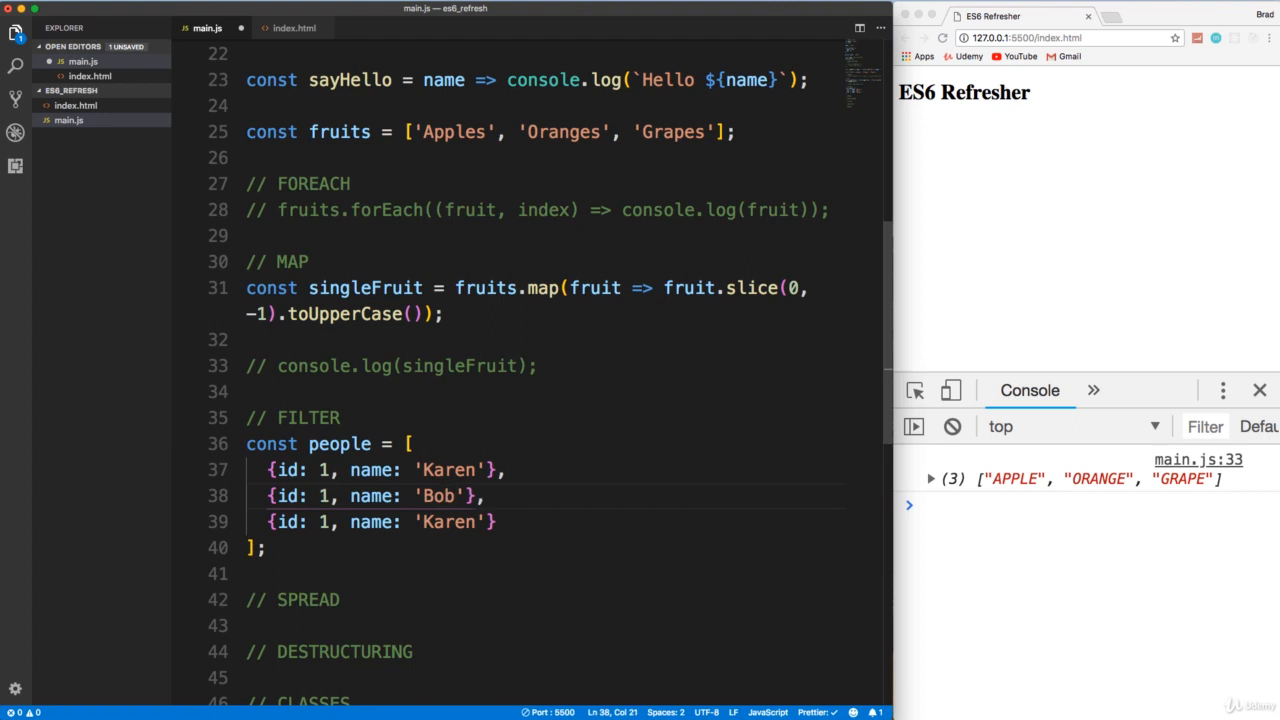
text(2)
click(544, 520)
text(3)
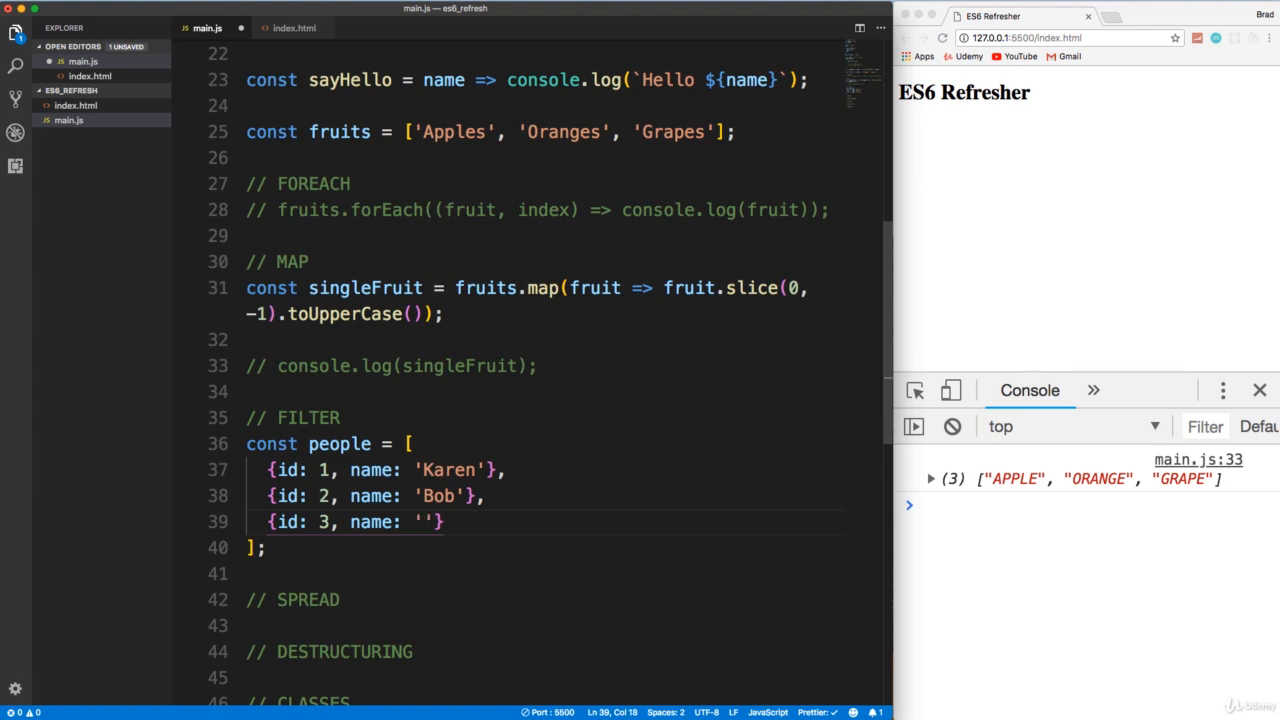
text(Sharon)
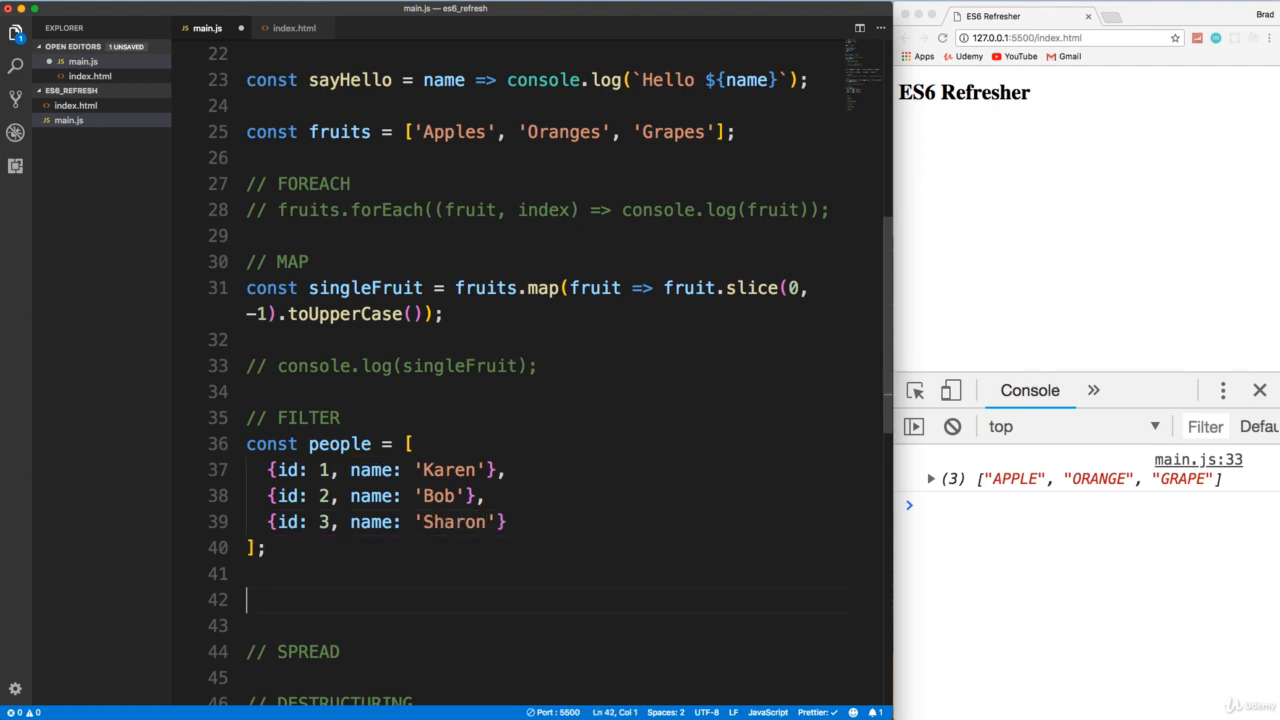
scroll(down, 3)
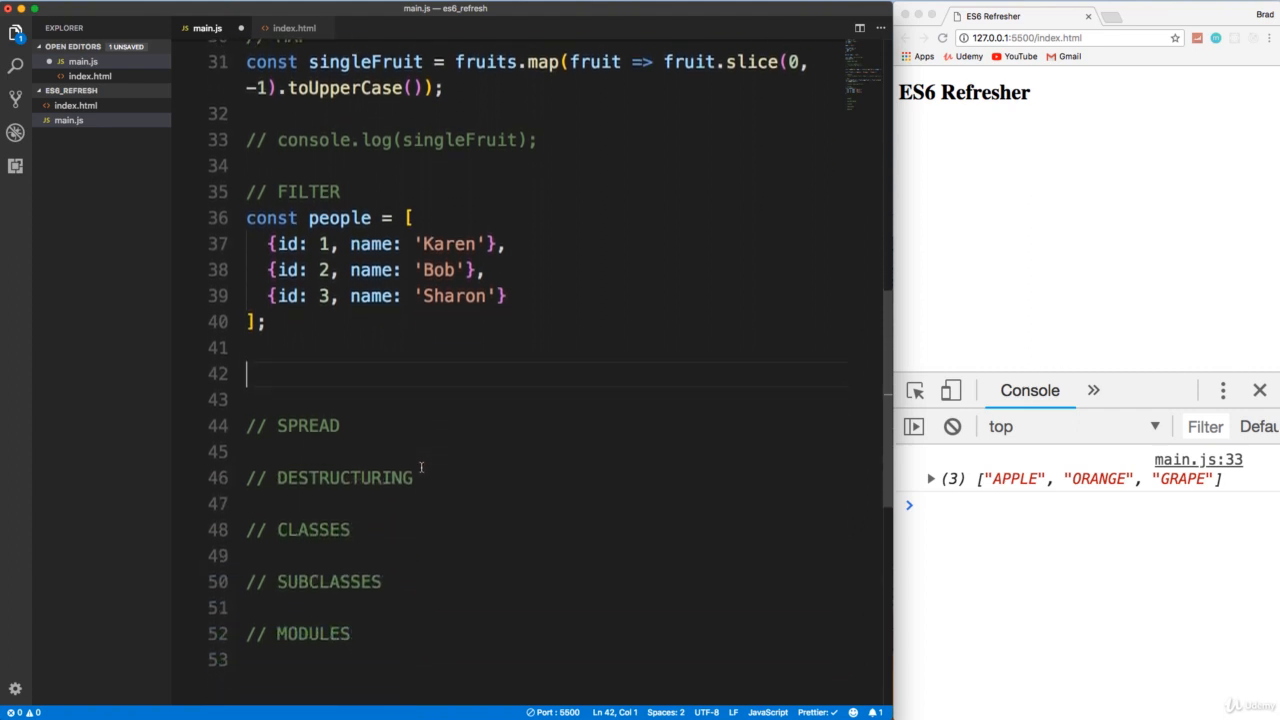
triple_click(376, 268)
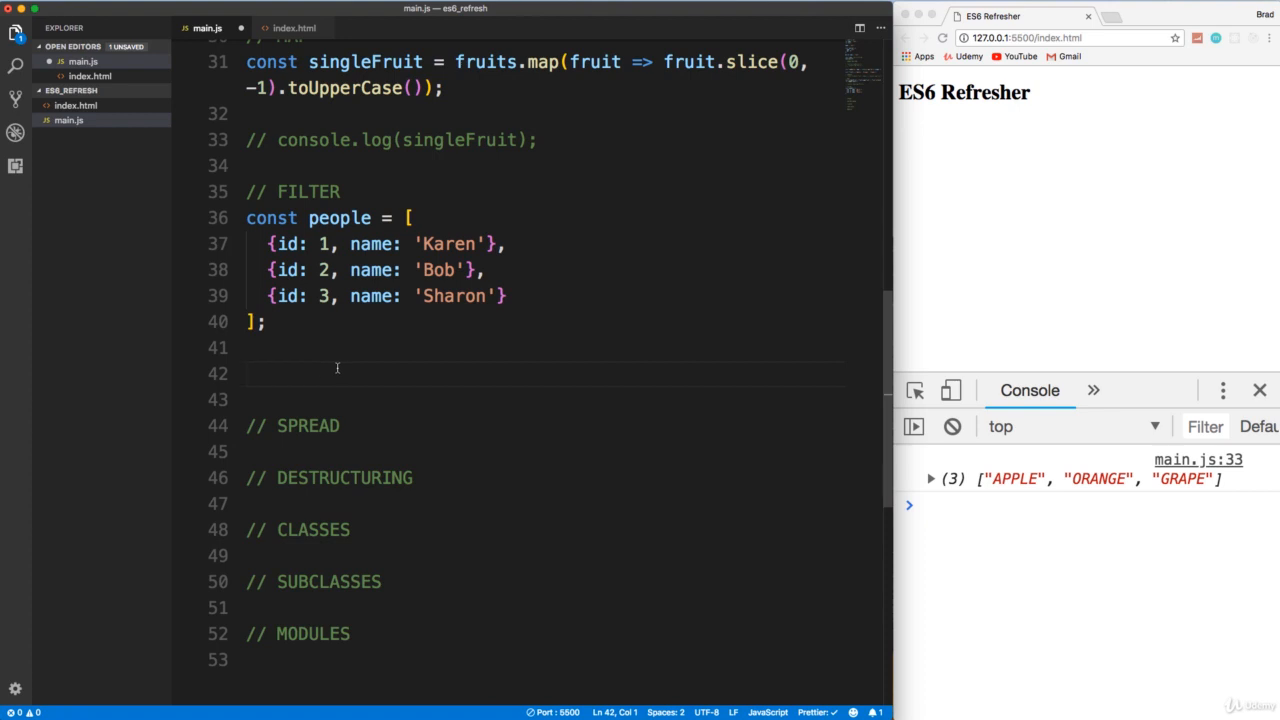
mouse_move(348, 368)
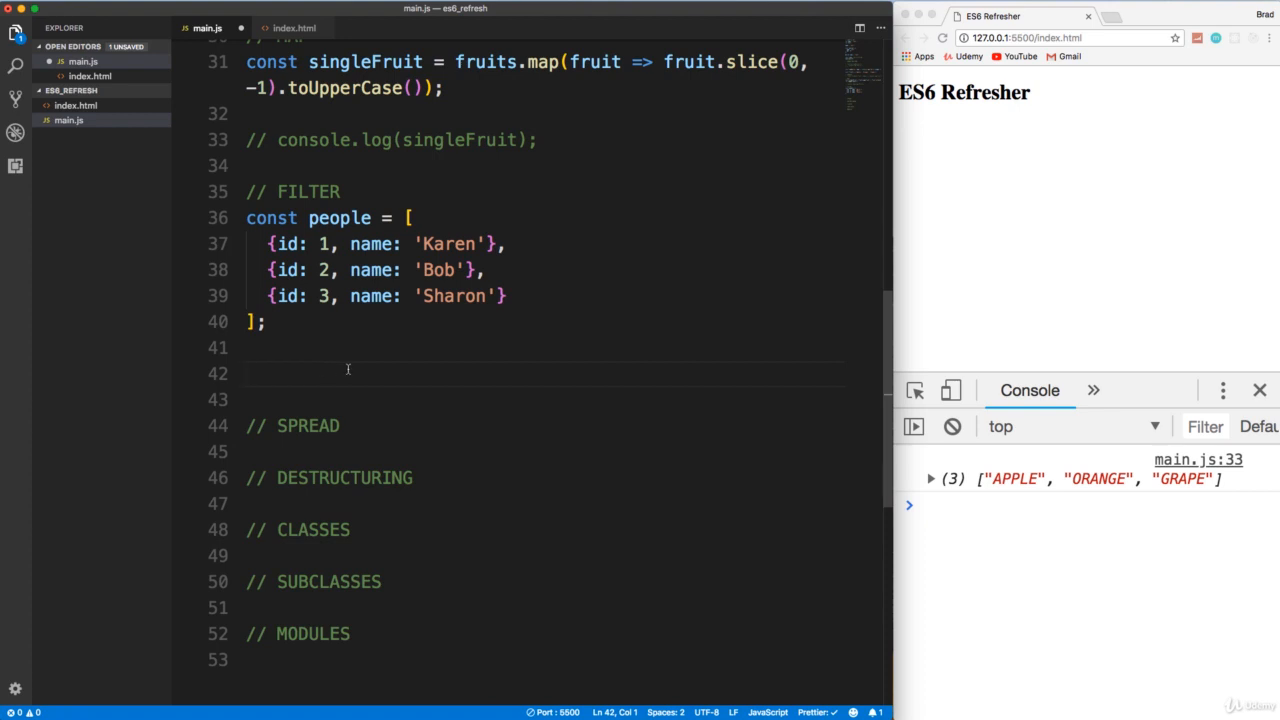
- Declare const people2 = people.filter();
text(const)
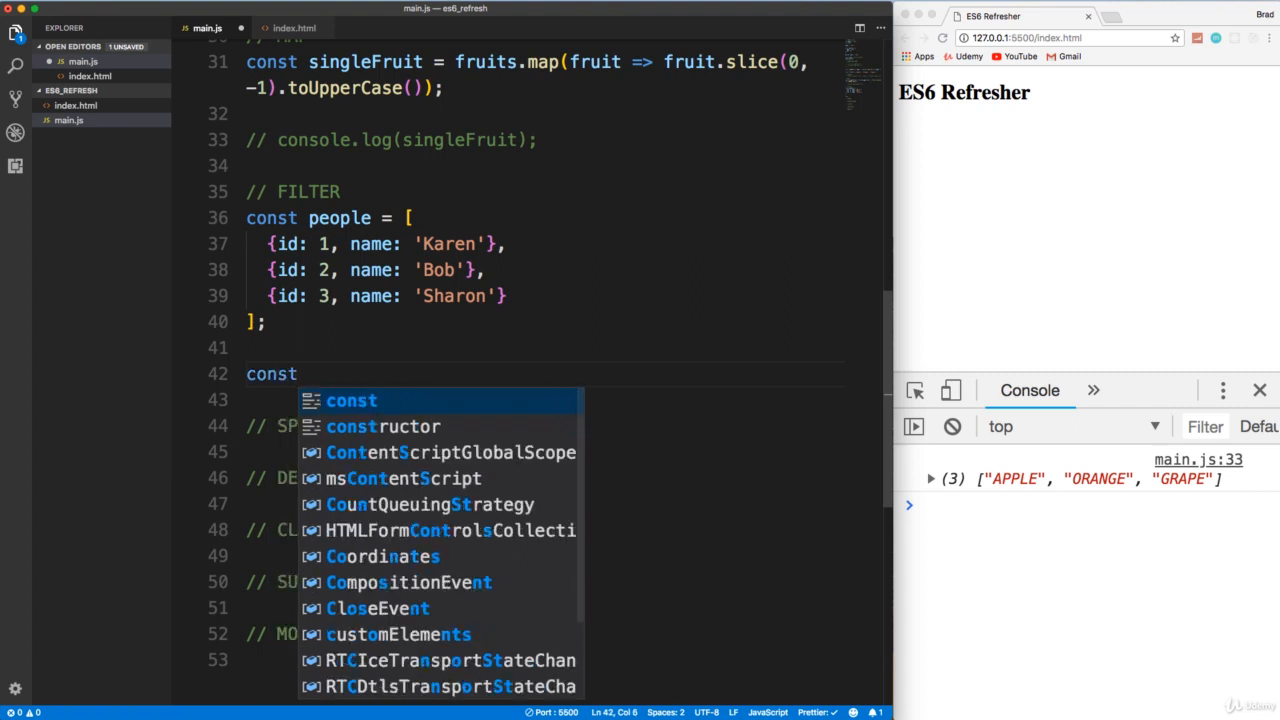
text(peopl)
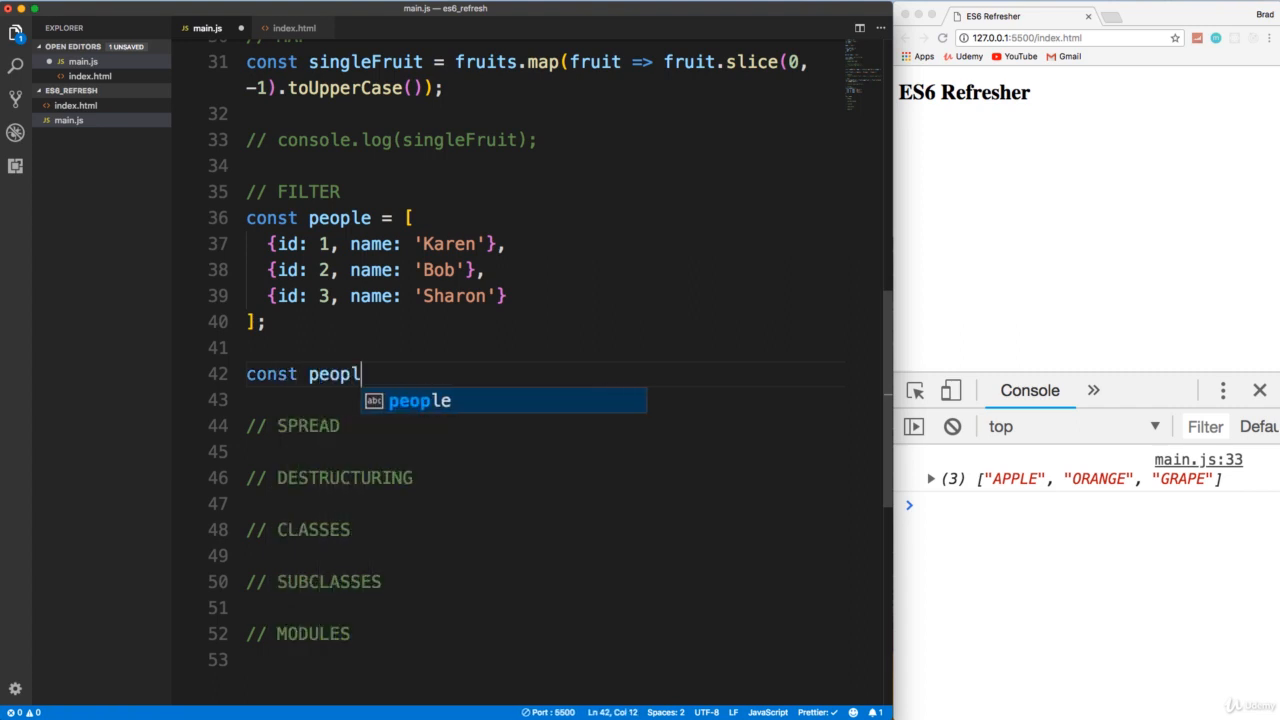
text(e2 =)
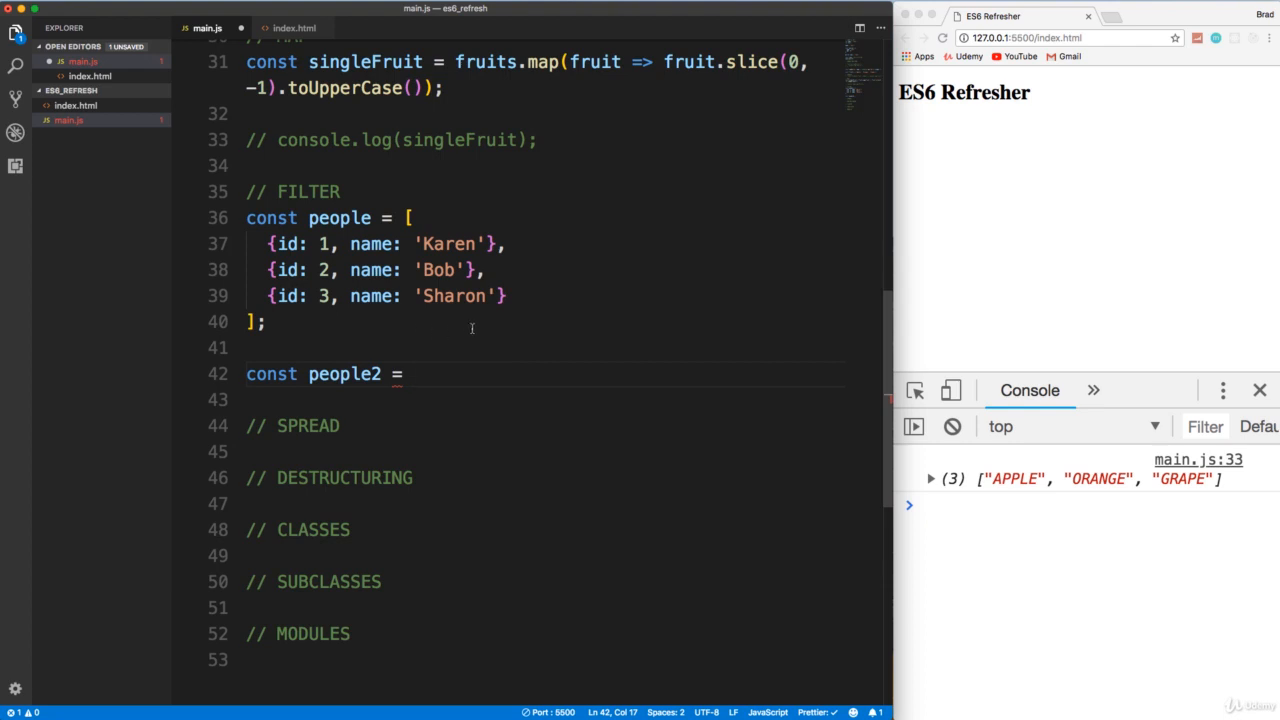
mouse_move(456, 374)
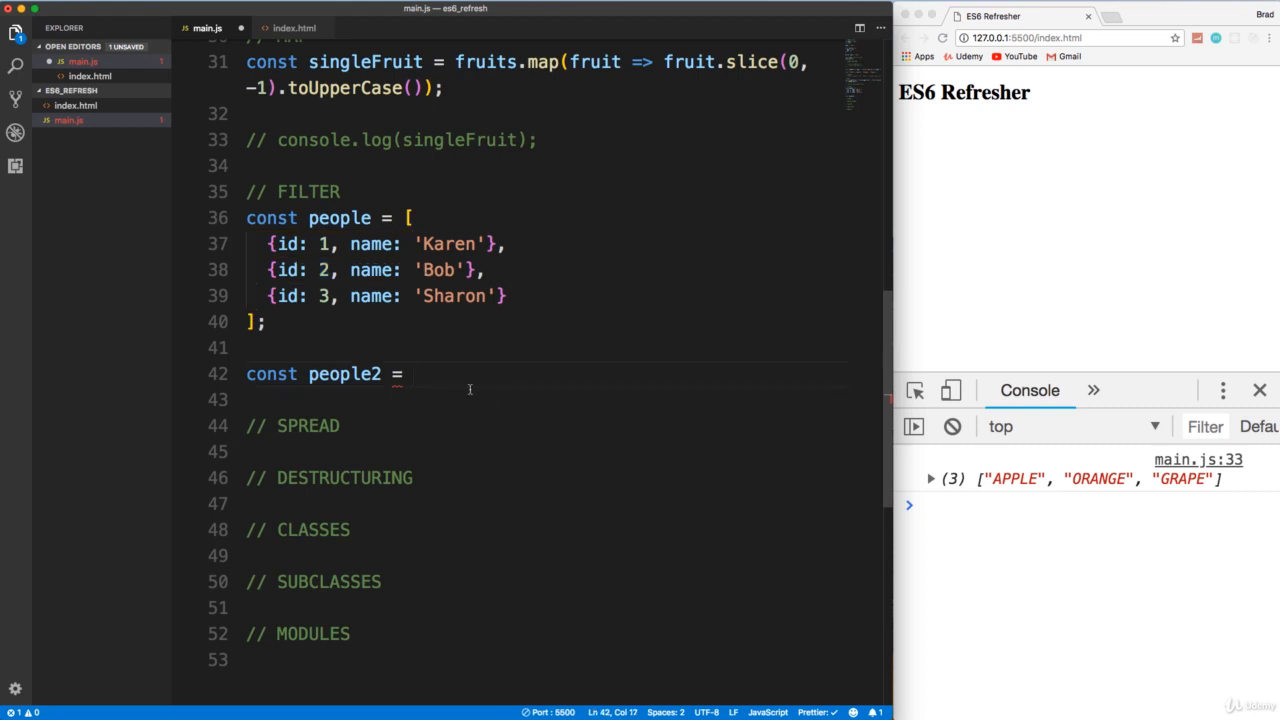
text(people)
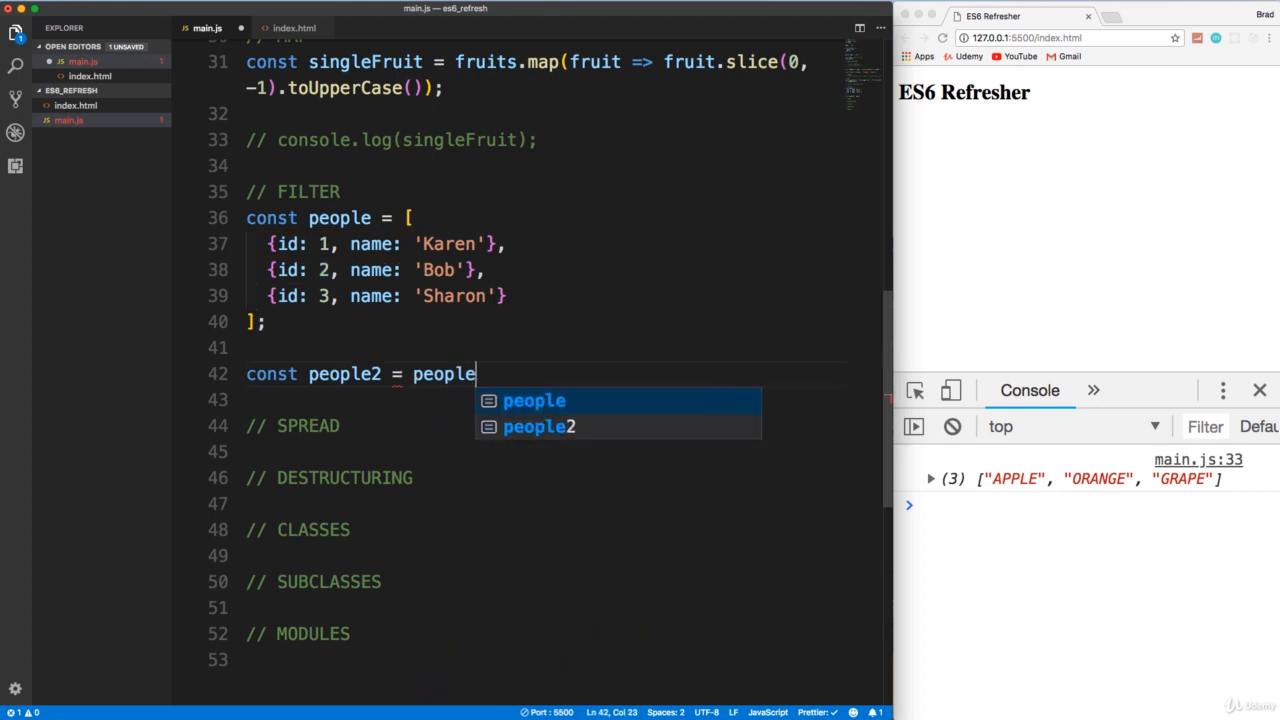
text(.filter)
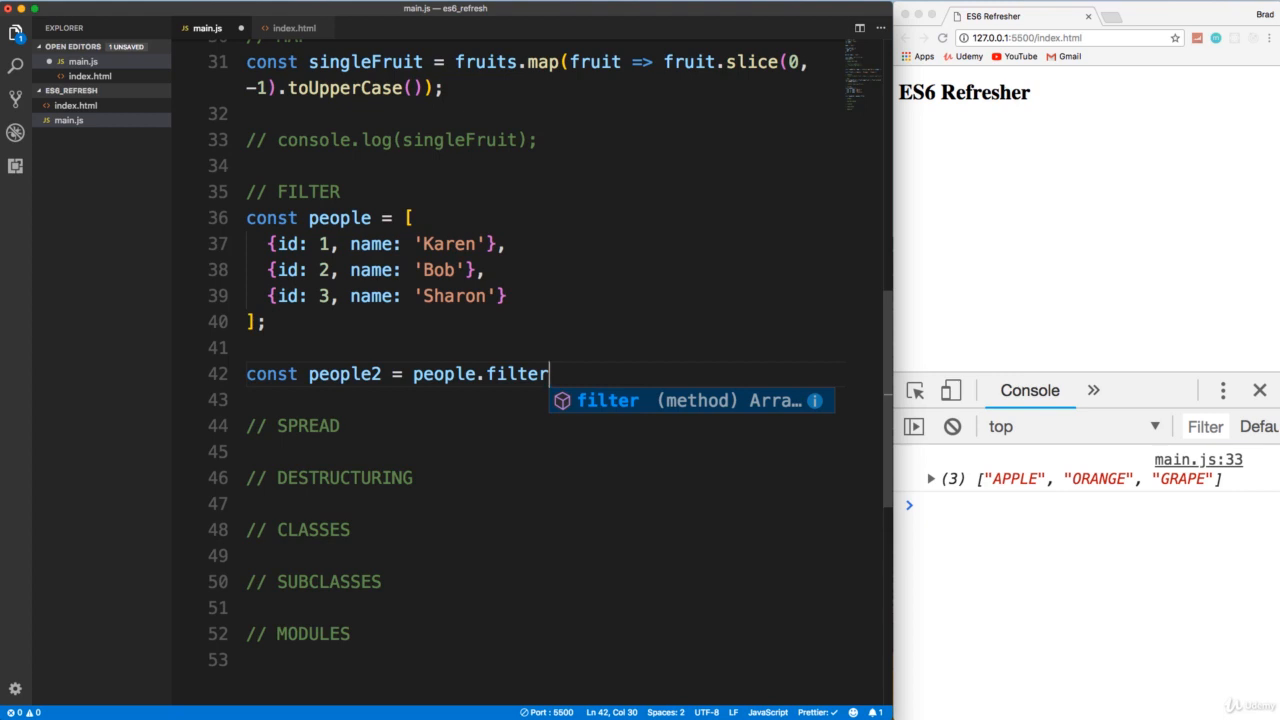
text(();)
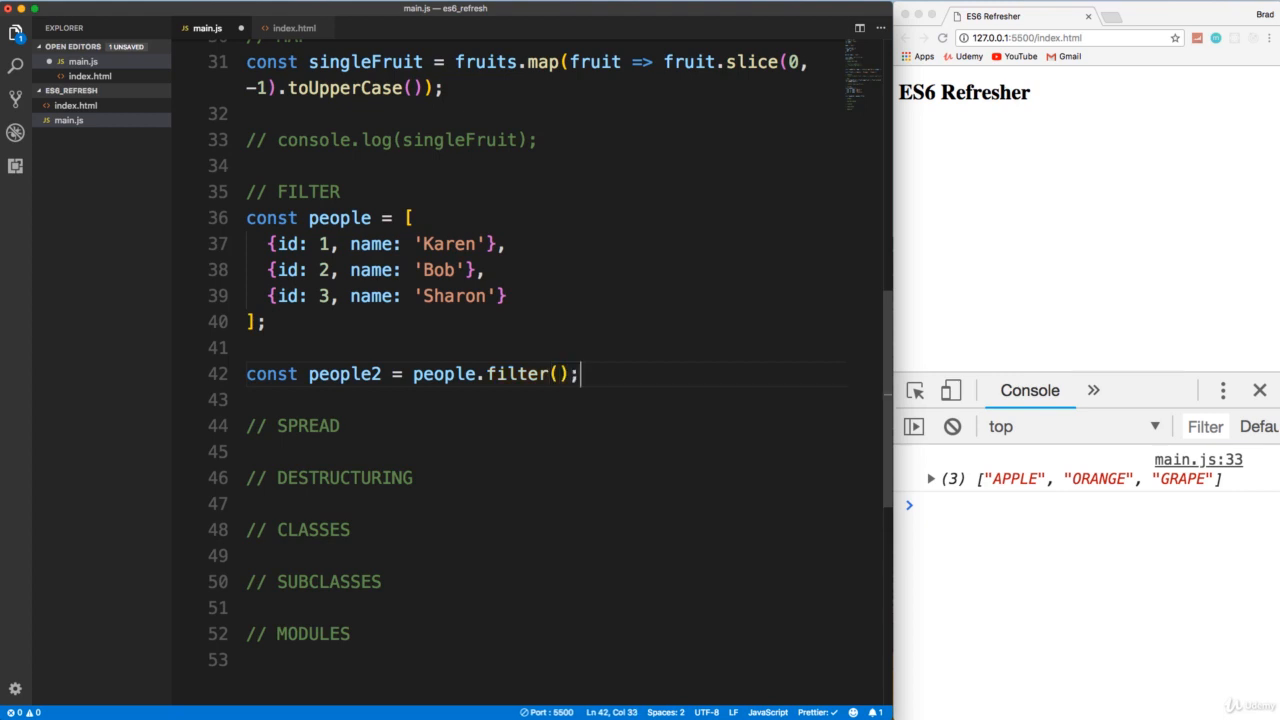
- Fill the filter with person => person.id !== 2 and begin a console.log line
text(person =>)
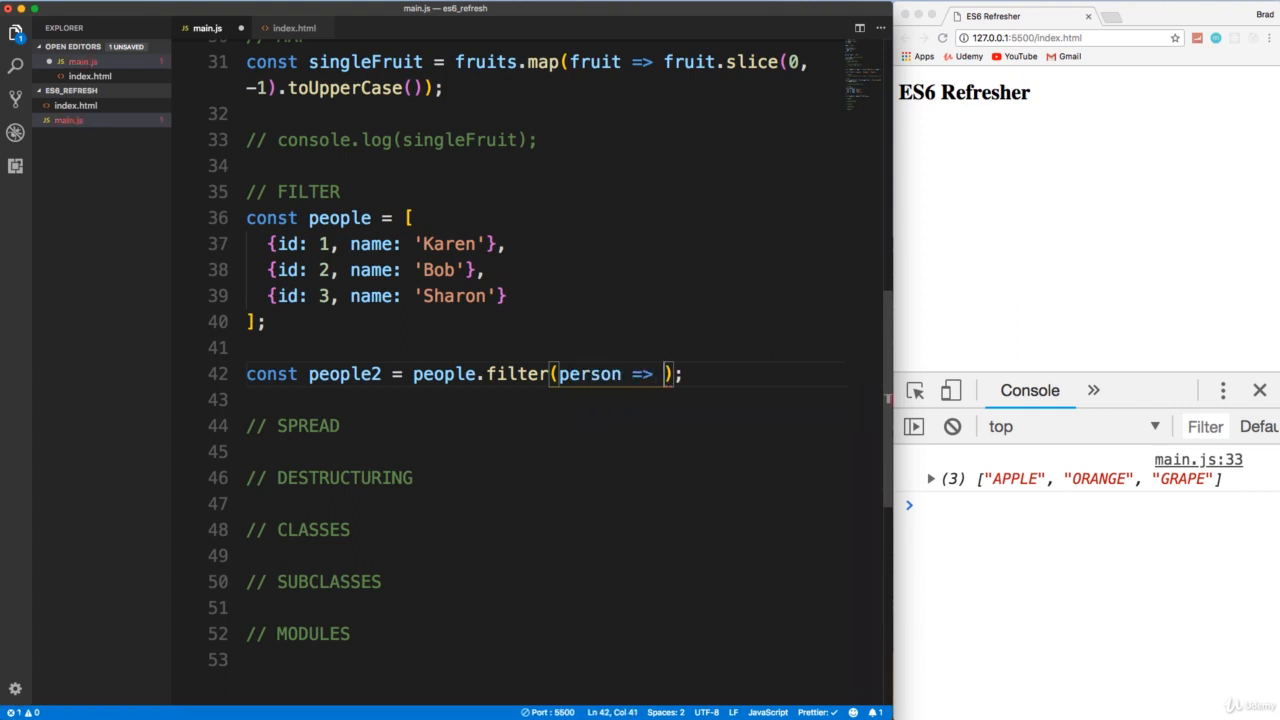
text(person.)
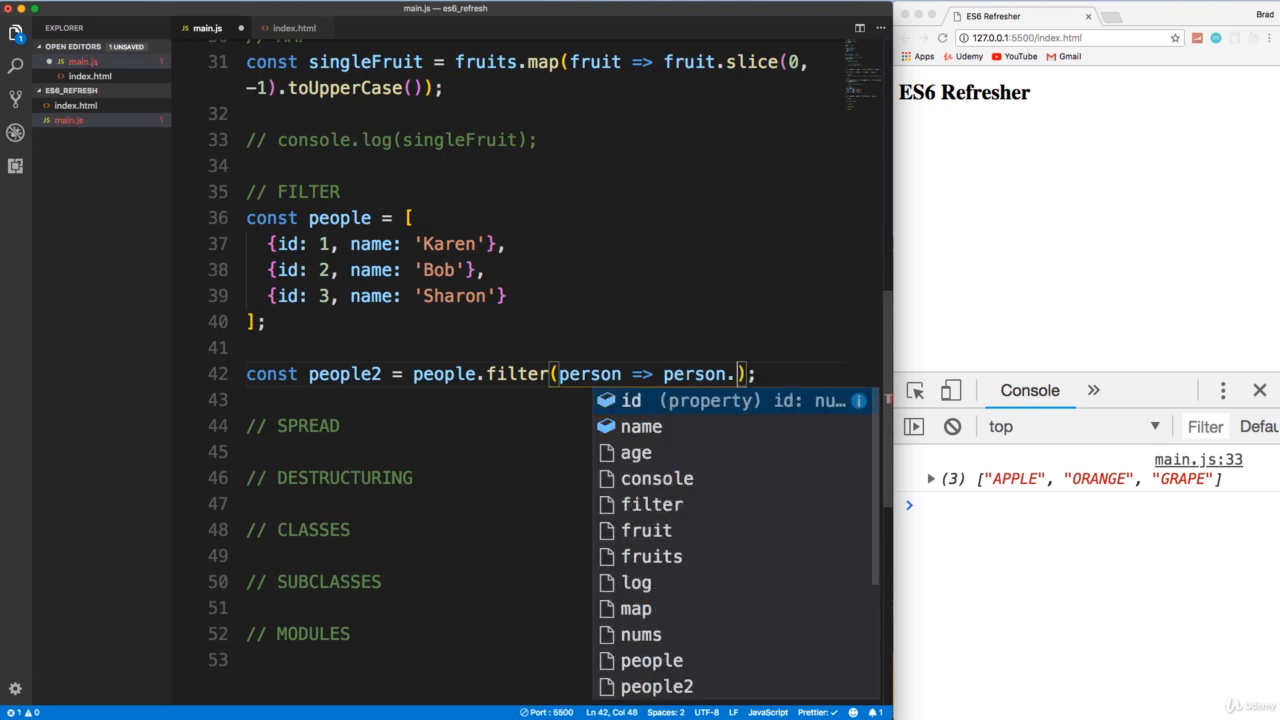
text(id)
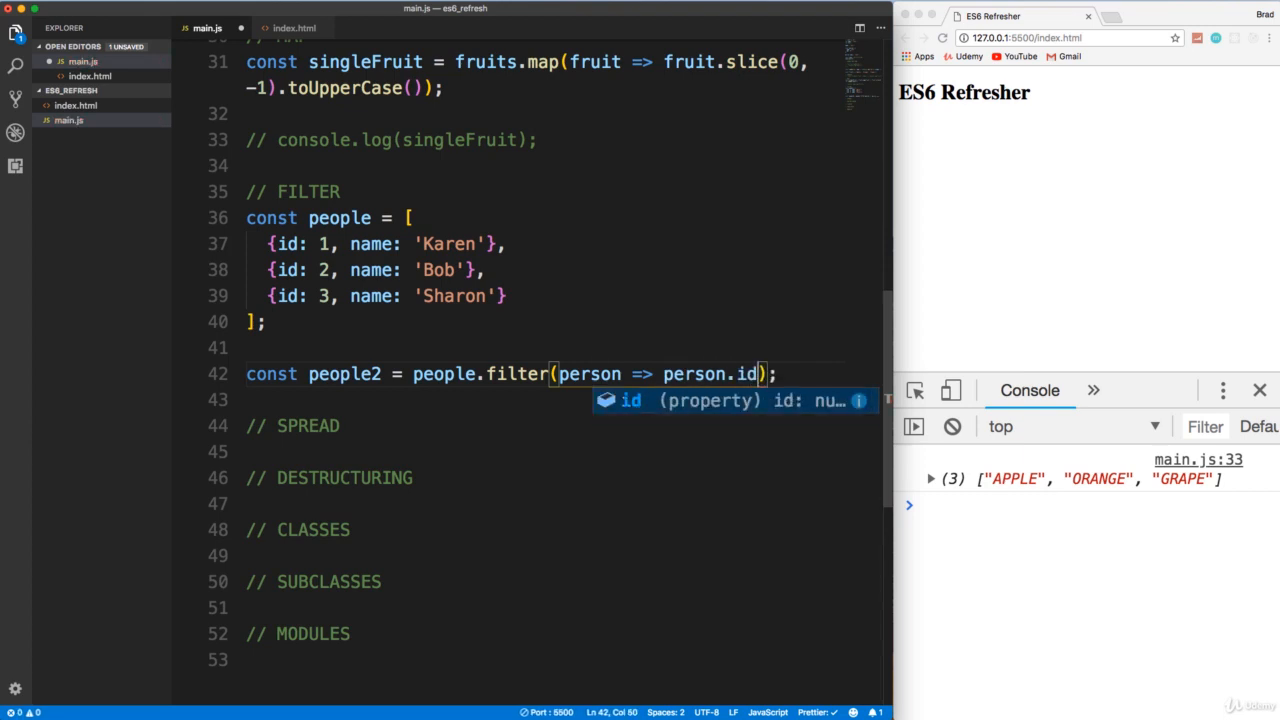
text(!)
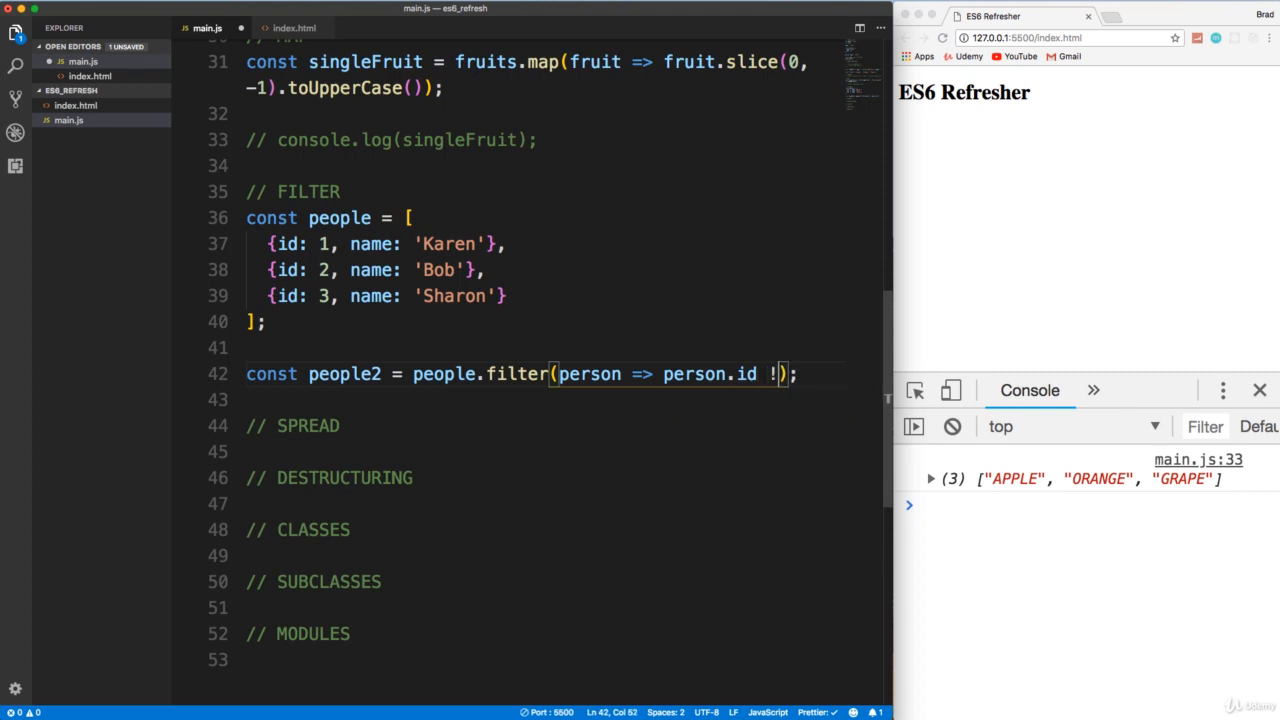
text(== 2)
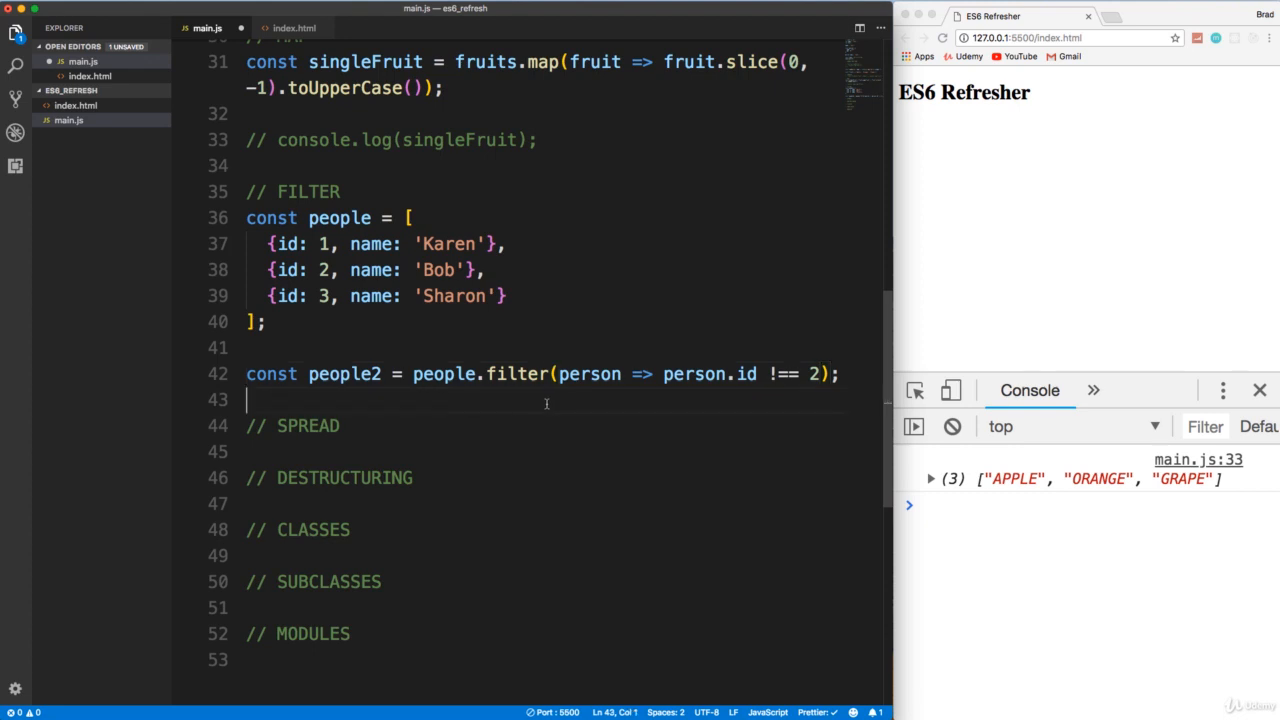
text(console.log()
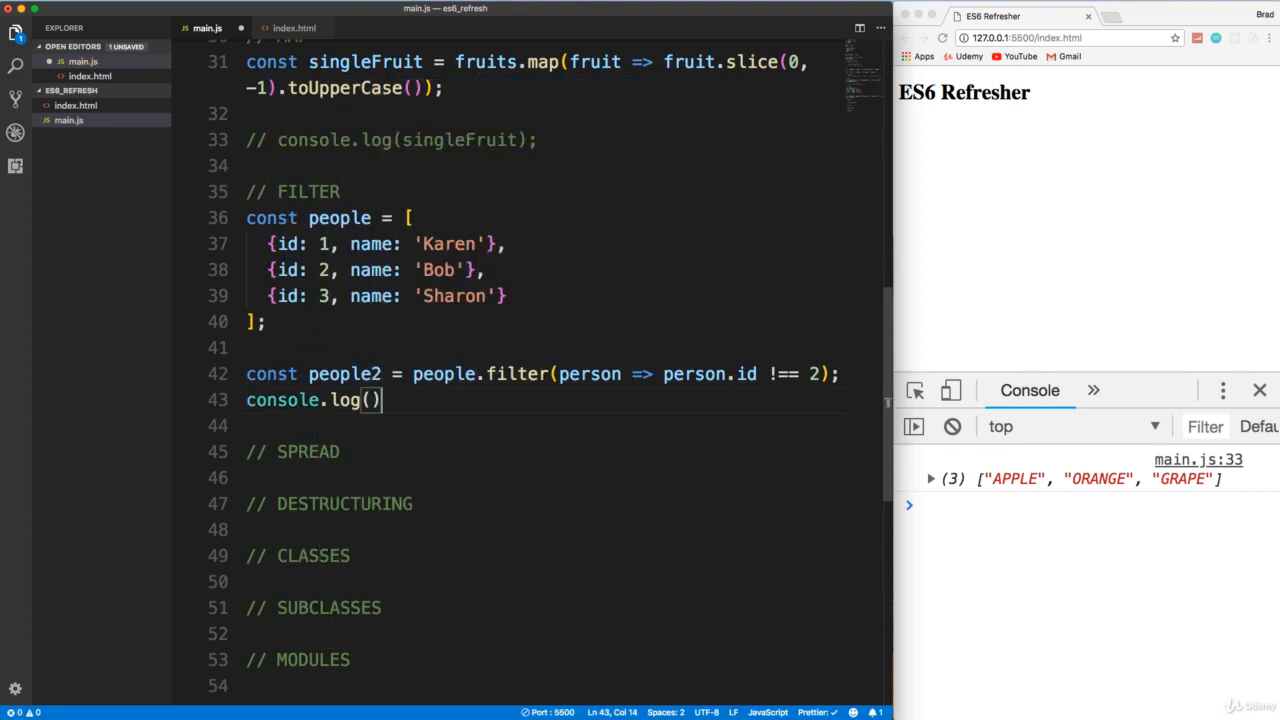
- Log people2 and expand the console array showing Karen (id 1) and Sharon (id 3)
text(people2)
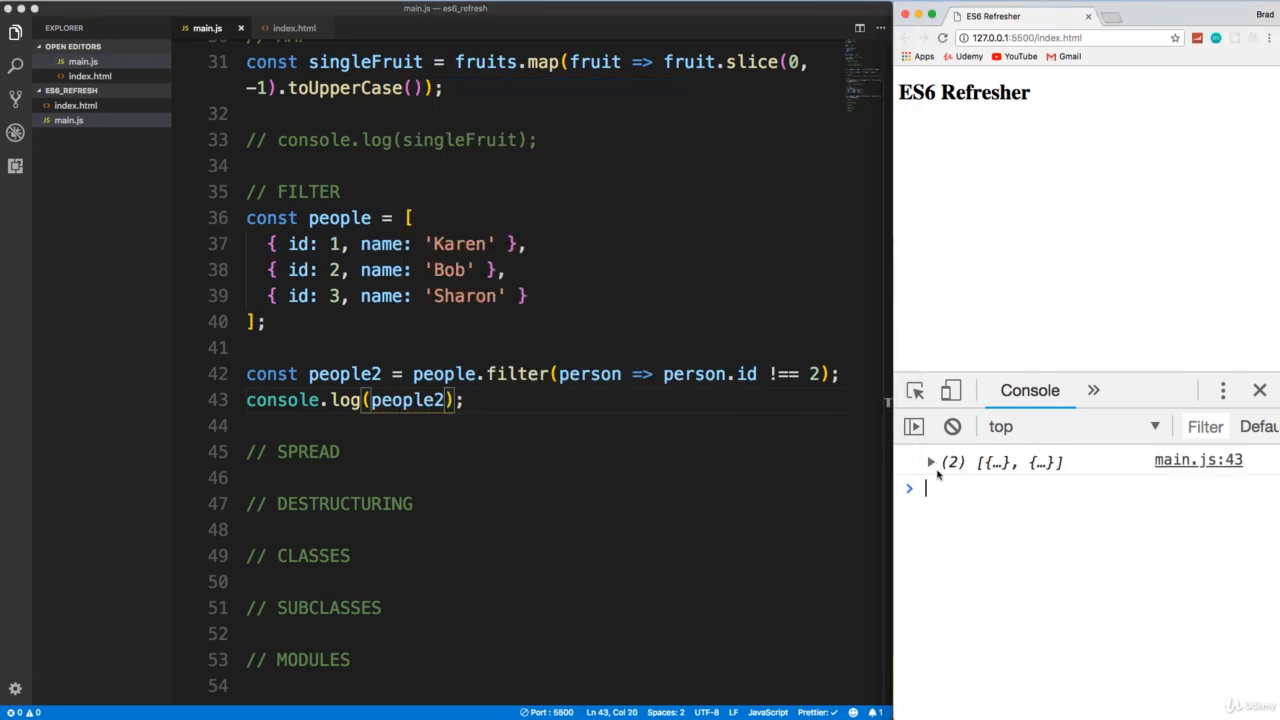
click(930, 460)
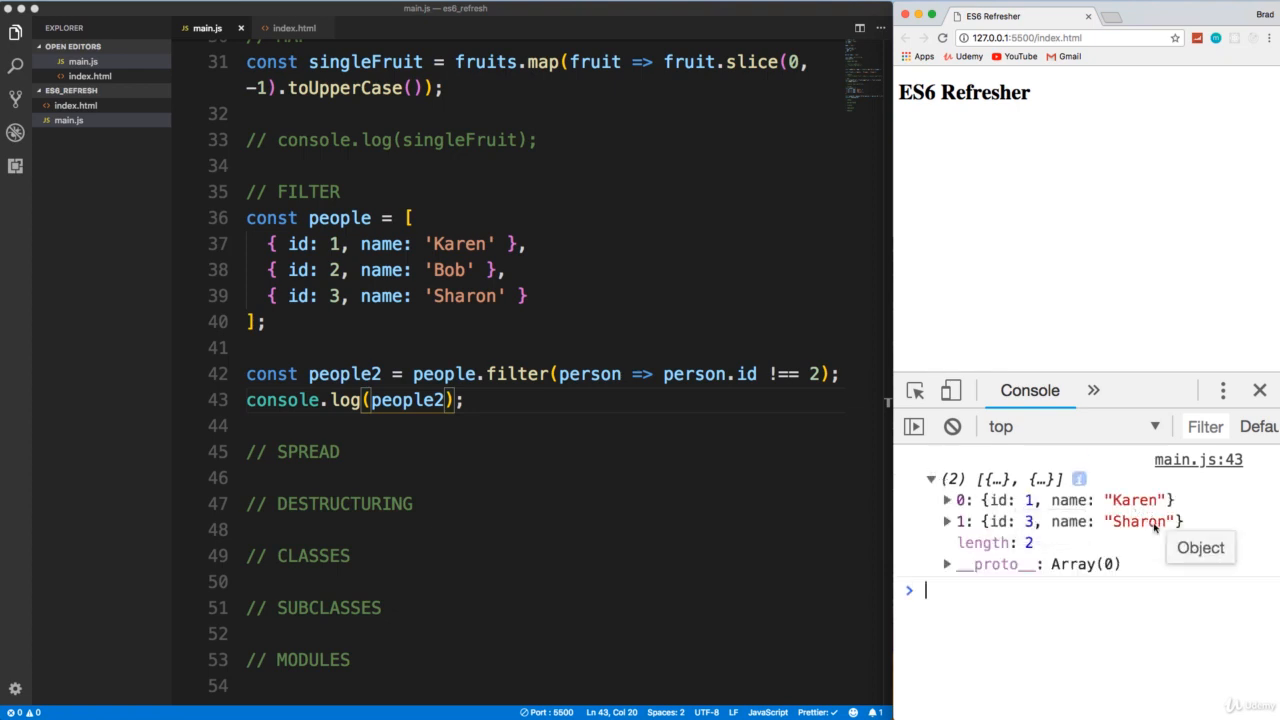
mouse_move(560, 320)
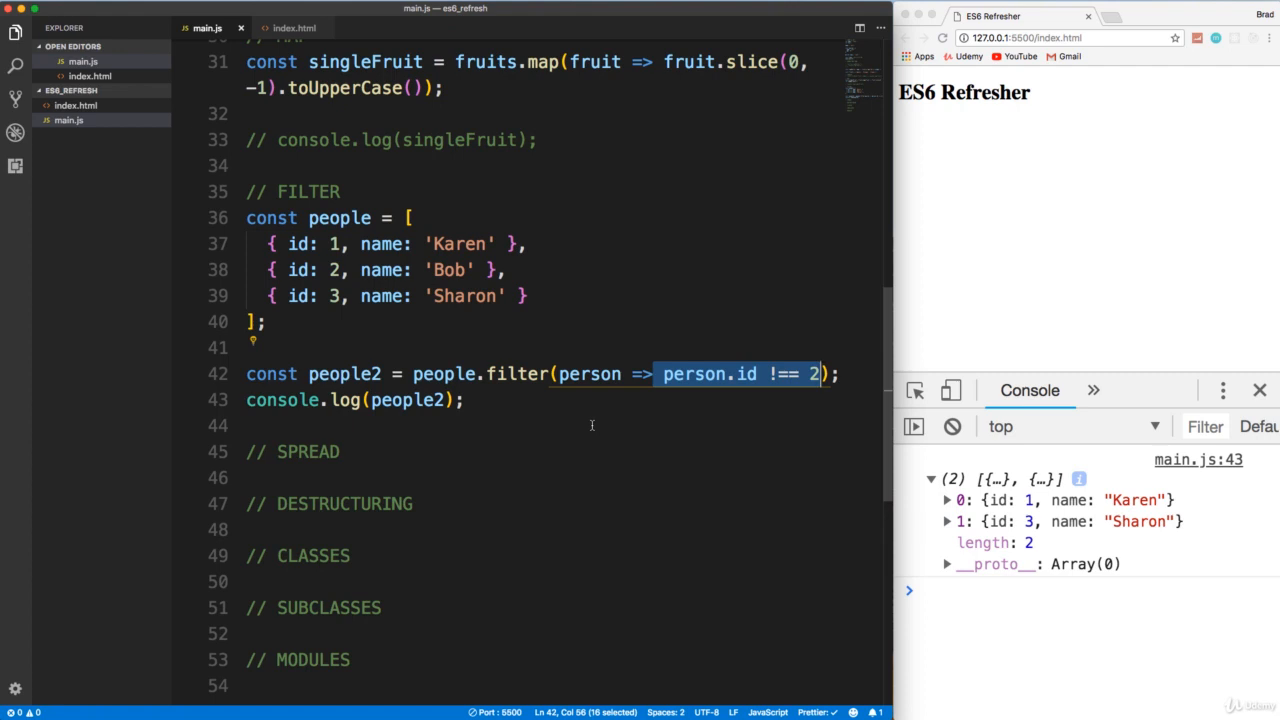
scroll(down, 3)
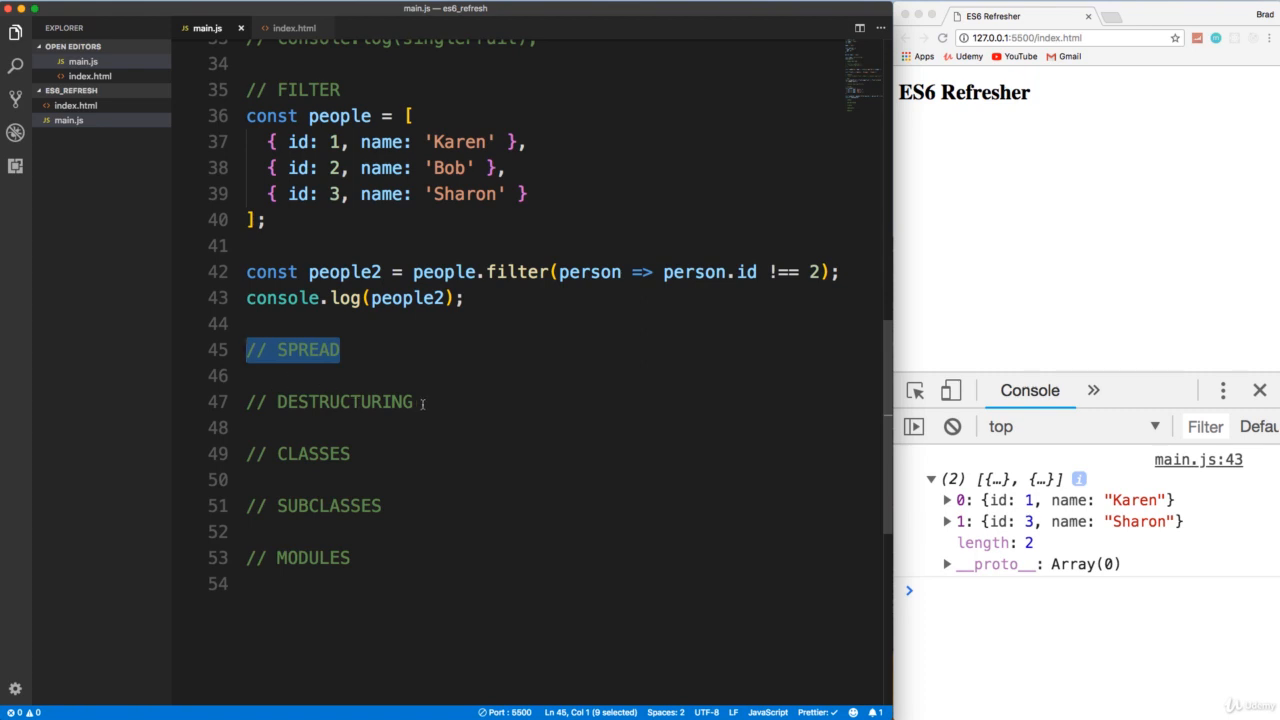
mouse_move(476, 408)
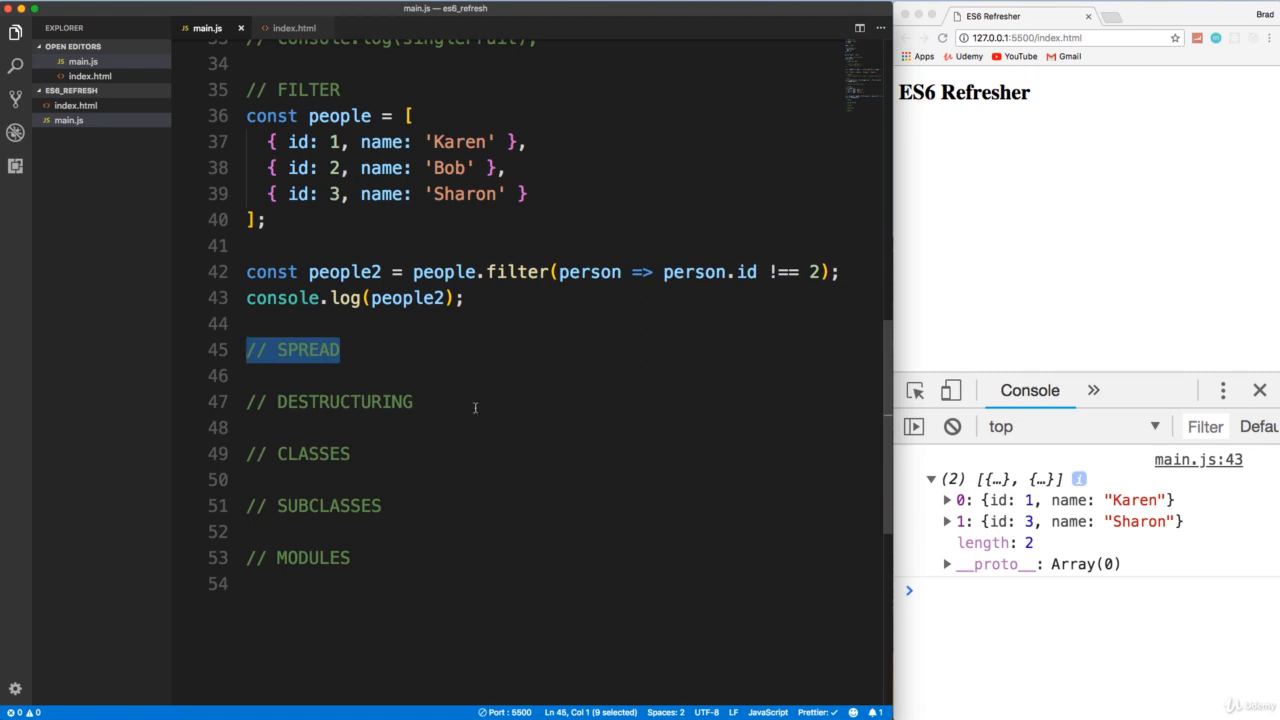